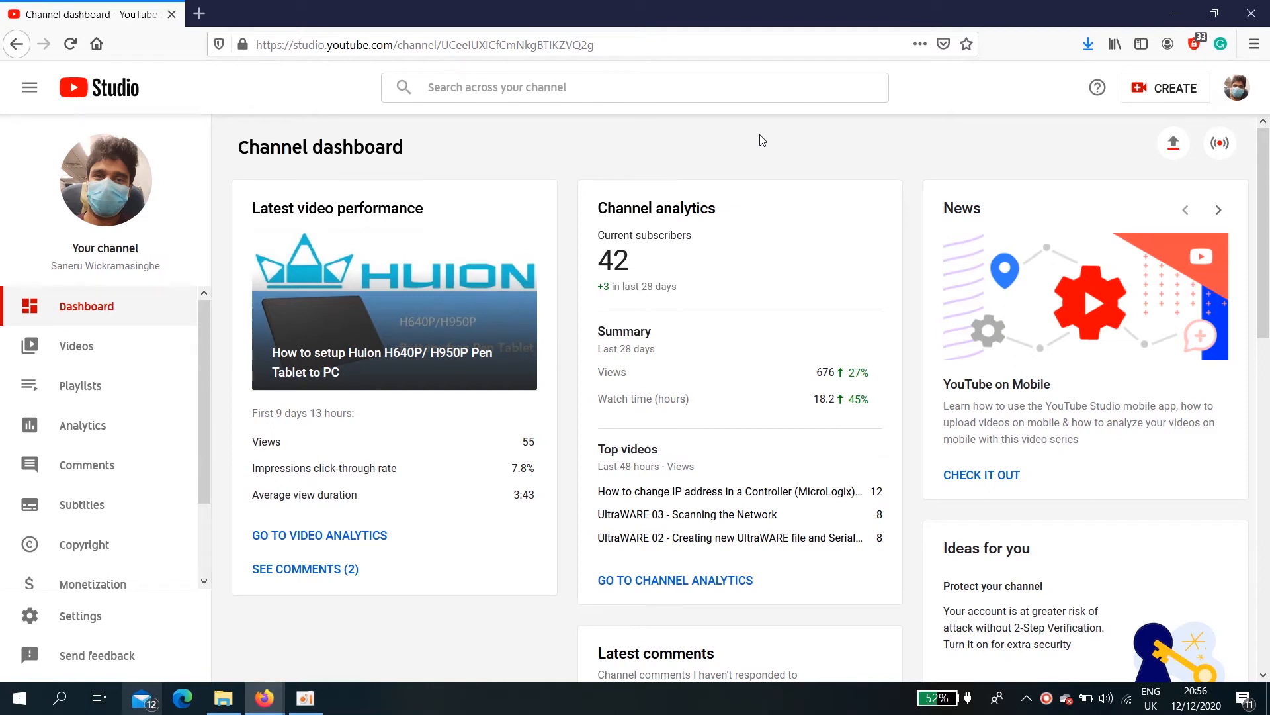
pyautogui.moveTo(228, 386)
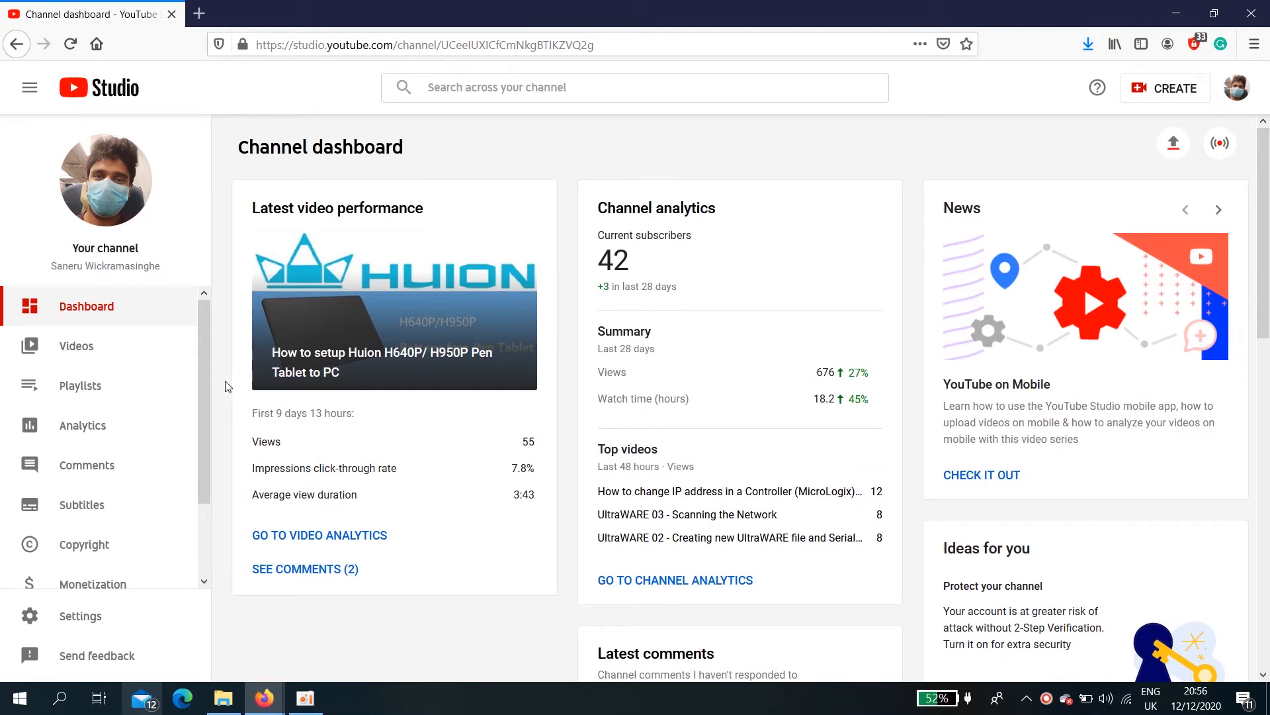
# Show the channel's Permissions list with the owner as the only member.
pyautogui.scroll(-3)
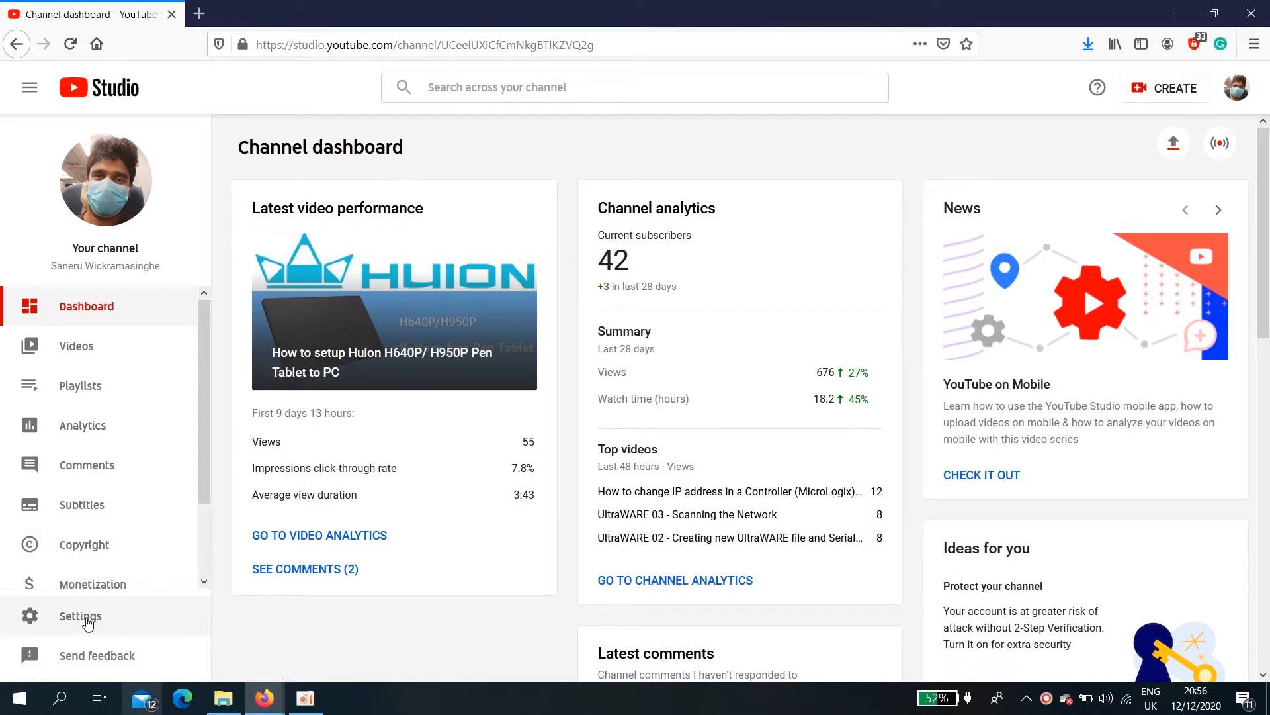
pyautogui.click(80, 615)
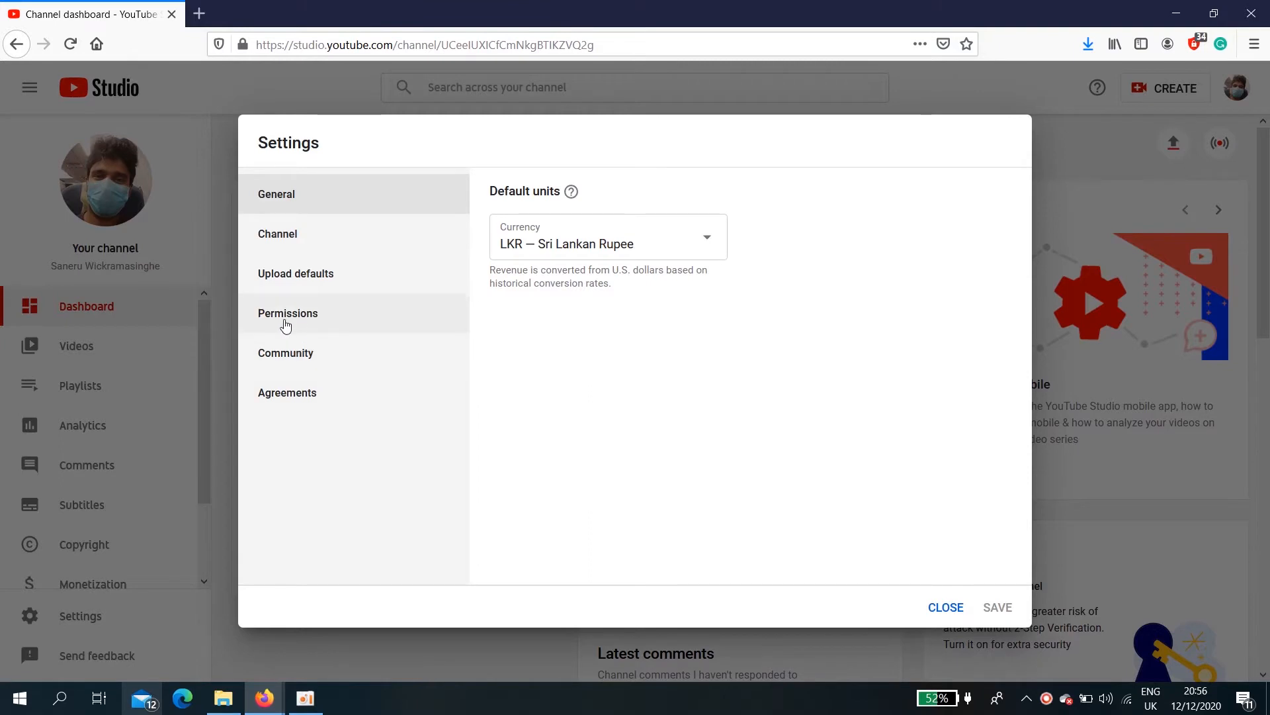
pyautogui.click(287, 312)
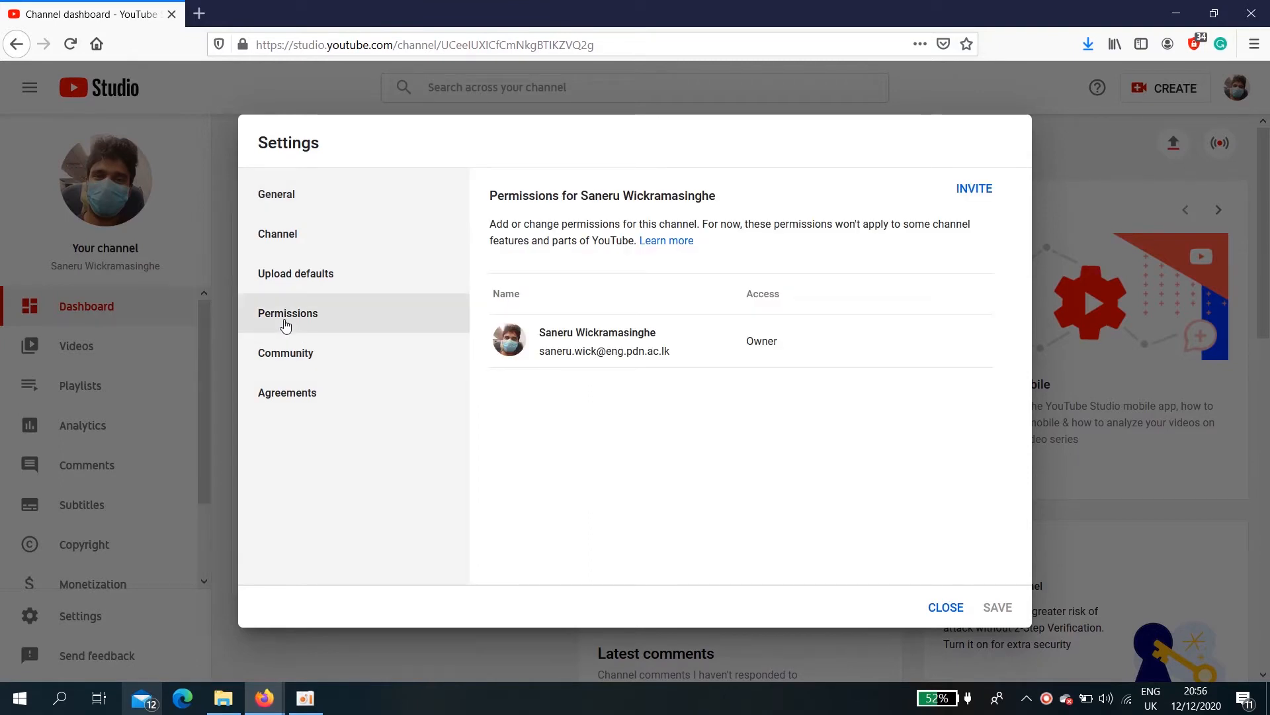
pyautogui.moveTo(774, 352)
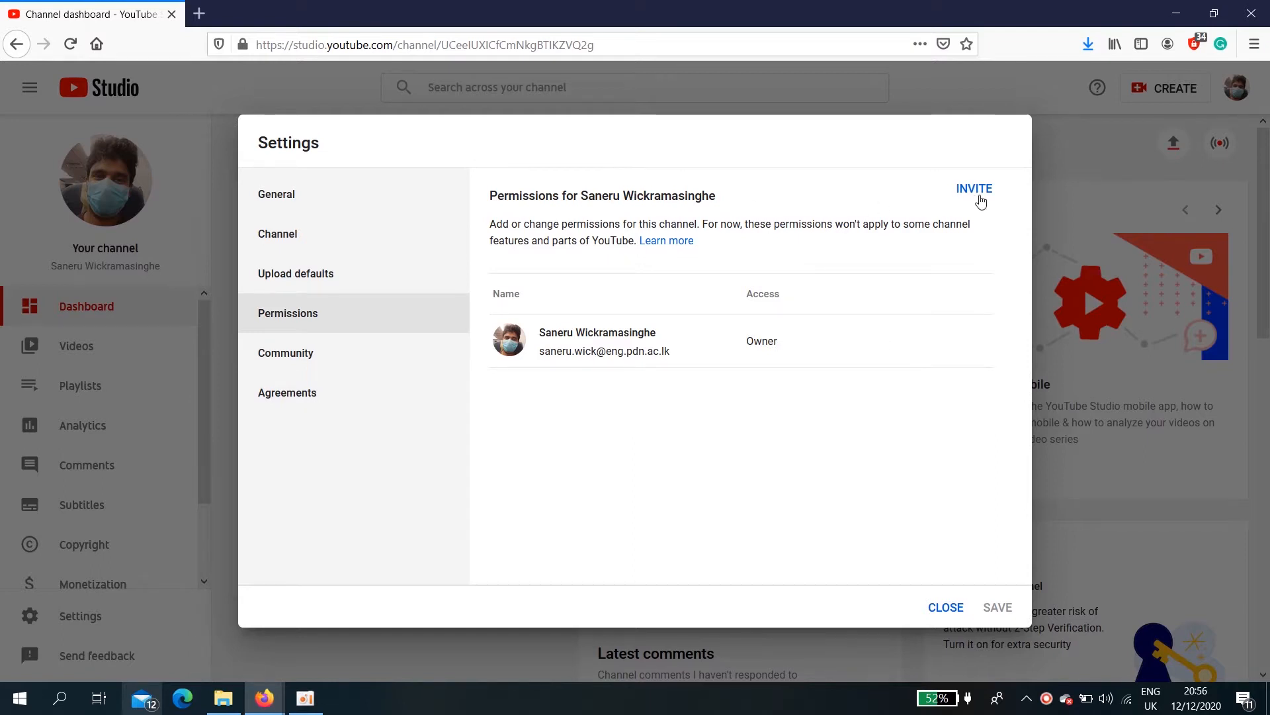
pyautogui.click(973, 189)
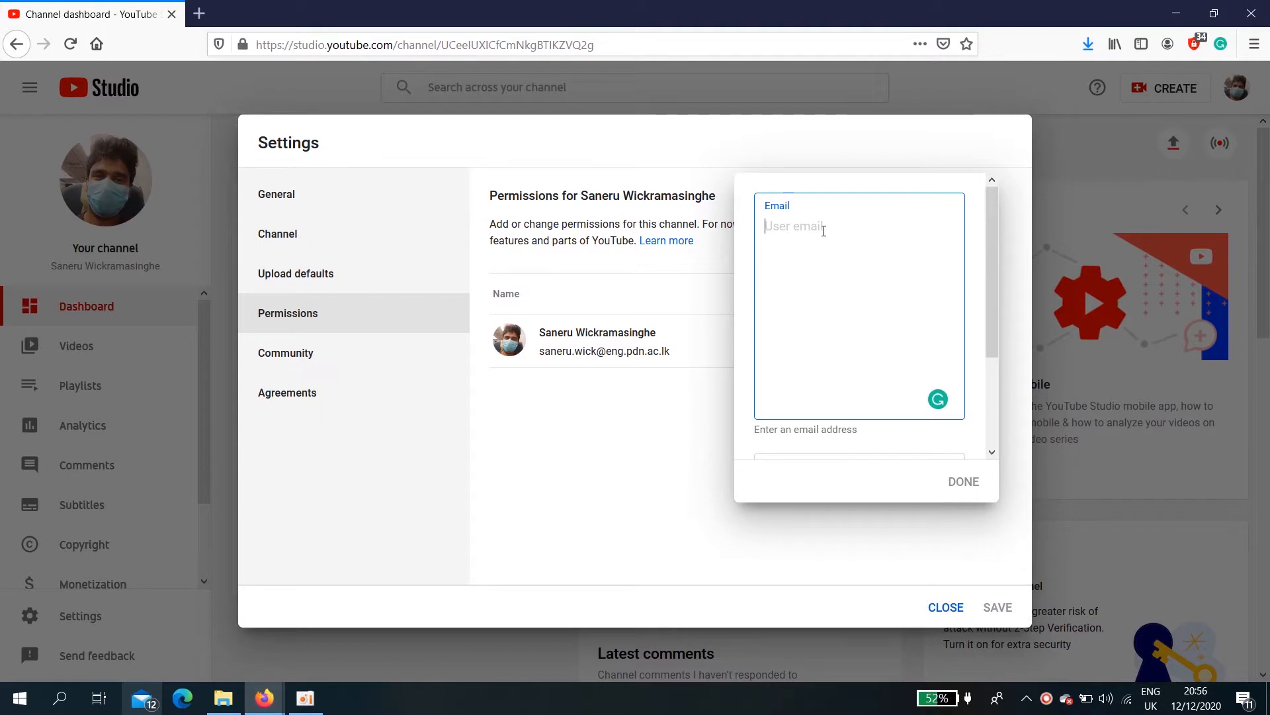
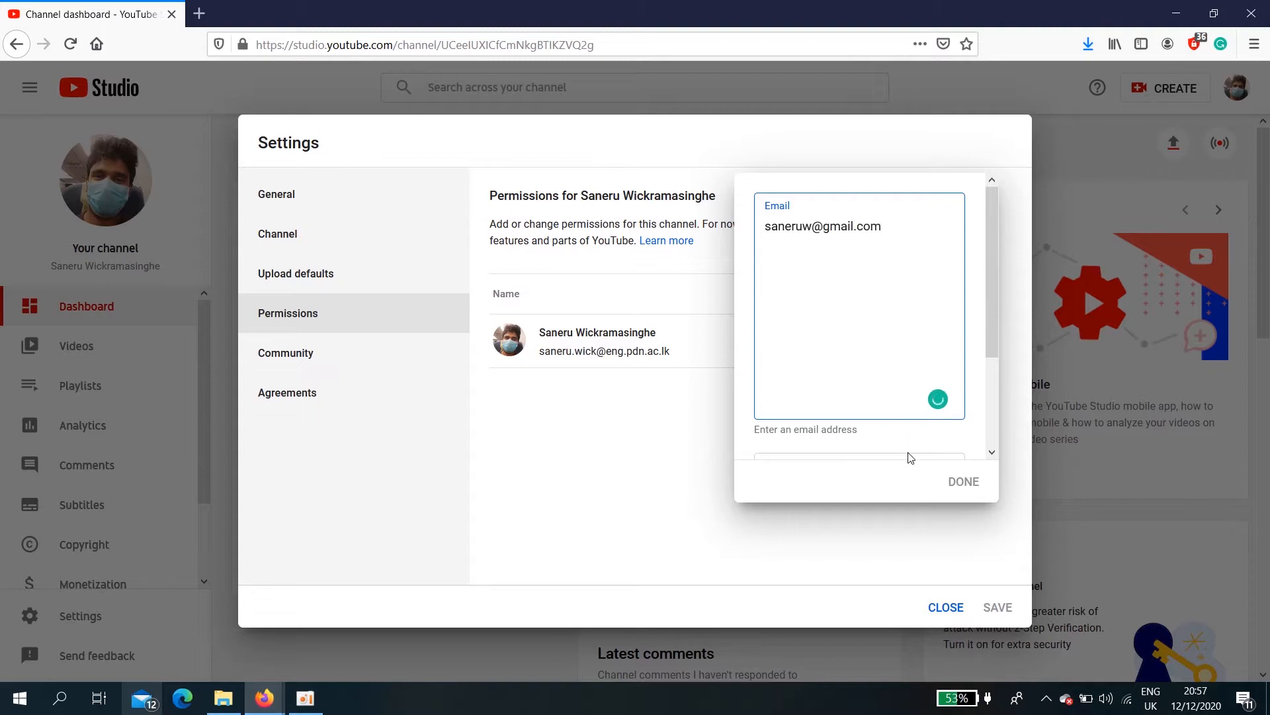
pyautogui.scroll(-3)
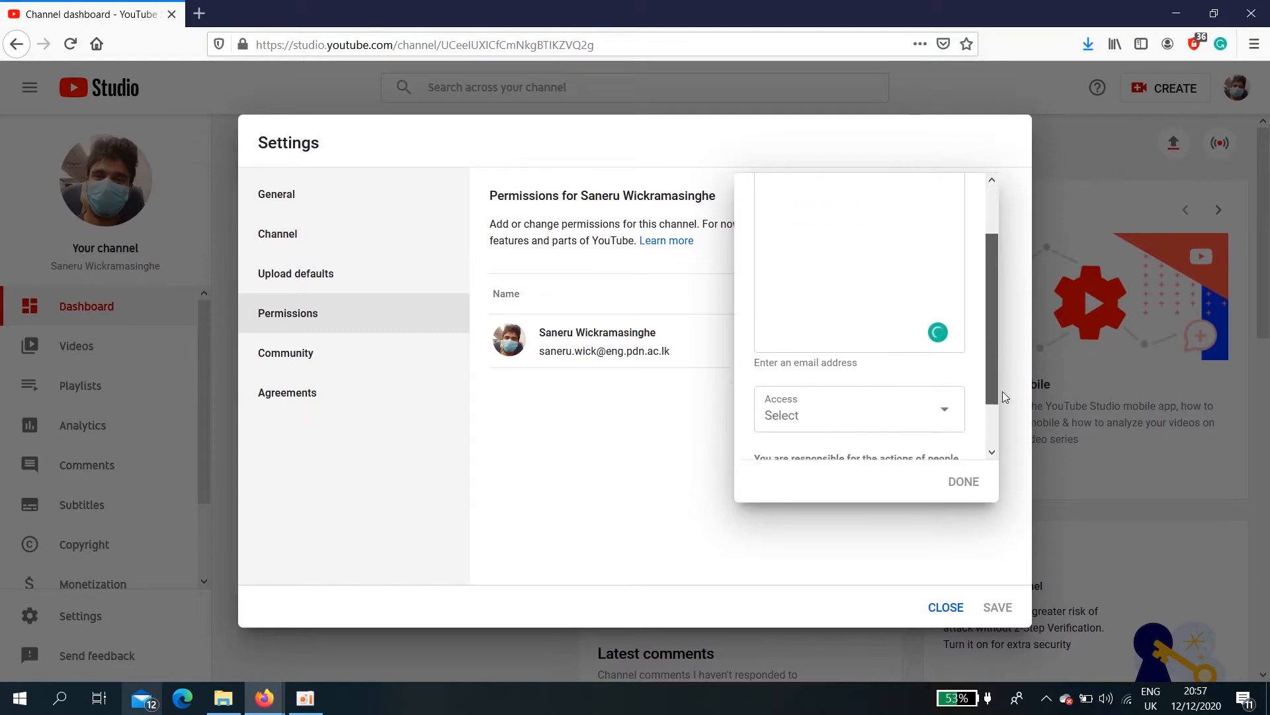
pyautogui.click(857, 414)
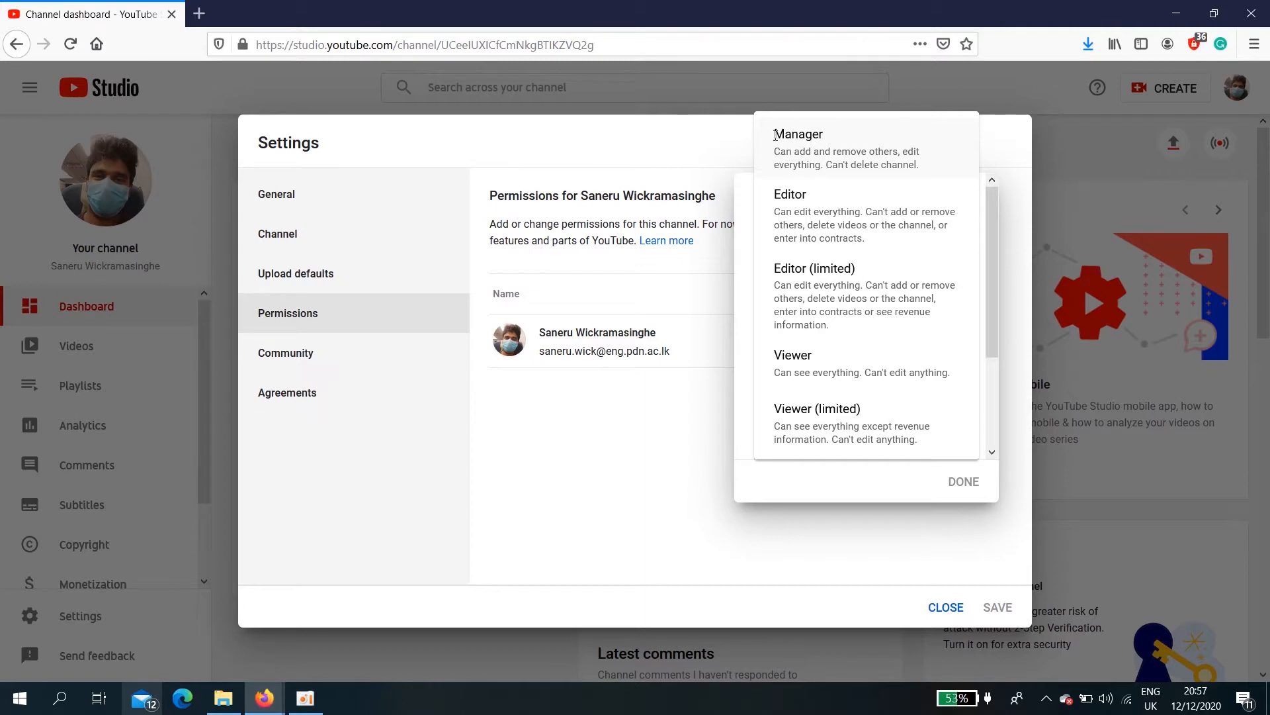
pyautogui.moveTo(785, 150)
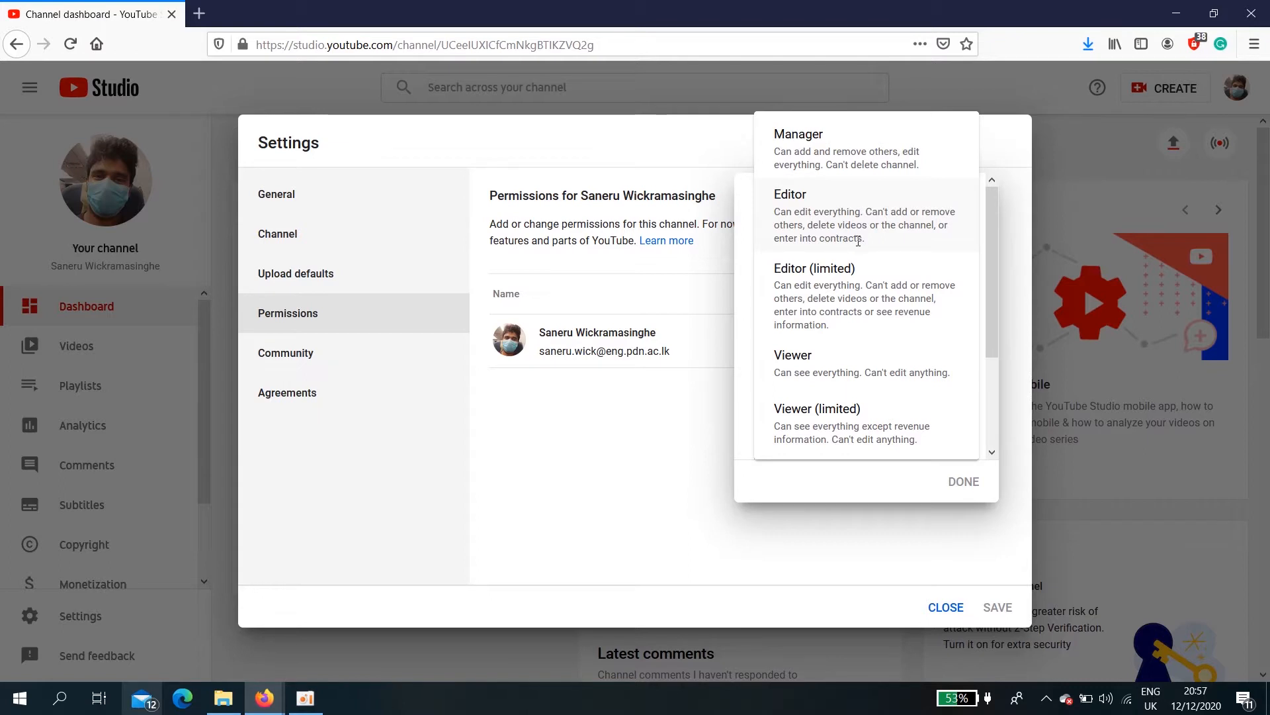
pyautogui.moveTo(871, 246)
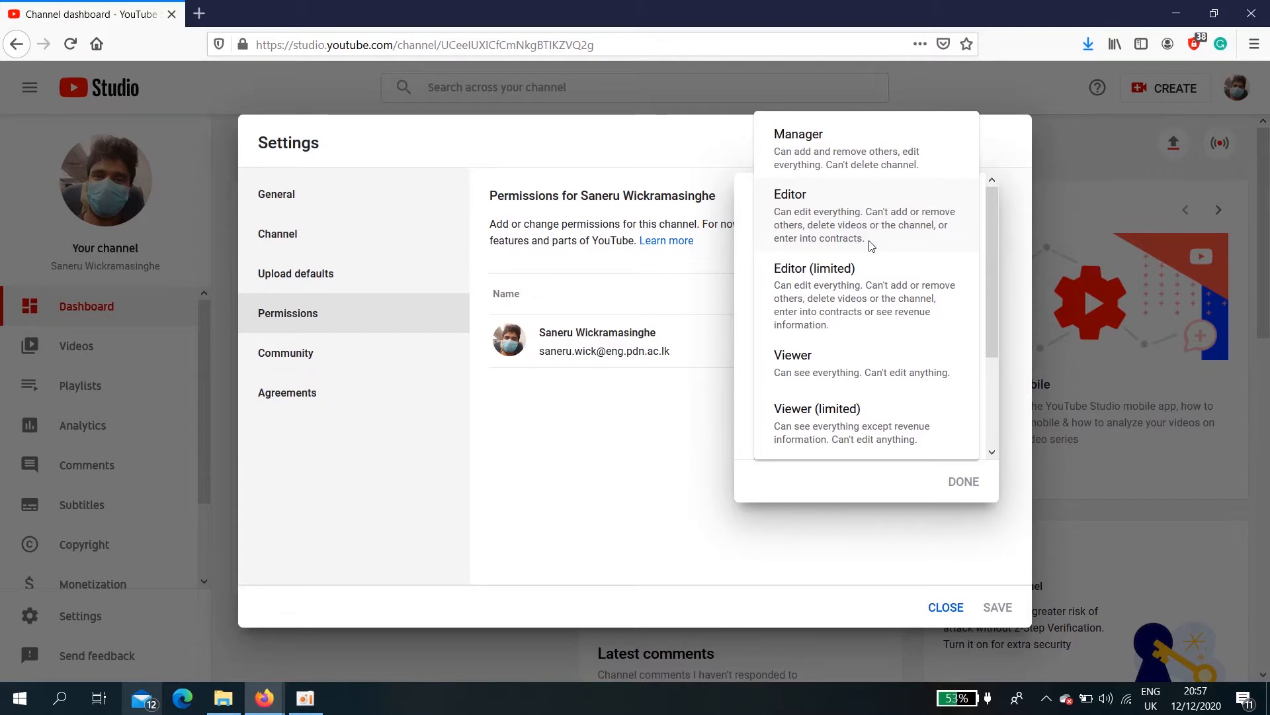
pyautogui.moveTo(866, 279)
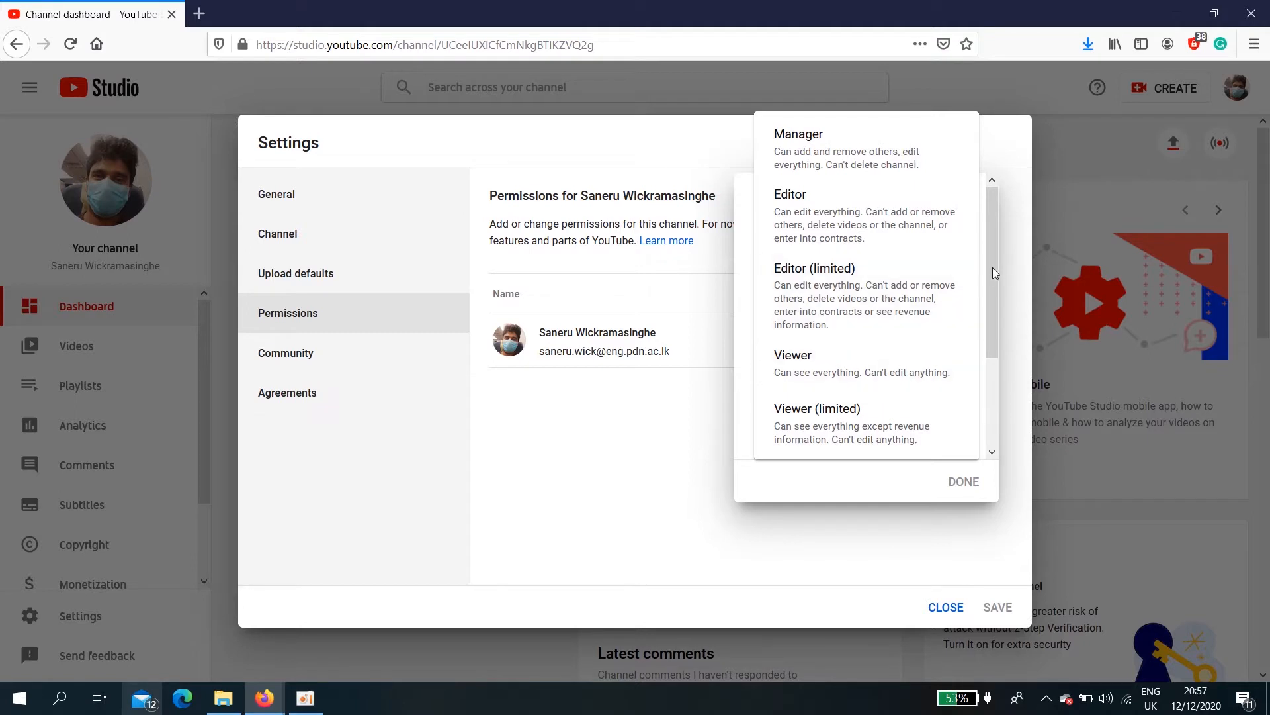
pyautogui.moveTo(984, 395)
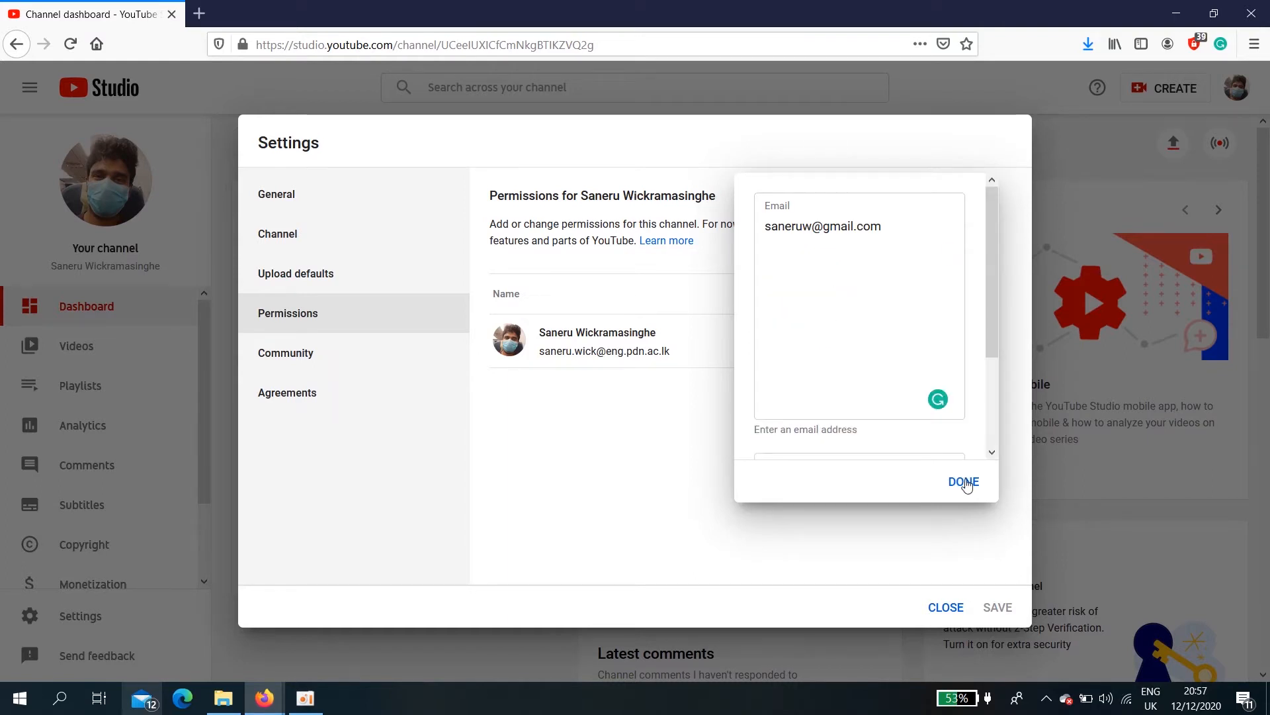
# Confirm the Manager invitation and save the channel permissions.
pyautogui.click(963, 481)
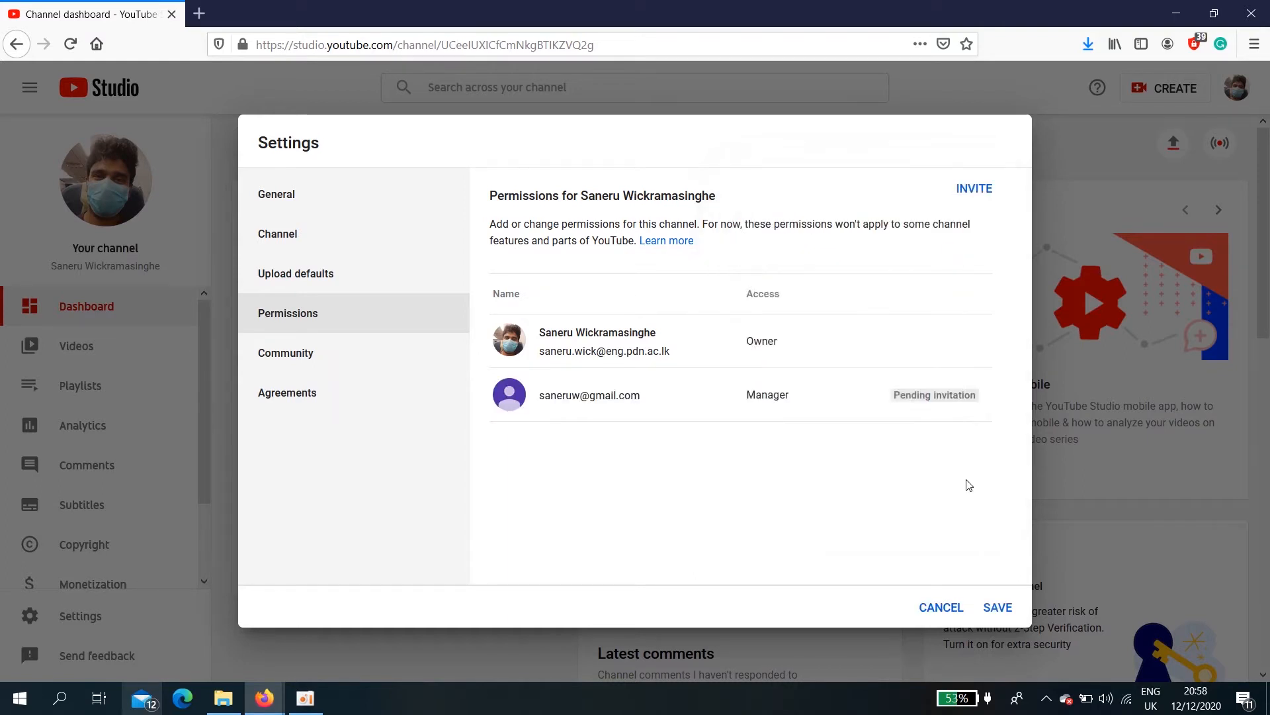
pyautogui.moveTo(932, 395)
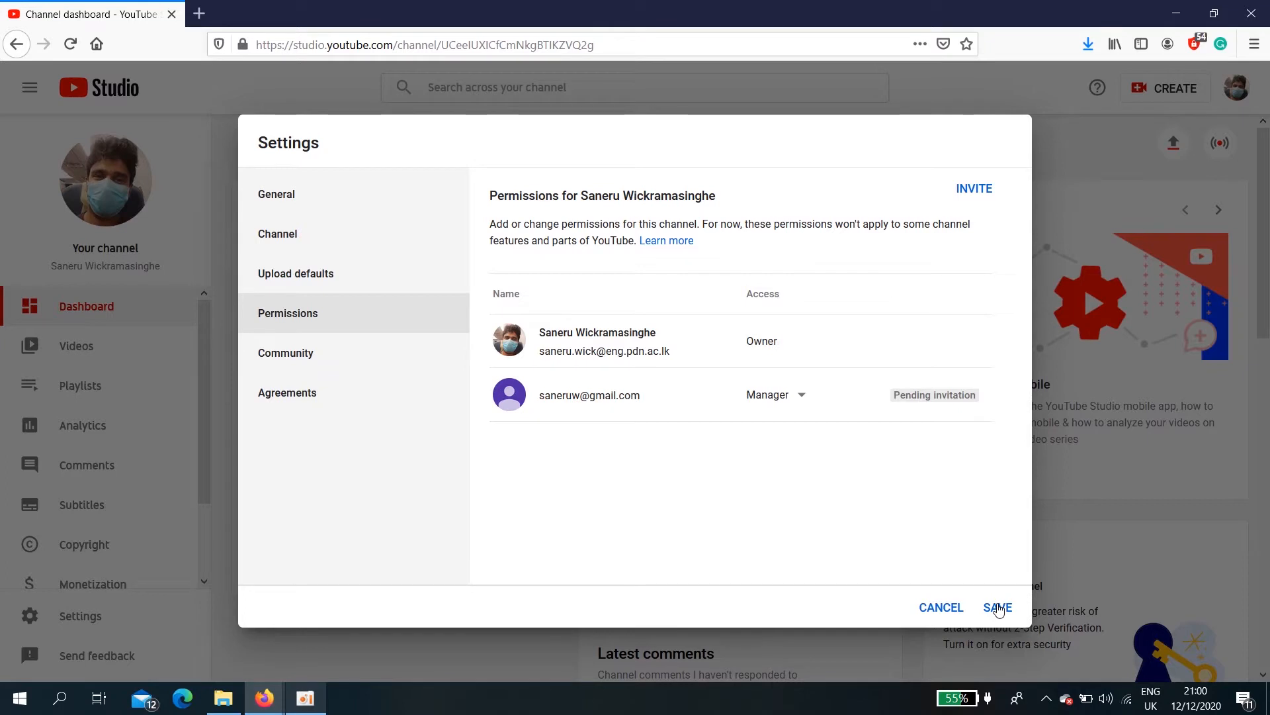
pyautogui.click(998, 607)
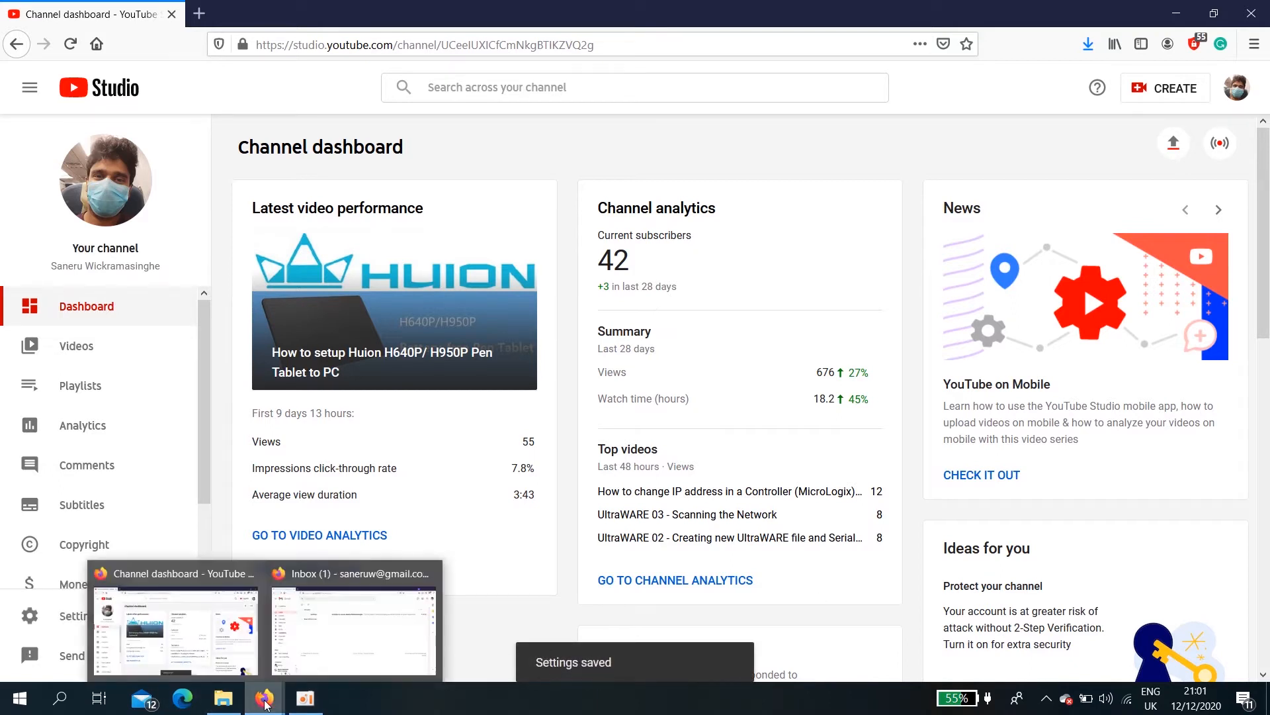
# Switch to the second account's Gmail inbox and read YouTube's 'Invitation to access' email.
pyautogui.click(353, 627)
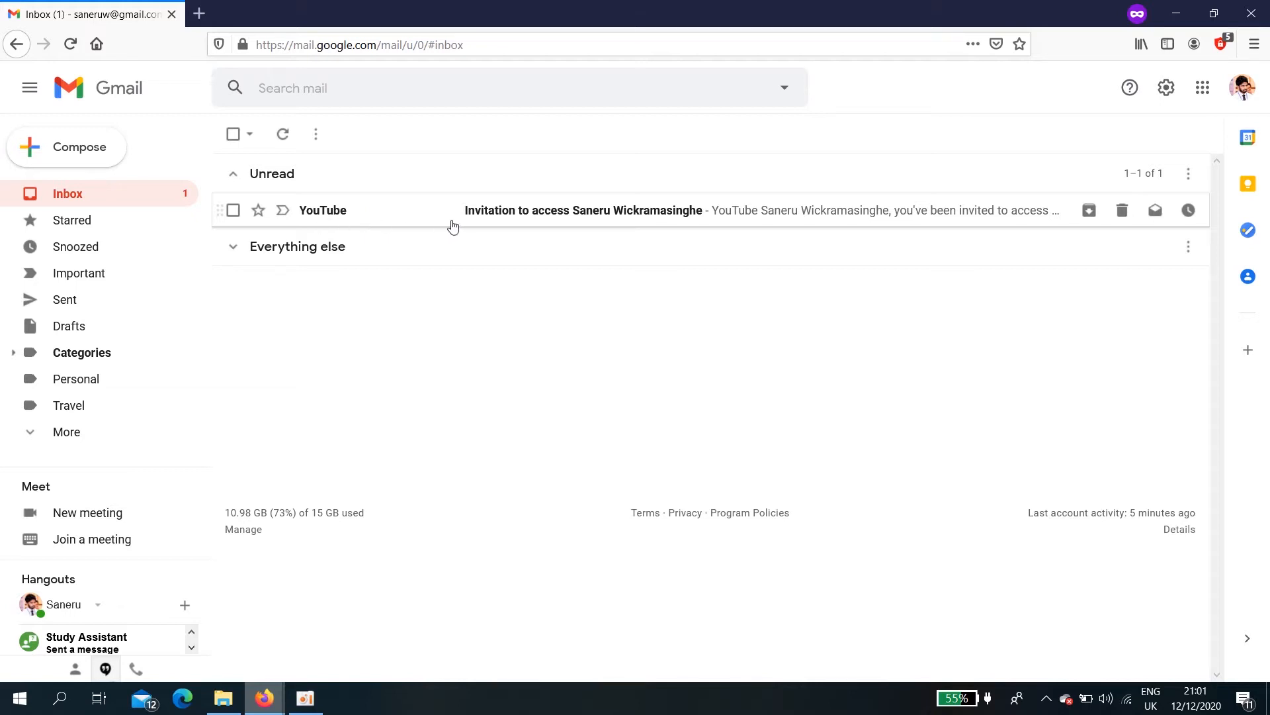
pyautogui.moveTo(451, 228)
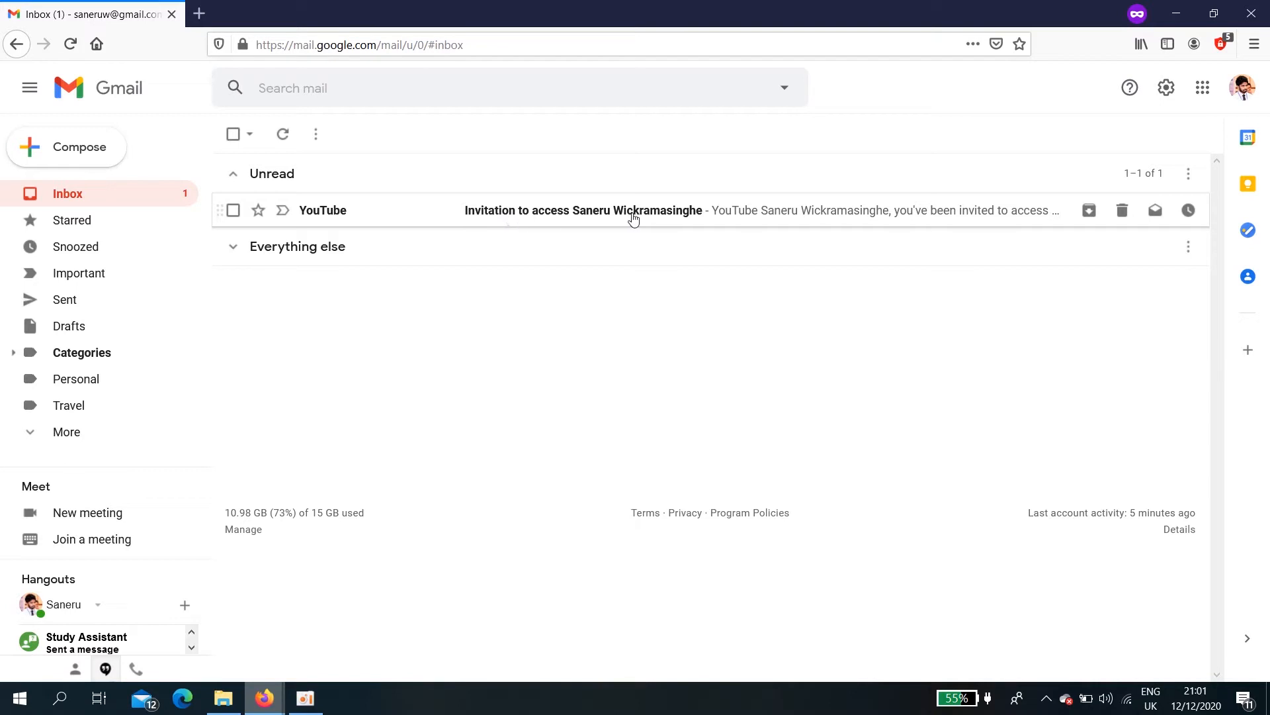
pyautogui.moveTo(696, 229)
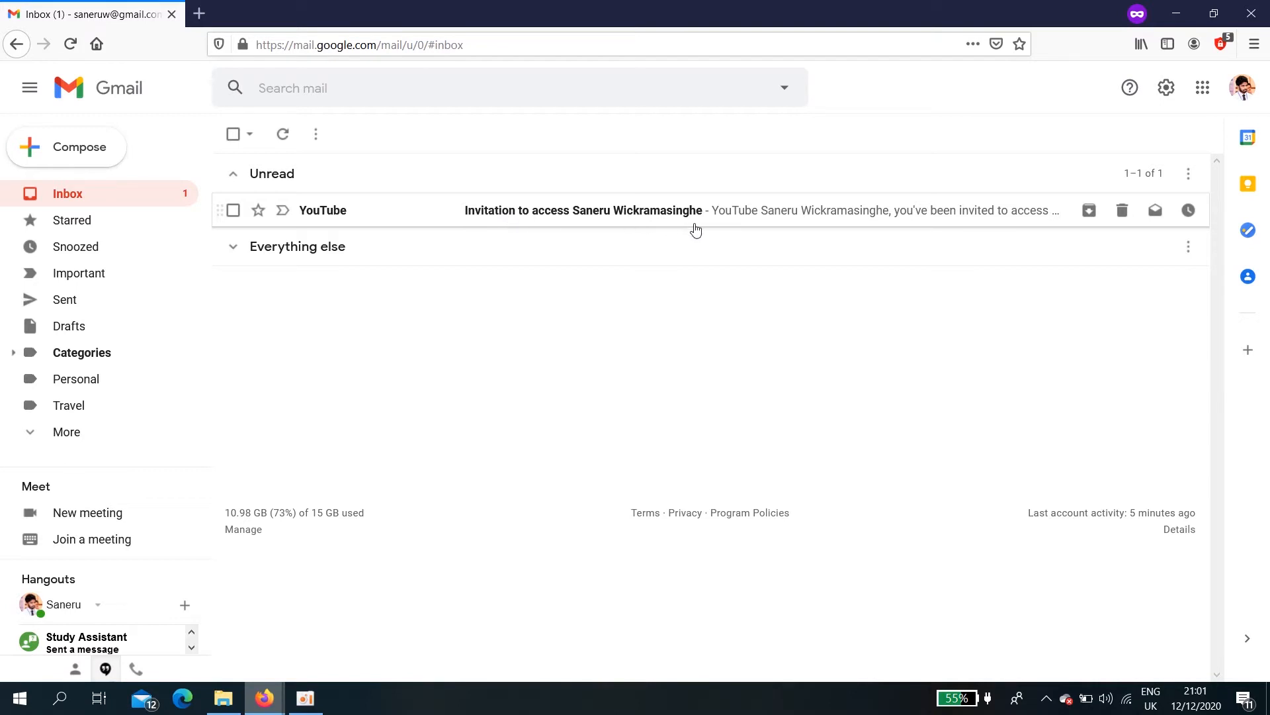
pyautogui.click(583, 211)
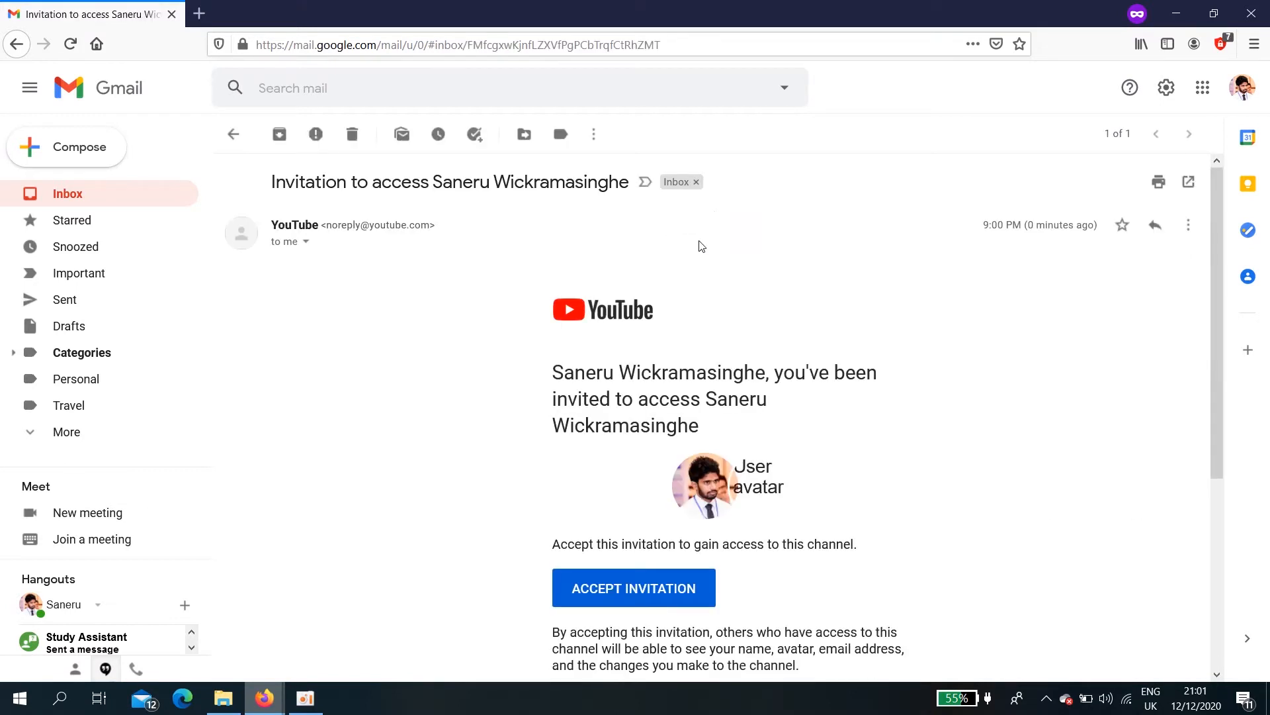
pyautogui.moveTo(632, 588)
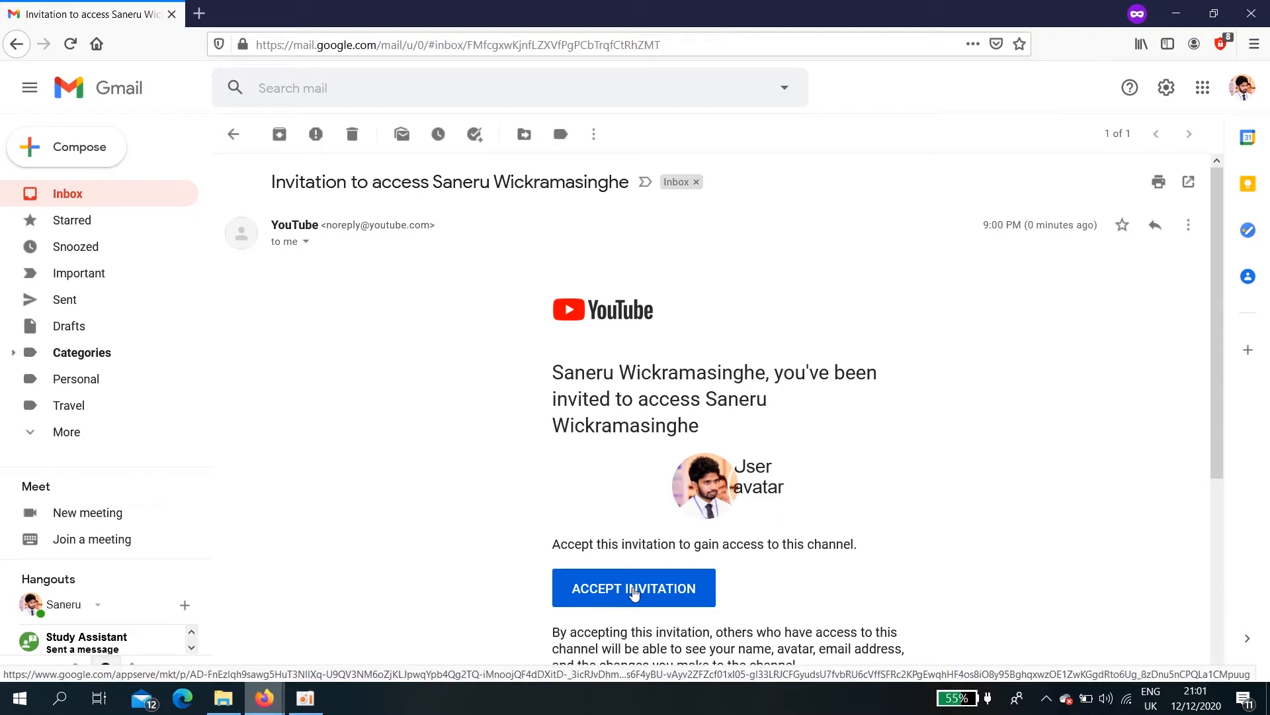
# Accept the invitation and go to the shared channel's dashboard as manager.
pyautogui.click(632, 587)
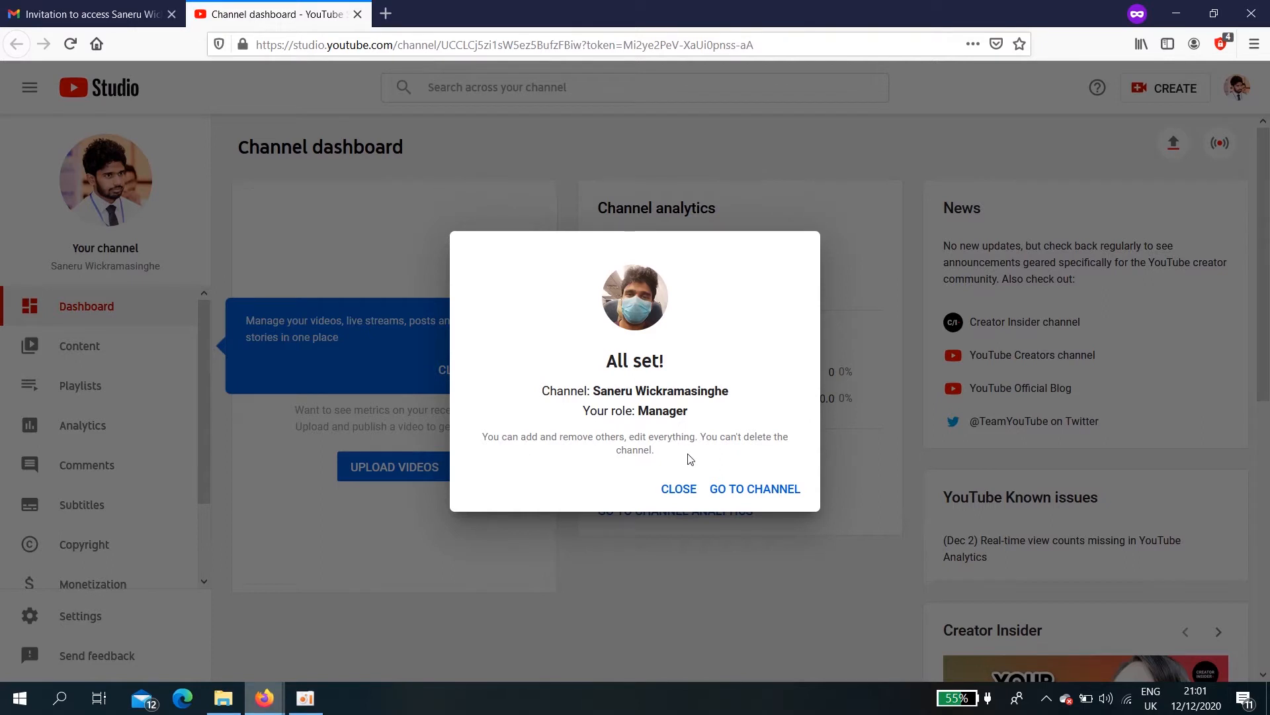
pyautogui.moveTo(753, 488)
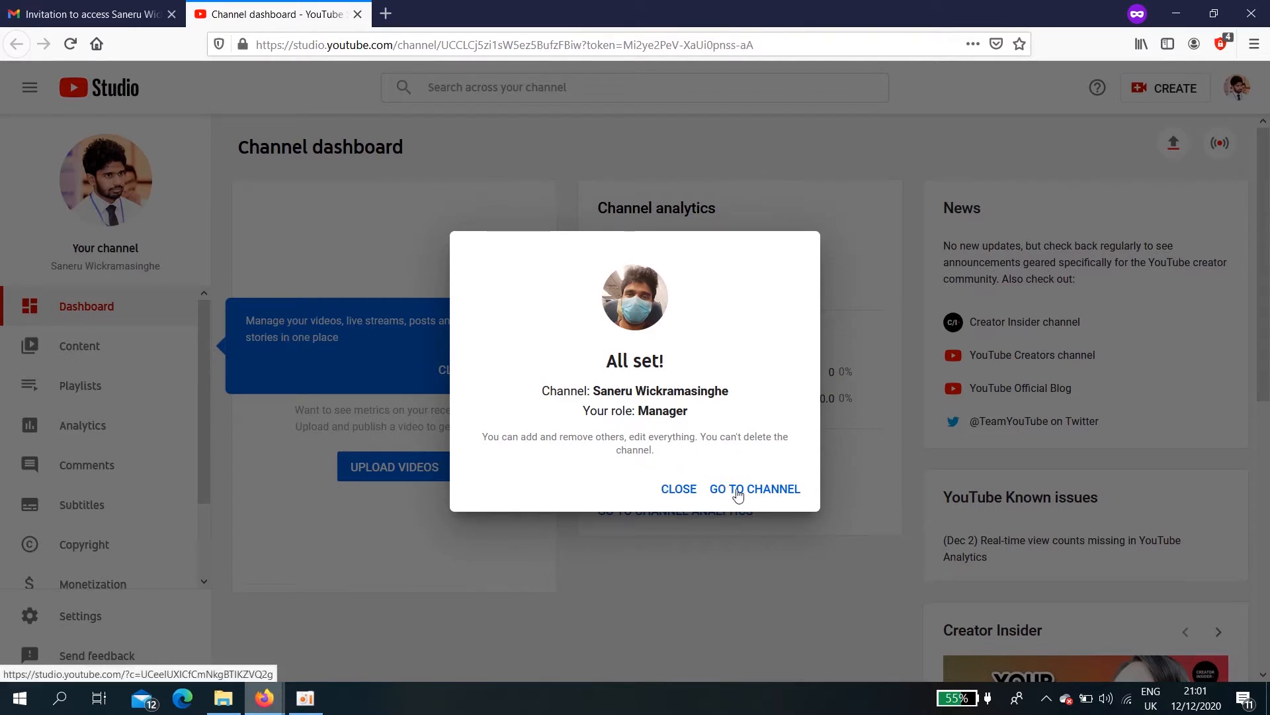
pyautogui.click(754, 488)
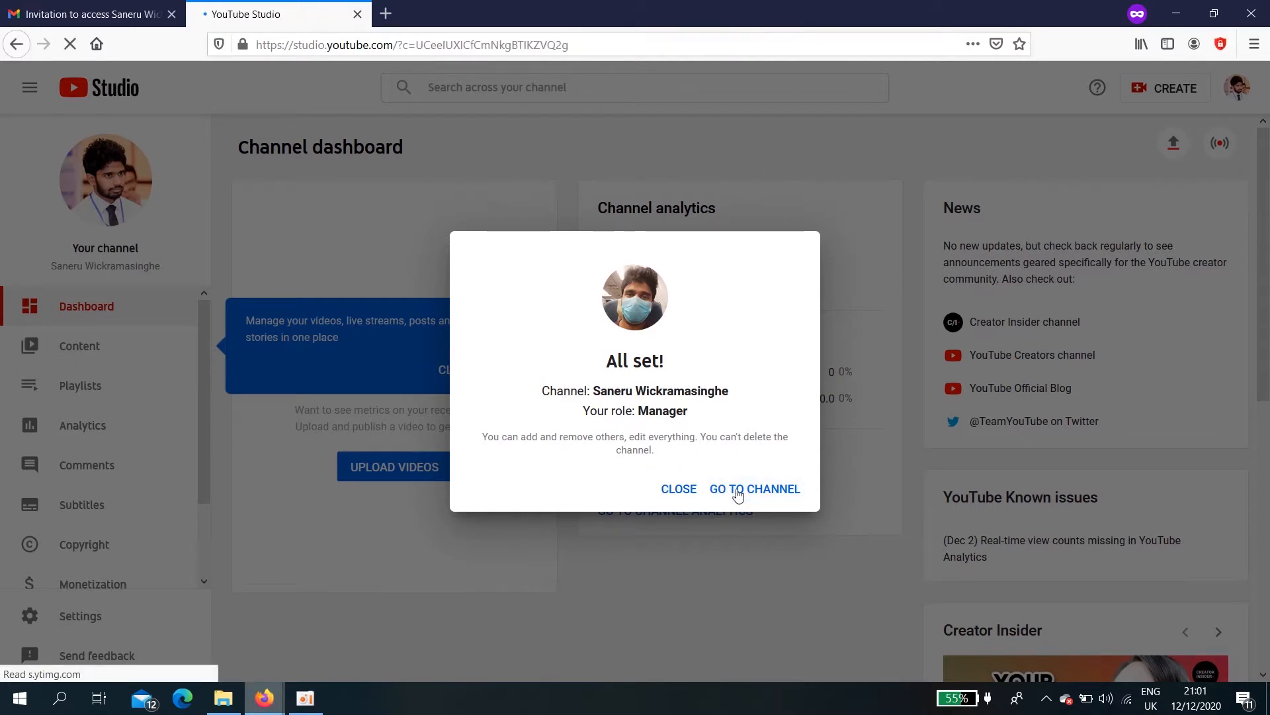
pyautogui.click(755, 488)
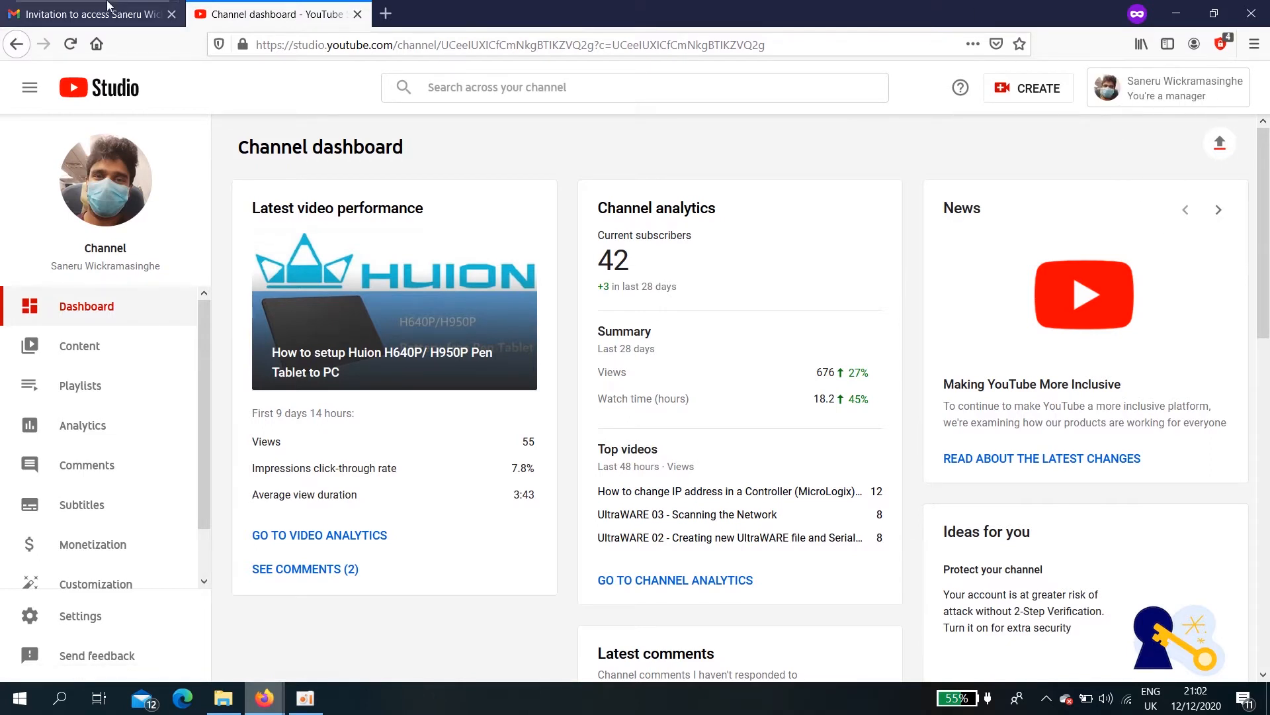
pyautogui.moveTo(263, 698)
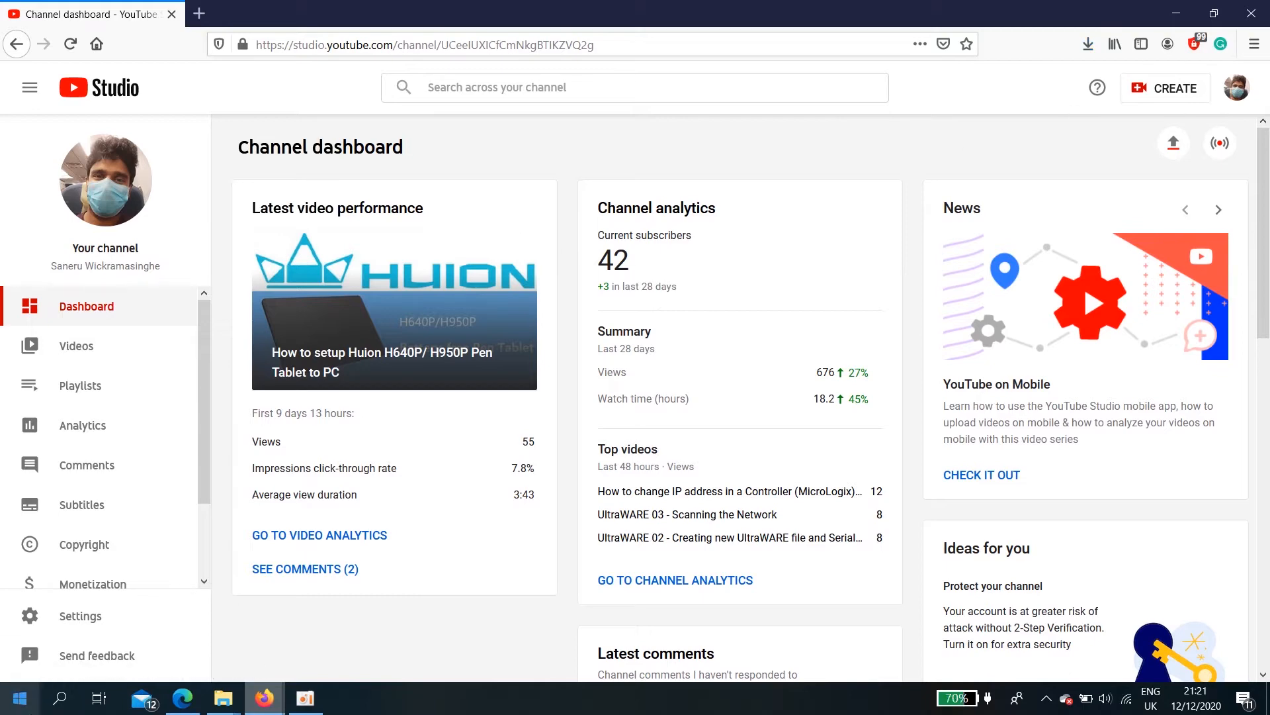
# From Channel > Advanced settings, reach the YouTube account's advanced settings page.
pyautogui.click(81, 615)
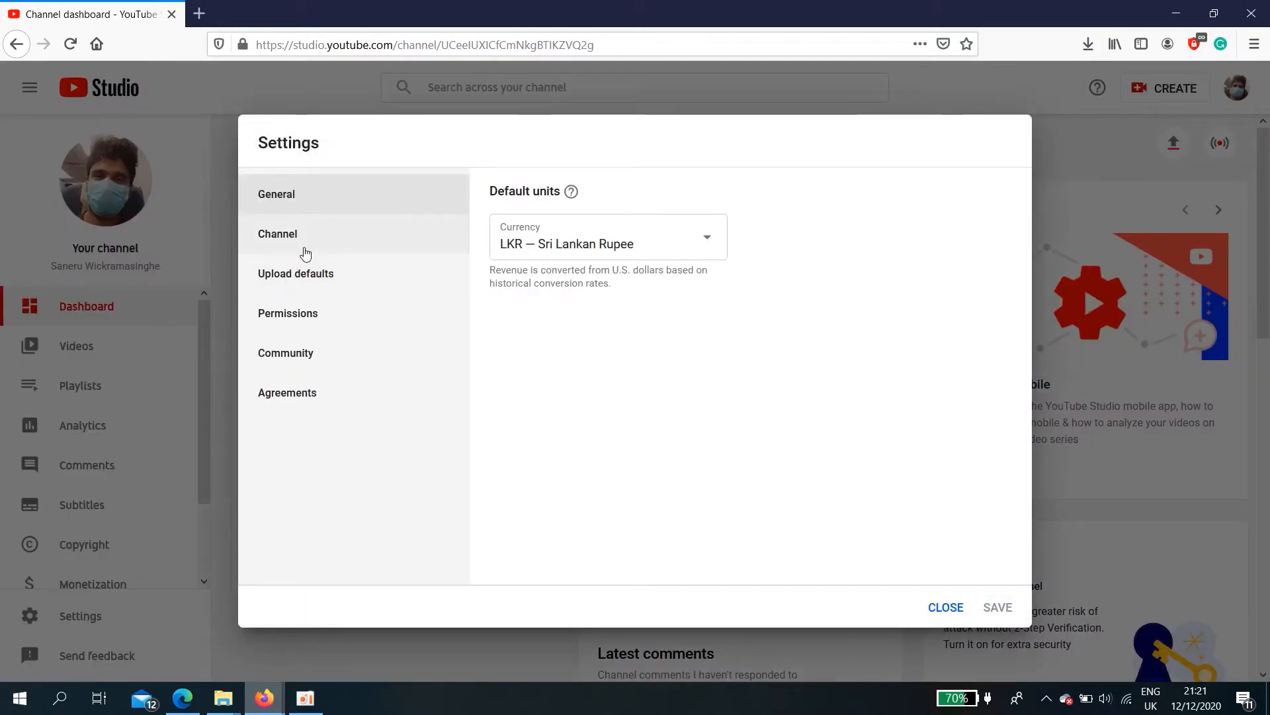
pyautogui.click(277, 233)
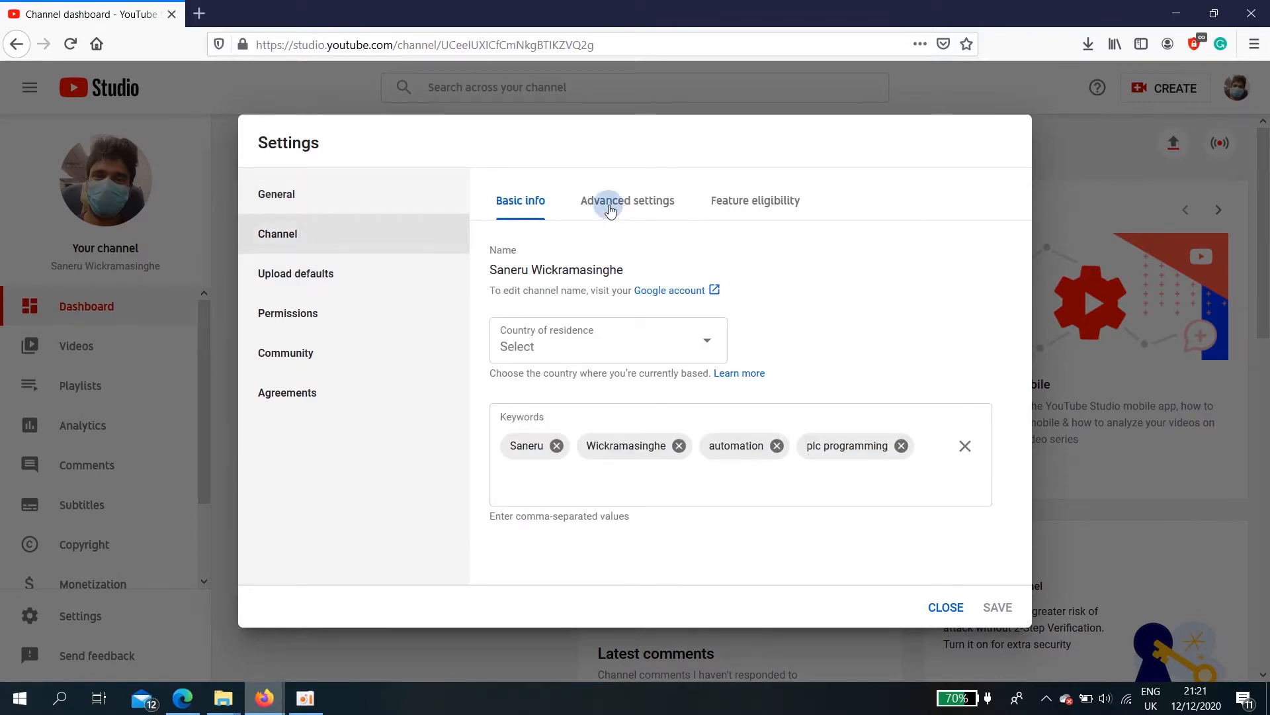
pyautogui.click(626, 200)
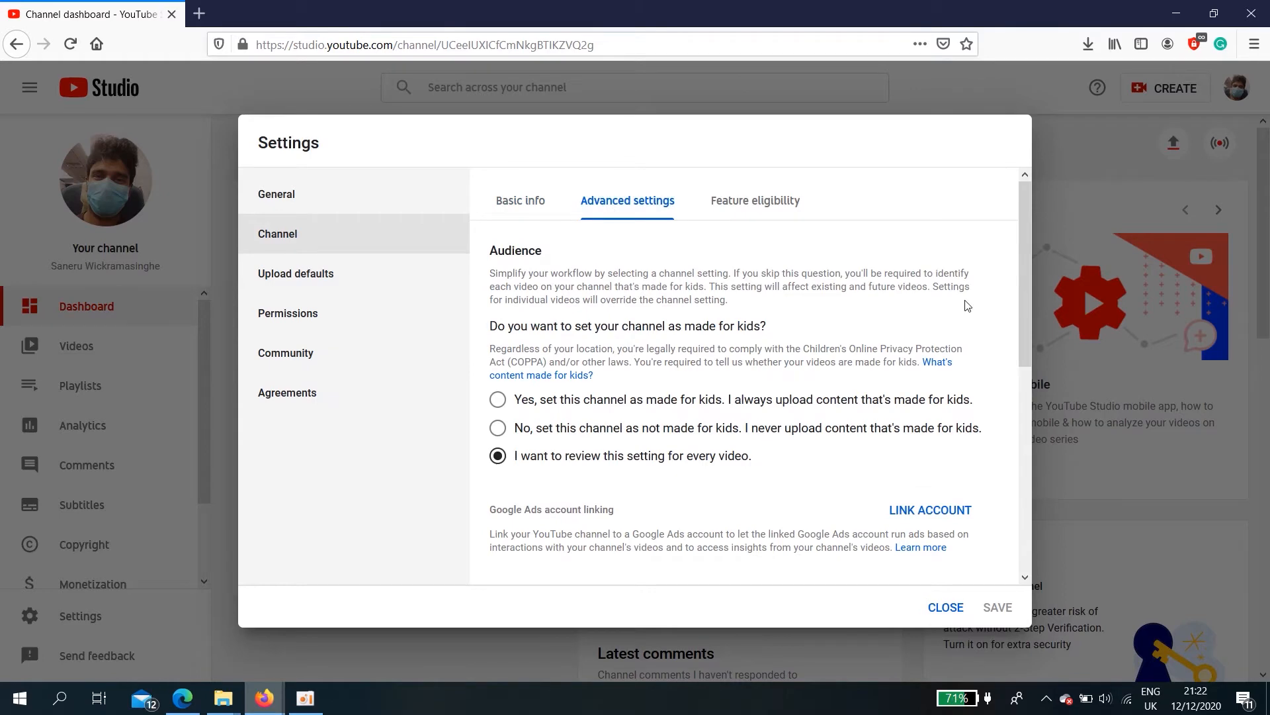
pyautogui.scroll(-3)
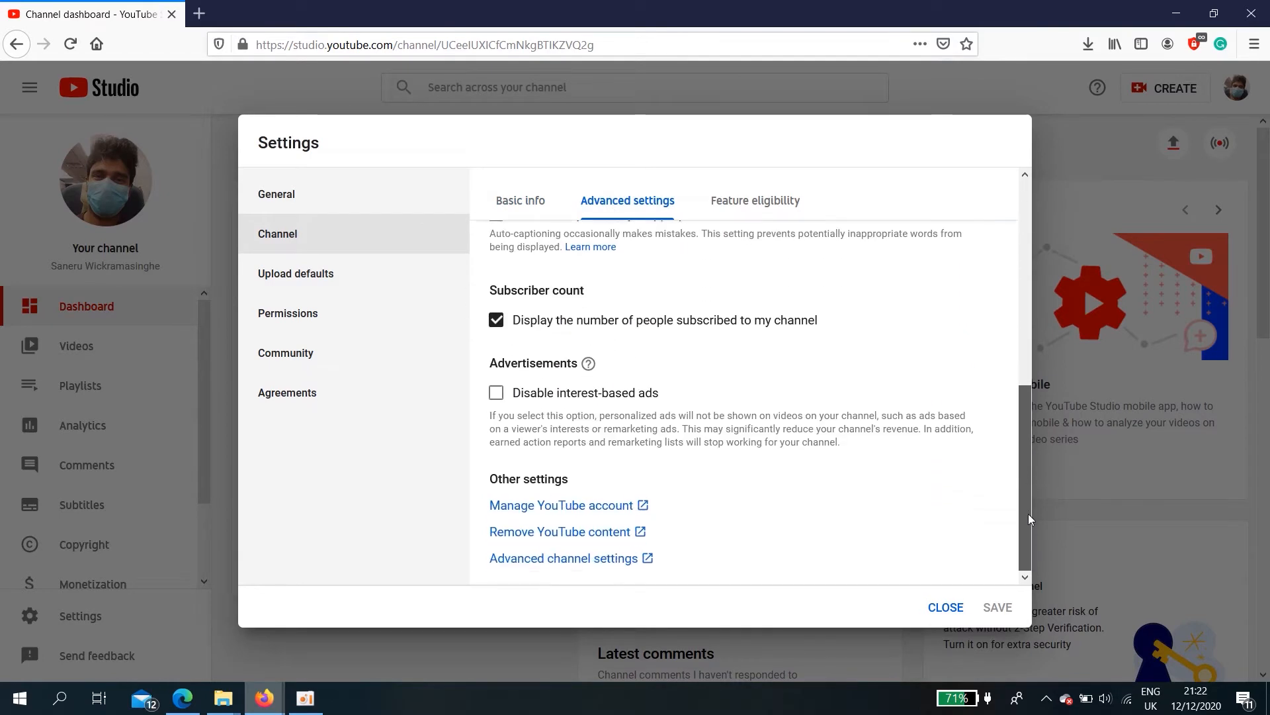
pyautogui.moveTo(557, 504)
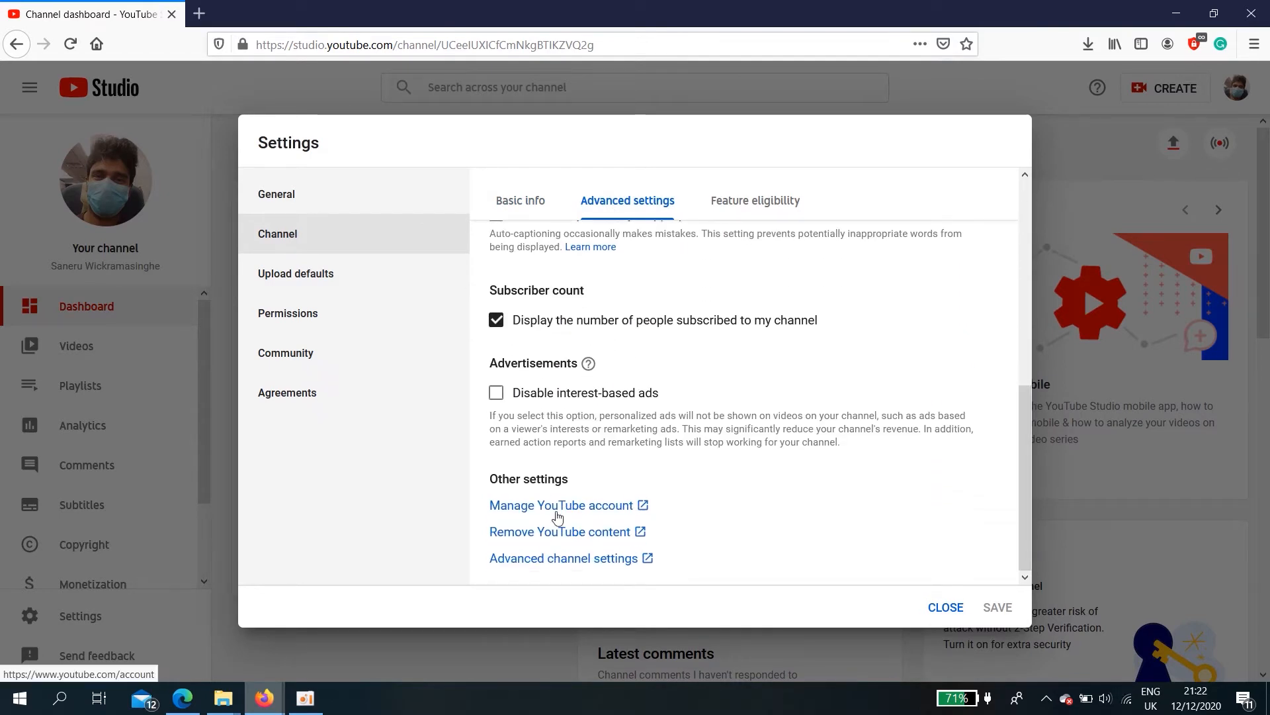
pyautogui.click(561, 504)
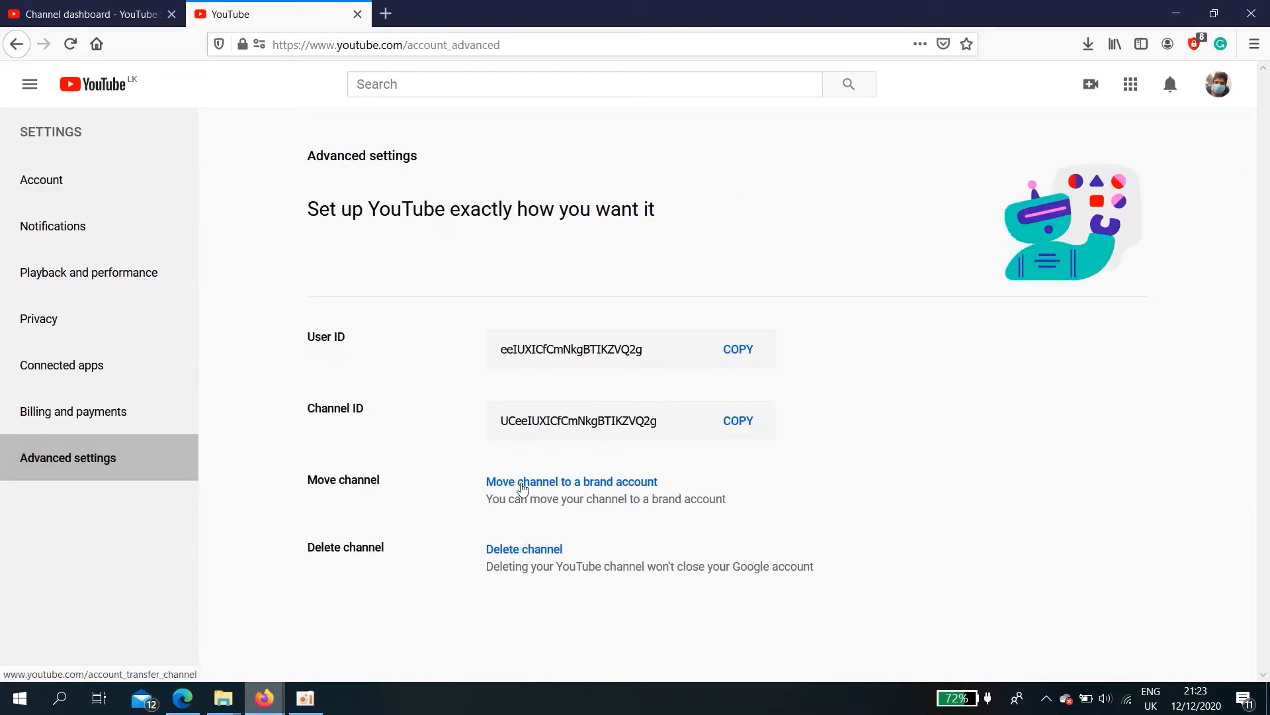
# Try 'Move channel to a brand account', then close the error about other managers.
pyautogui.click(572, 482)
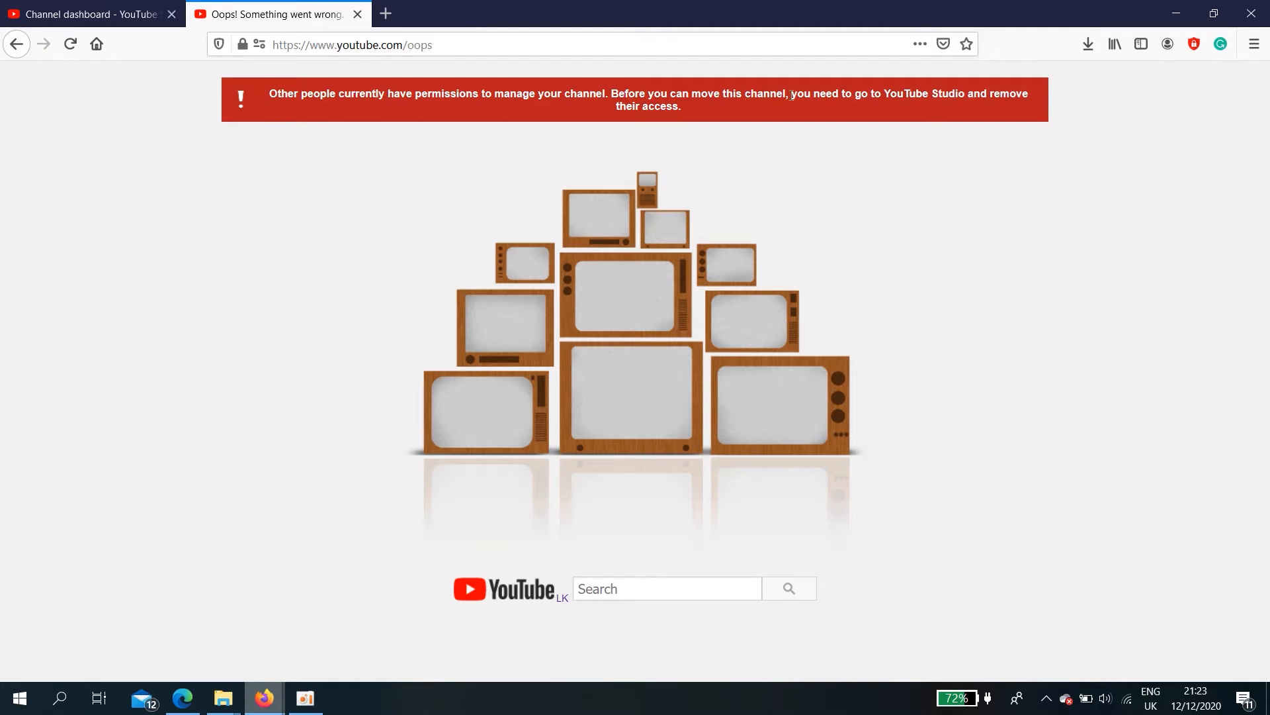
pyautogui.moveTo(356, 15)
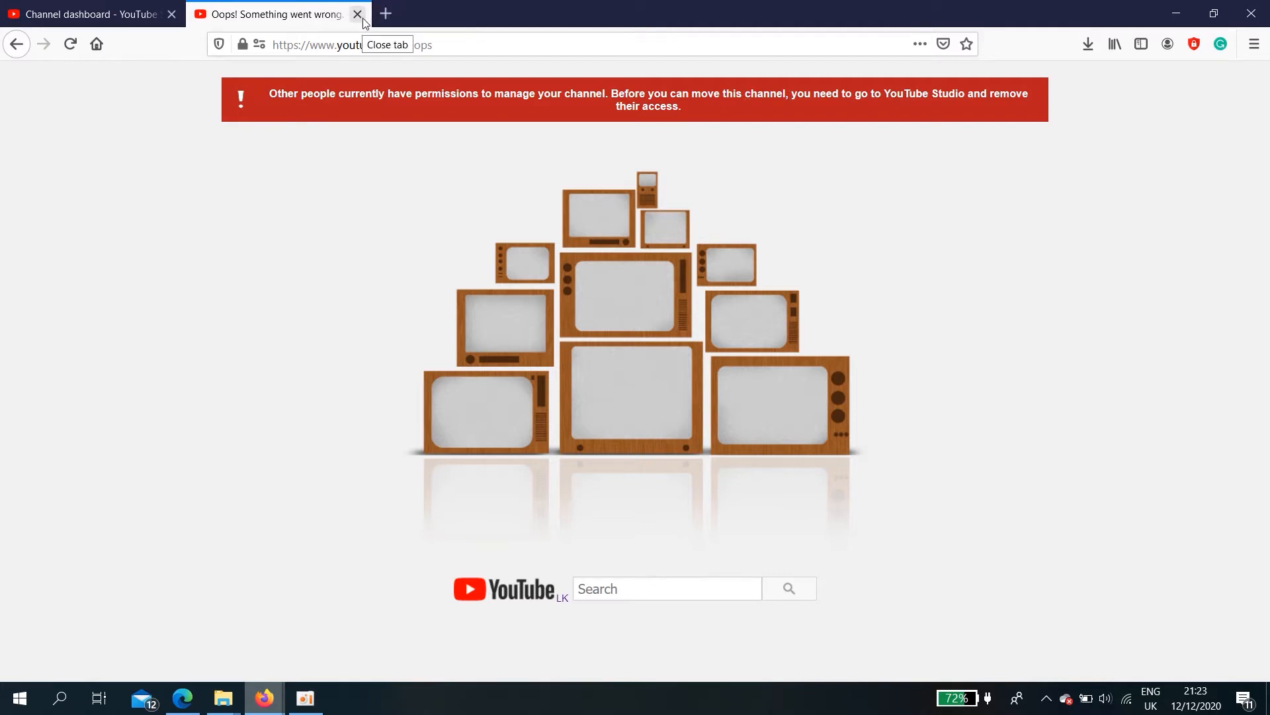
pyautogui.click(357, 13)
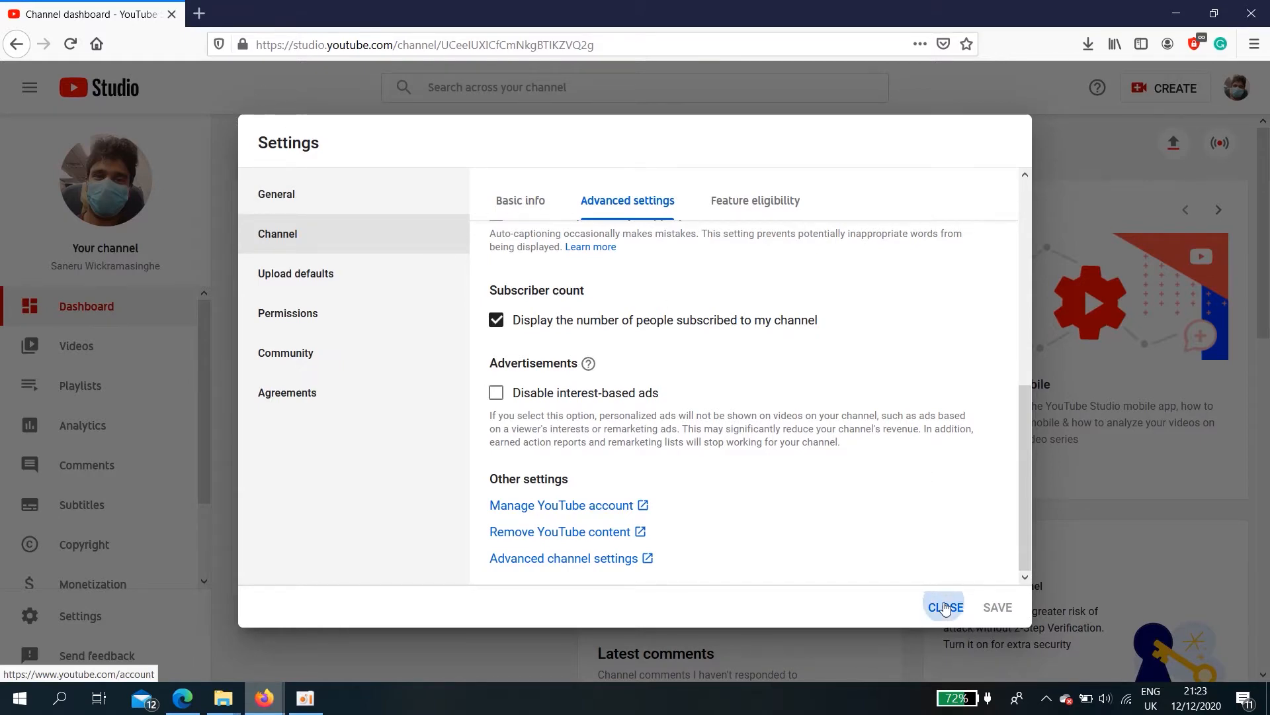
# Remove the second account's Manager access in Permissions and save.
pyautogui.click(944, 607)
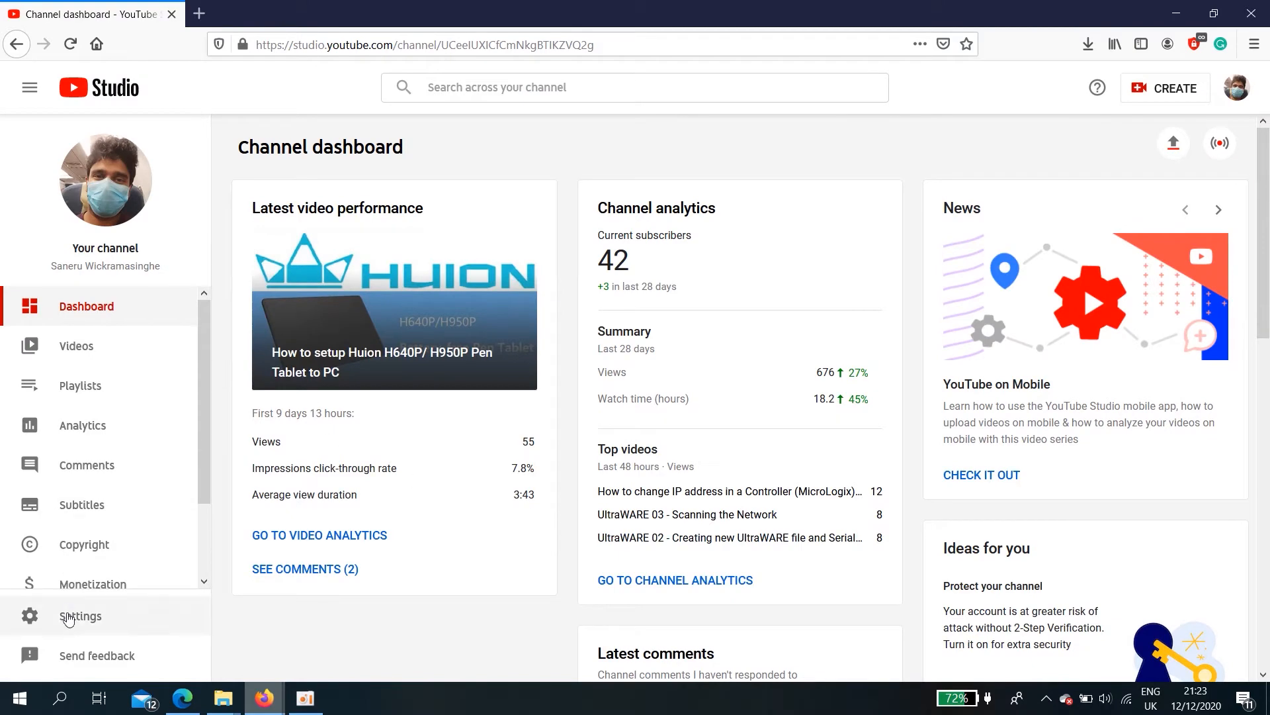
pyautogui.click(79, 615)
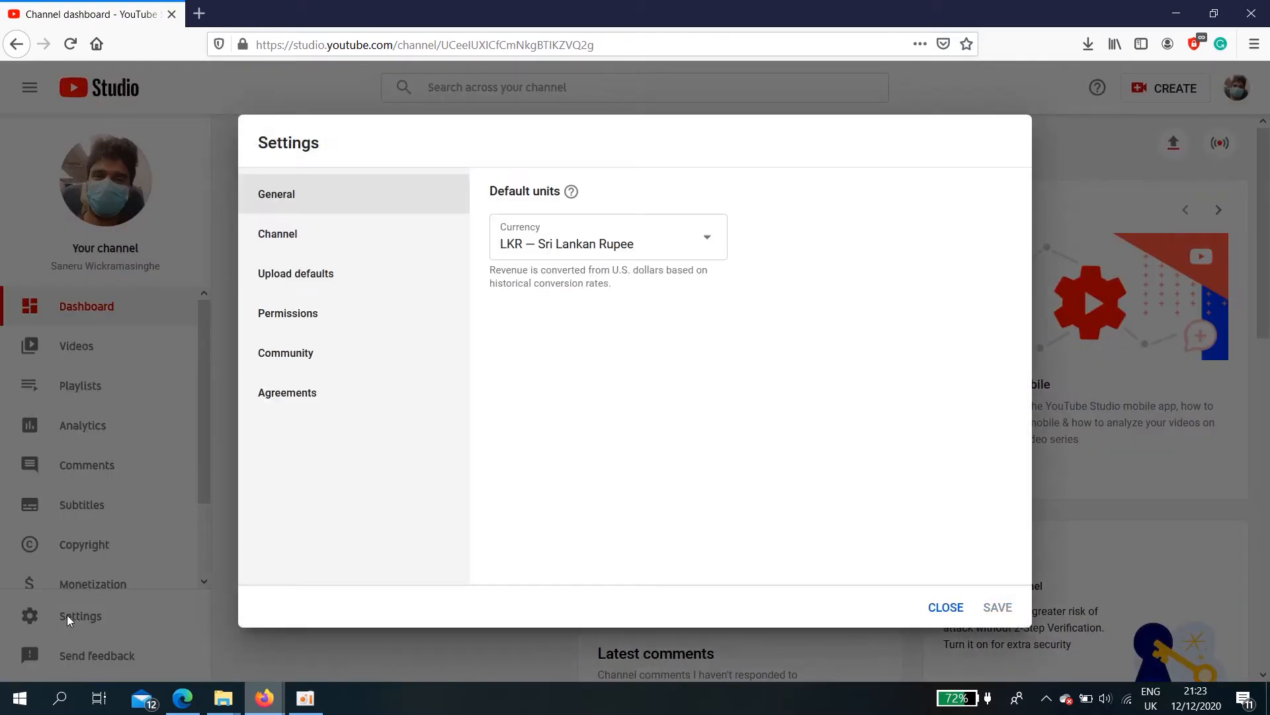
pyautogui.click(287, 313)
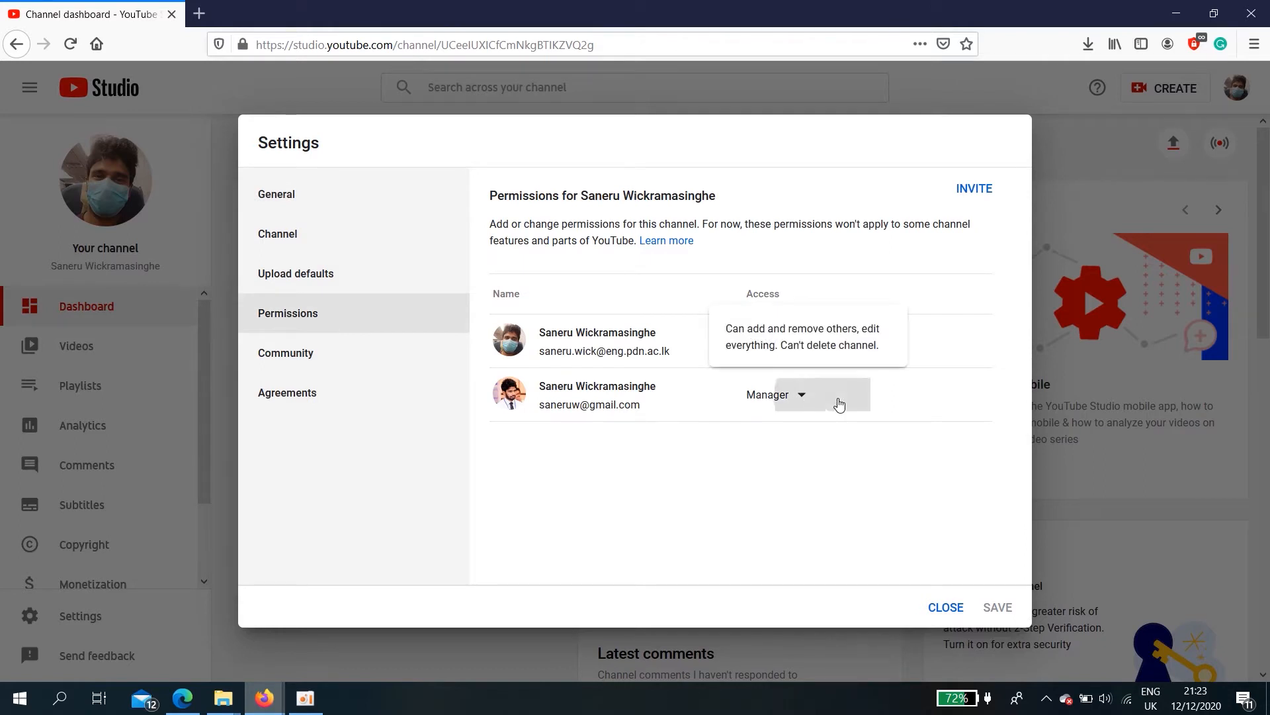
pyautogui.click(775, 395)
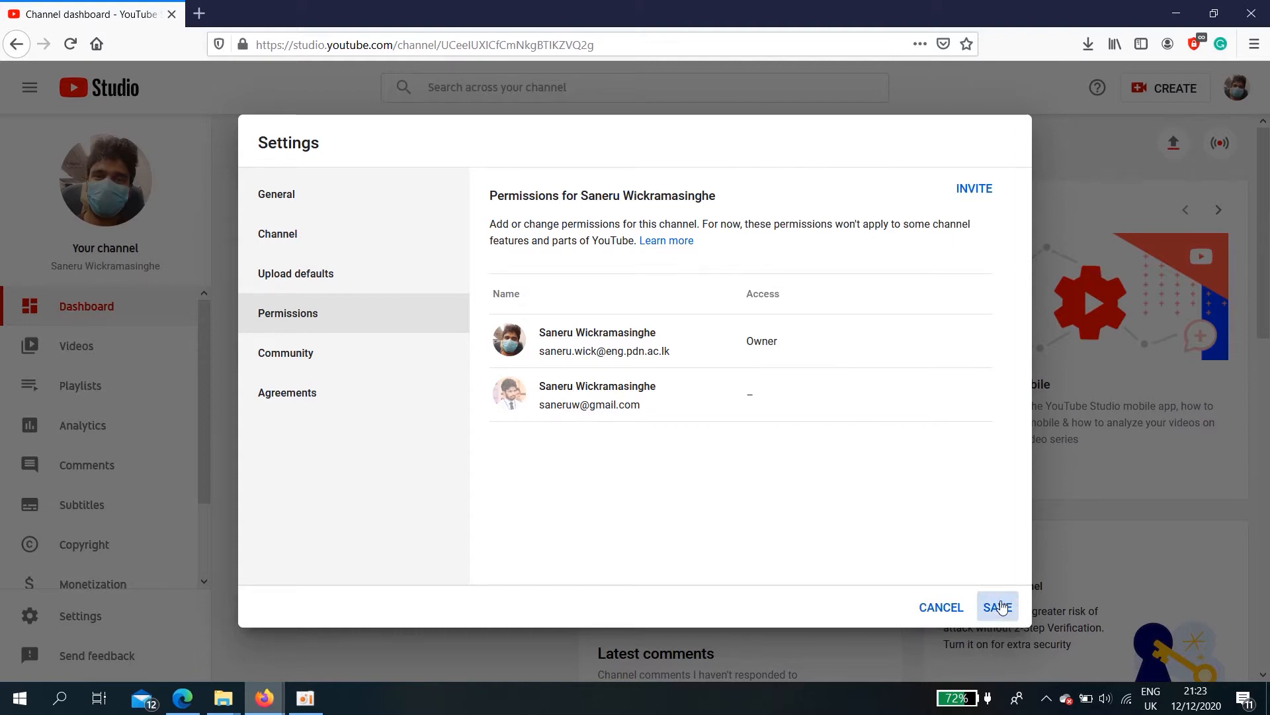
pyautogui.click(998, 608)
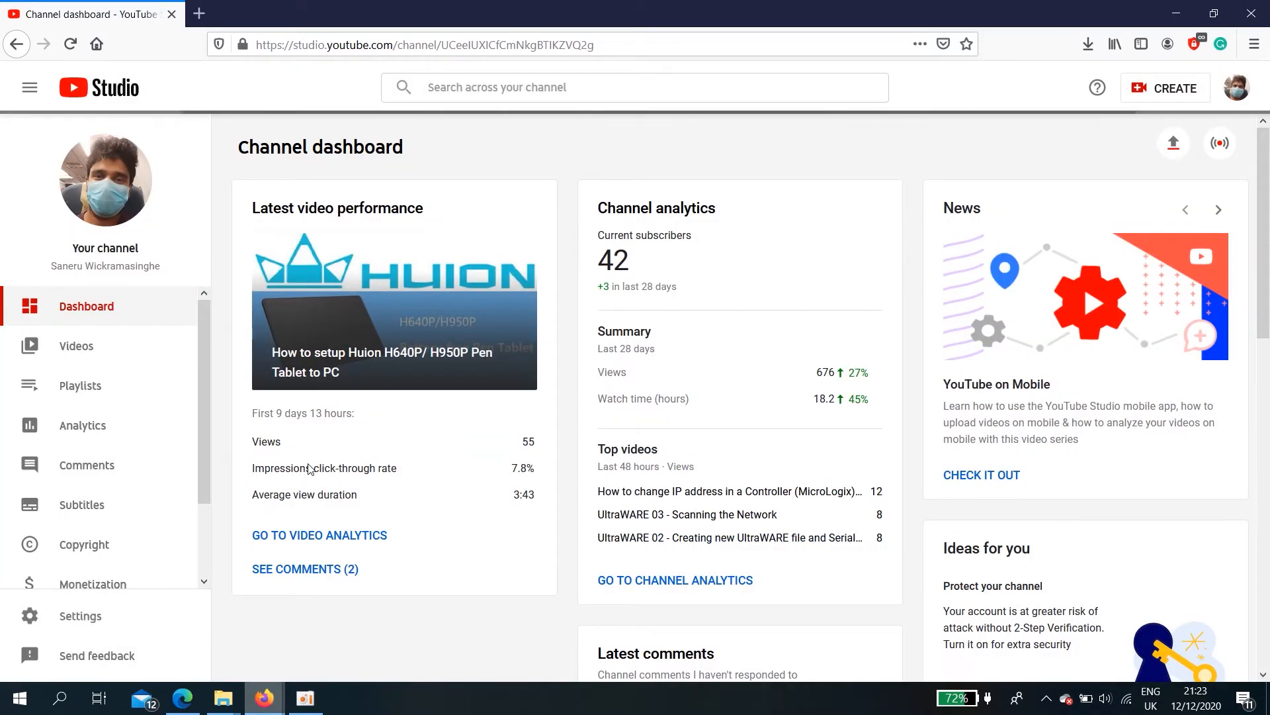
# Verify only the owner has access, then return to the YouTube account settings.
pyautogui.click(79, 615)
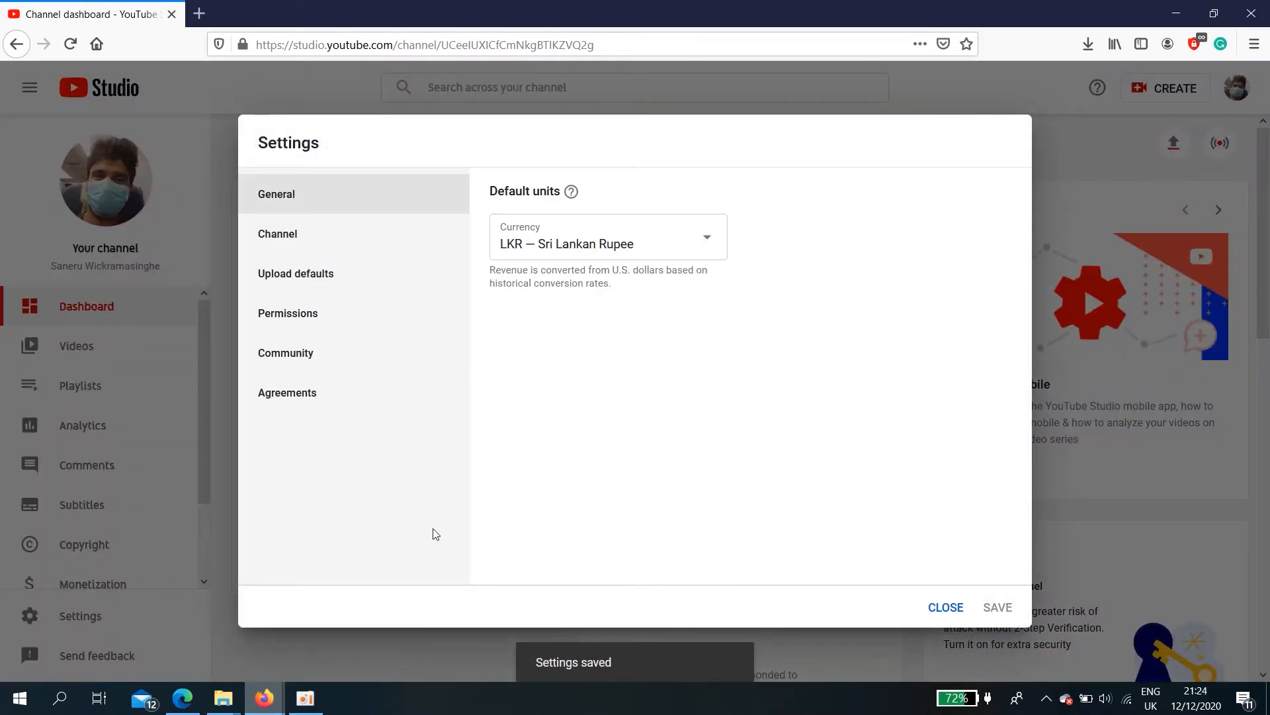
pyautogui.click(287, 312)
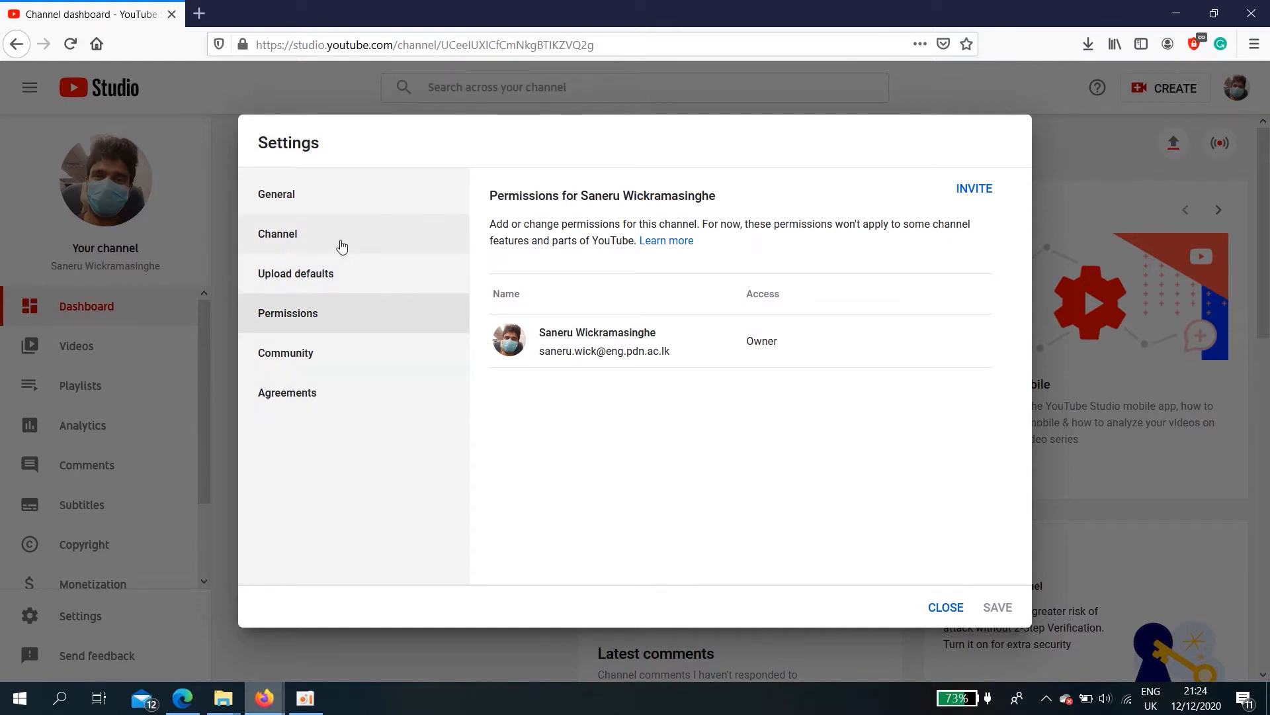
pyautogui.click(276, 233)
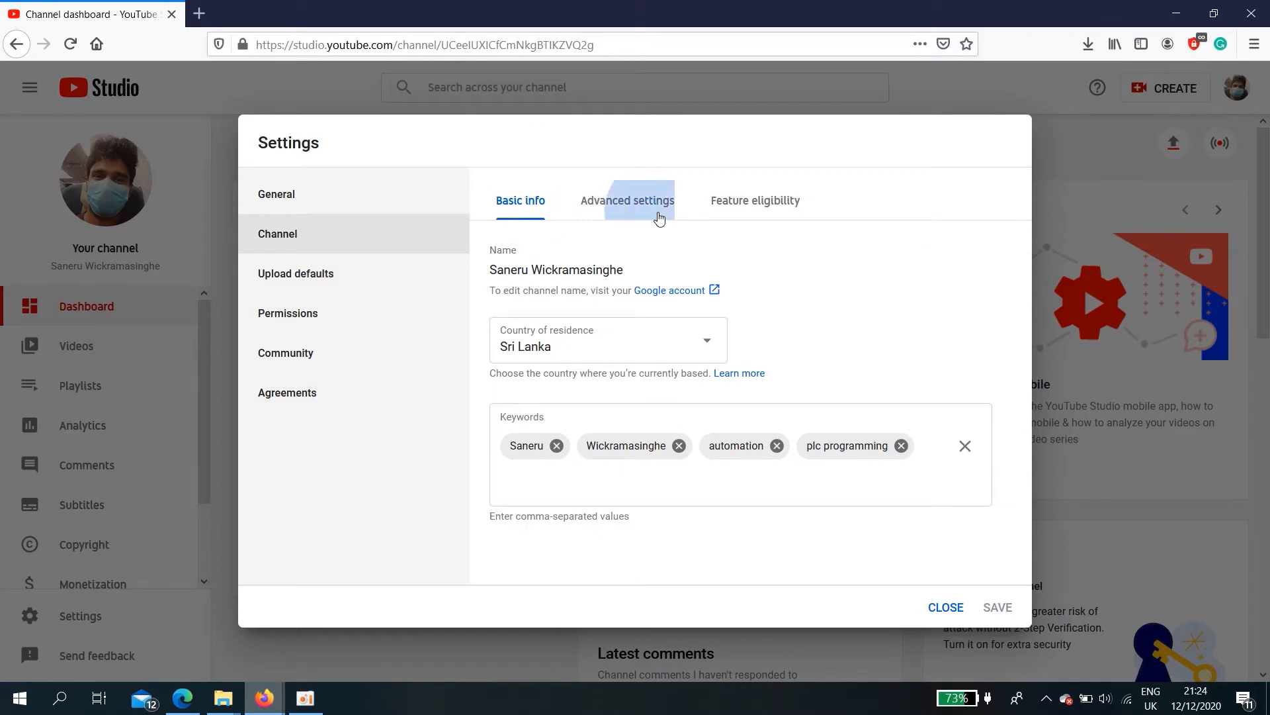
pyautogui.click(626, 200)
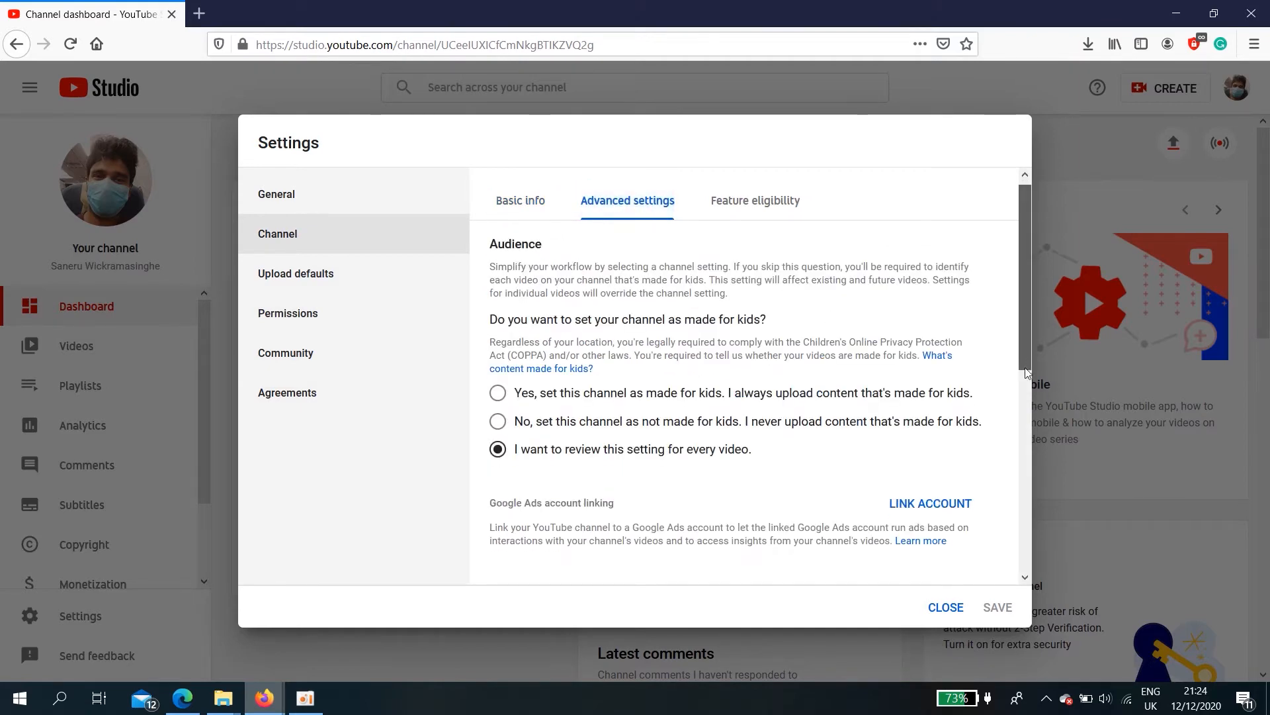
pyautogui.scroll(-3)
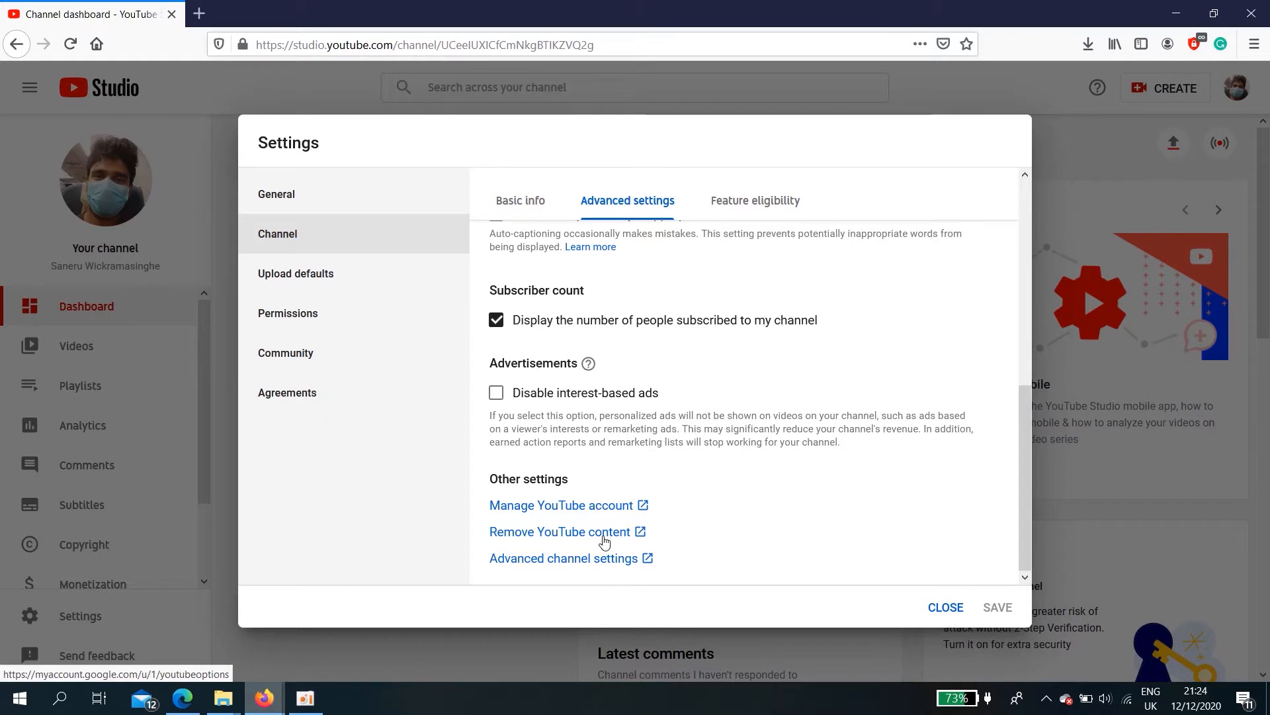
pyautogui.moveTo(610, 510)
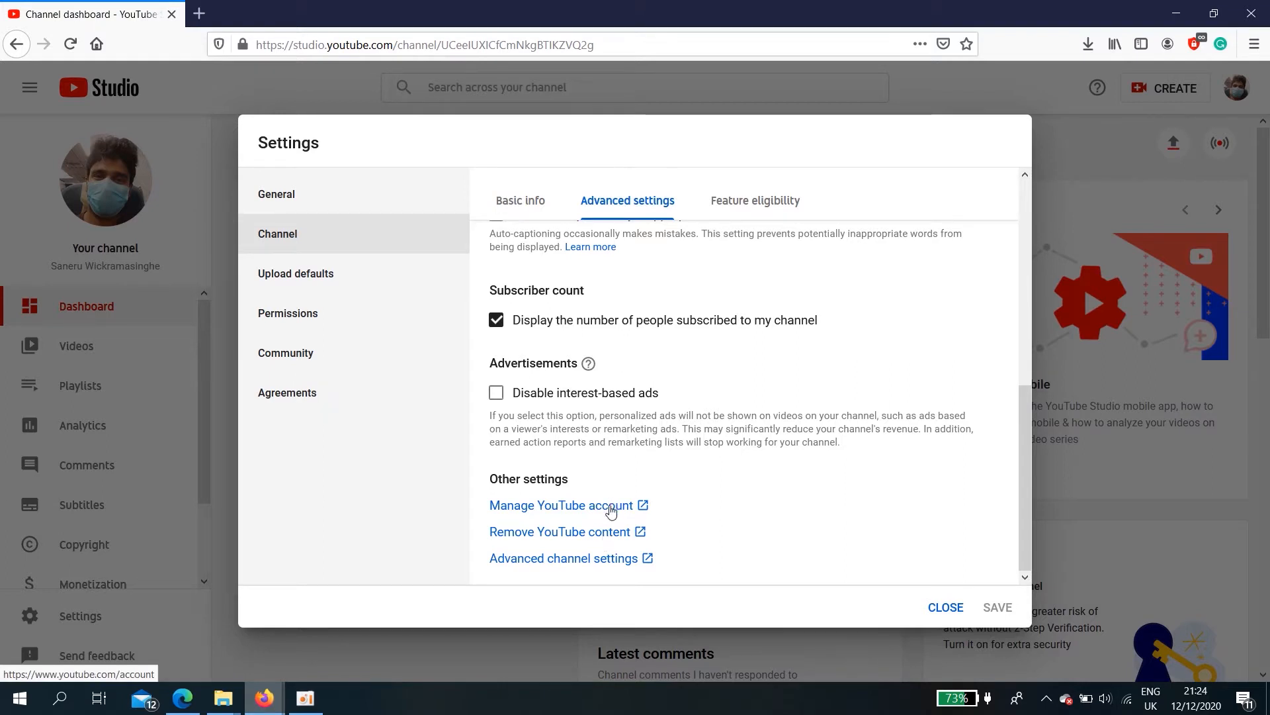
pyautogui.click(557, 504)
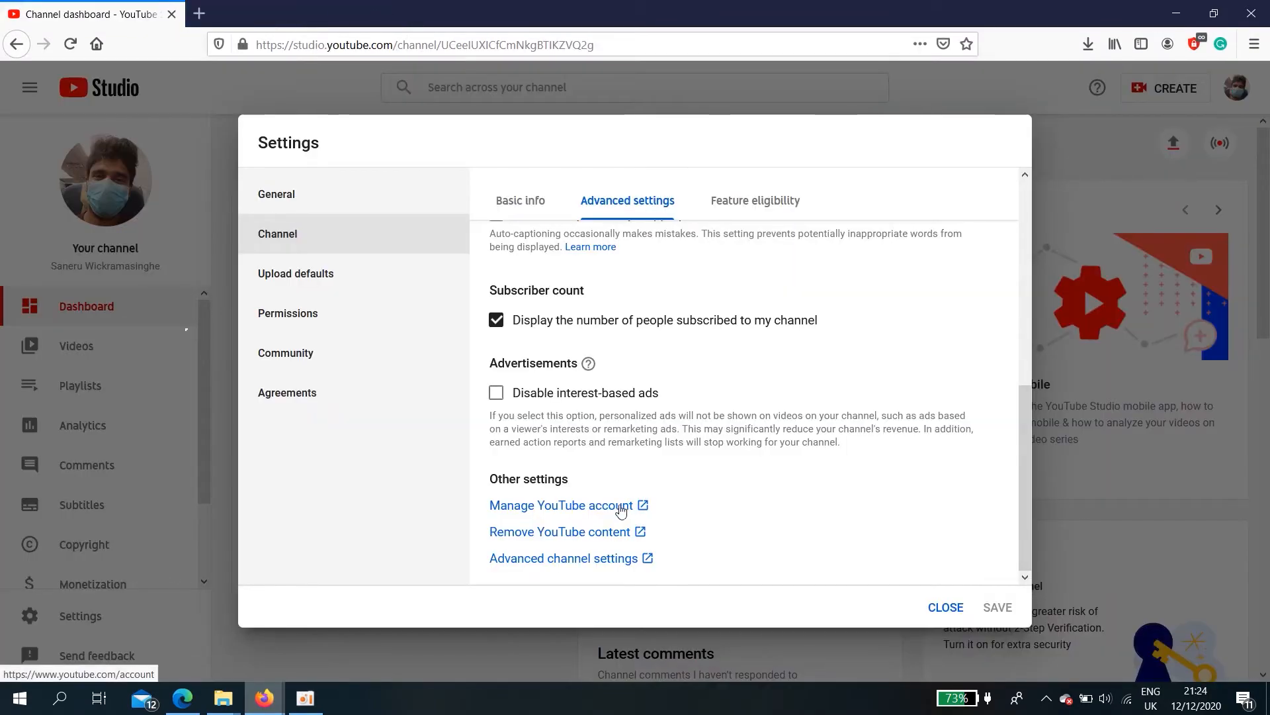
pyautogui.click(559, 504)
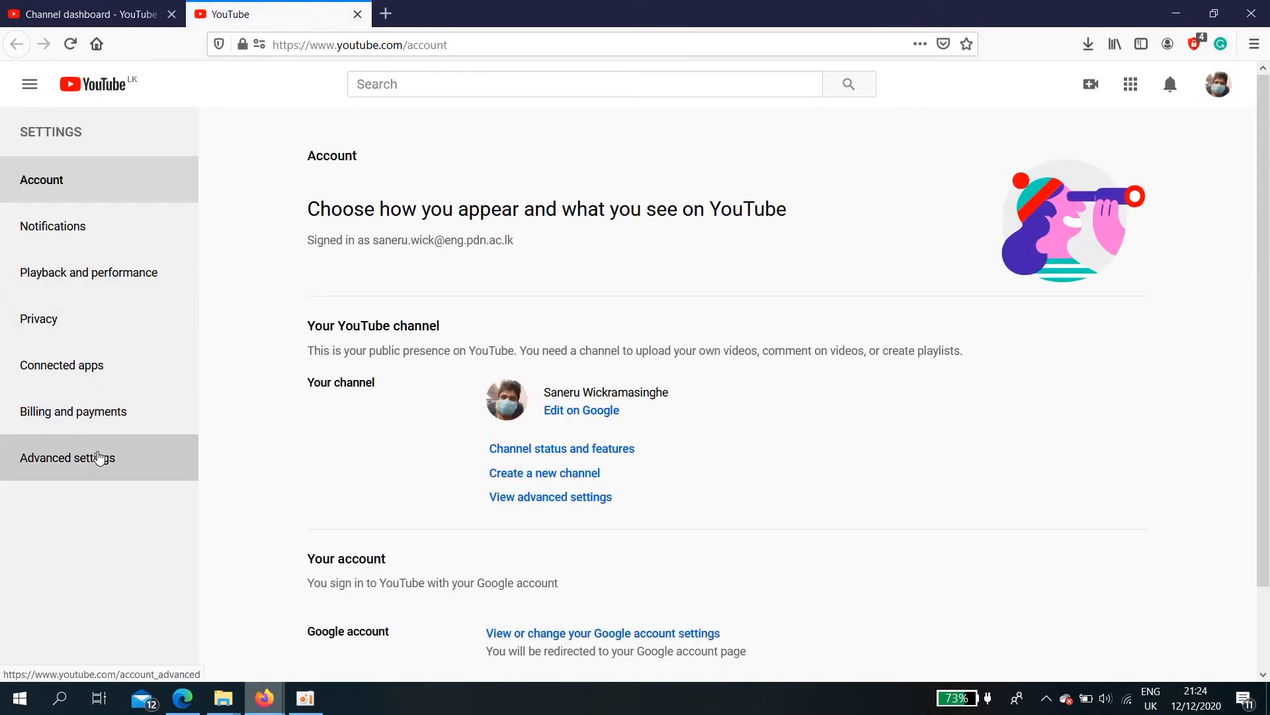
# Retry moving the channel to a brand account; the page shows no brand accounts available.
pyautogui.click(68, 457)
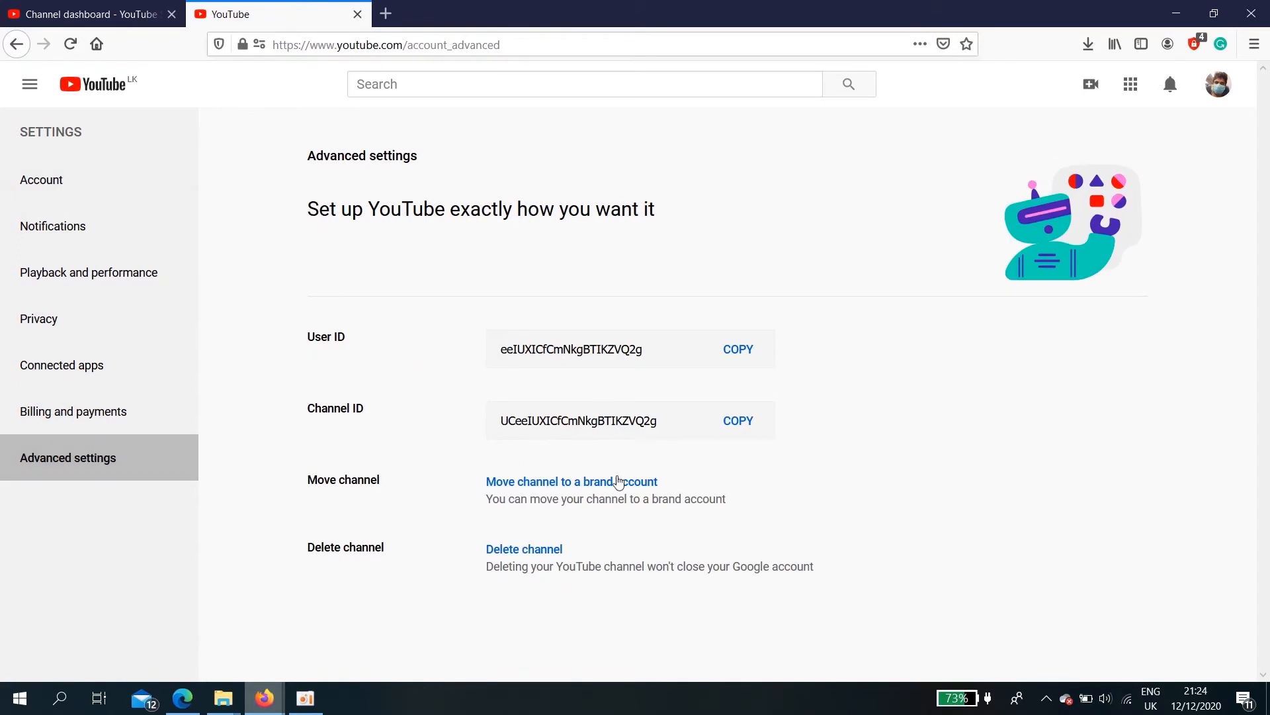
pyautogui.click(572, 481)
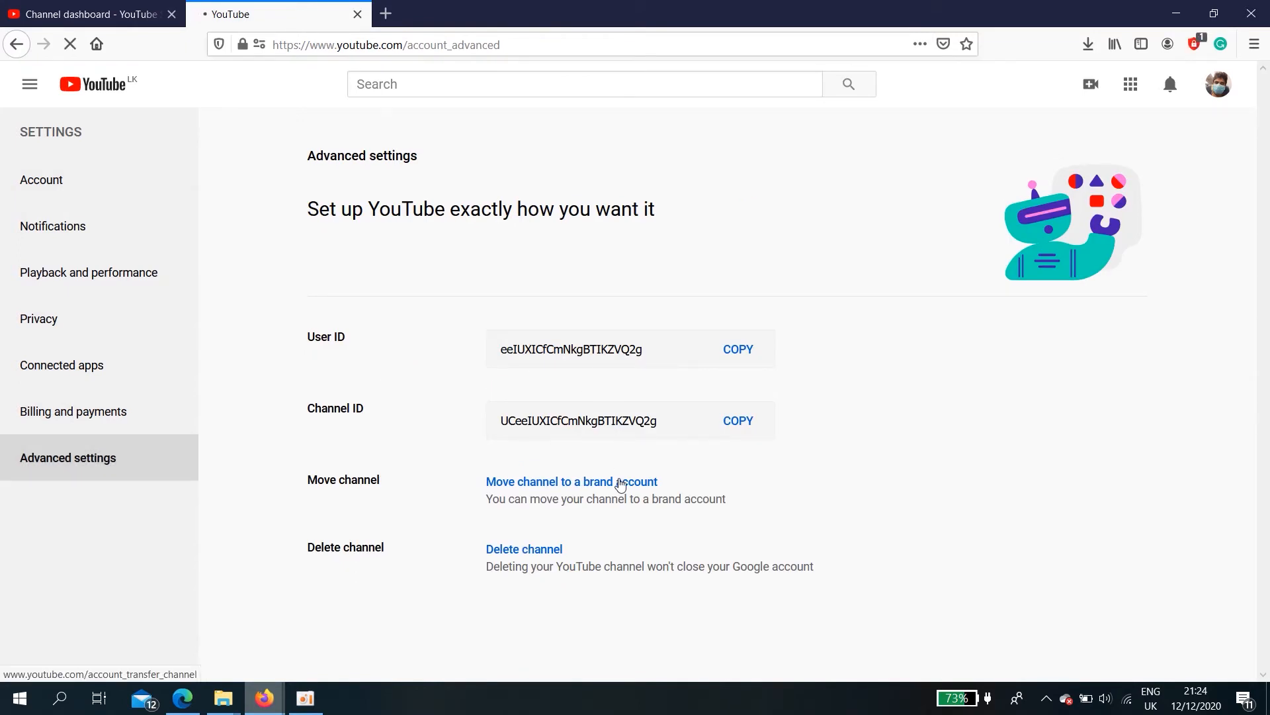
pyautogui.click(572, 482)
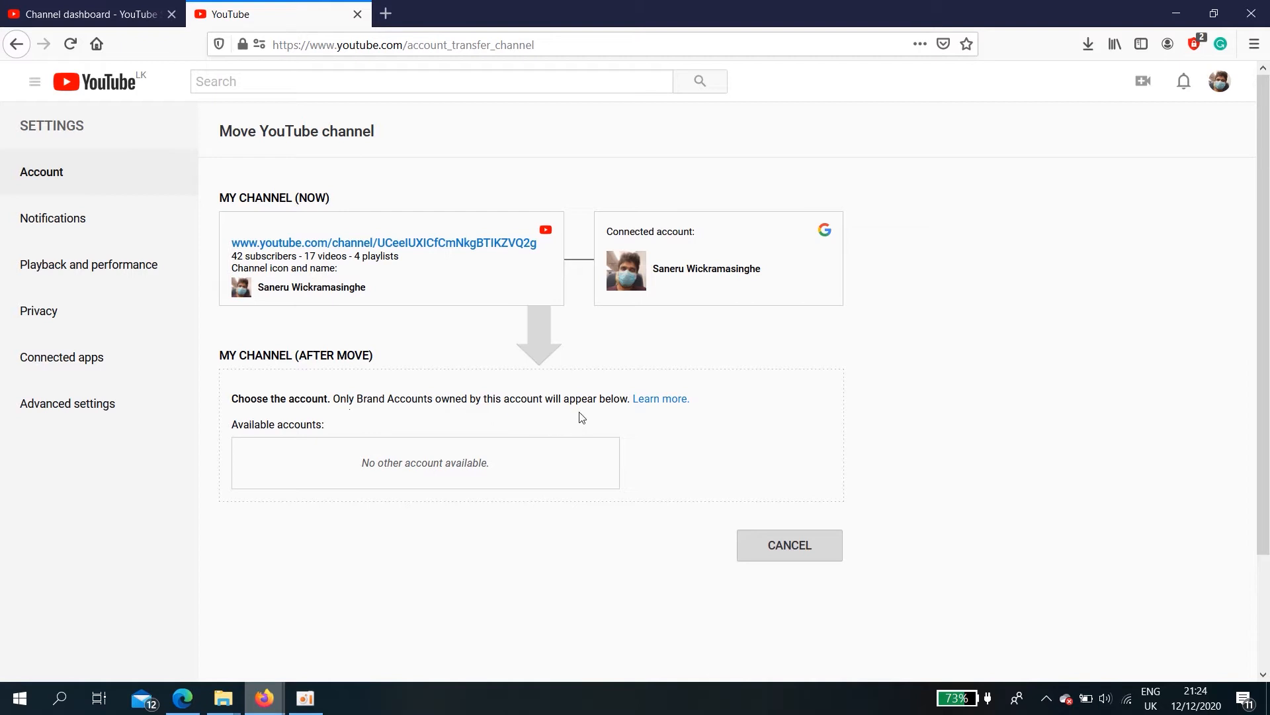
pyautogui.moveTo(252, 399)
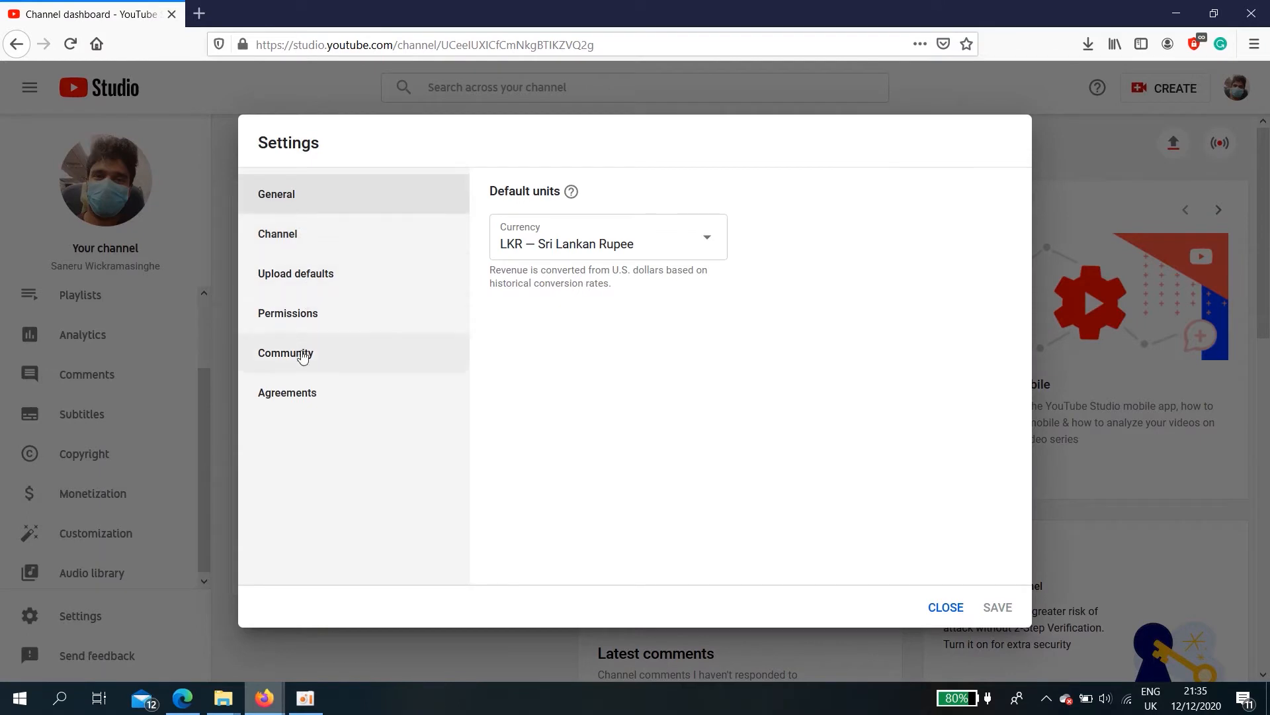
pyautogui.moveTo(292, 244)
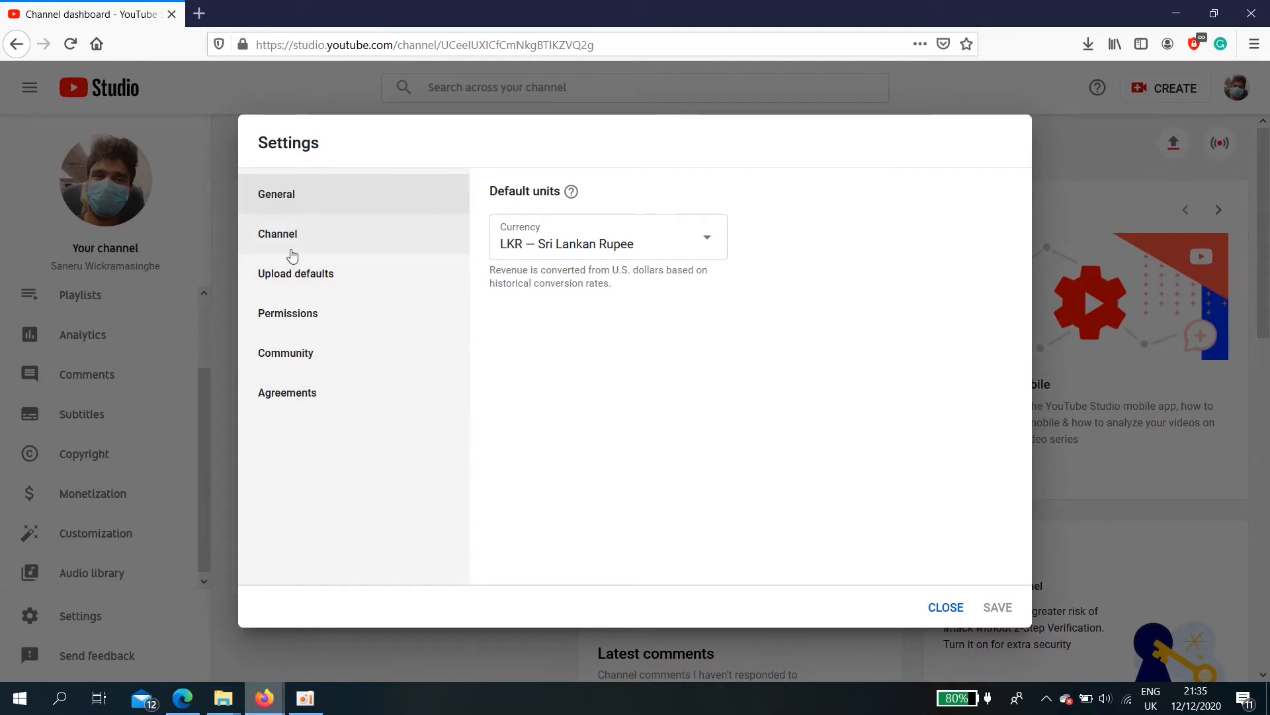
# From Studio's Channel settings, reach the 'Advanced channel settings' account page again.
pyautogui.click(277, 233)
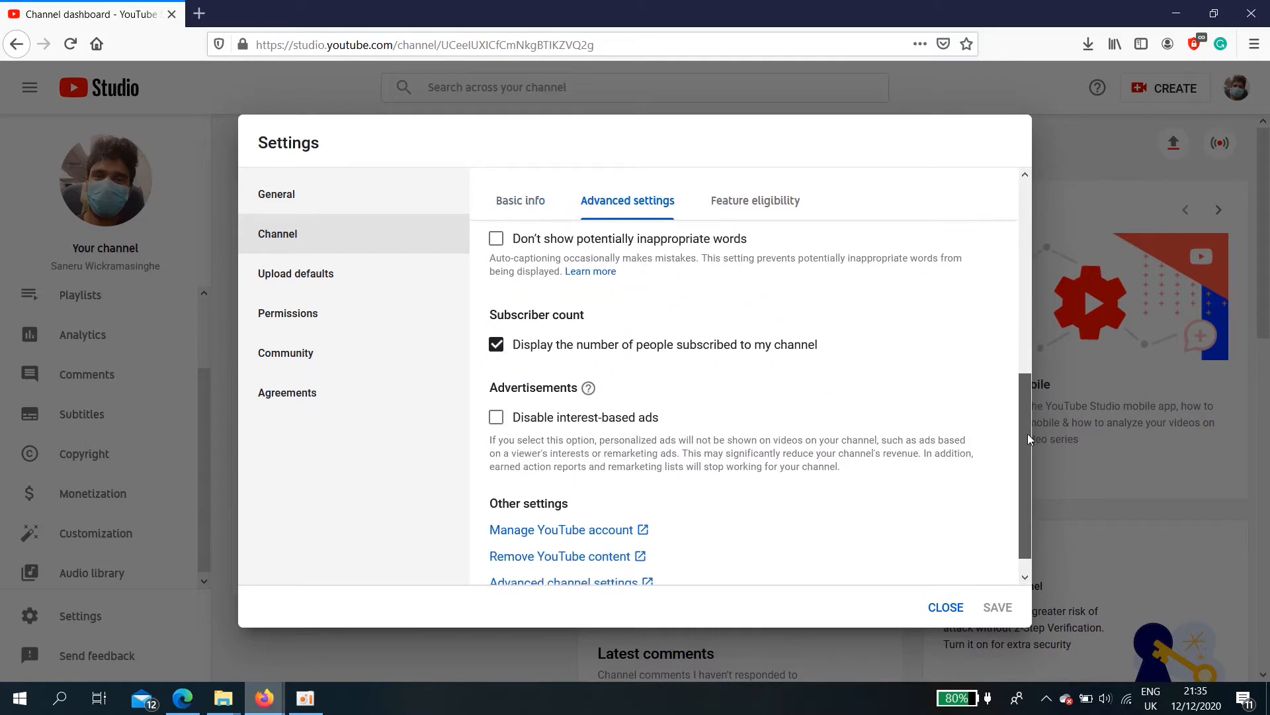
pyautogui.scroll(-3)
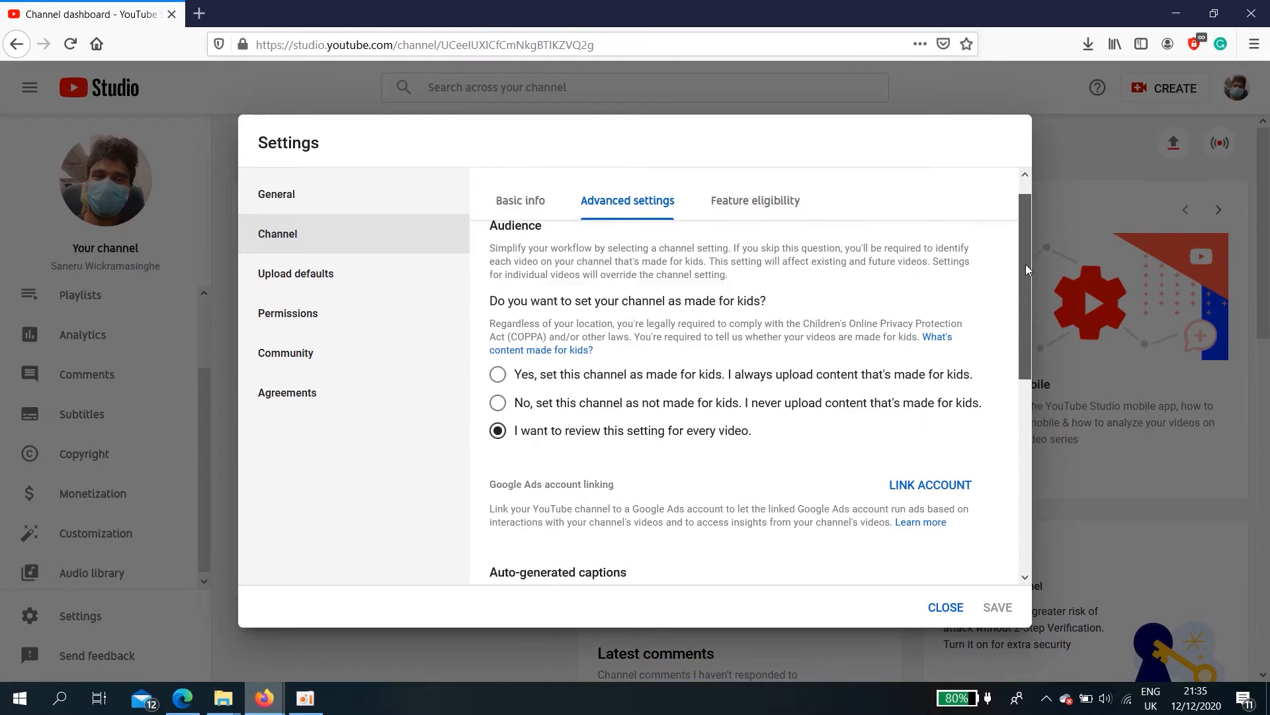
pyautogui.scroll(-3)
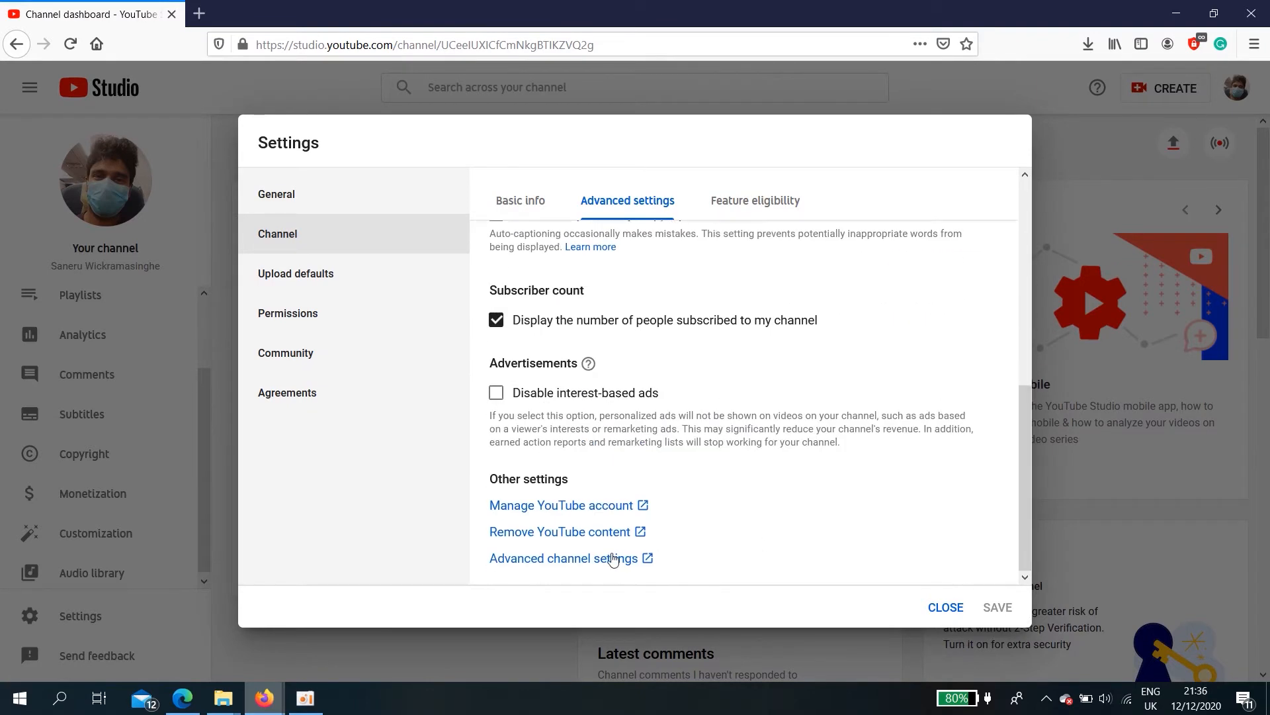
pyautogui.click(561, 557)
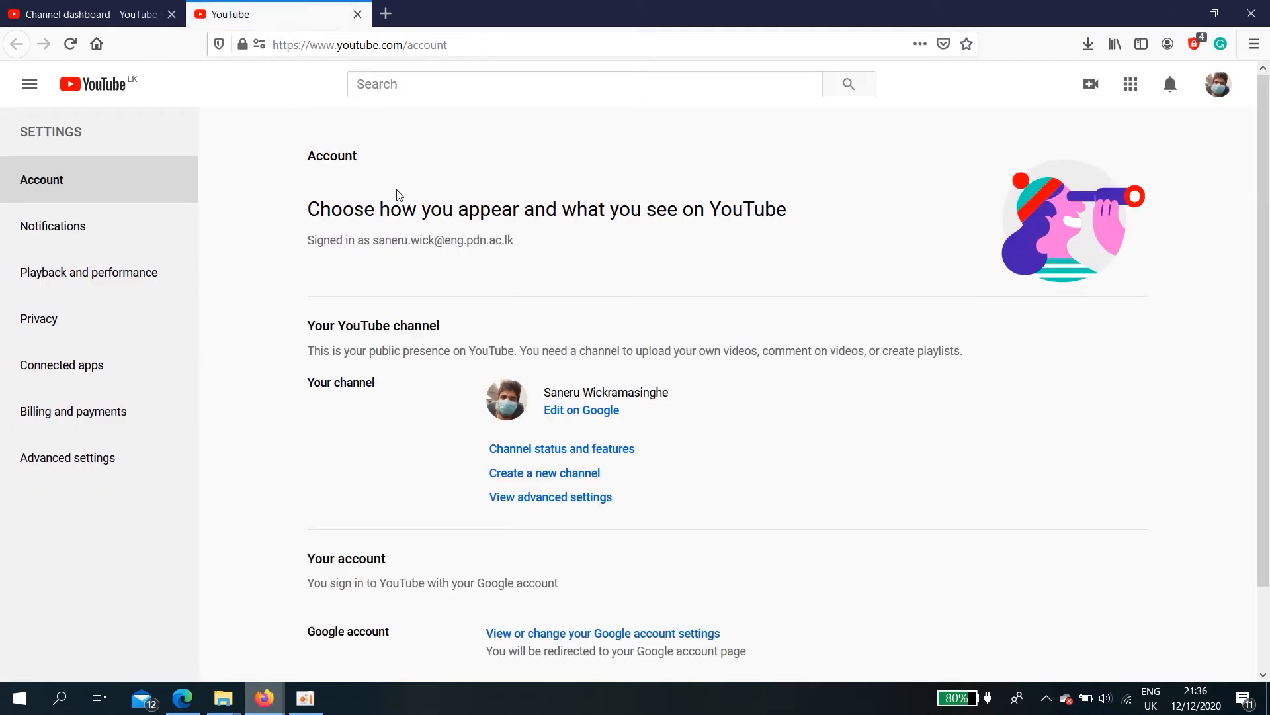
pyautogui.moveTo(544, 472)
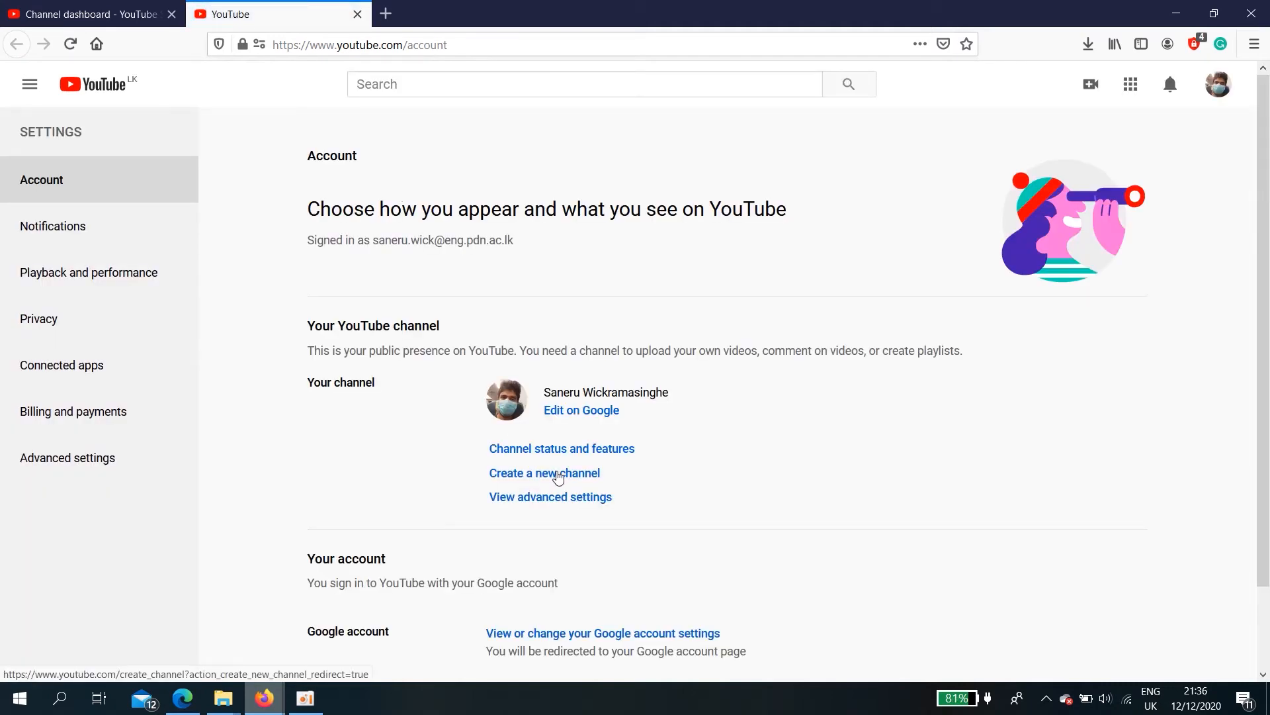
# Start creating a new channel from YouTube's account settings, reaching the Brand Accounts page.
pyautogui.scroll(-3)
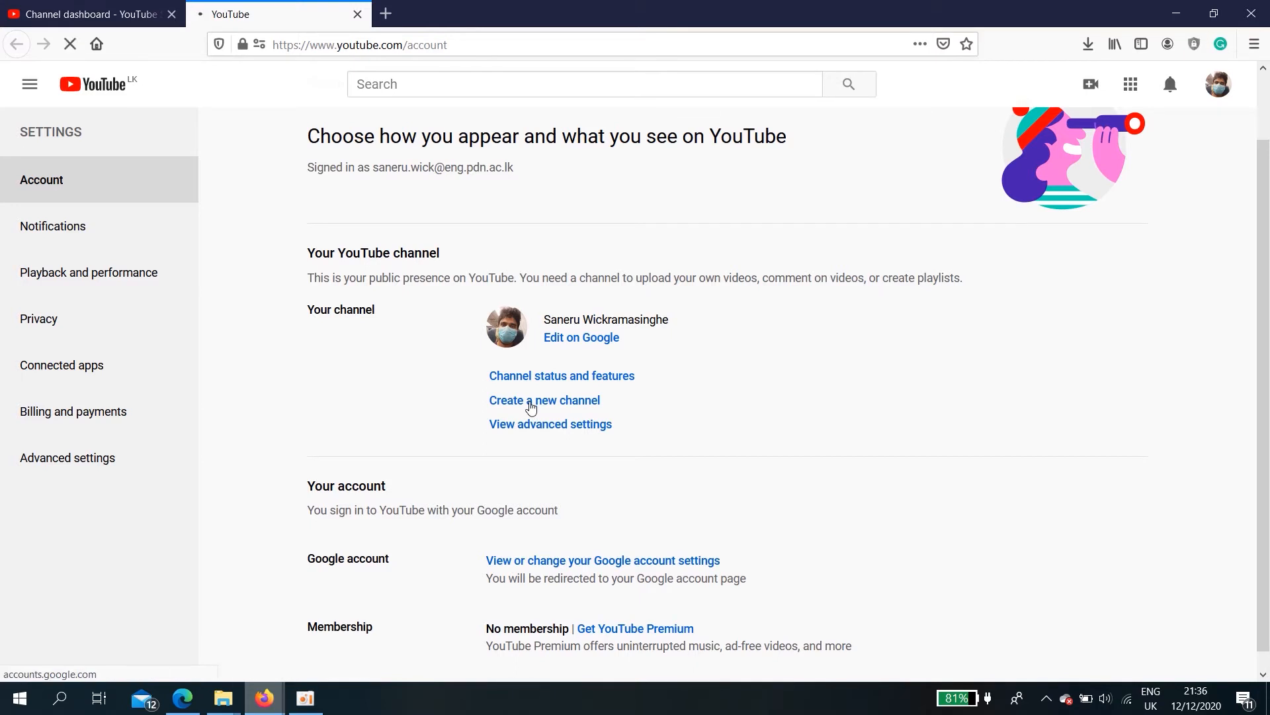
pyautogui.click(543, 399)
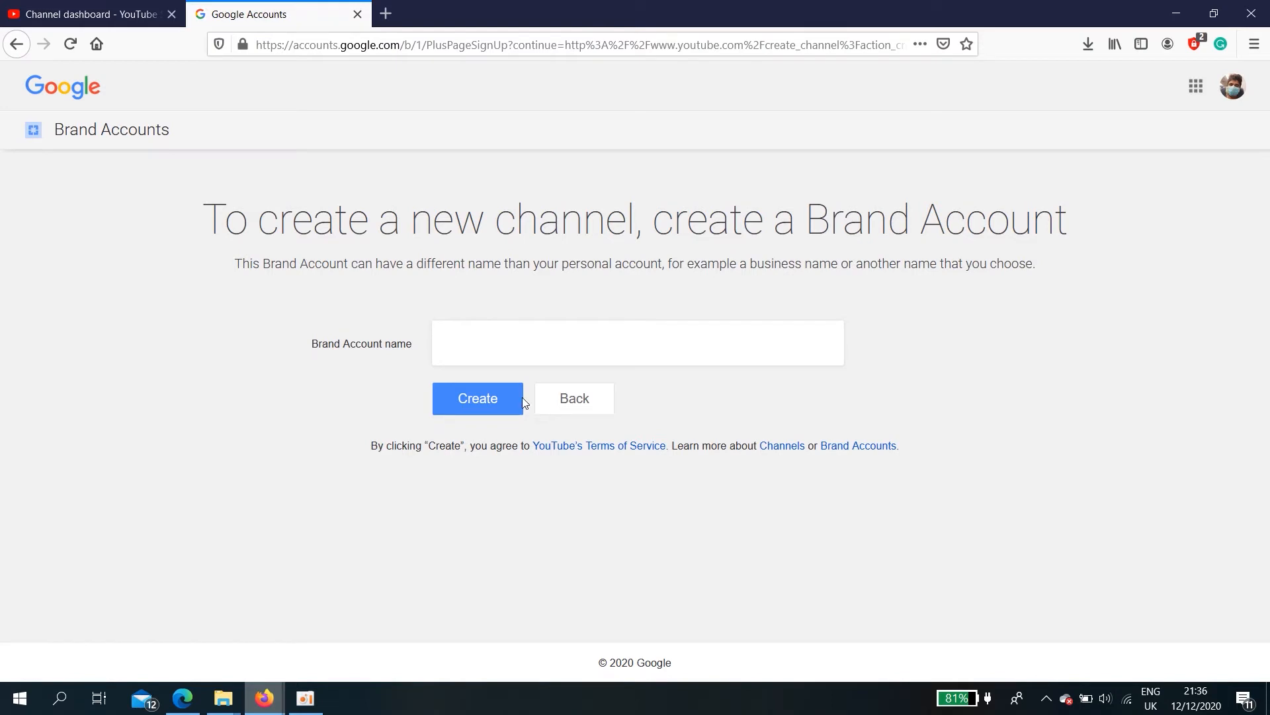
# Enter 'Saneru Wickramasinghe' as the Brand Account name and create it.
pyautogui.click(636, 342)
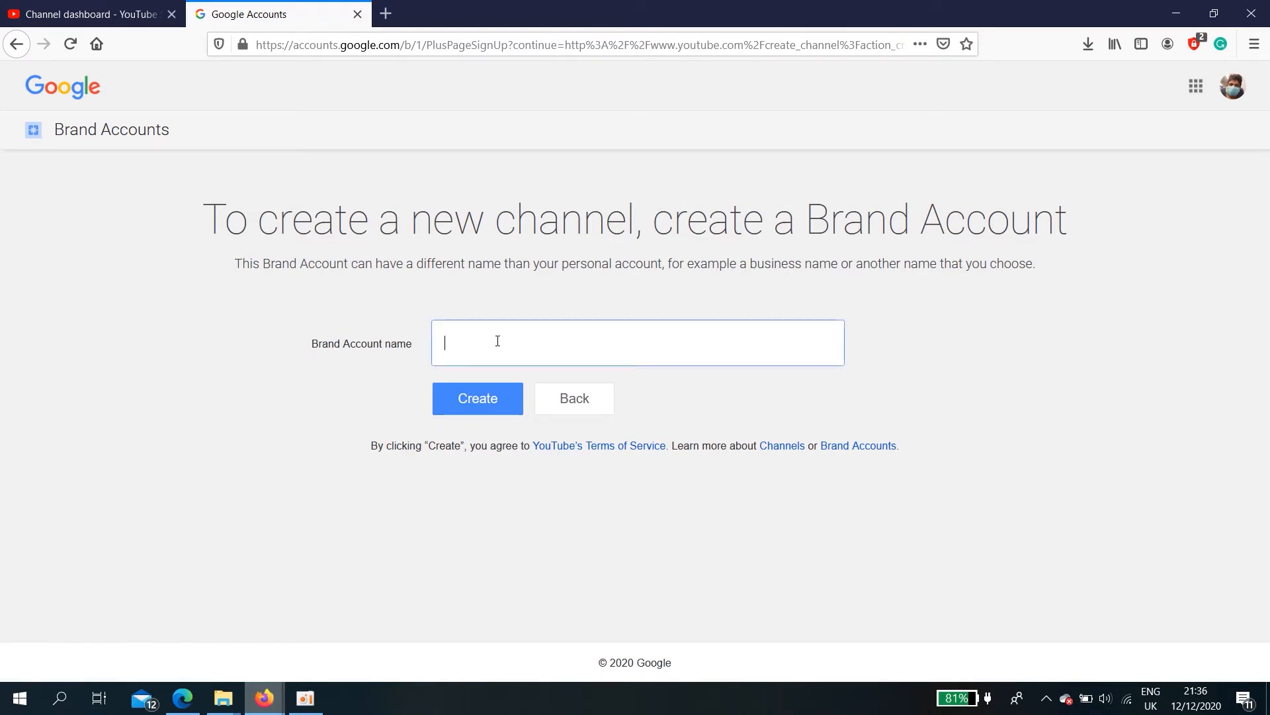
pyautogui.write('S')
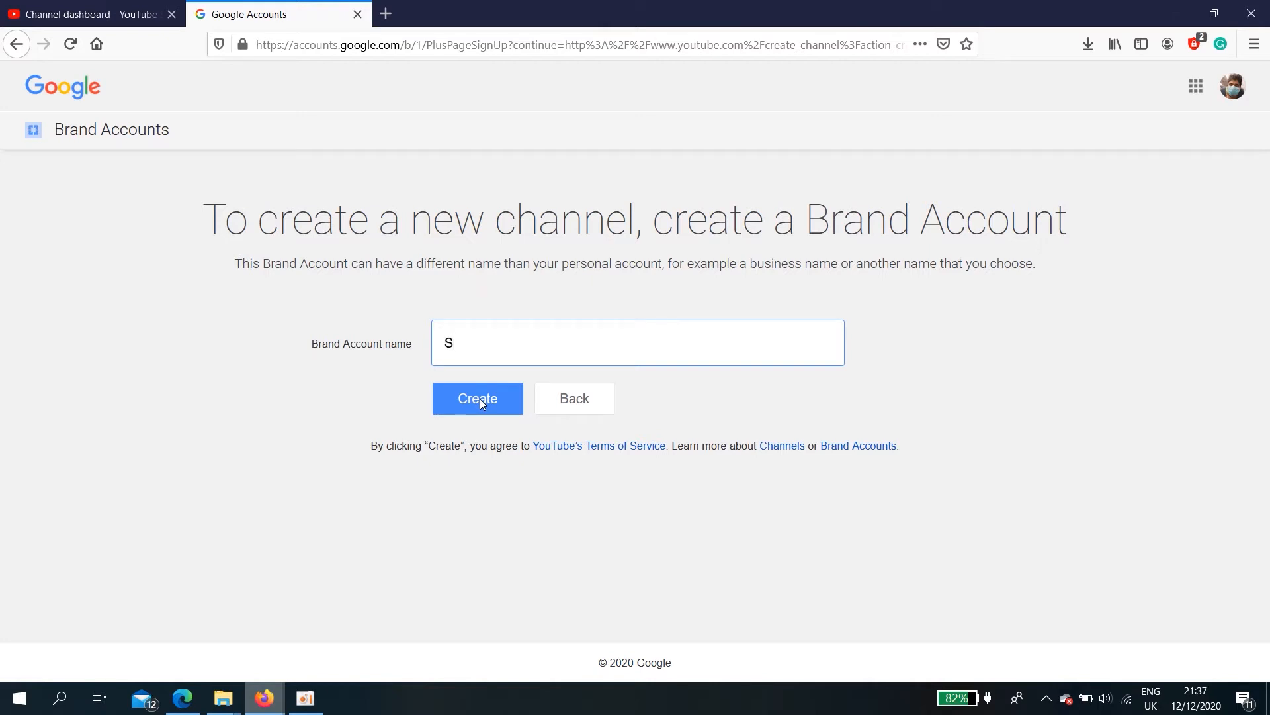
pyautogui.write('aneru Wickrama')
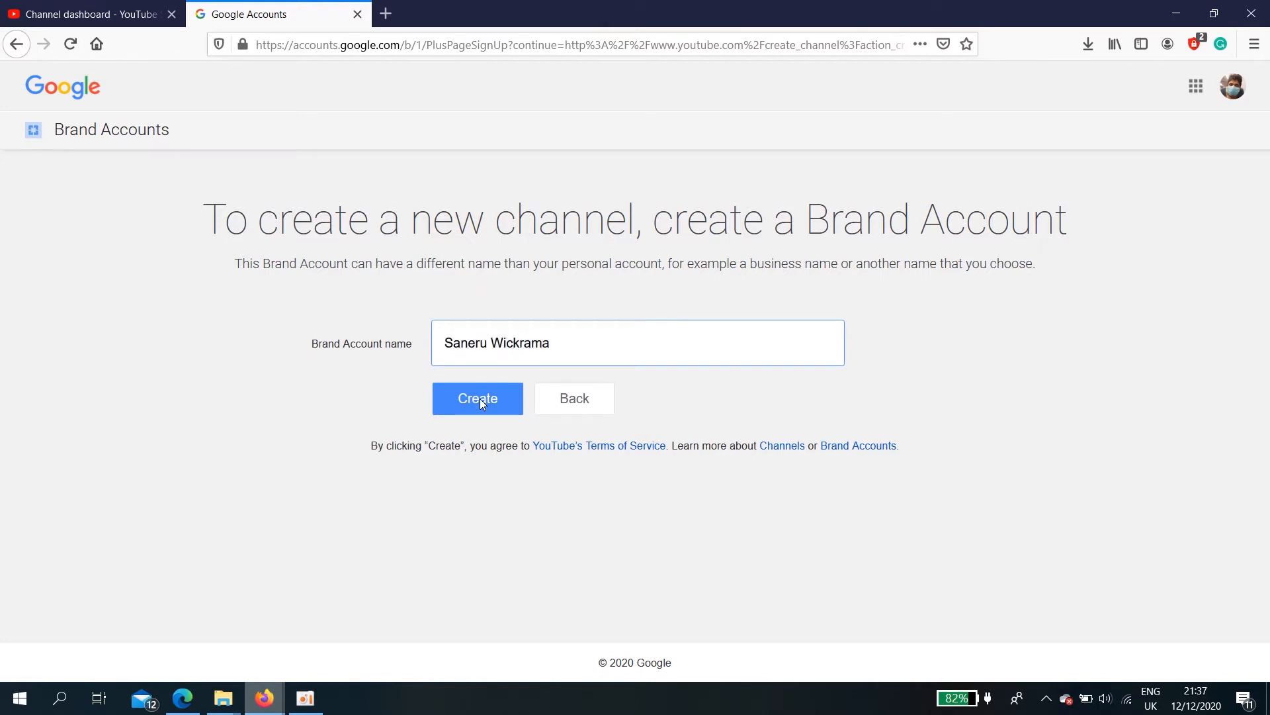
pyautogui.write('singhe')
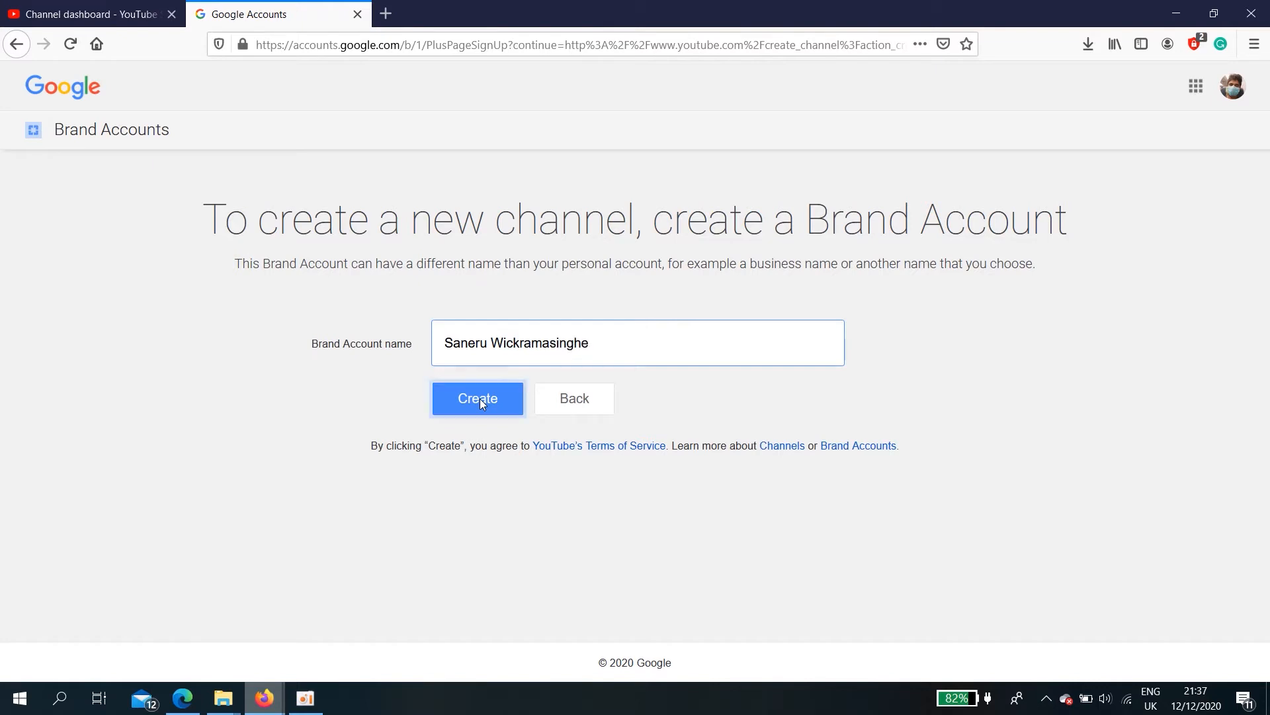
pyautogui.click(477, 398)
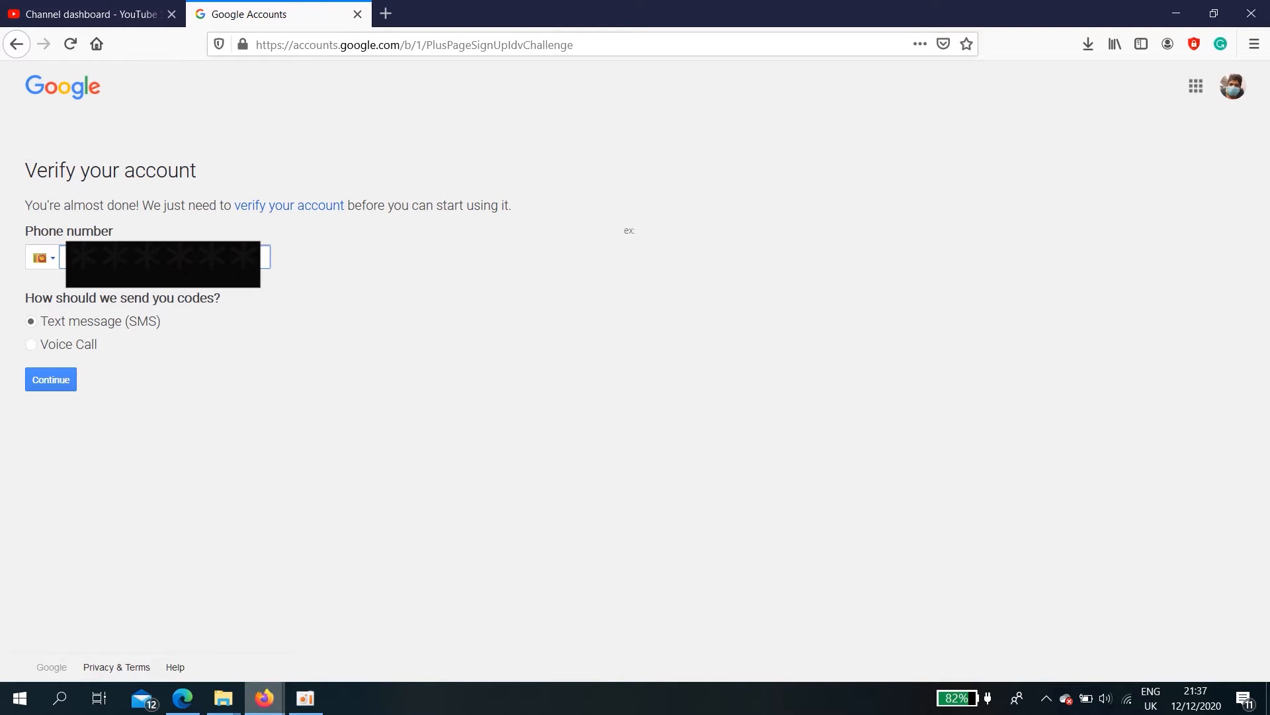
pyautogui.click(49, 380)
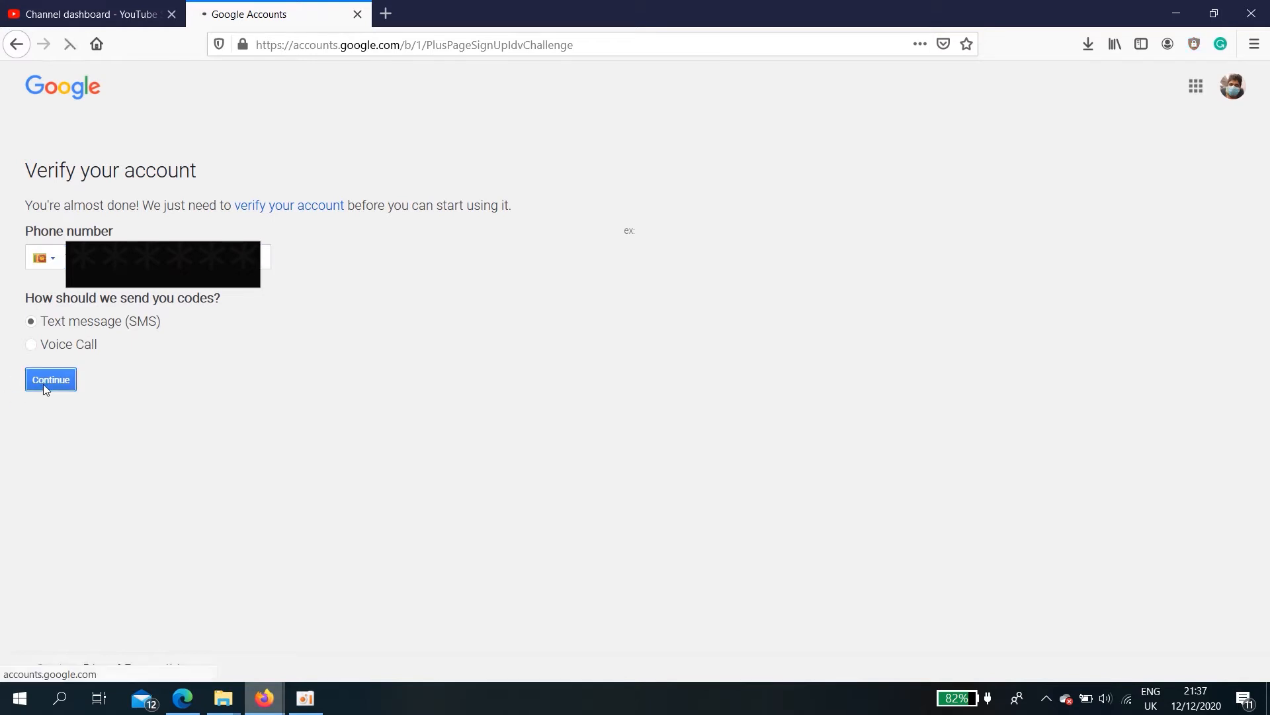
pyautogui.click(50, 380)
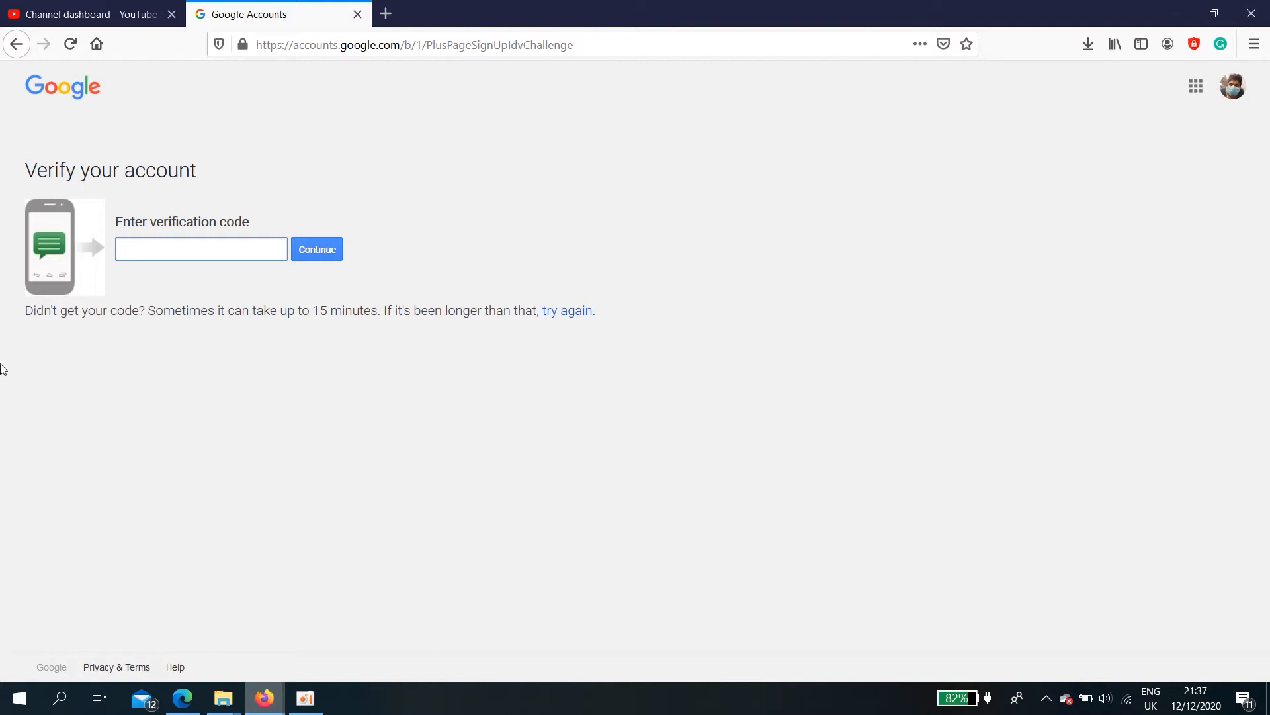
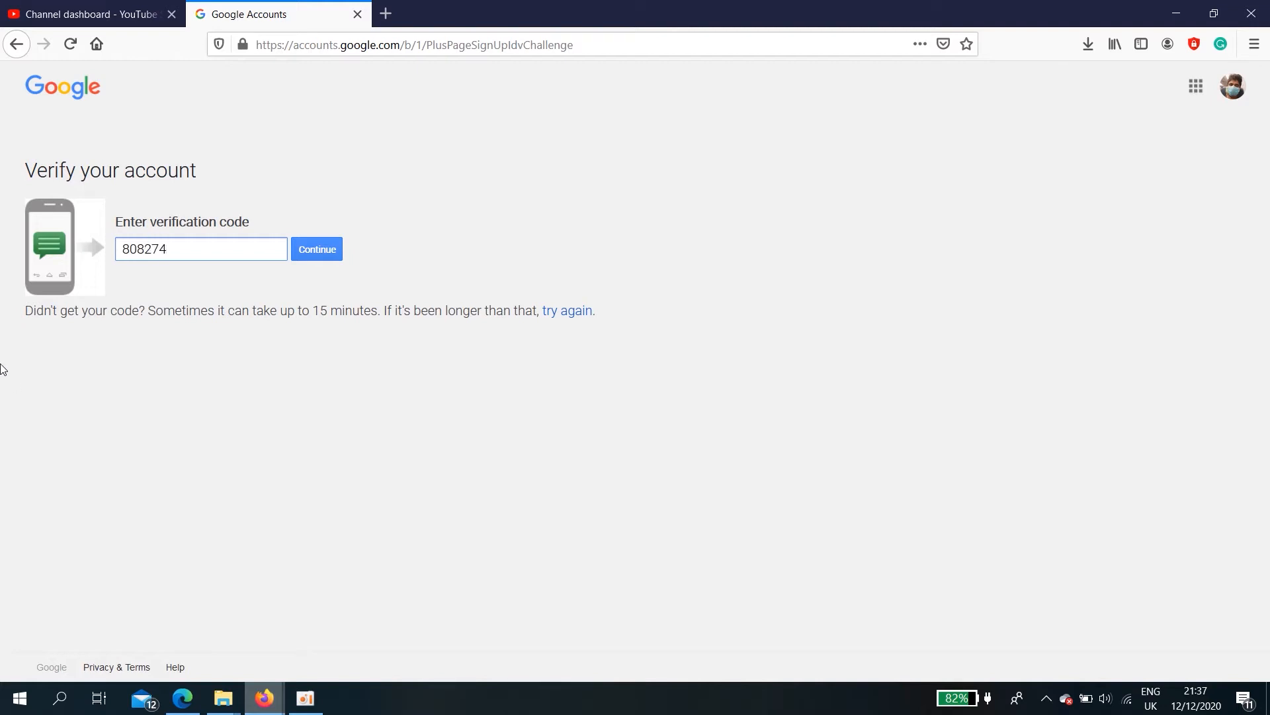
pyautogui.click(317, 249)
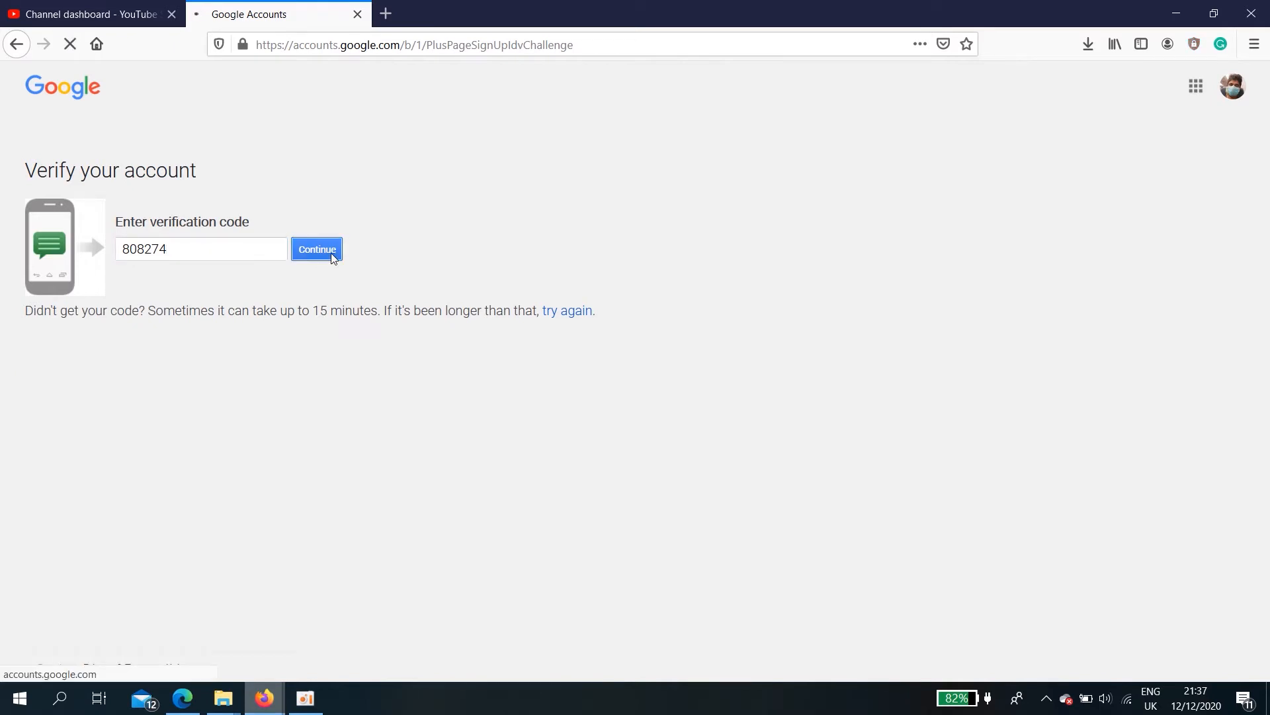
pyautogui.click(316, 249)
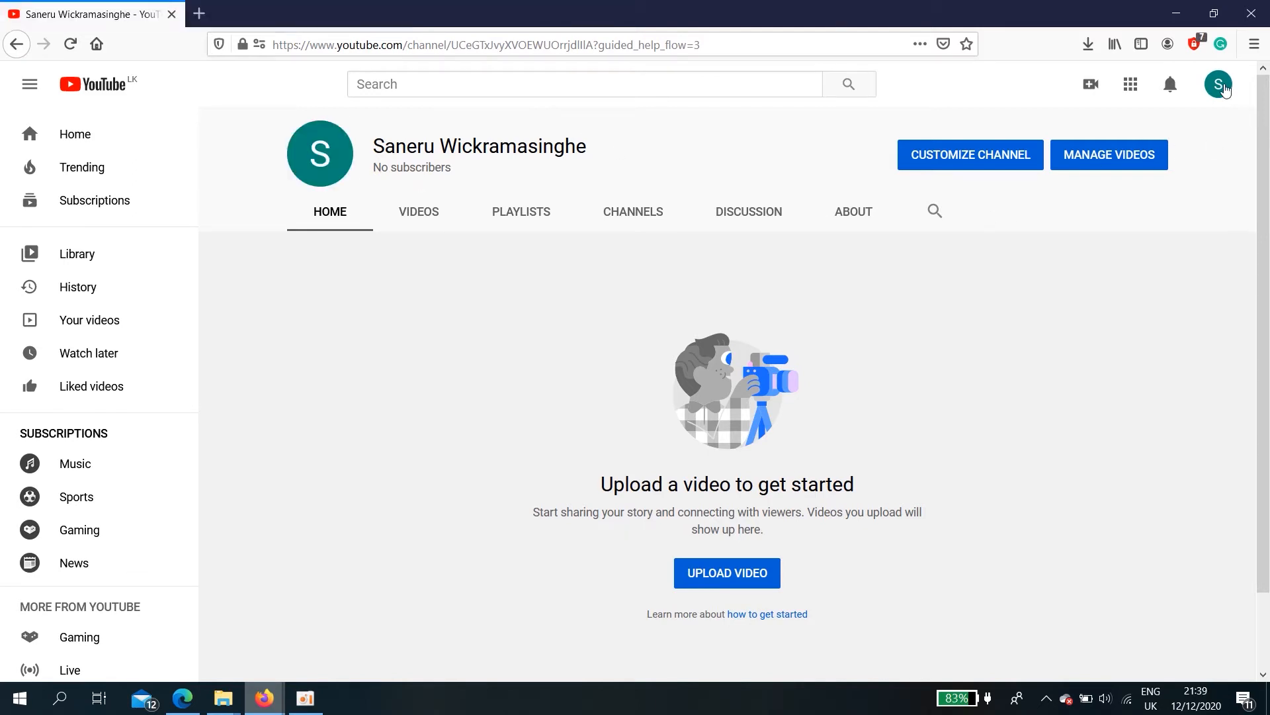
# Switch accounts to the existing 42-subscriber channel.
pyautogui.click(1217, 83)
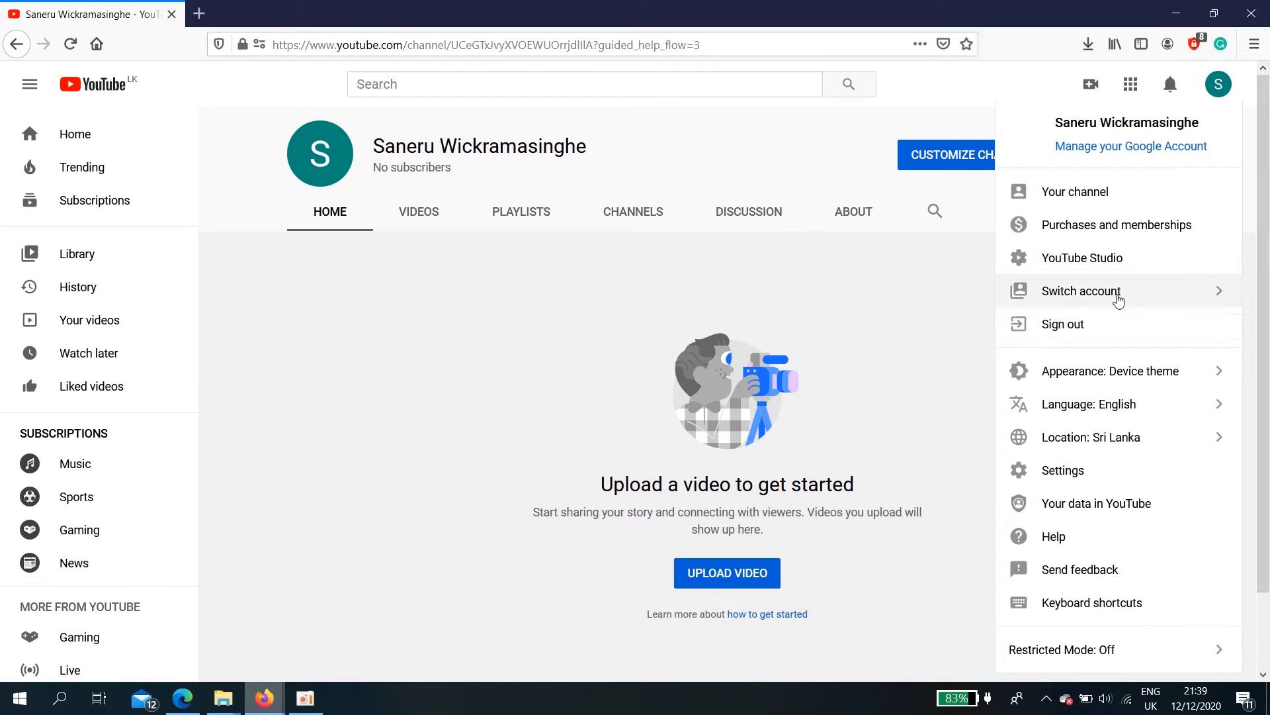
pyautogui.click(1081, 291)
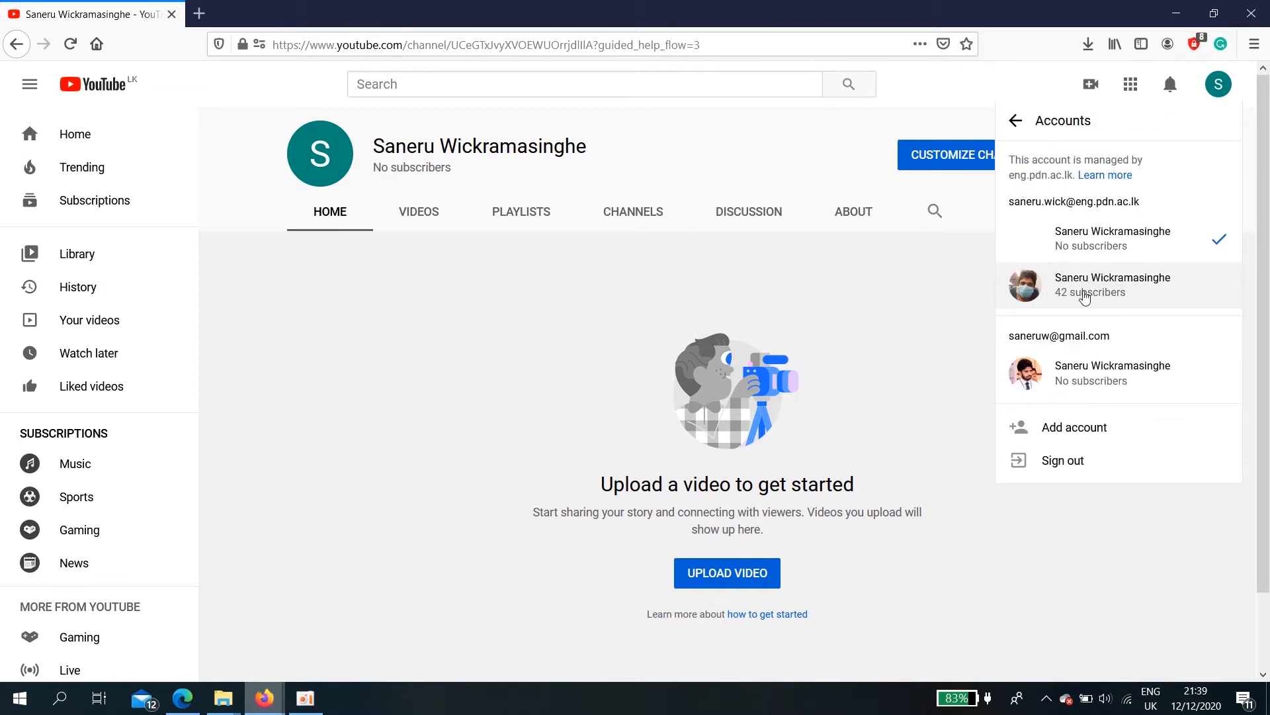
pyautogui.click(1113, 285)
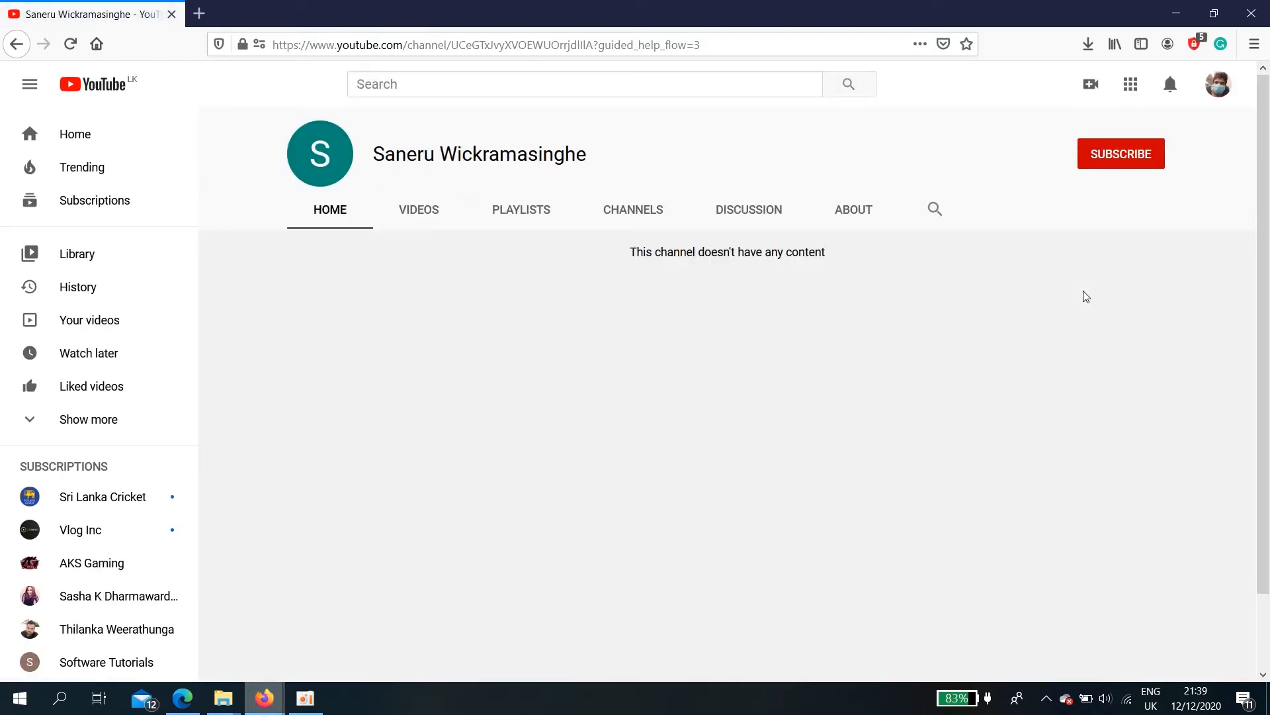
# Launch YouTube Studio for the 42-subscriber channel from the avatar menu.
pyautogui.click(1216, 83)
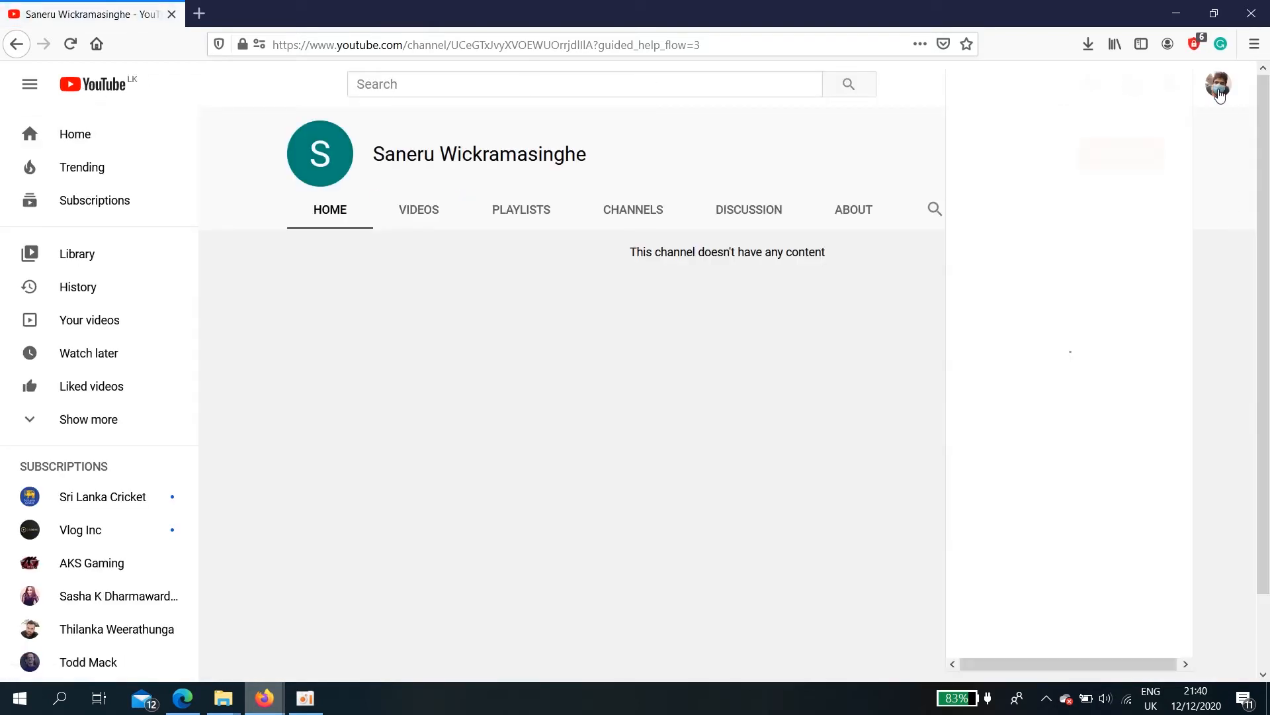
pyautogui.click(1218, 84)
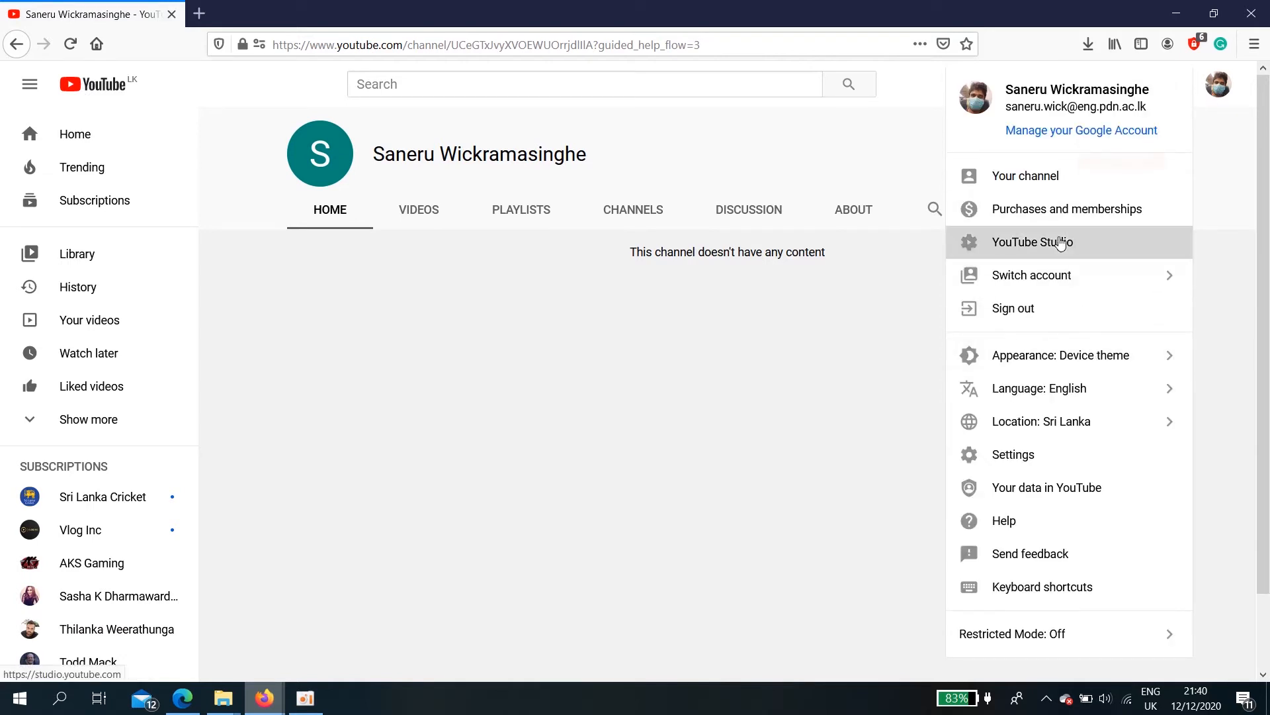
pyautogui.click(1033, 241)
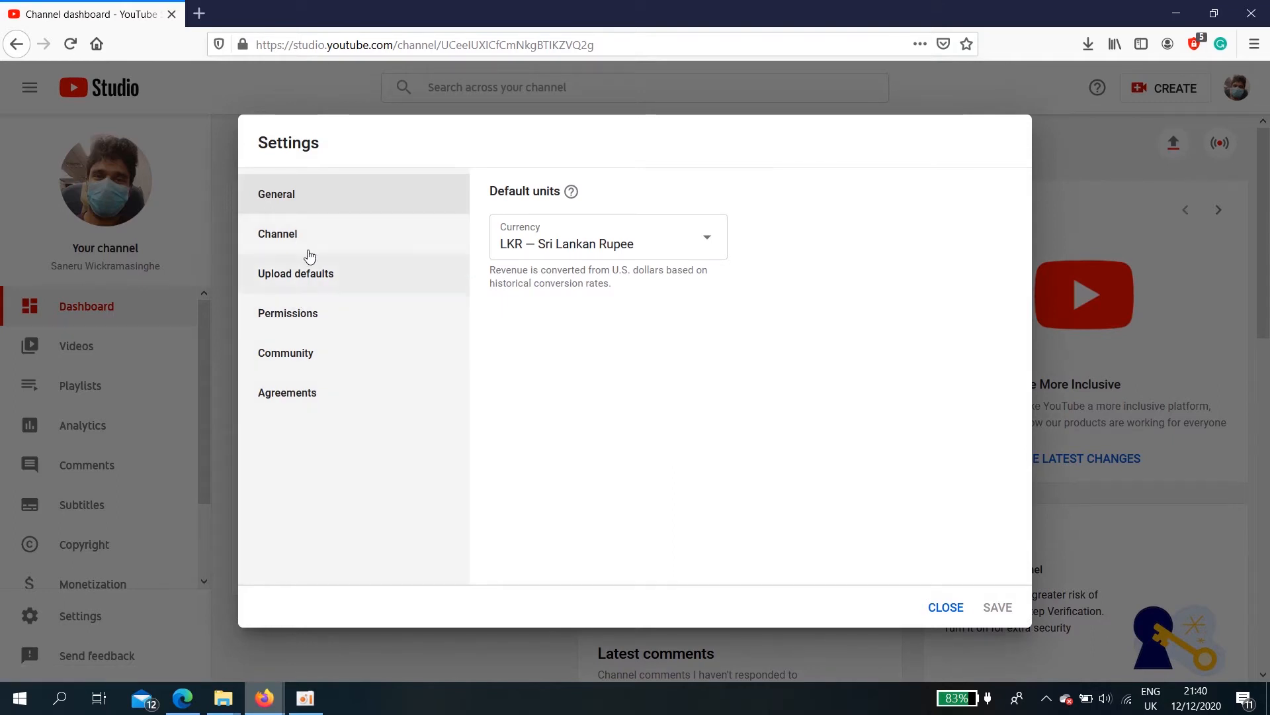
# Reach the Advanced channel settings page via Settings > Channel > Advanced settings.
pyautogui.click(277, 233)
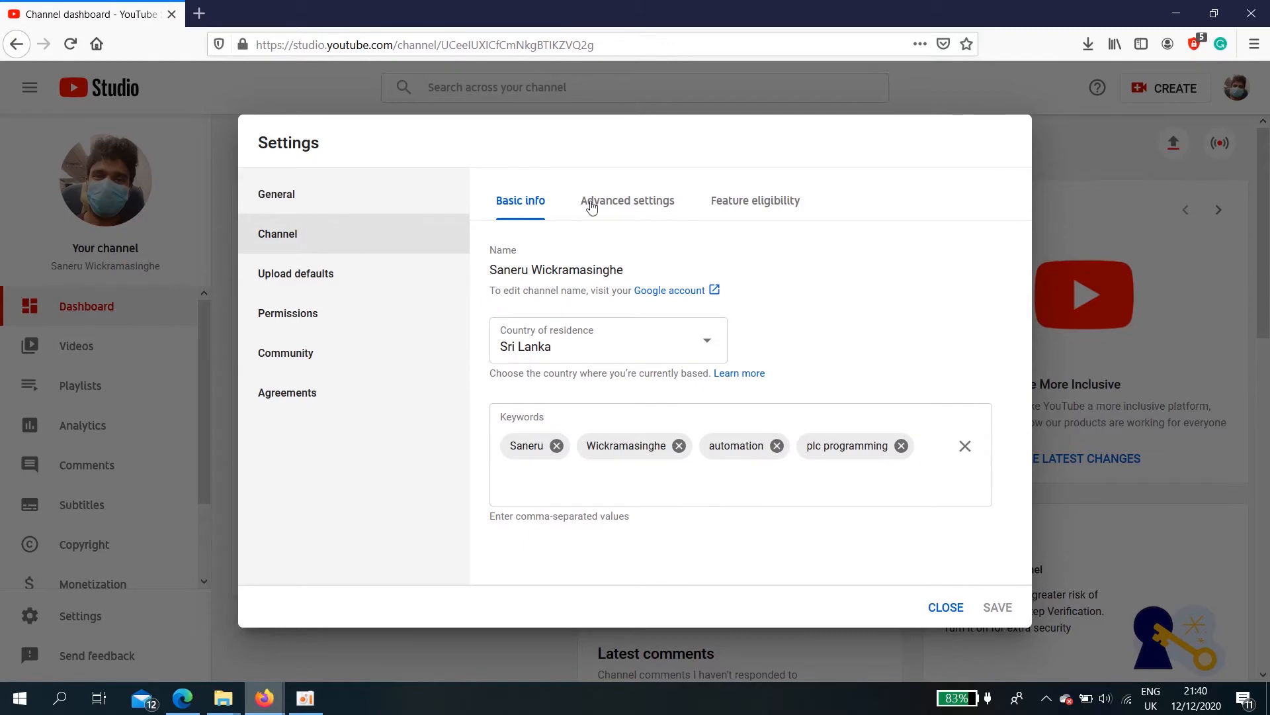
pyautogui.click(627, 200)
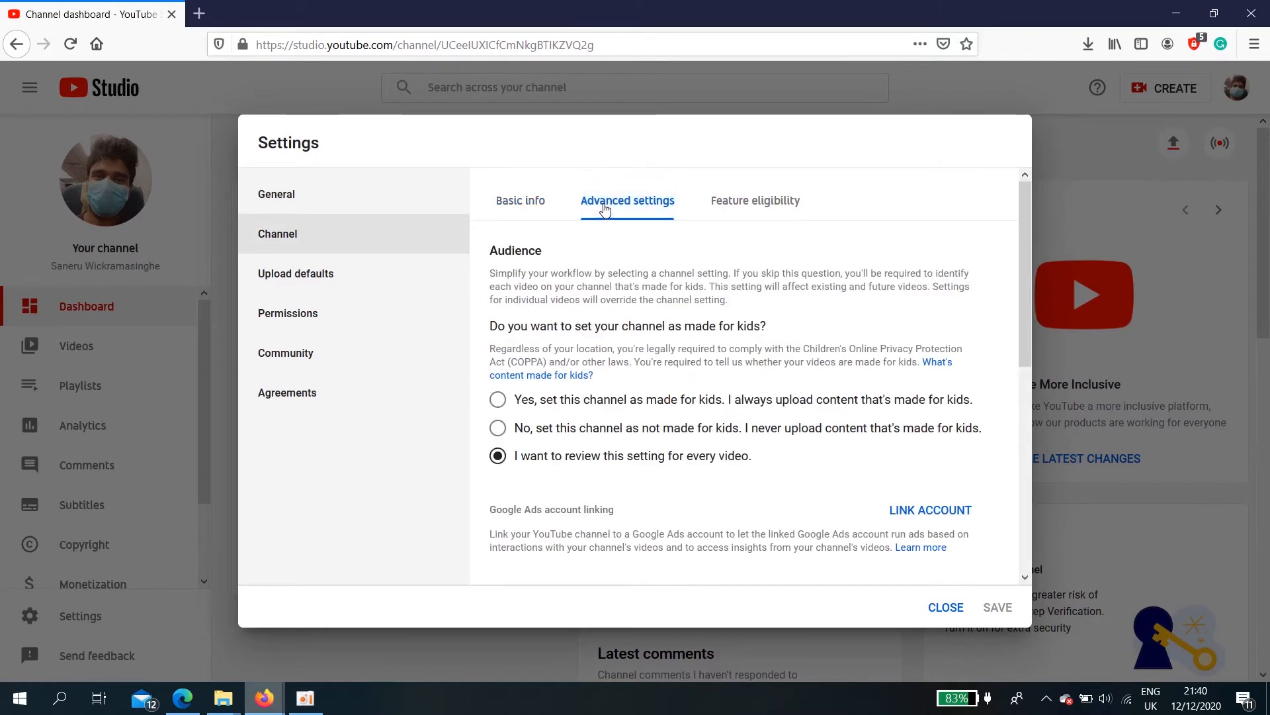
pyautogui.scroll(-3)
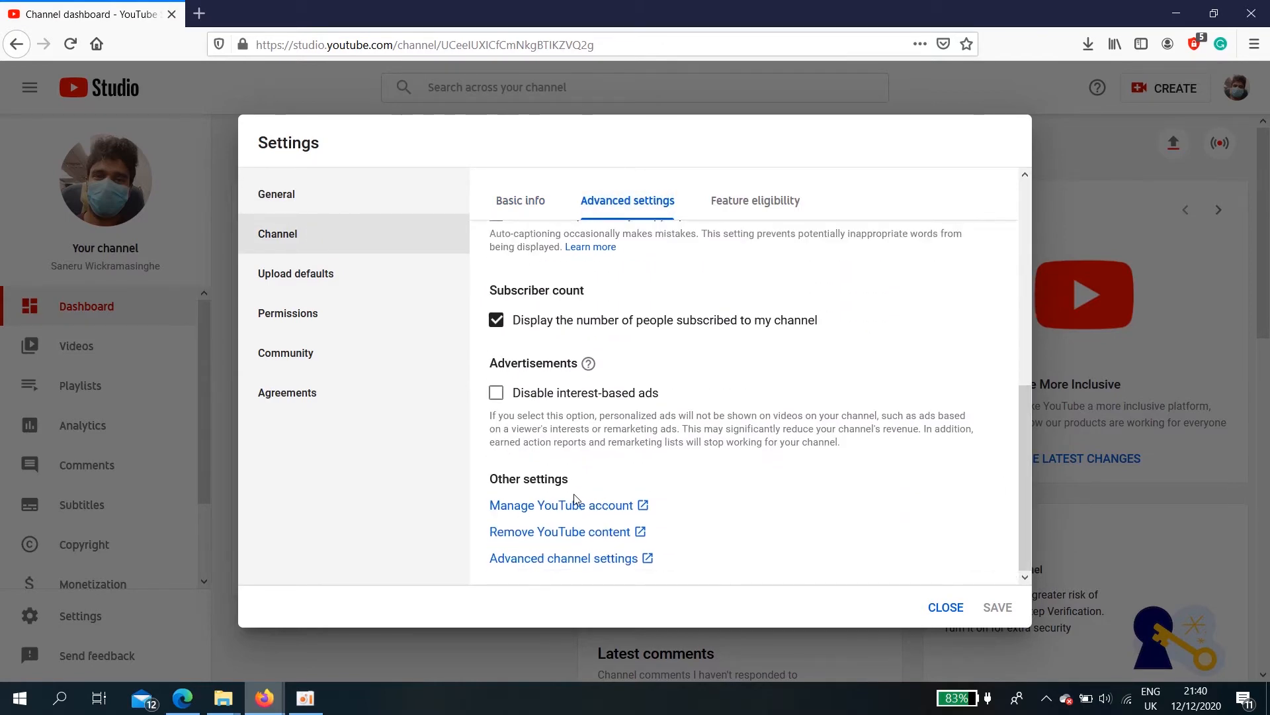
pyautogui.click(561, 505)
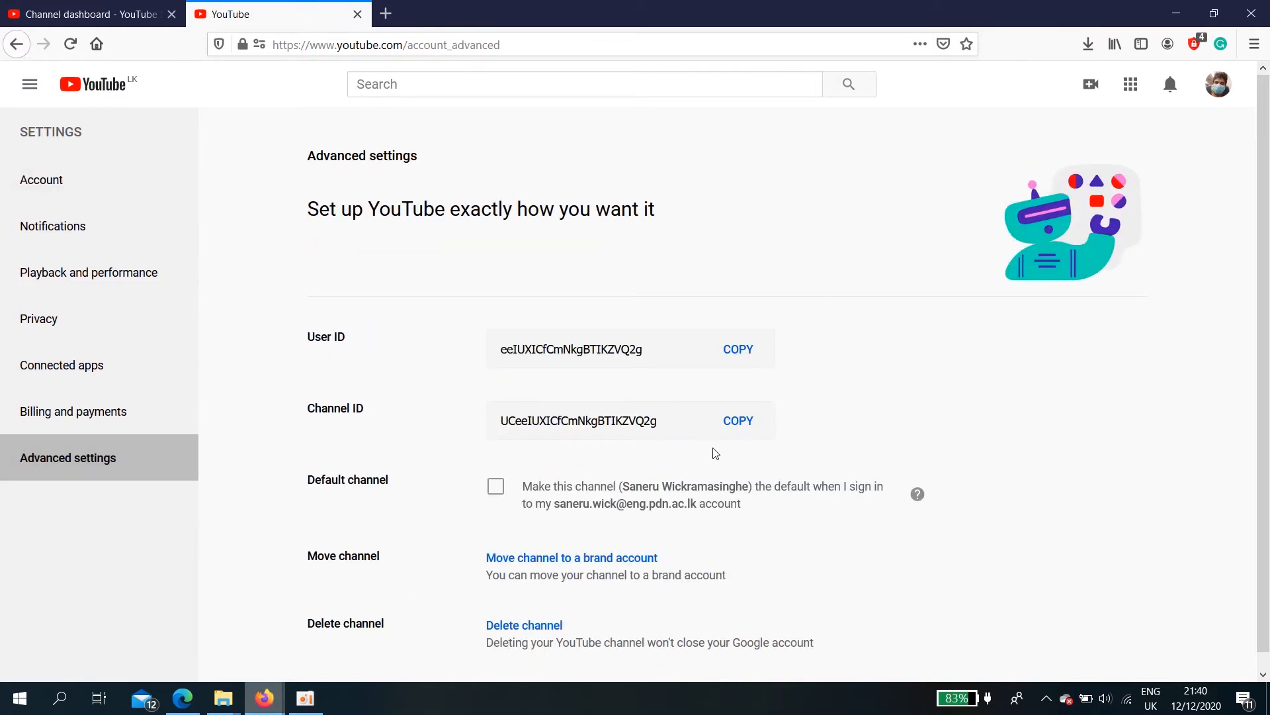
pyautogui.moveTo(572, 557)
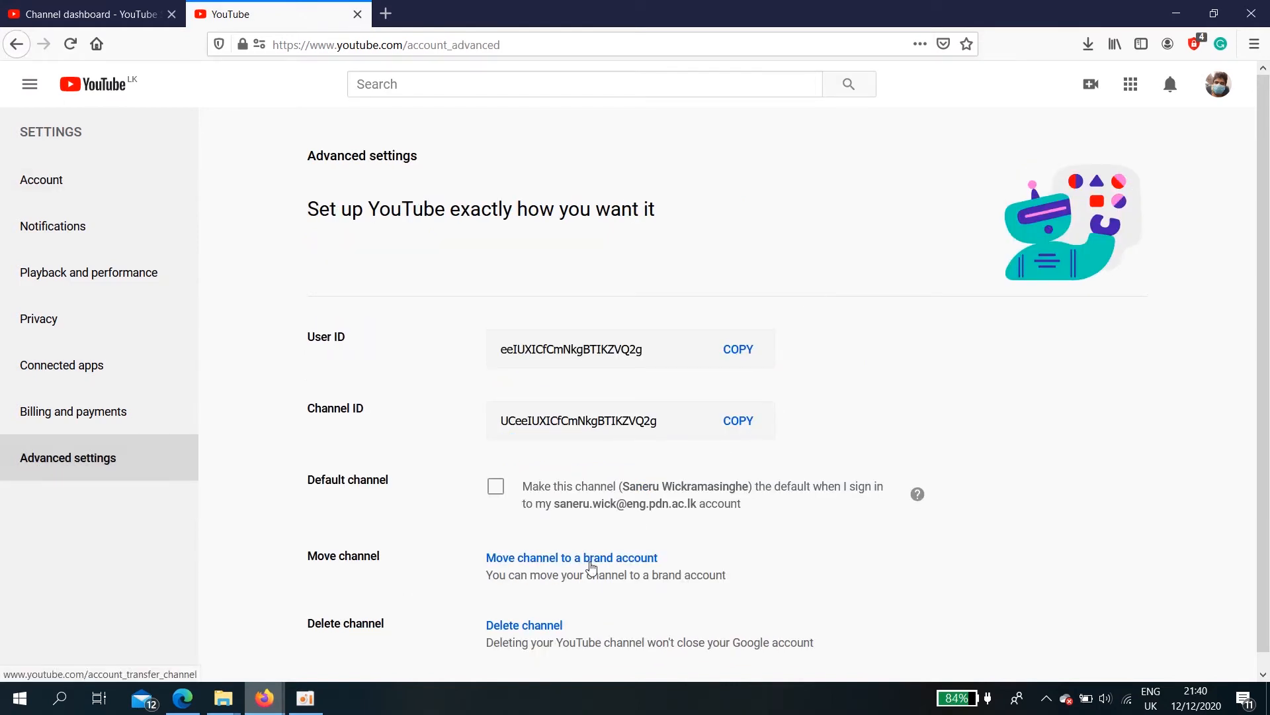
# Begin moving the 42-subscriber channel to a brand account.
pyautogui.click(572, 558)
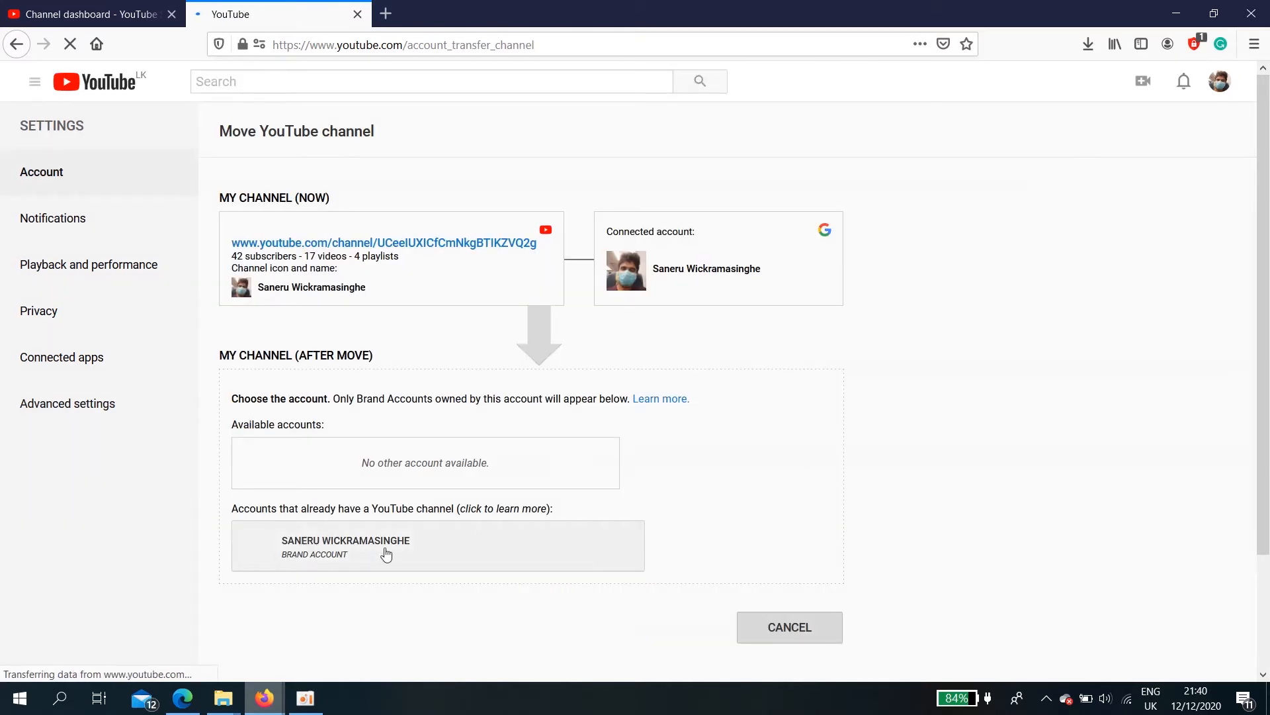
pyautogui.moveTo(335, 549)
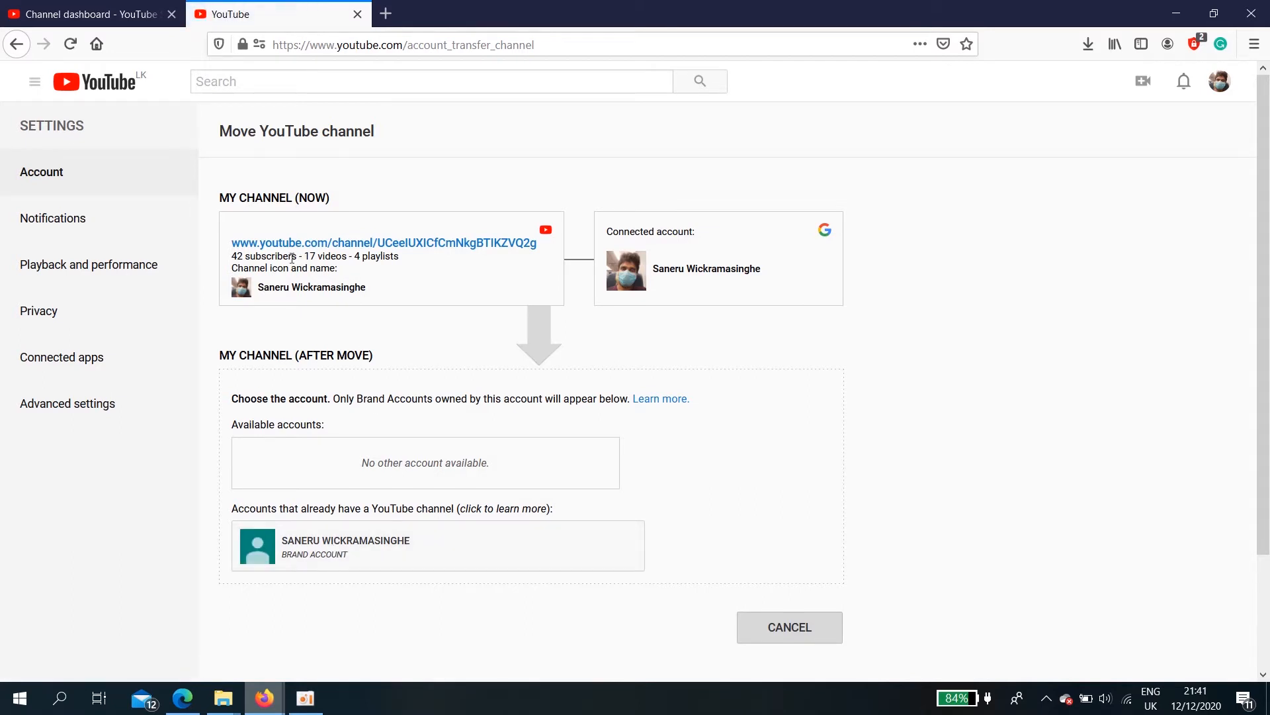
pyautogui.moveTo(304, 258)
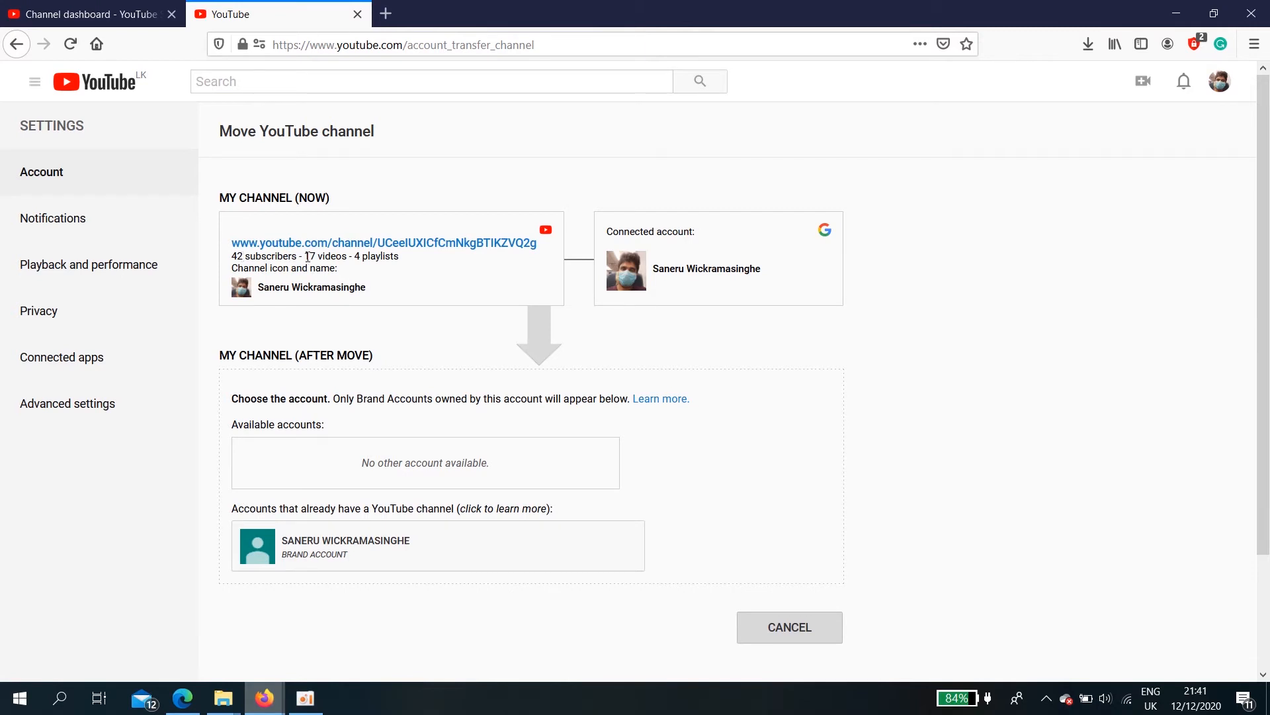
pyautogui.moveTo(395, 269)
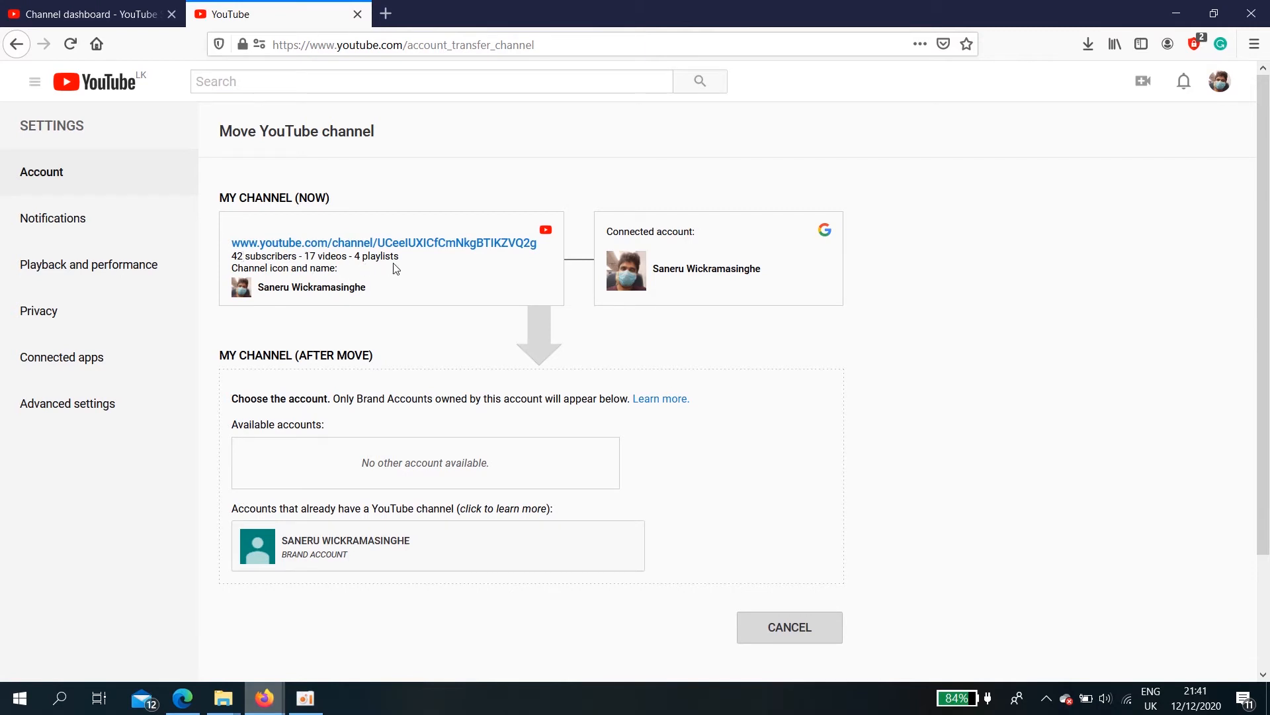
pyautogui.moveTo(385, 239)
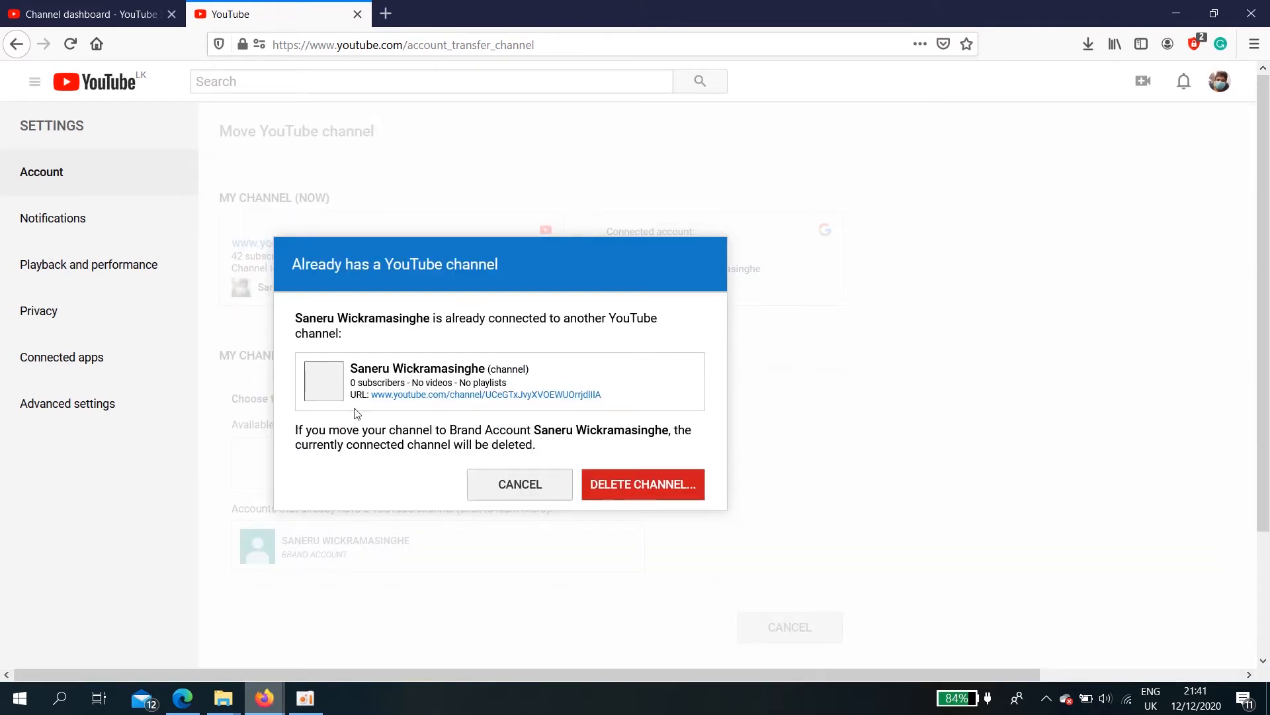
pyautogui.moveTo(643, 484)
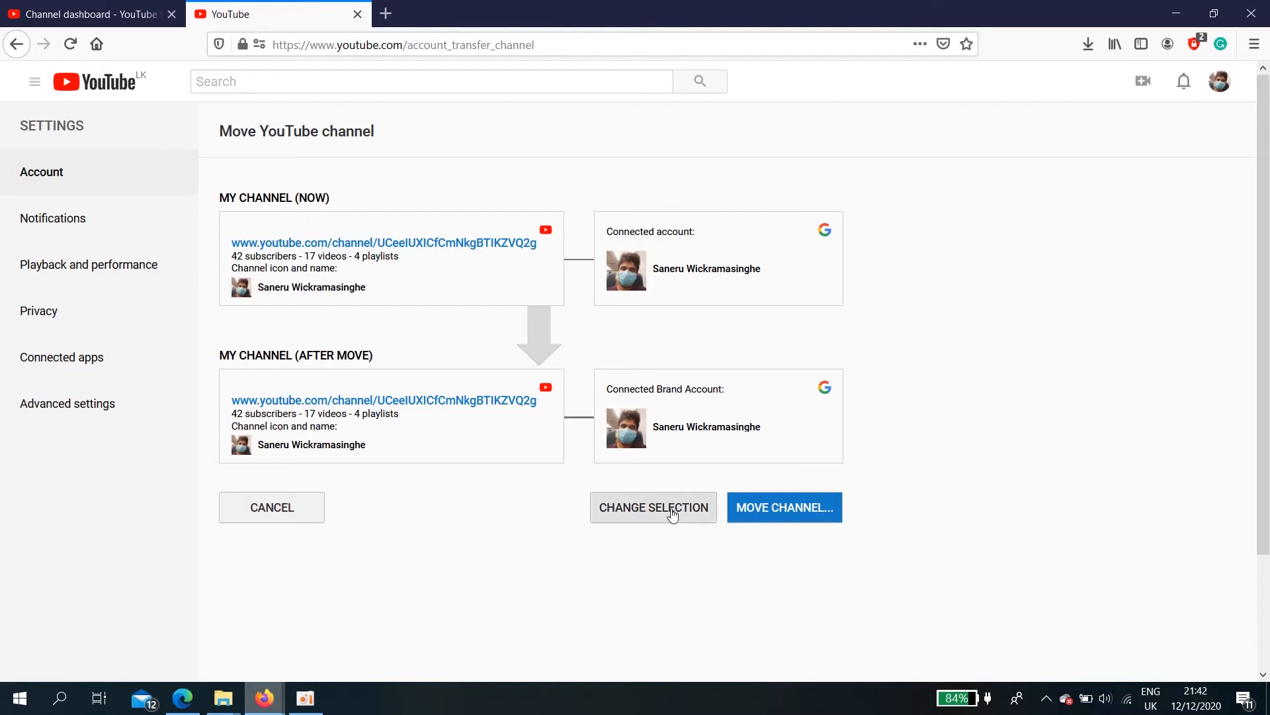
pyautogui.moveTo(783, 507)
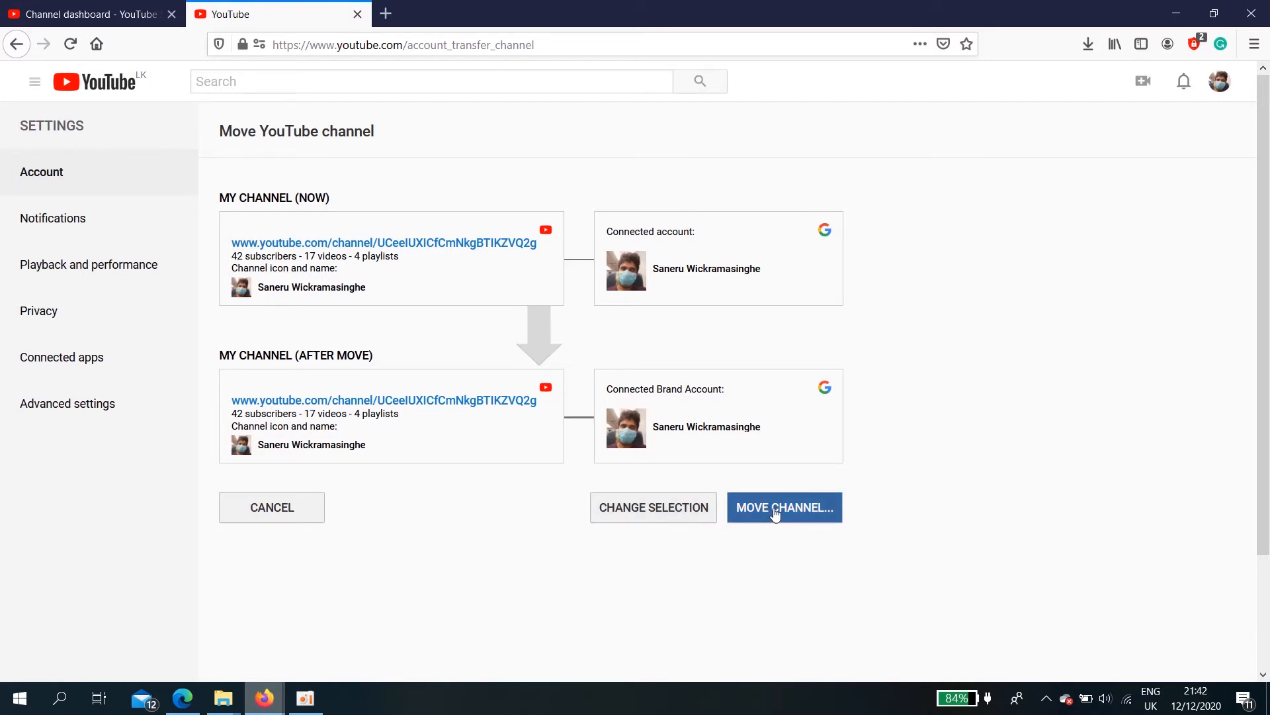
# Bring up the confirmation for moving the channel into the Saneru Wickramasinghe Brand Account.
pyautogui.click(782, 507)
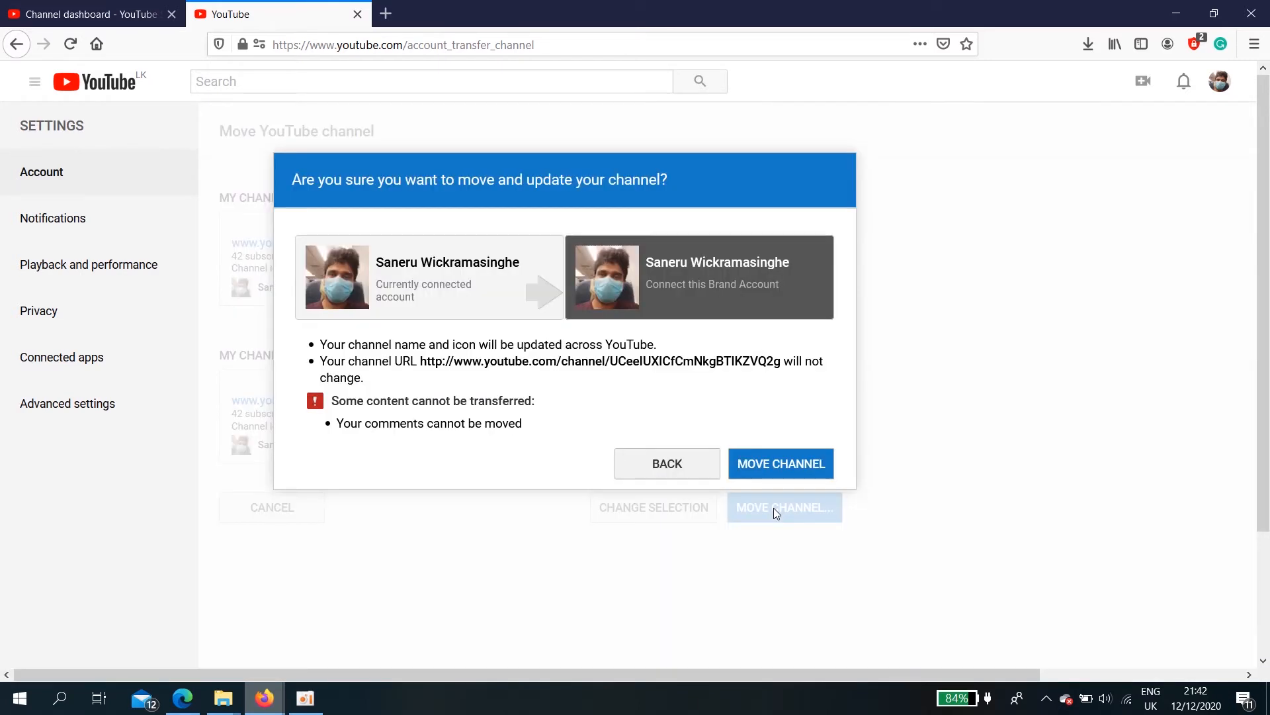
pyautogui.moveTo(381, 201)
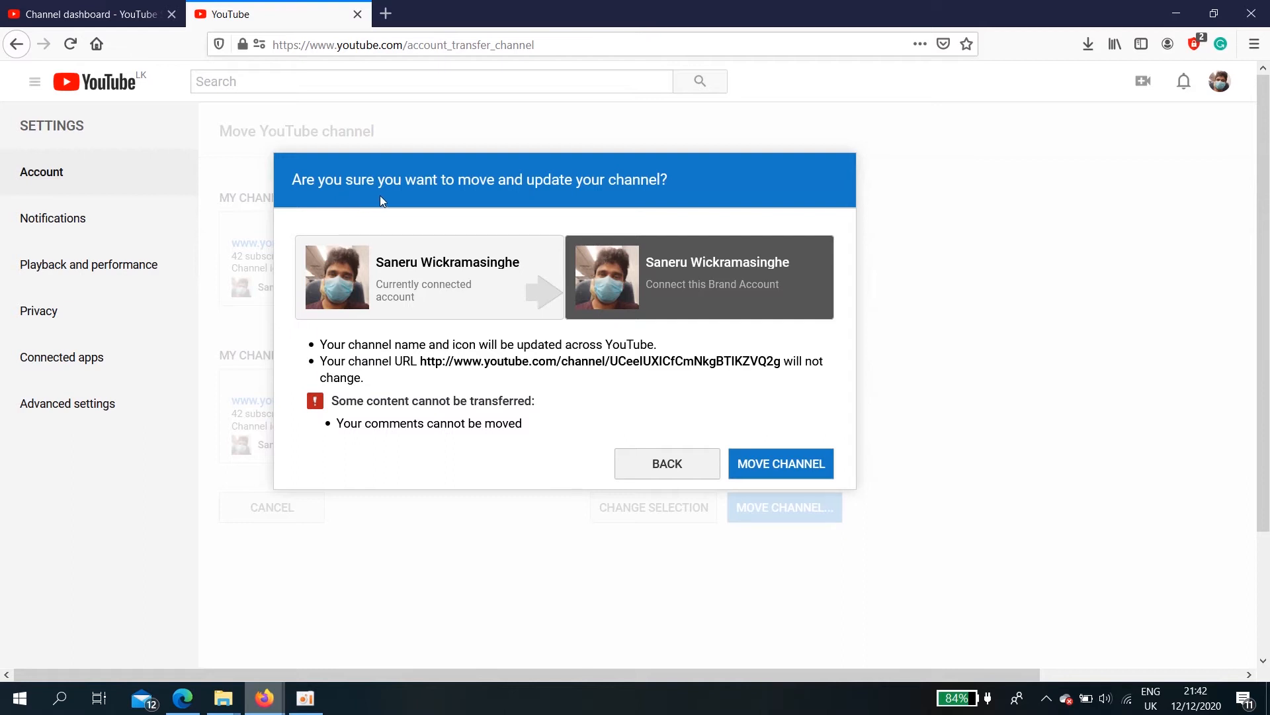
pyautogui.moveTo(538, 186)
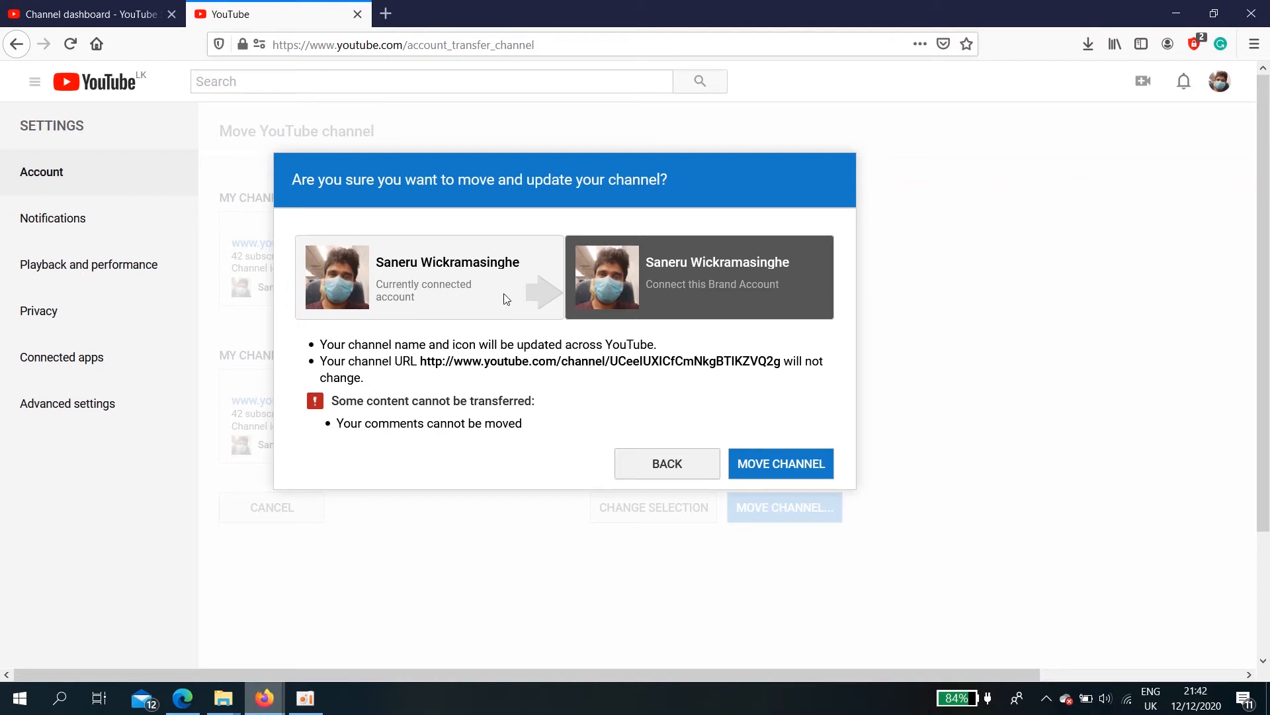
pyautogui.moveTo(742, 274)
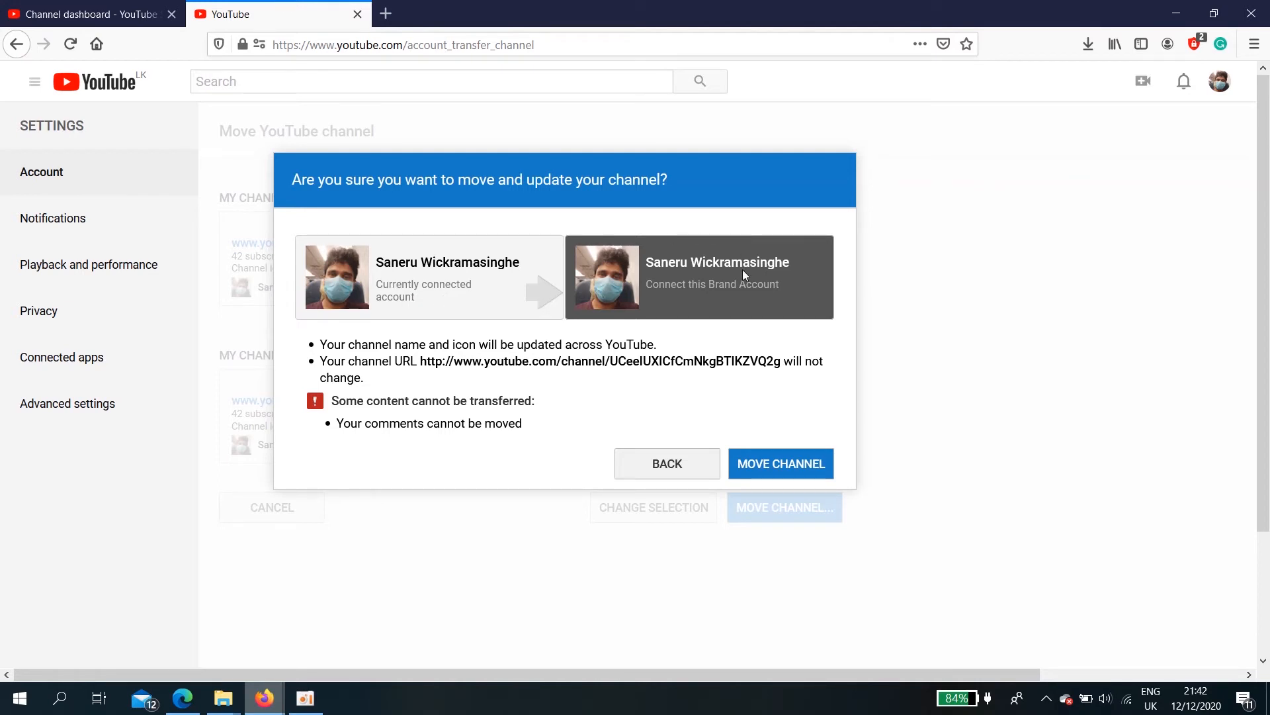
pyautogui.moveTo(740, 286)
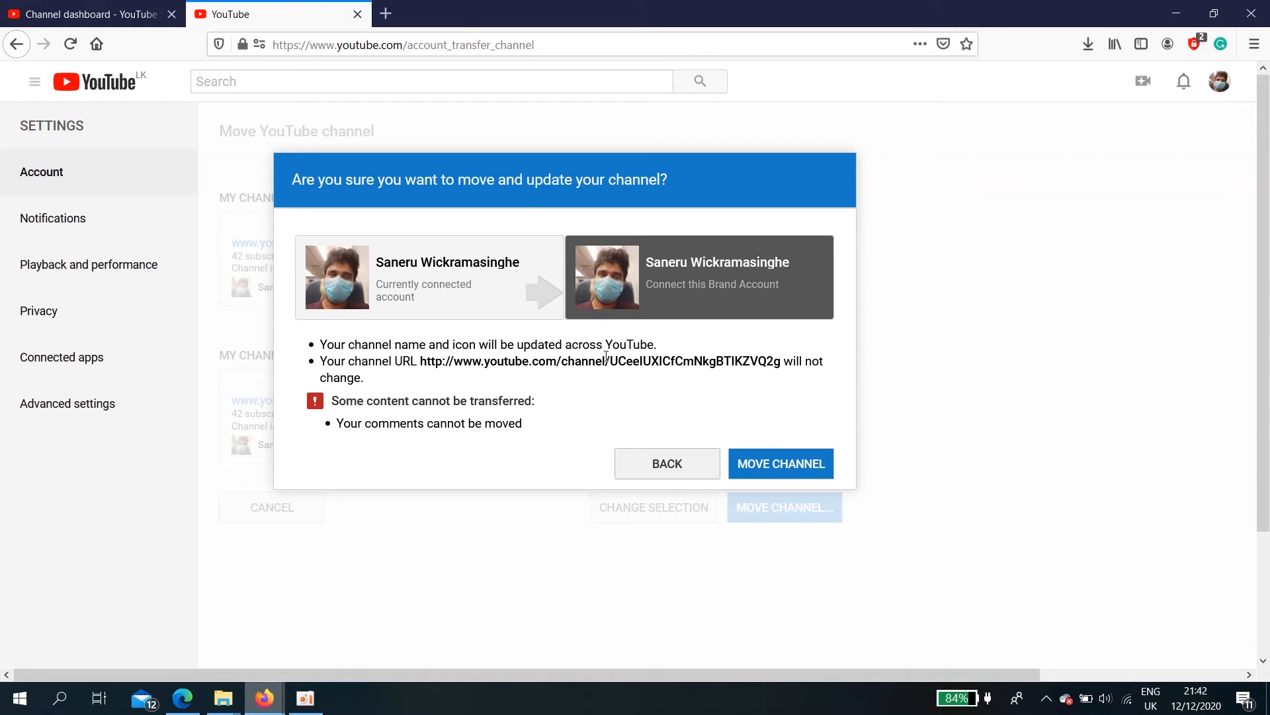
pyautogui.moveTo(385, 365)
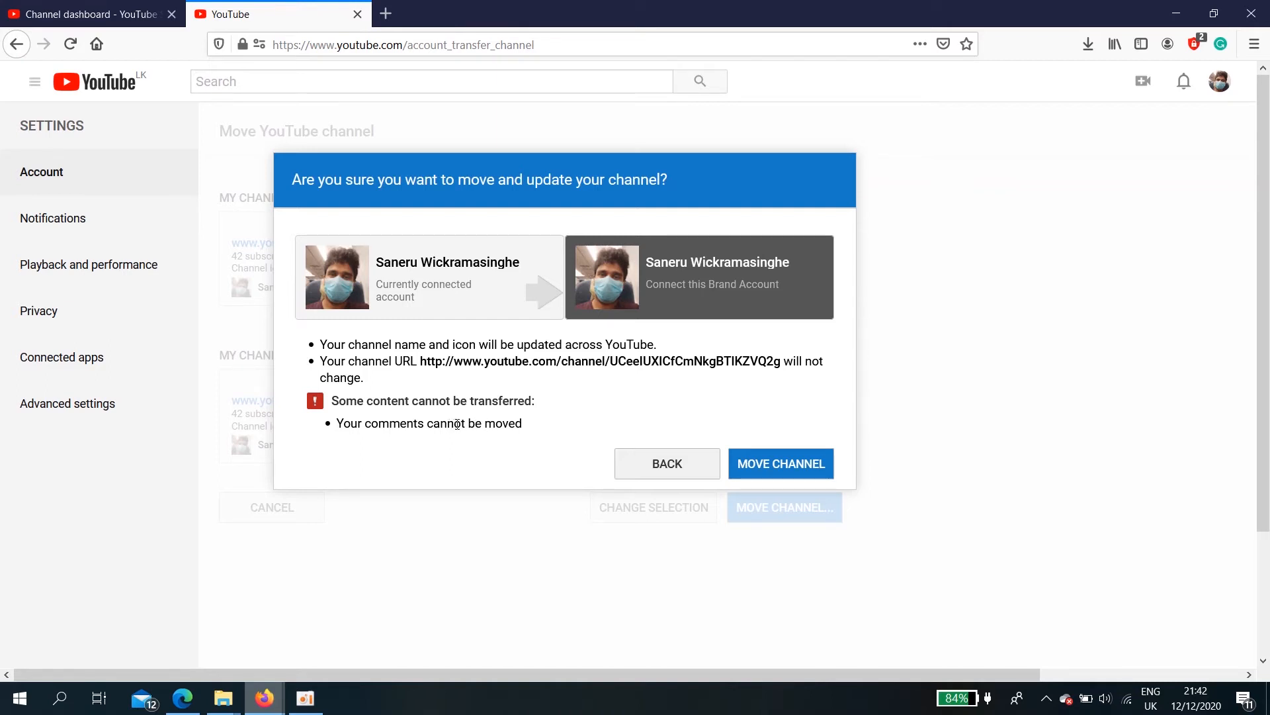
pyautogui.moveTo(510, 427)
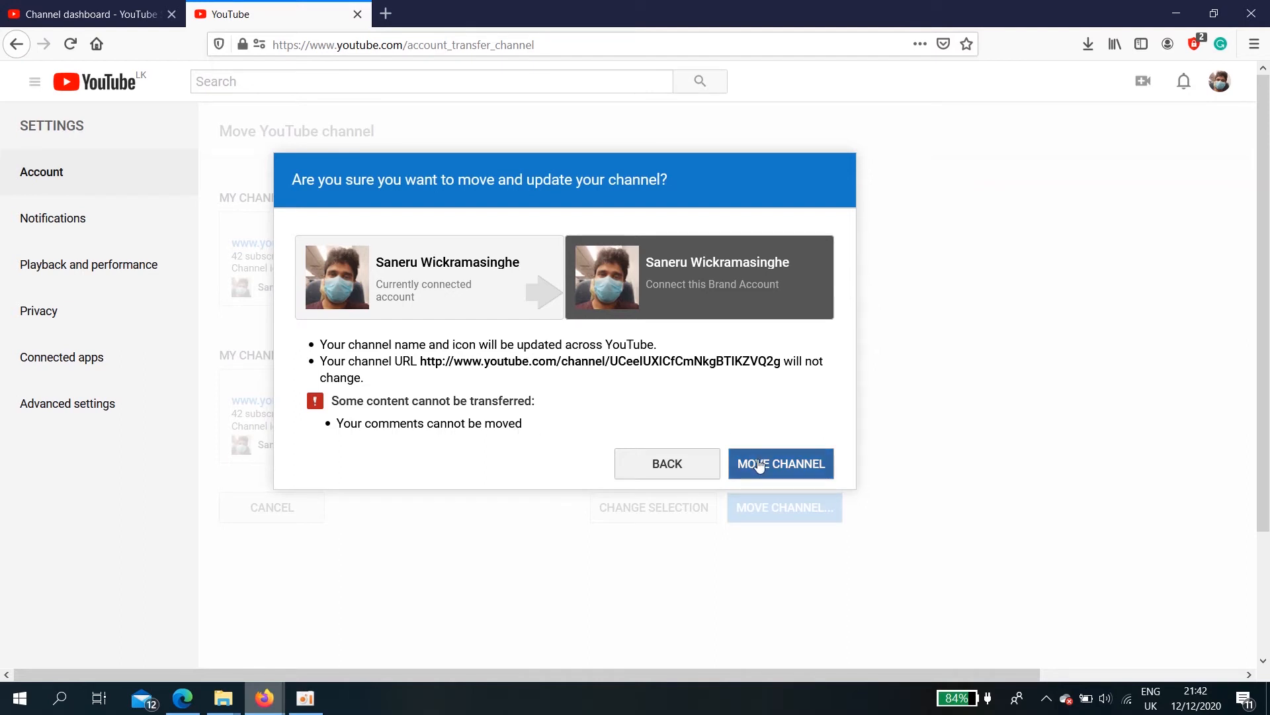
# Confirm the channel move, accepting that comments cannot be transferred.
pyautogui.click(779, 463)
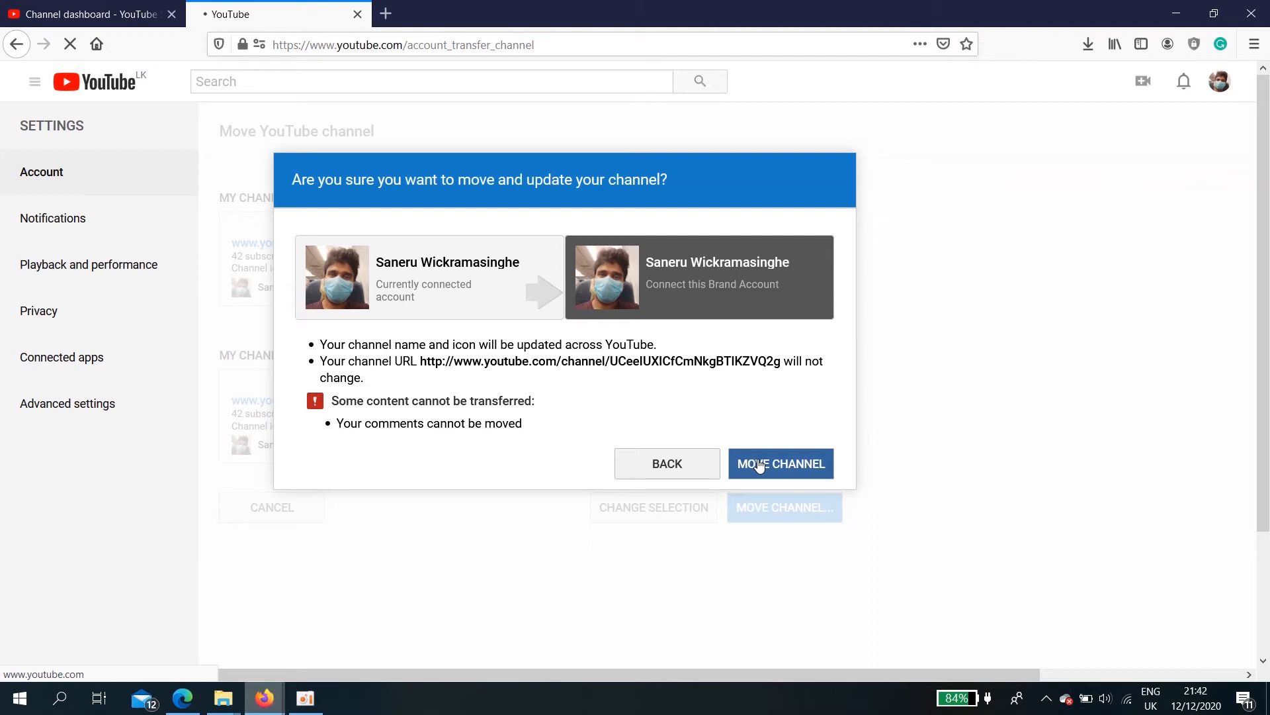
# Launch the moved channel in YouTube Studio and dismiss the new Studio welcome video.
pyautogui.click(781, 463)
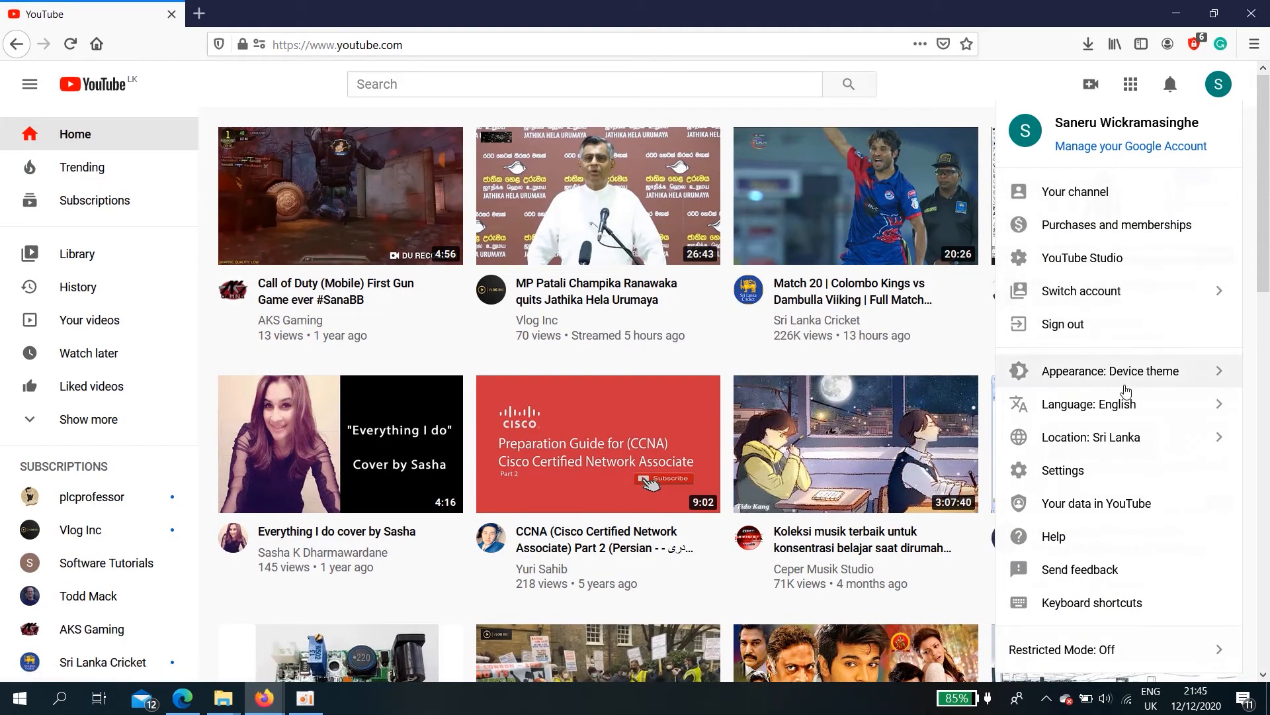
pyautogui.click(1081, 258)
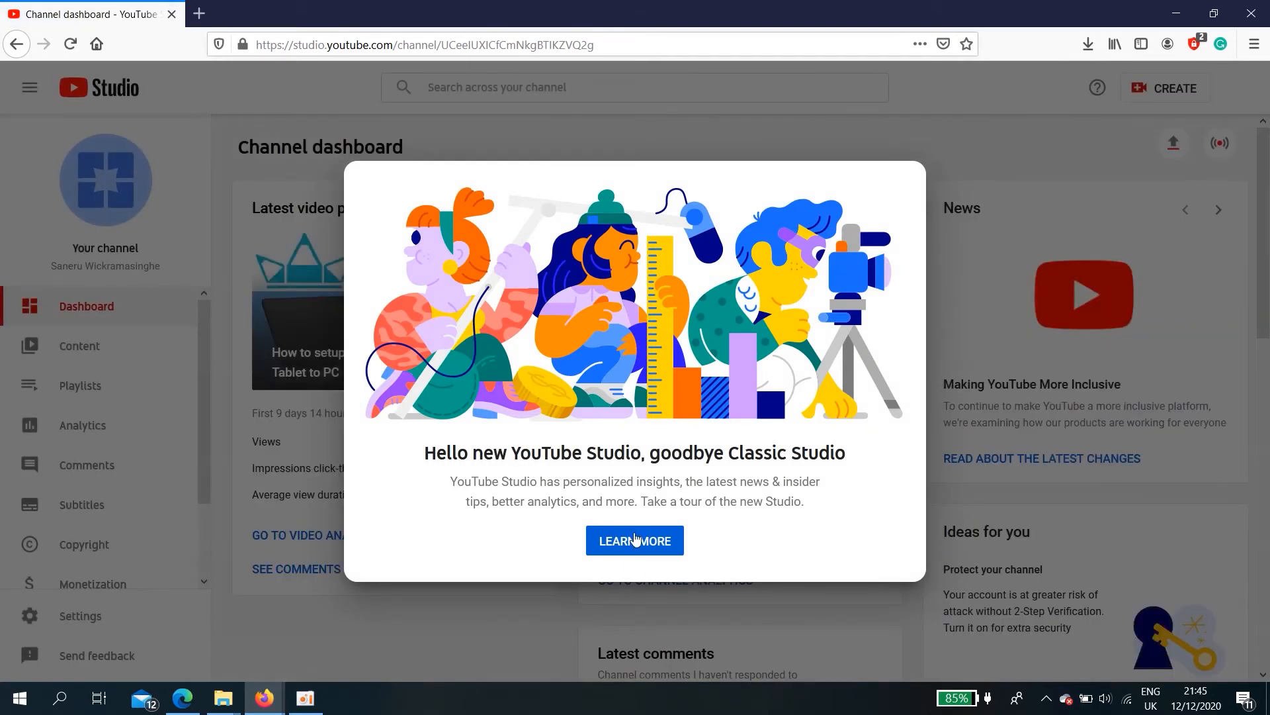
pyautogui.click(634, 540)
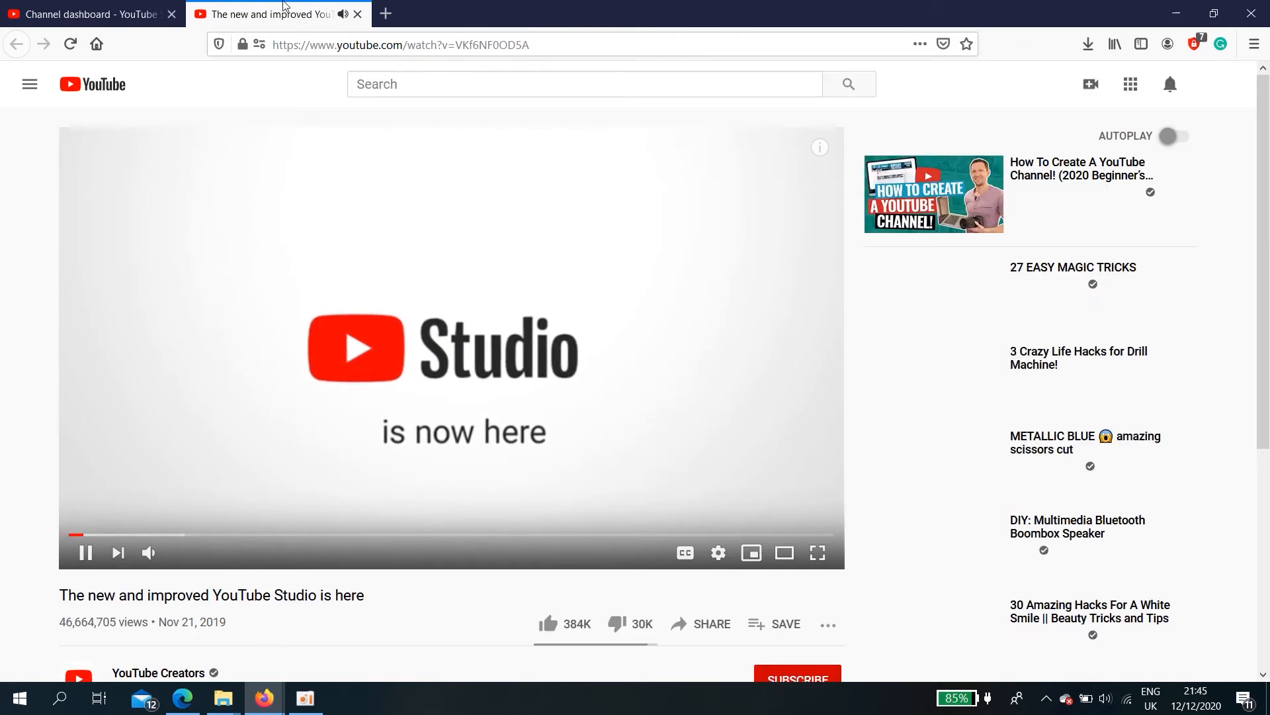
pyautogui.moveTo(356, 14)
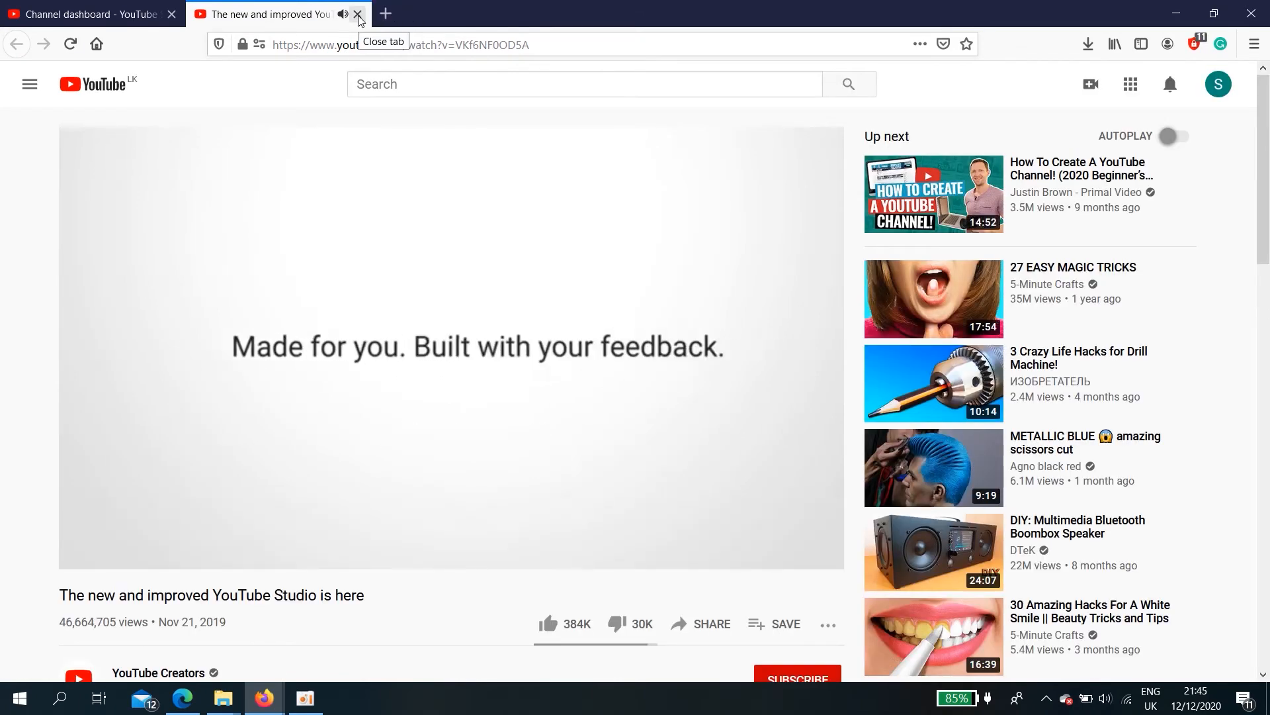
pyautogui.click(357, 15)
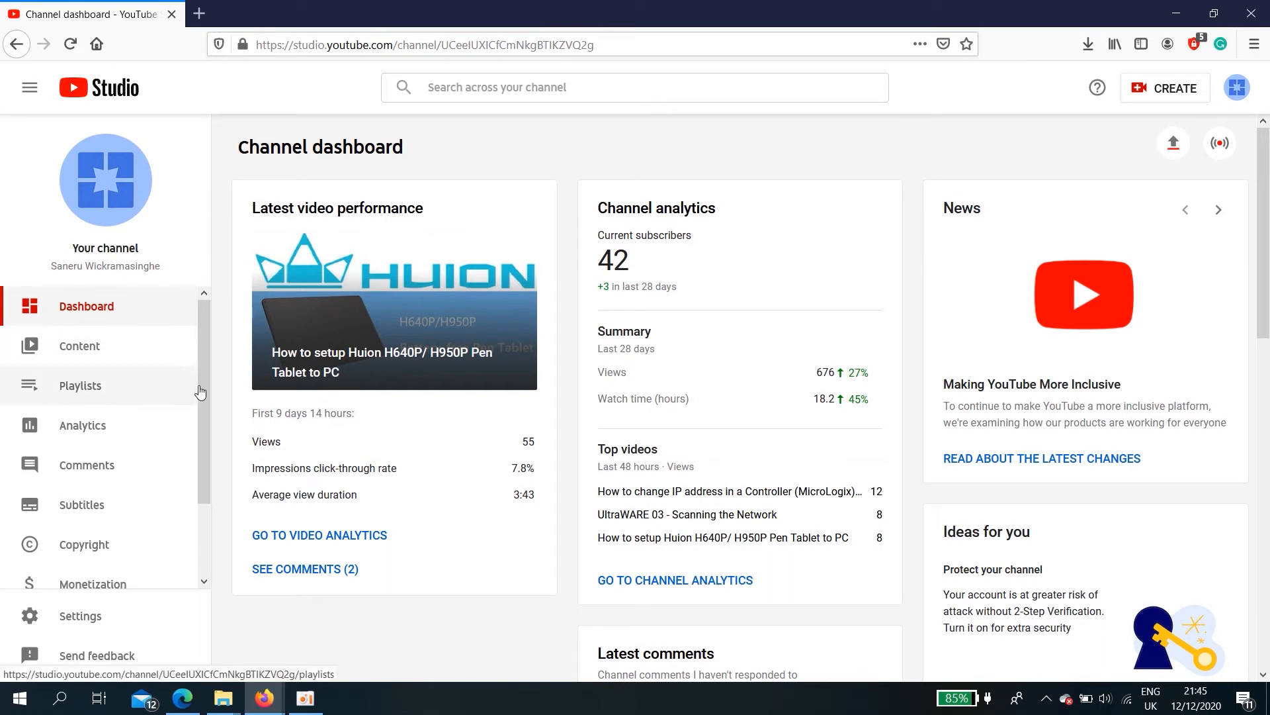
pyautogui.moveTo(925, 107)
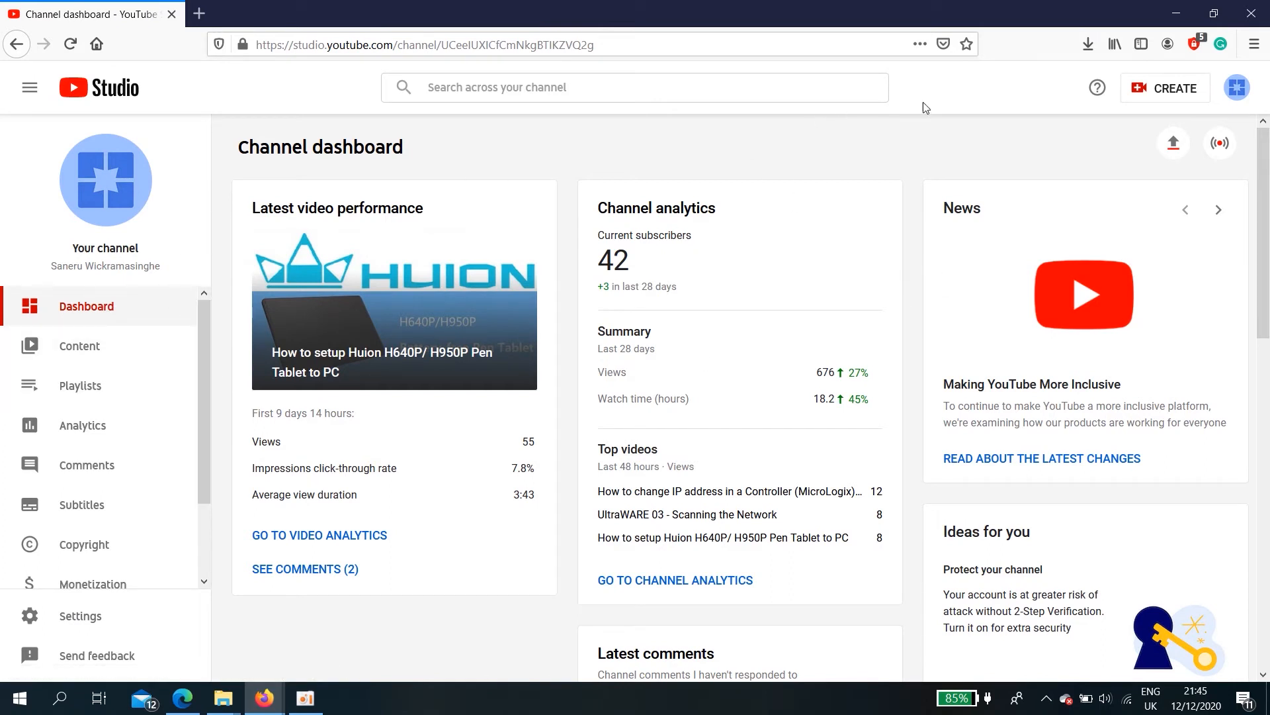
pyautogui.moveTo(736, 153)
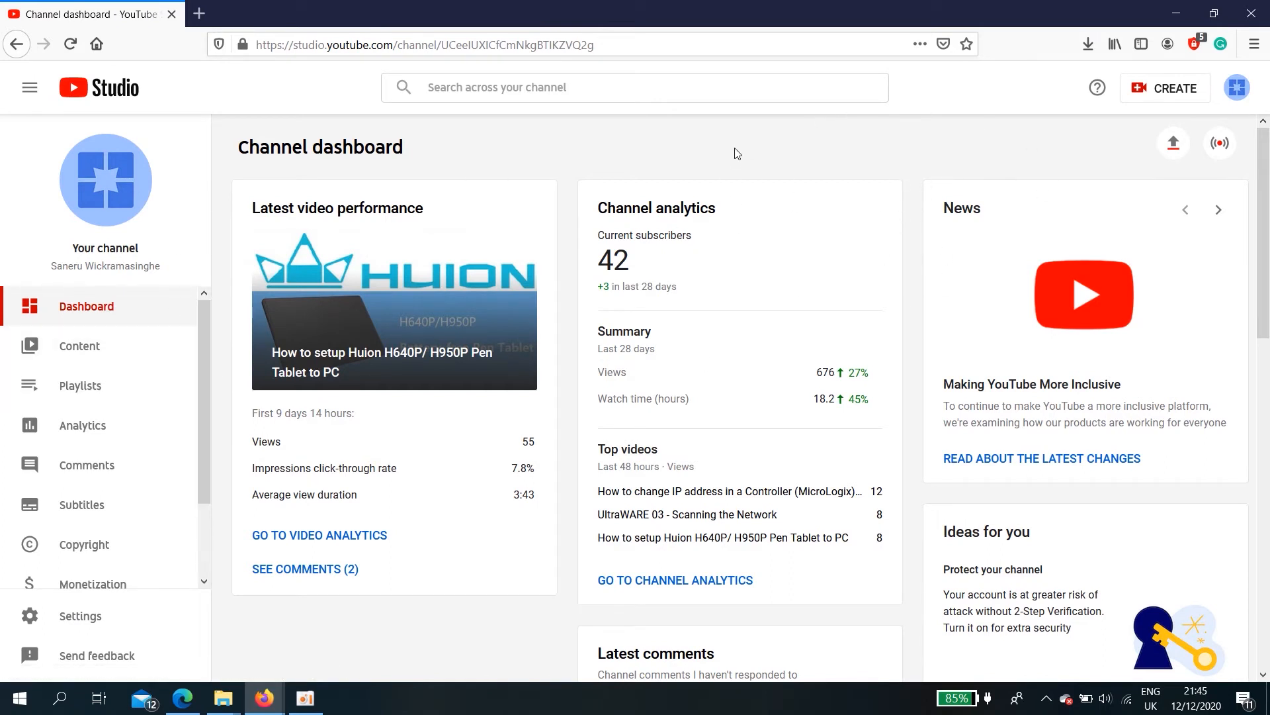
pyautogui.moveTo(121, 352)
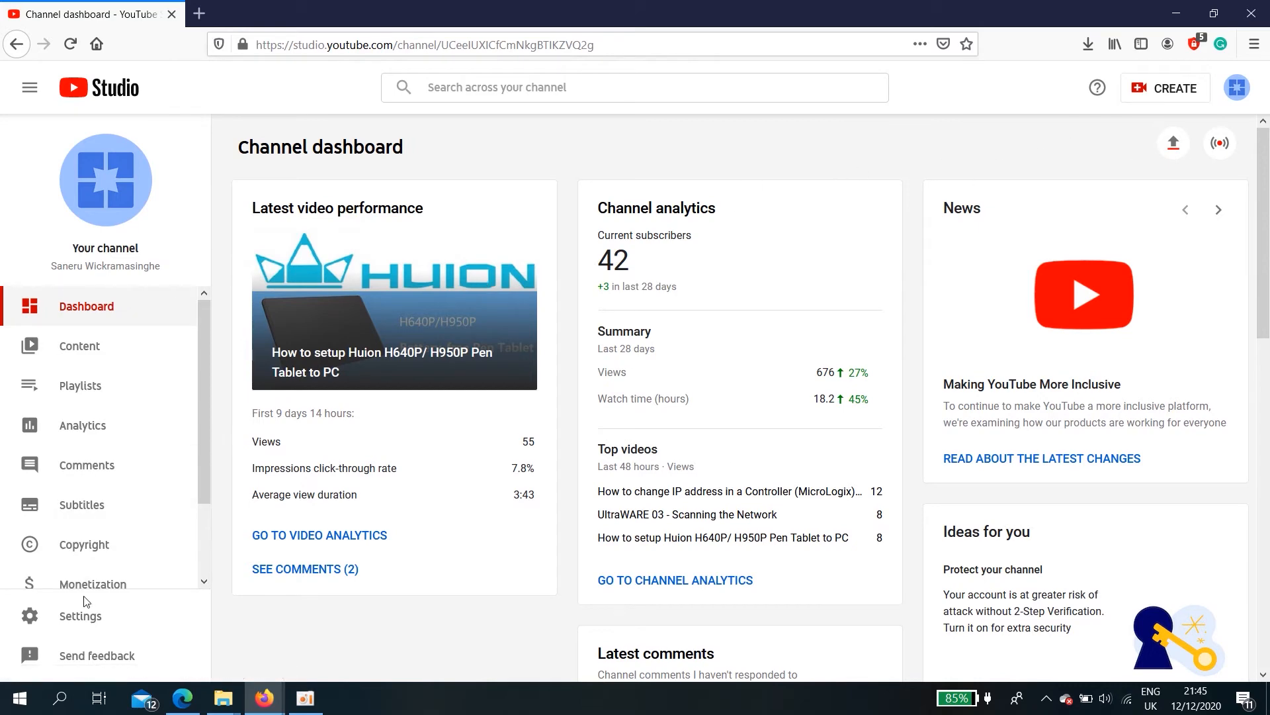
# Go to Settings > Permissions and manage permissions to reach the Brand Account details page.
pyautogui.click(79, 615)
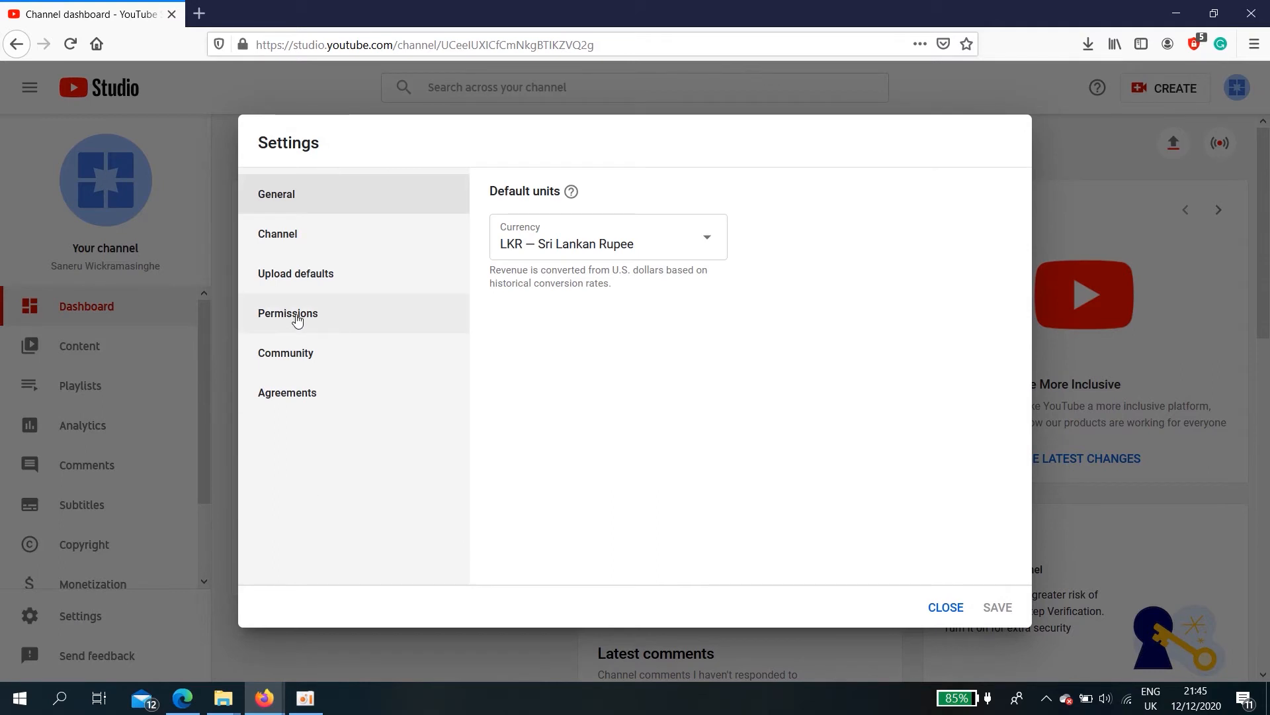
pyautogui.click(287, 312)
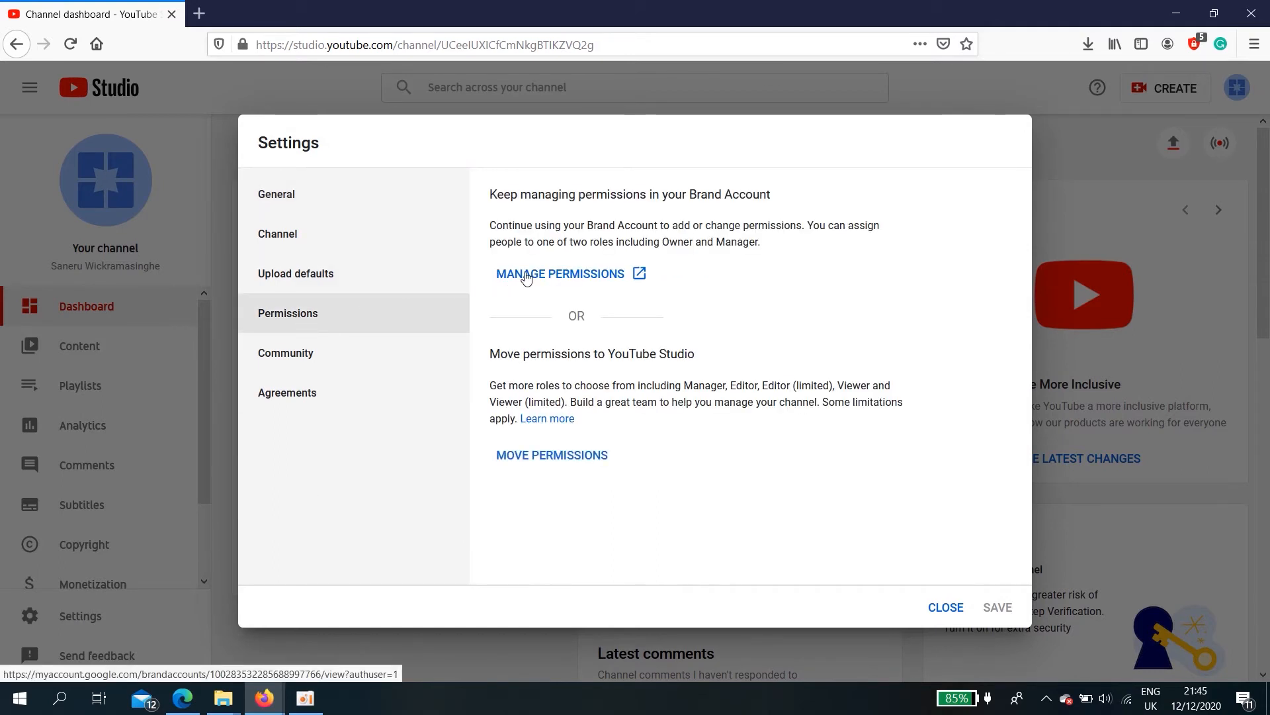
pyautogui.click(558, 273)
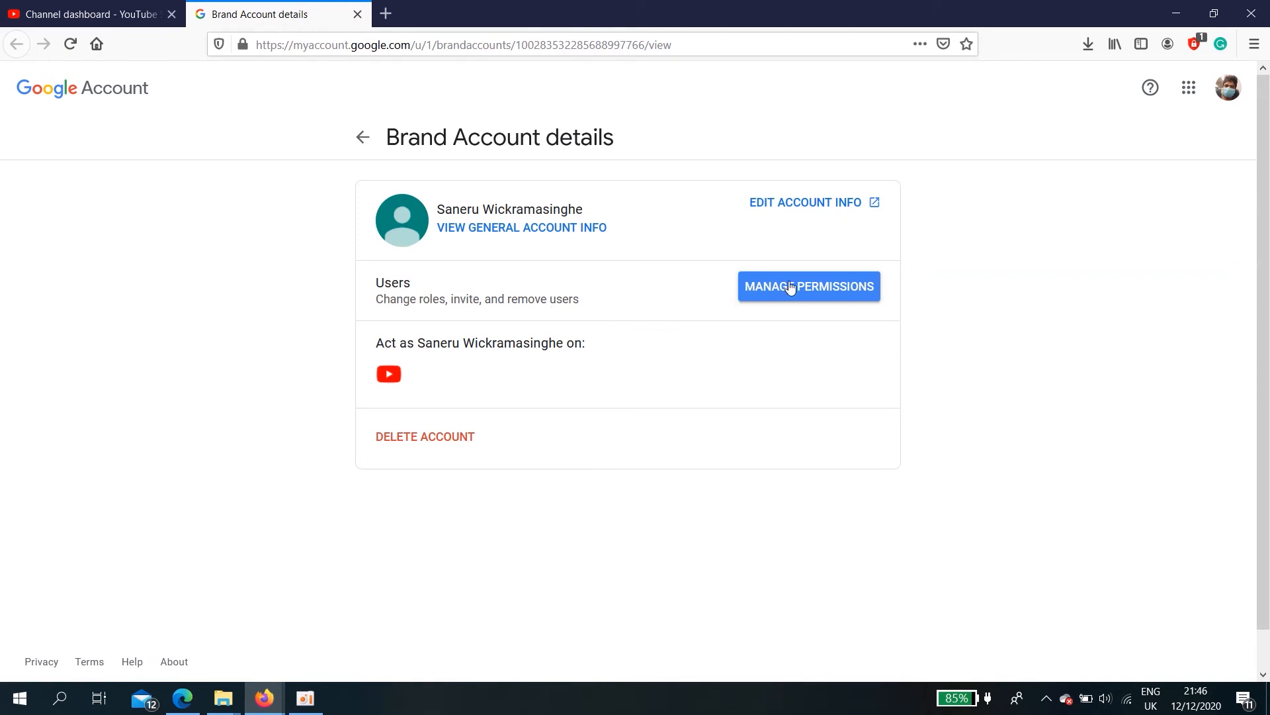
# Re-verify with the account password after Manage Permissions fails to load, returning to Brand Account details.
pyautogui.click(807, 286)
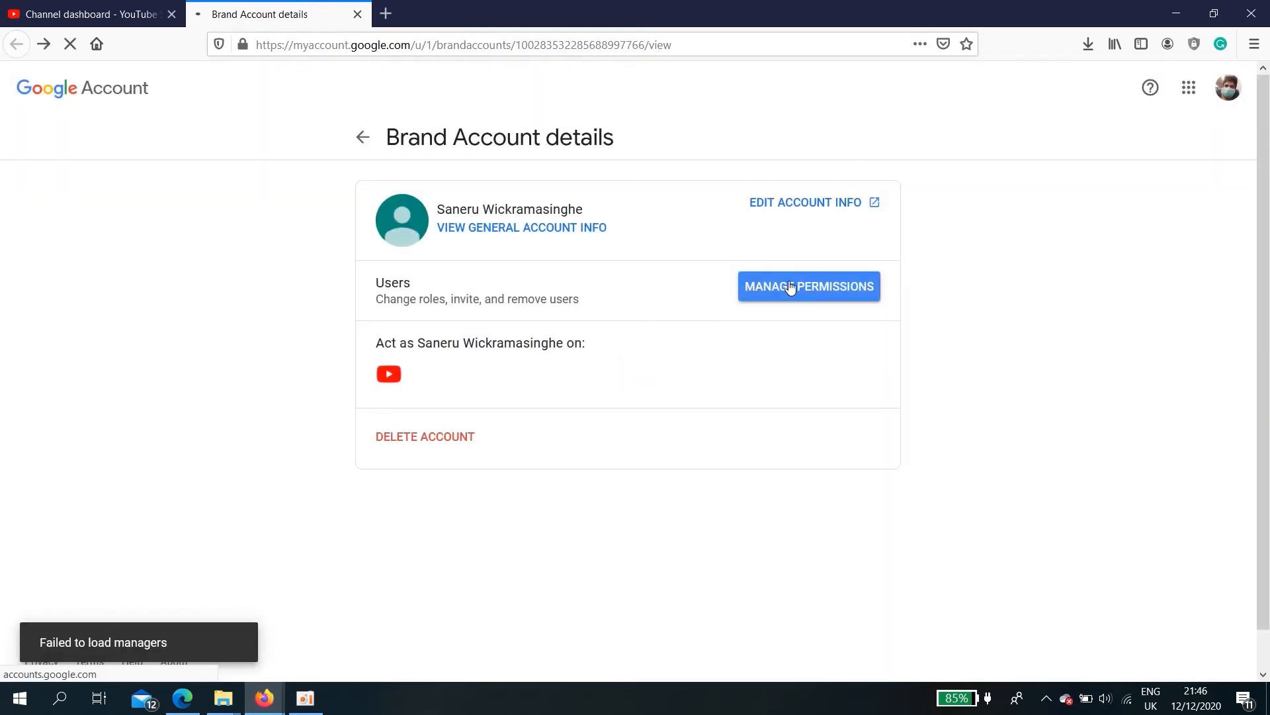
pyautogui.click(808, 285)
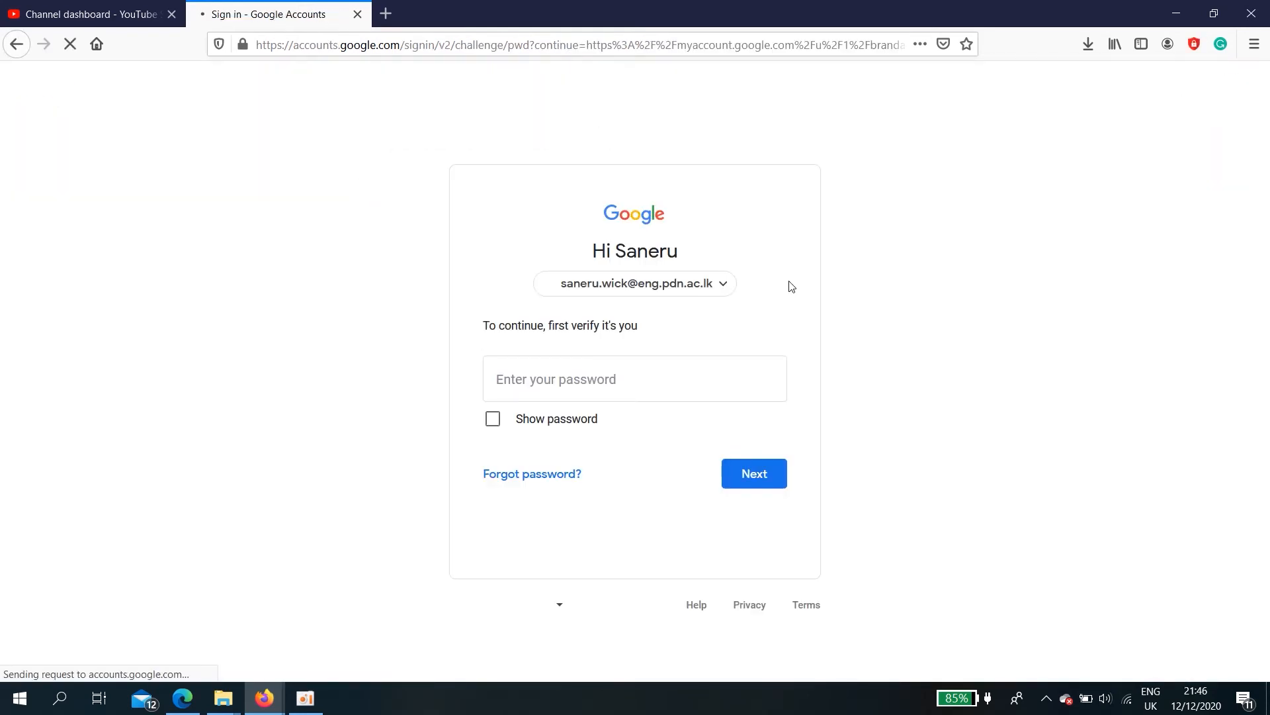
pyautogui.click(634, 379)
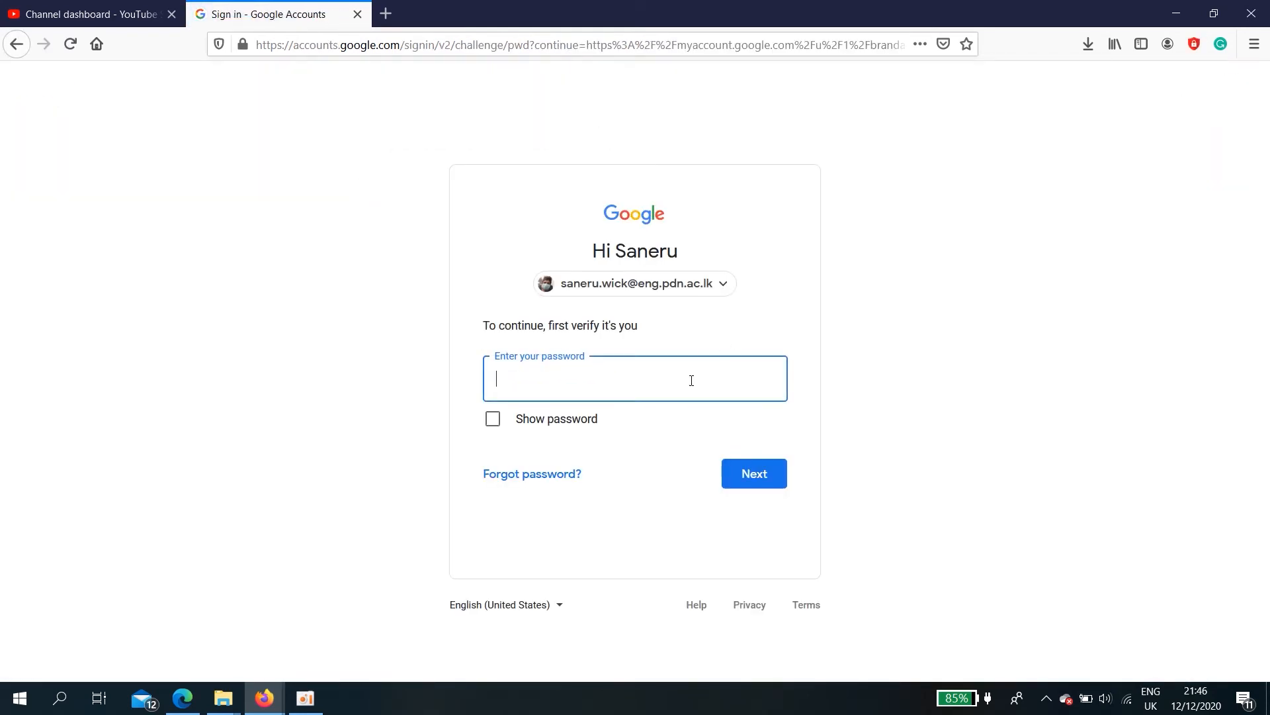
pyautogui.write('•')
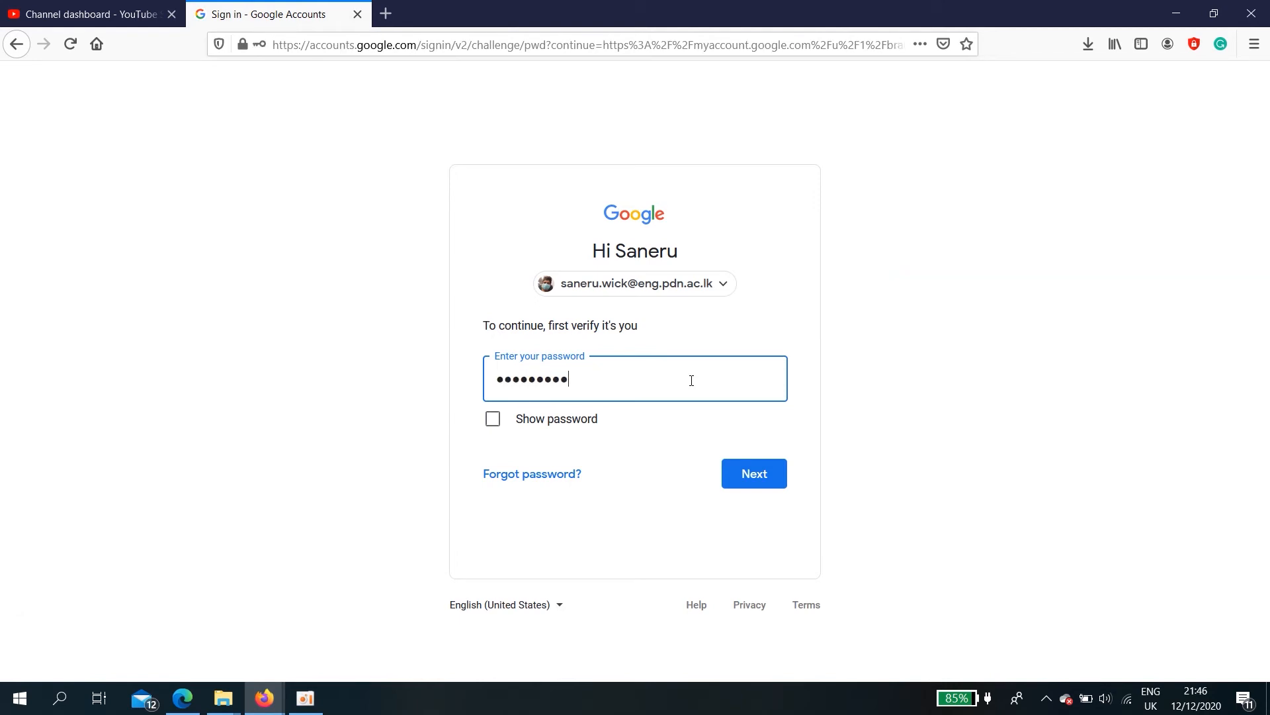
pyautogui.click(752, 474)
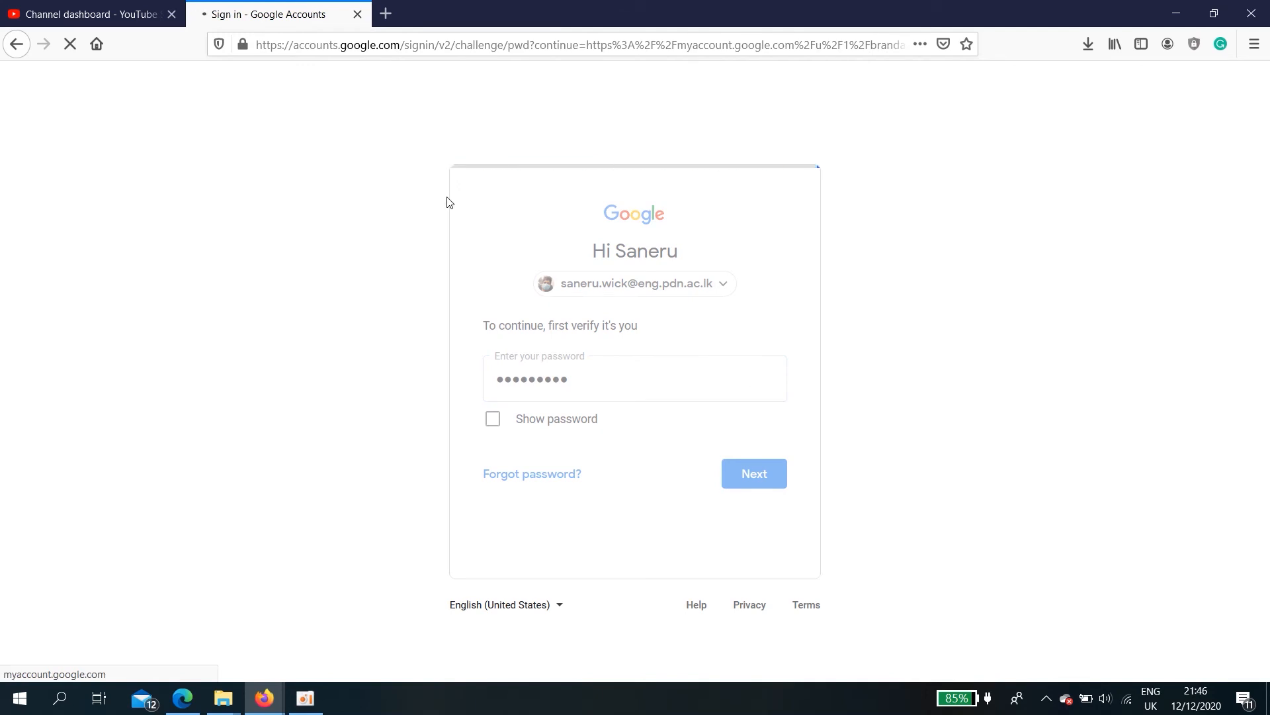
pyautogui.click(753, 474)
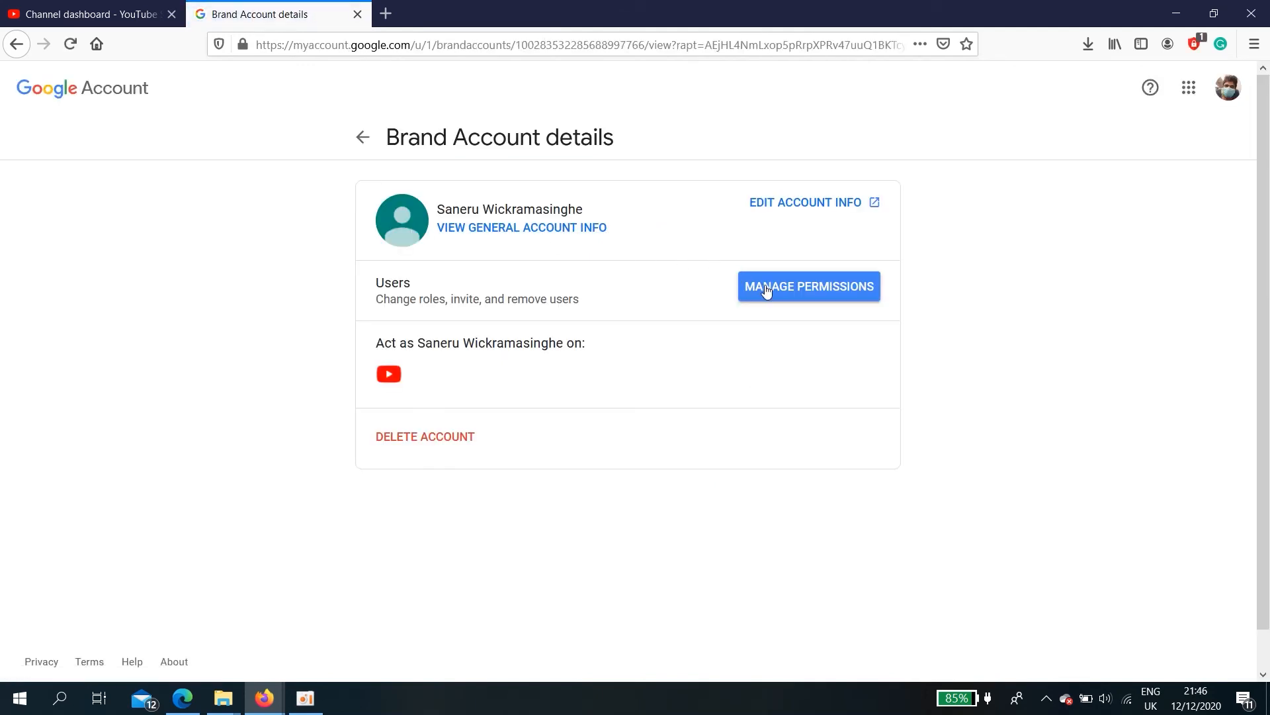
# Add the second Gmail address as a new user of the Brand Account from the suggestions.
pyautogui.click(807, 286)
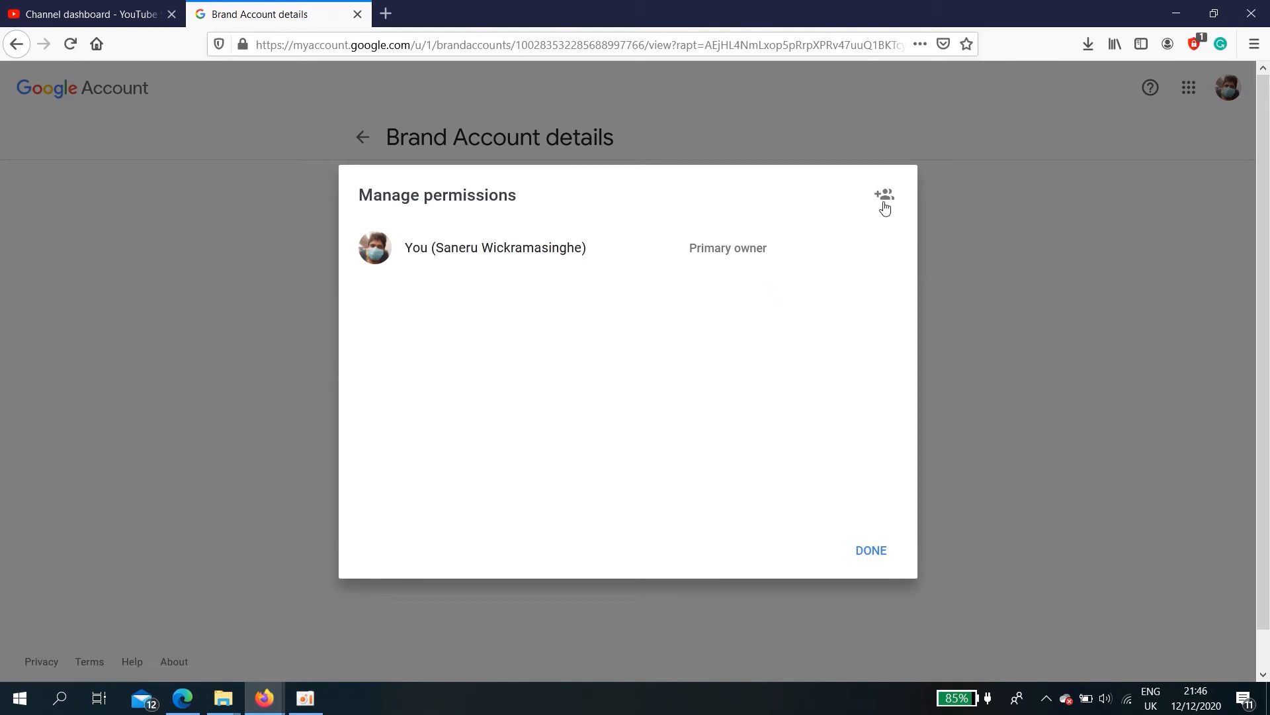
pyautogui.click(882, 195)
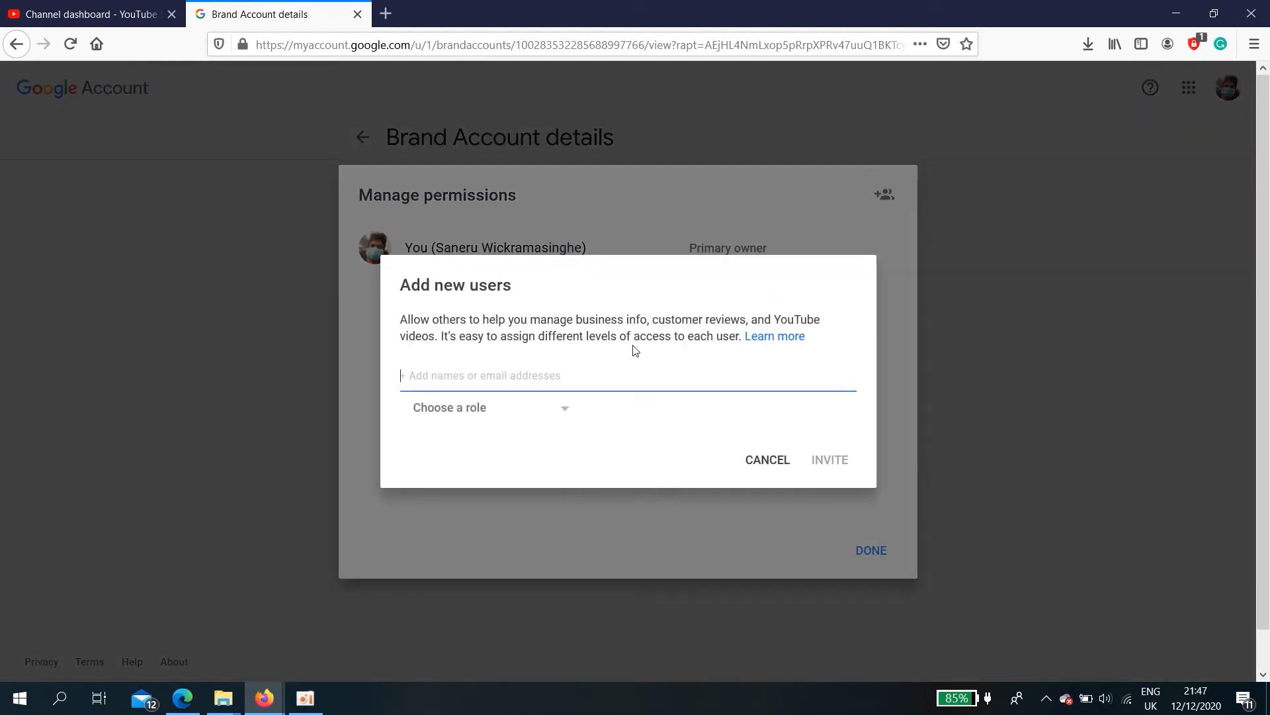
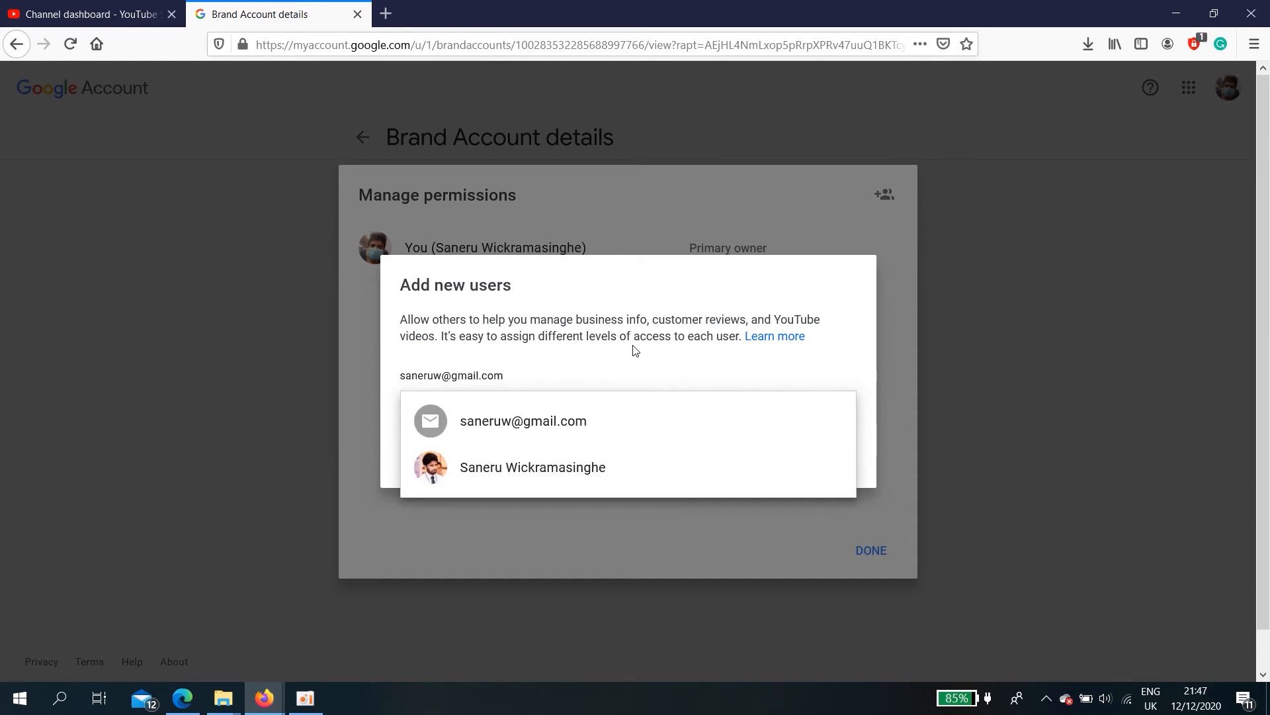
pyautogui.click(522, 421)
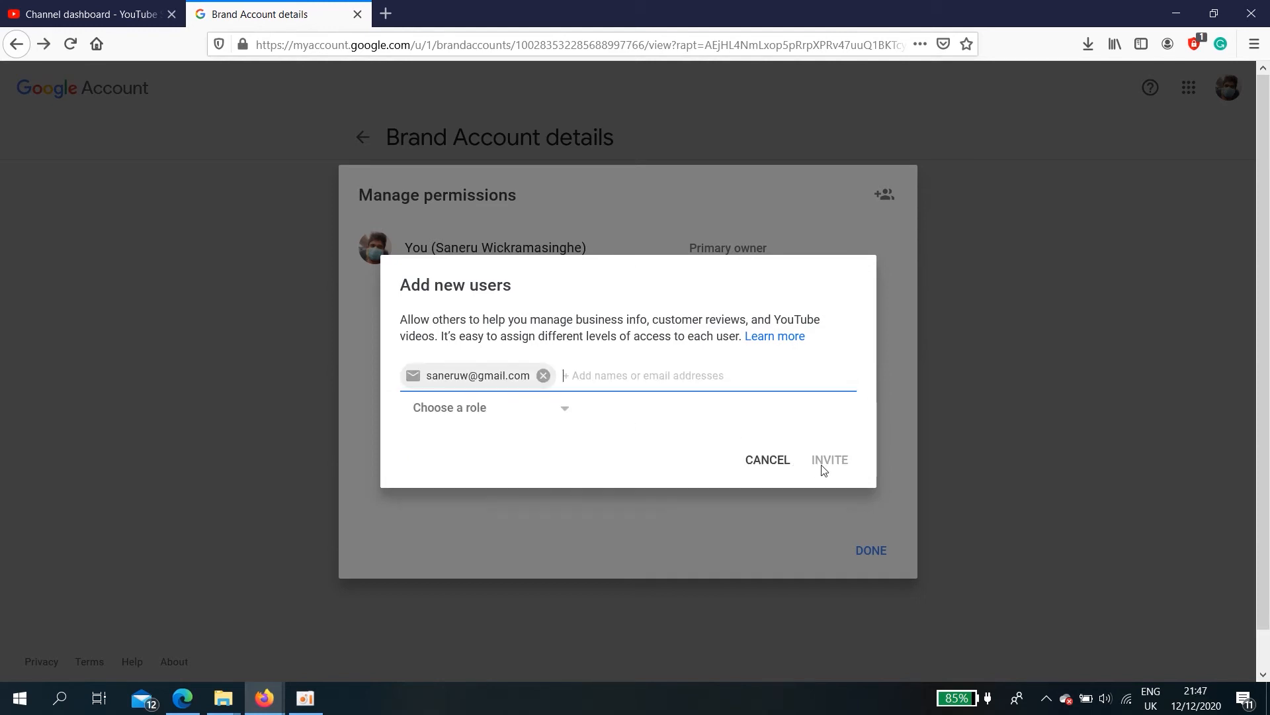
# Give the invitee the Owner role and send the invitation.
pyautogui.click(489, 408)
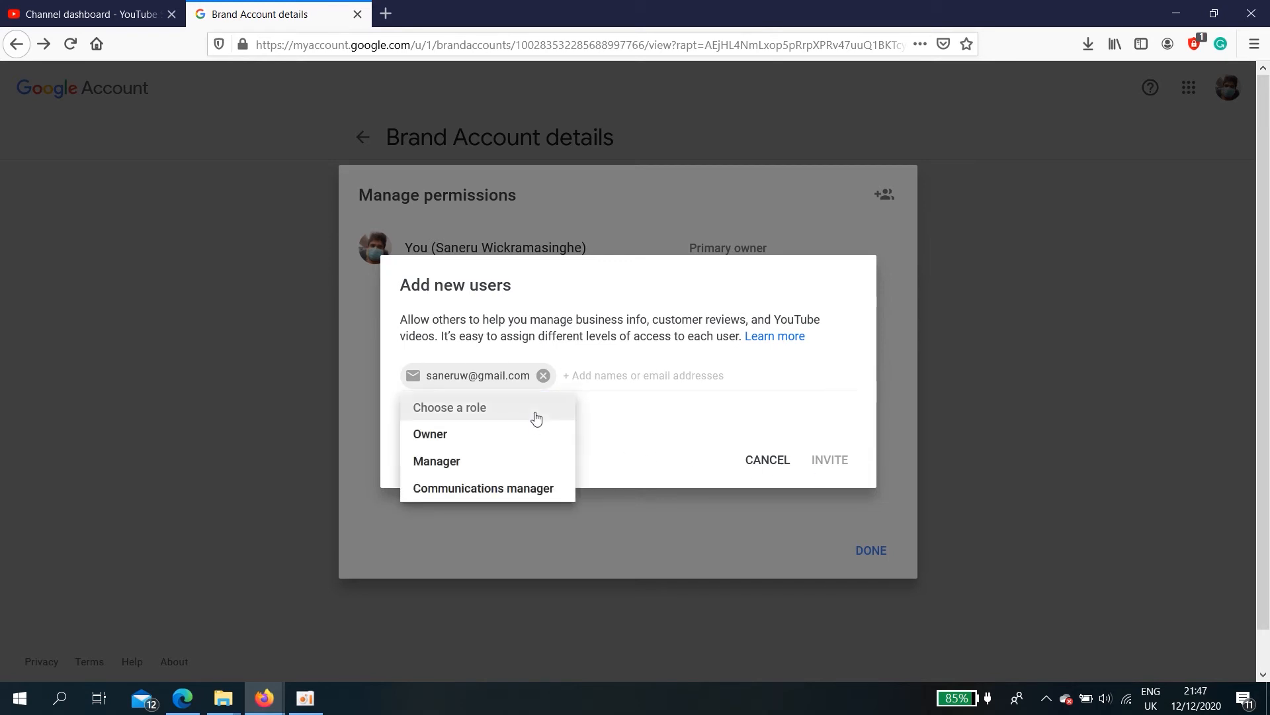
pyautogui.moveTo(446, 460)
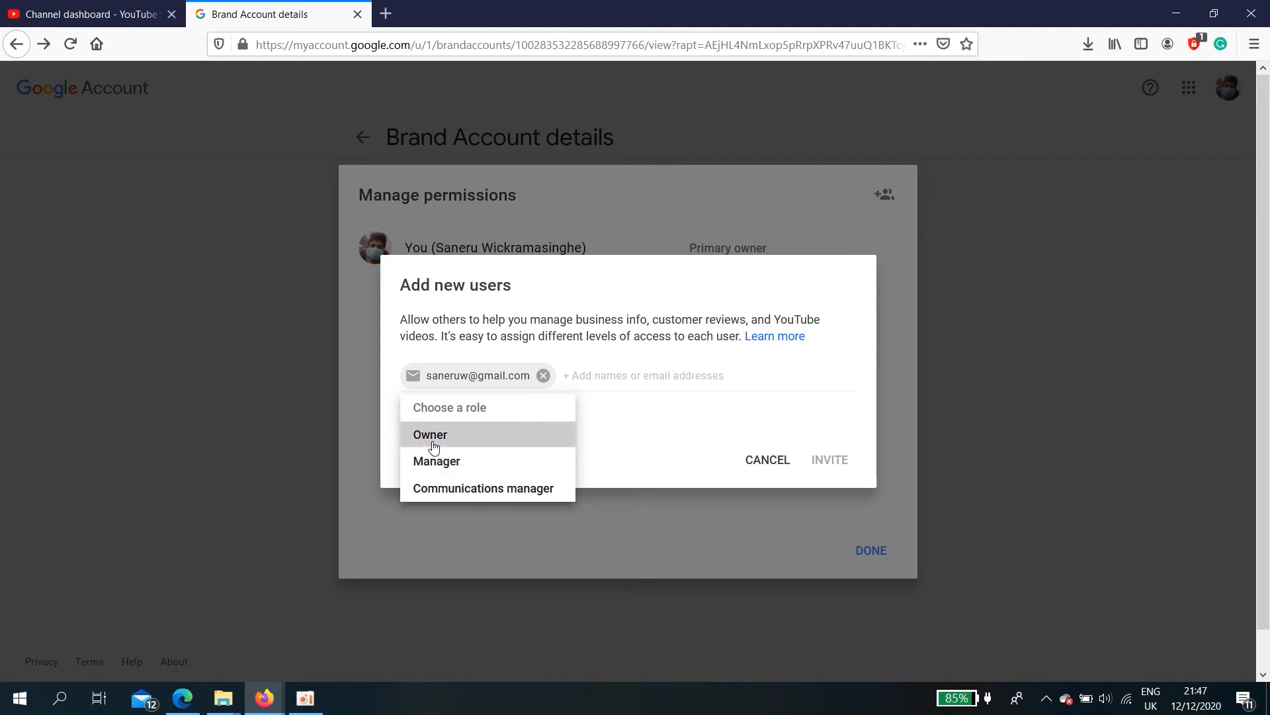
pyautogui.click(430, 434)
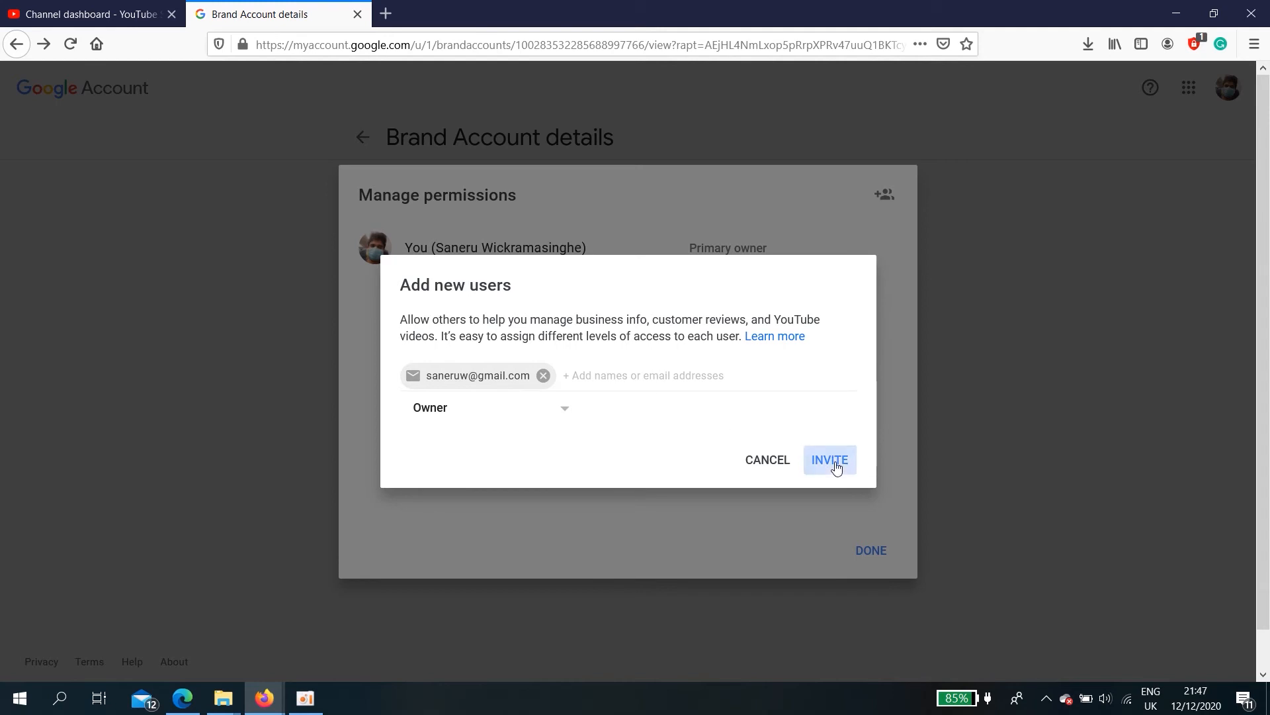
pyautogui.click(829, 459)
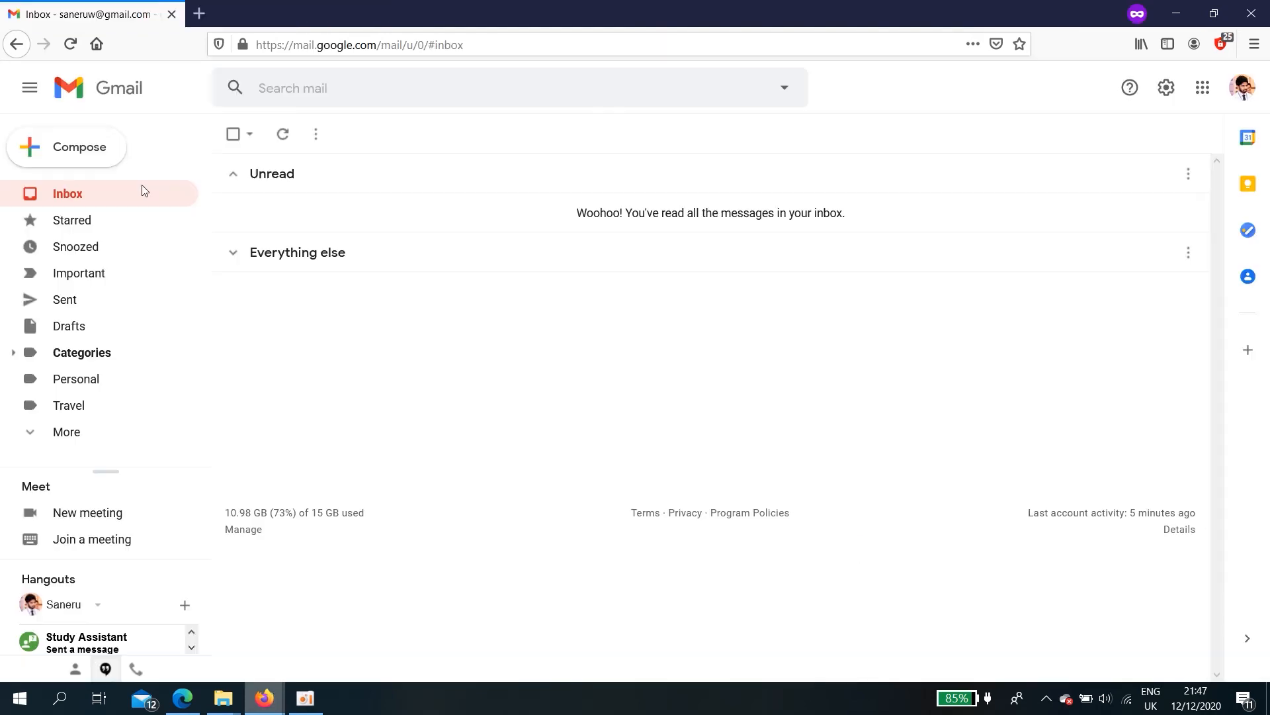
pyautogui.moveTo(271, 173)
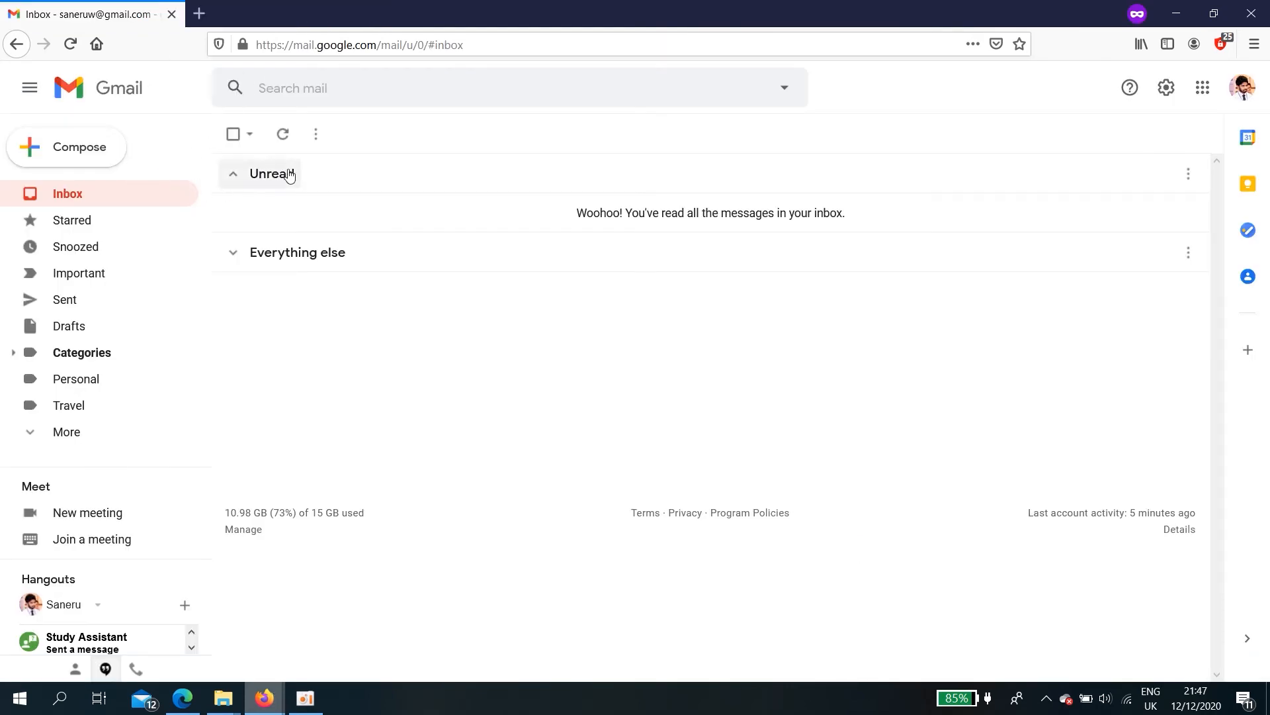
# Open the unread Google My Business ownership invitation email in the second account's inbox.
pyautogui.click(282, 134)
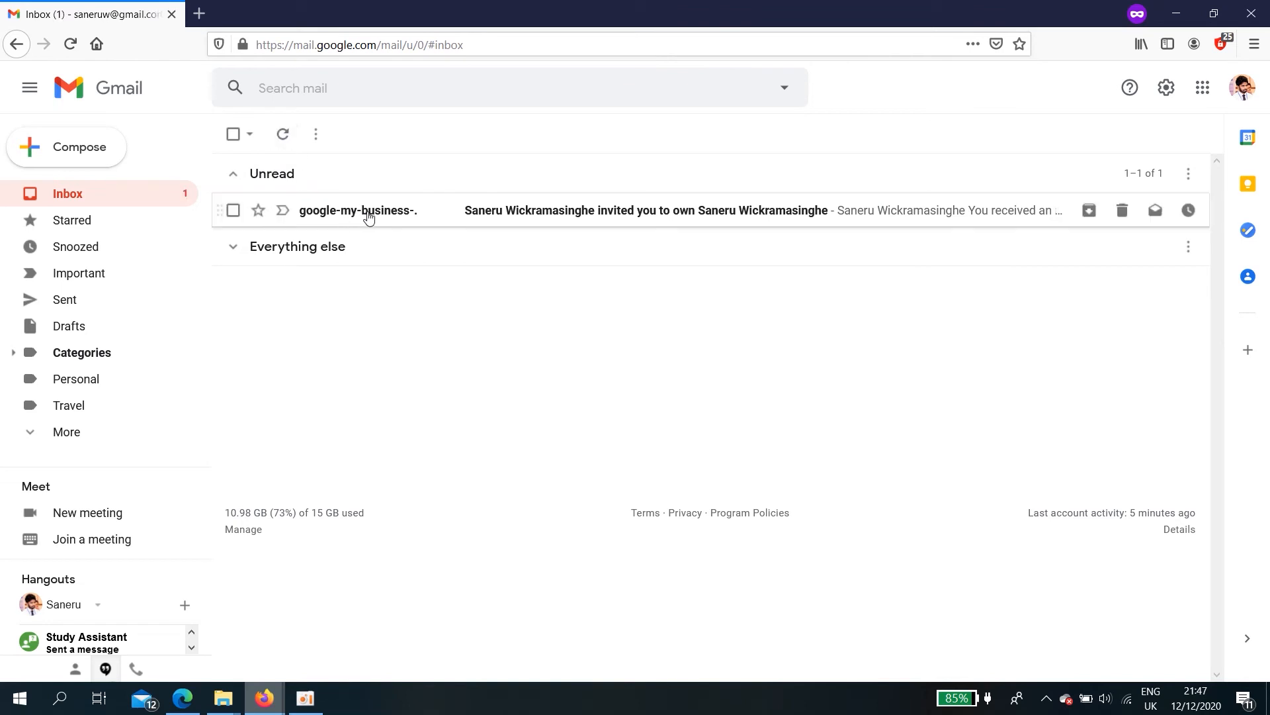
pyautogui.moveTo(507, 221)
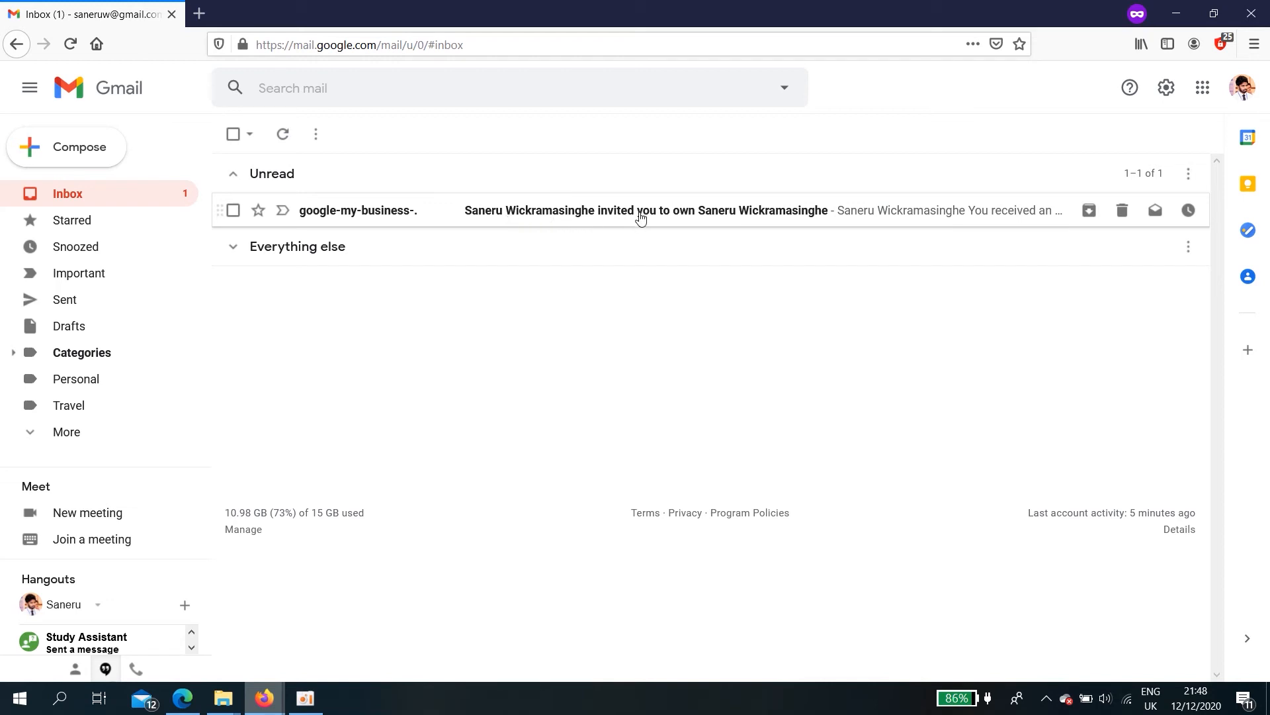
pyautogui.click(647, 210)
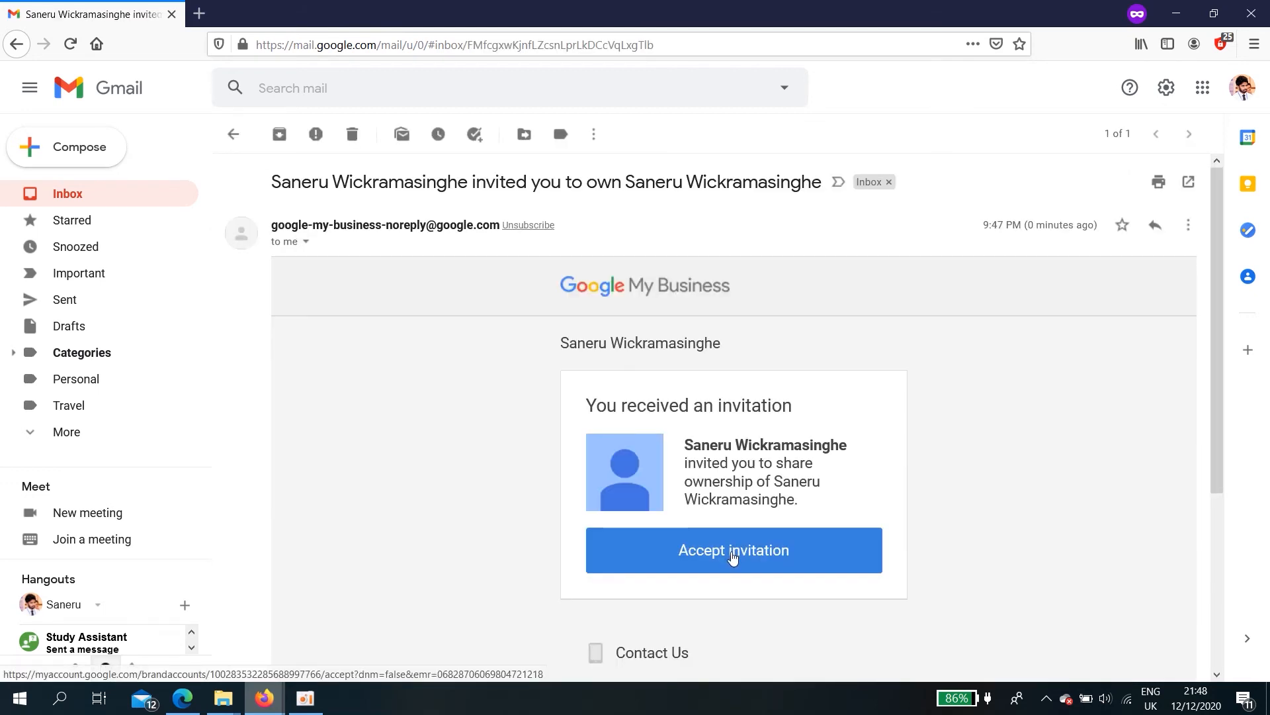
# Accept the invitation and confirm becoming an owner, then return to the primary owner's window.
pyautogui.click(732, 549)
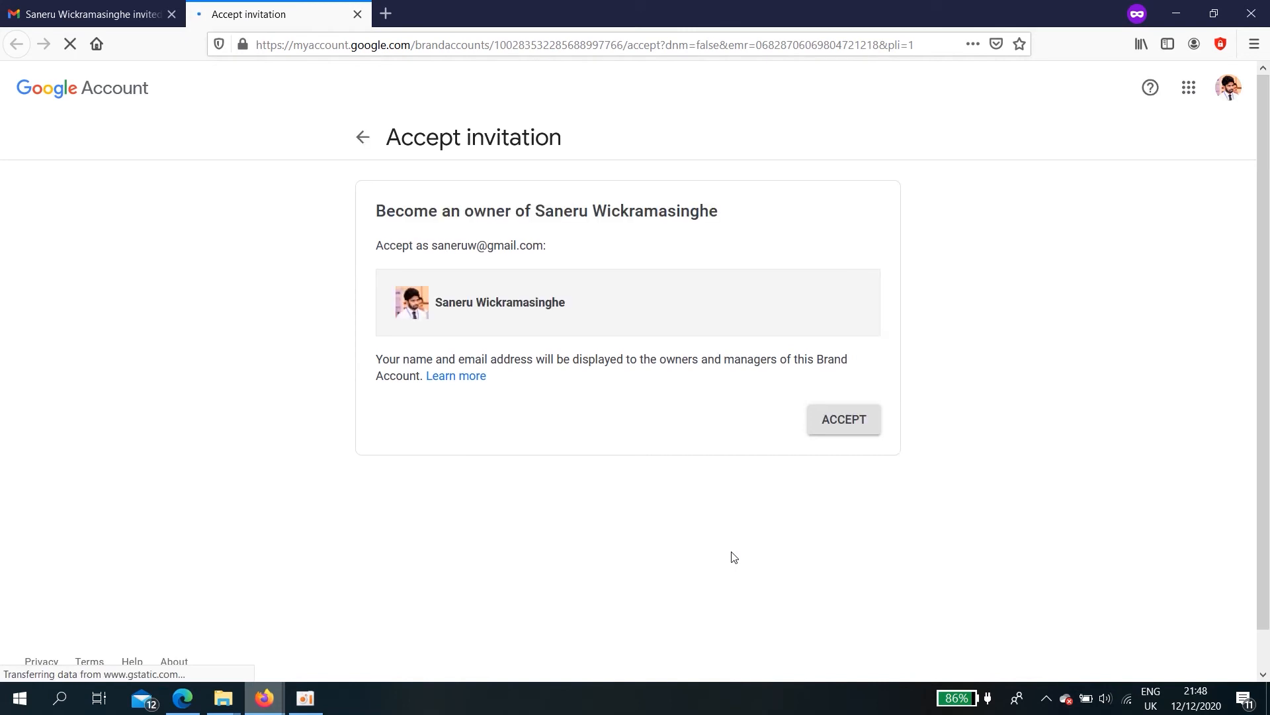
pyautogui.click(843, 419)
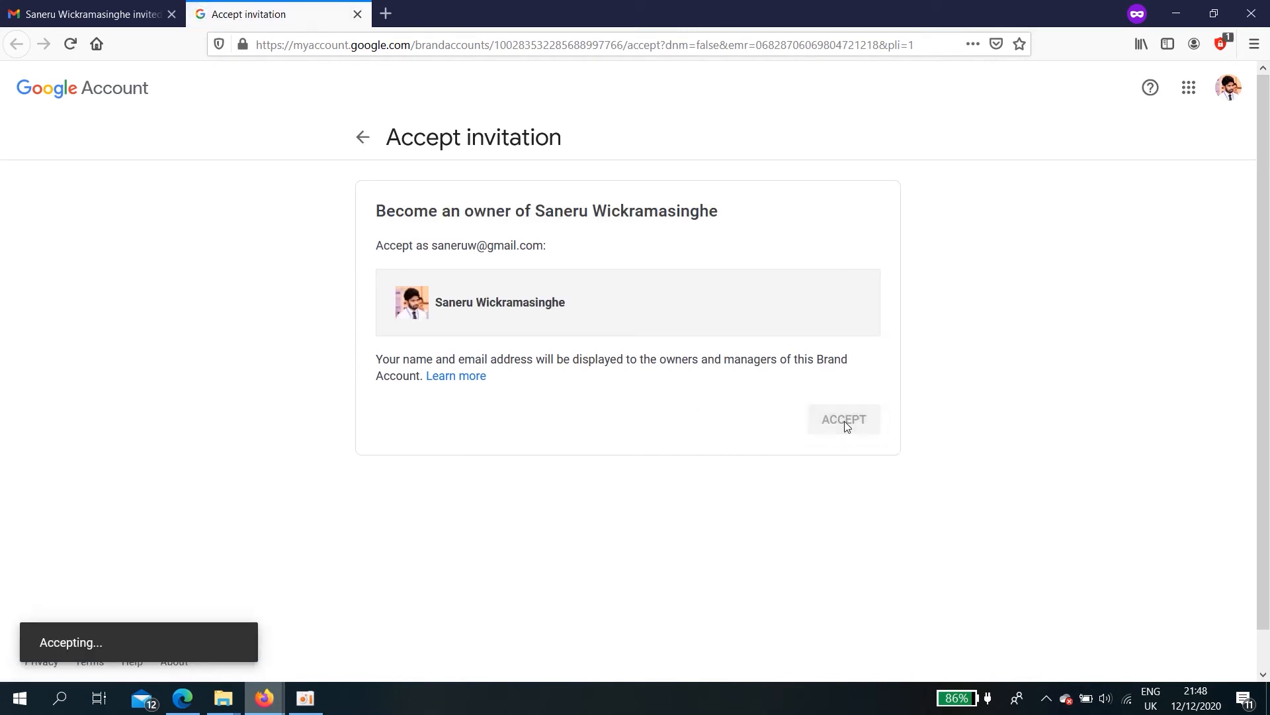
pyautogui.click(843, 419)
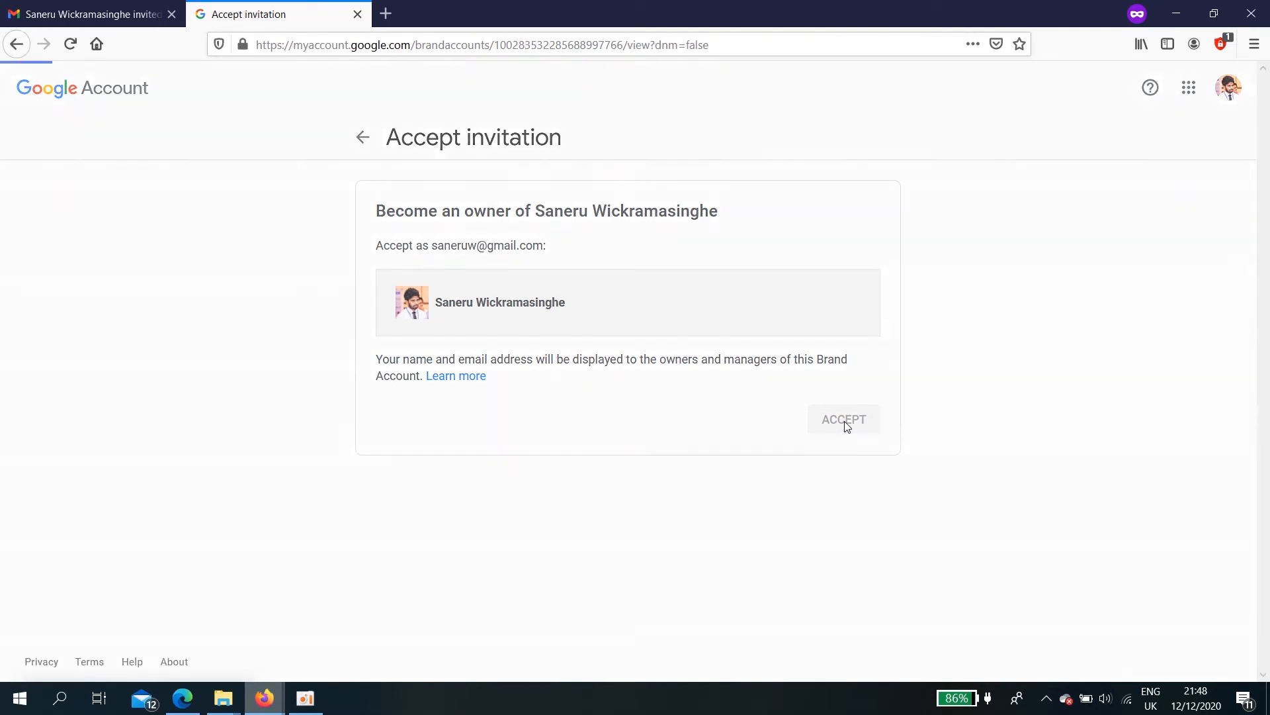
pyautogui.click(843, 419)
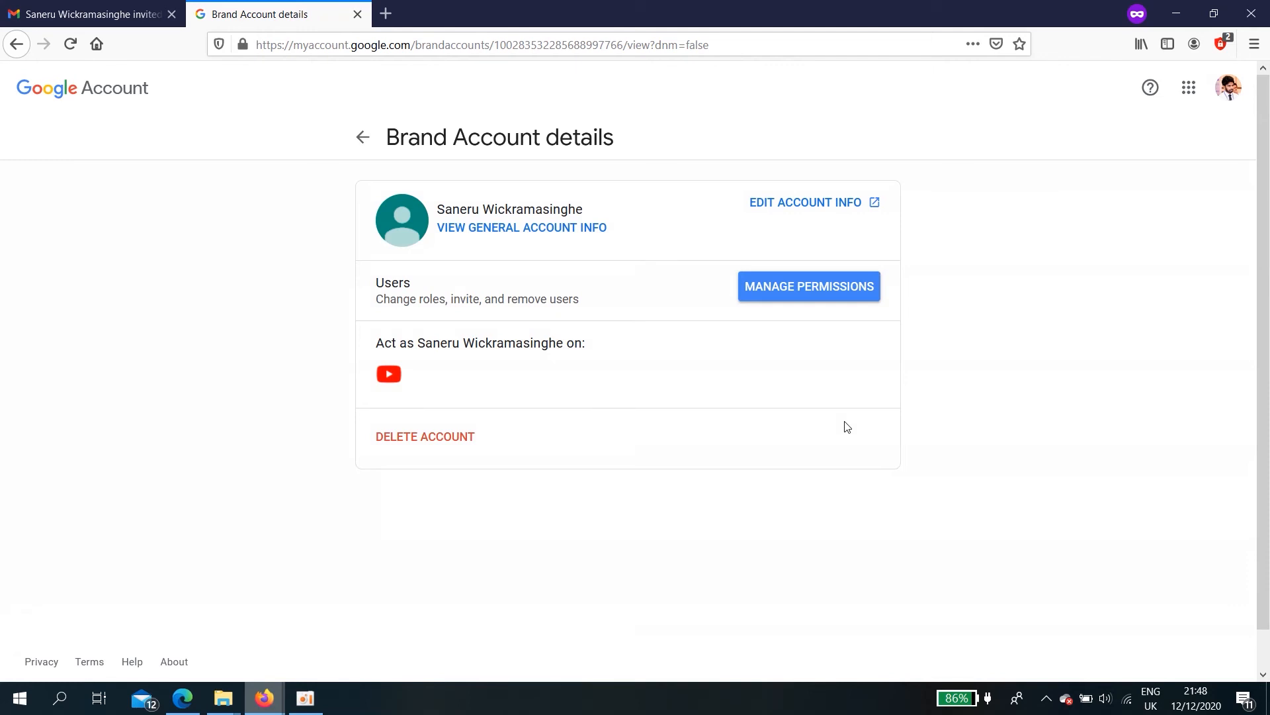
pyautogui.moveTo(557, 360)
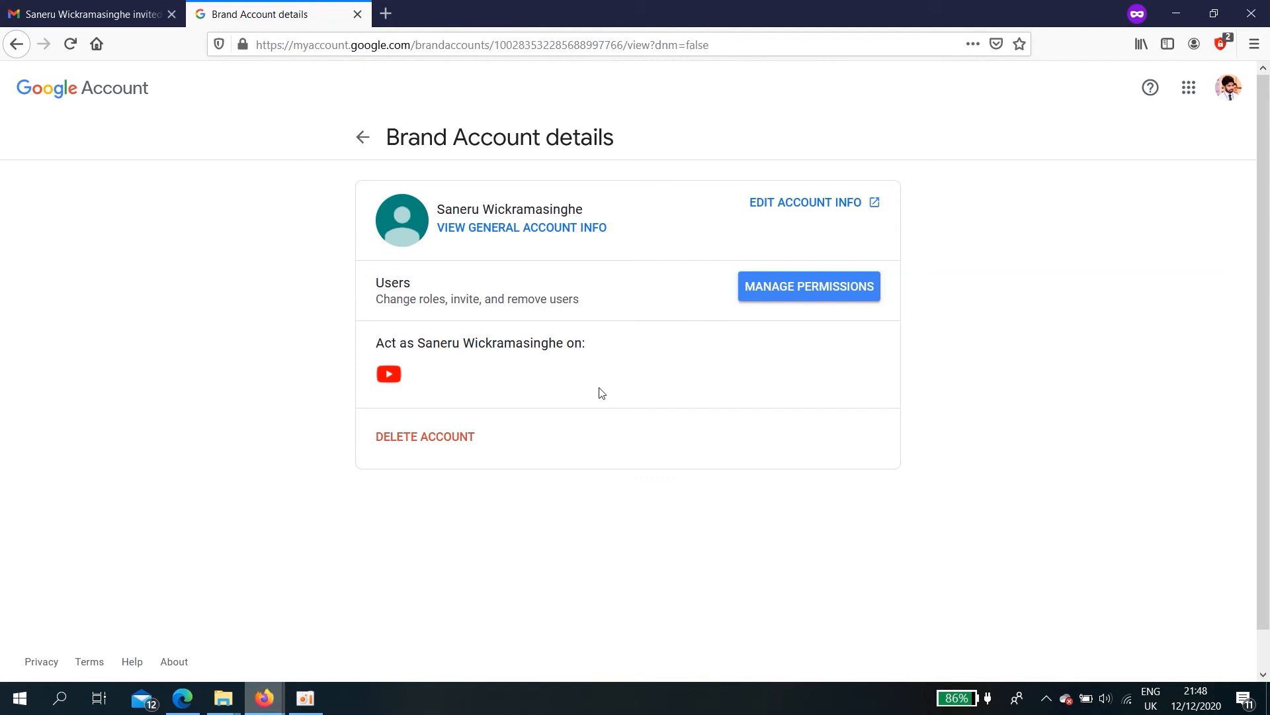
pyautogui.click(807, 286)
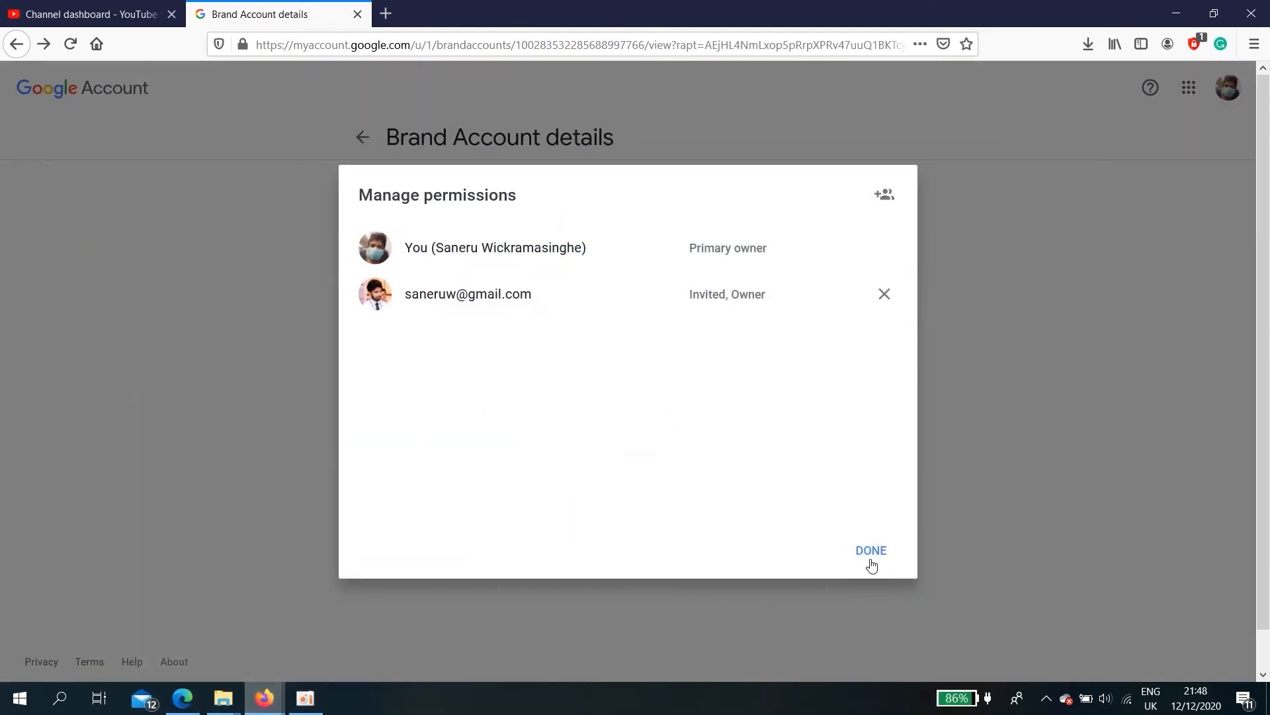
# Pass the sign-in challenge with the password and a Yes on the phone prompt, back to Brand Account details.
pyautogui.click(870, 550)
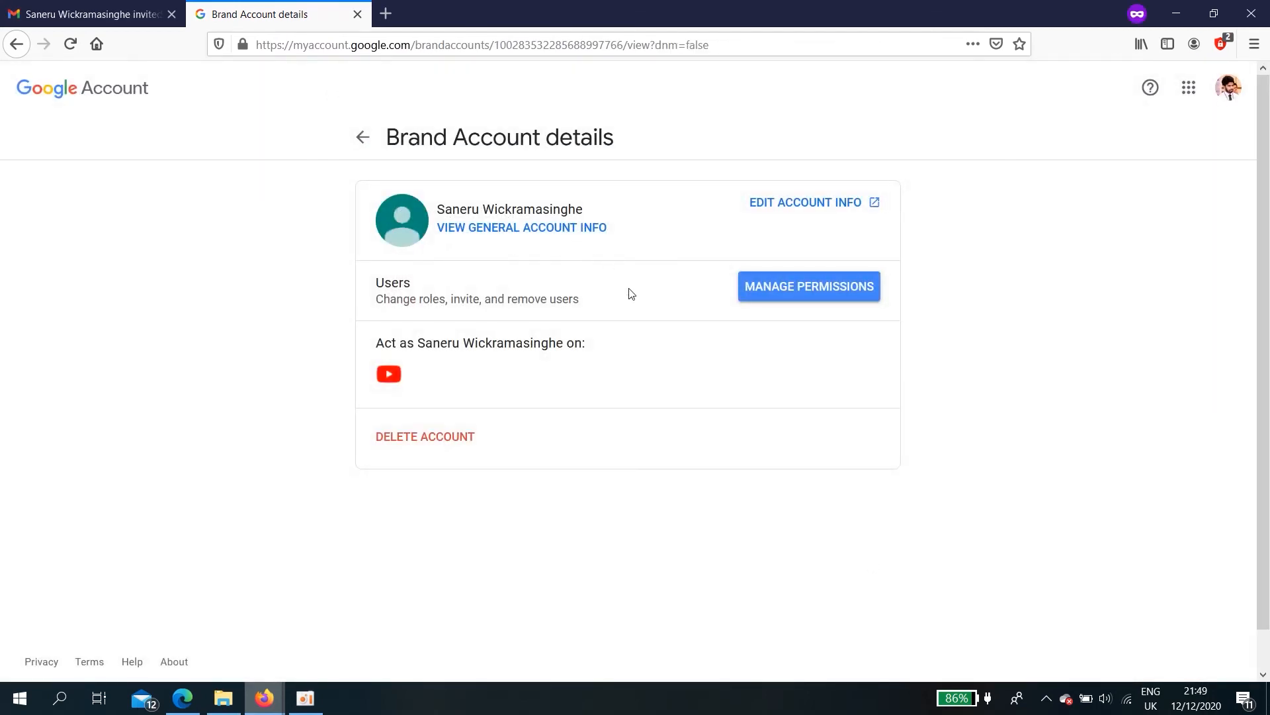
pyautogui.moveTo(715, 300)
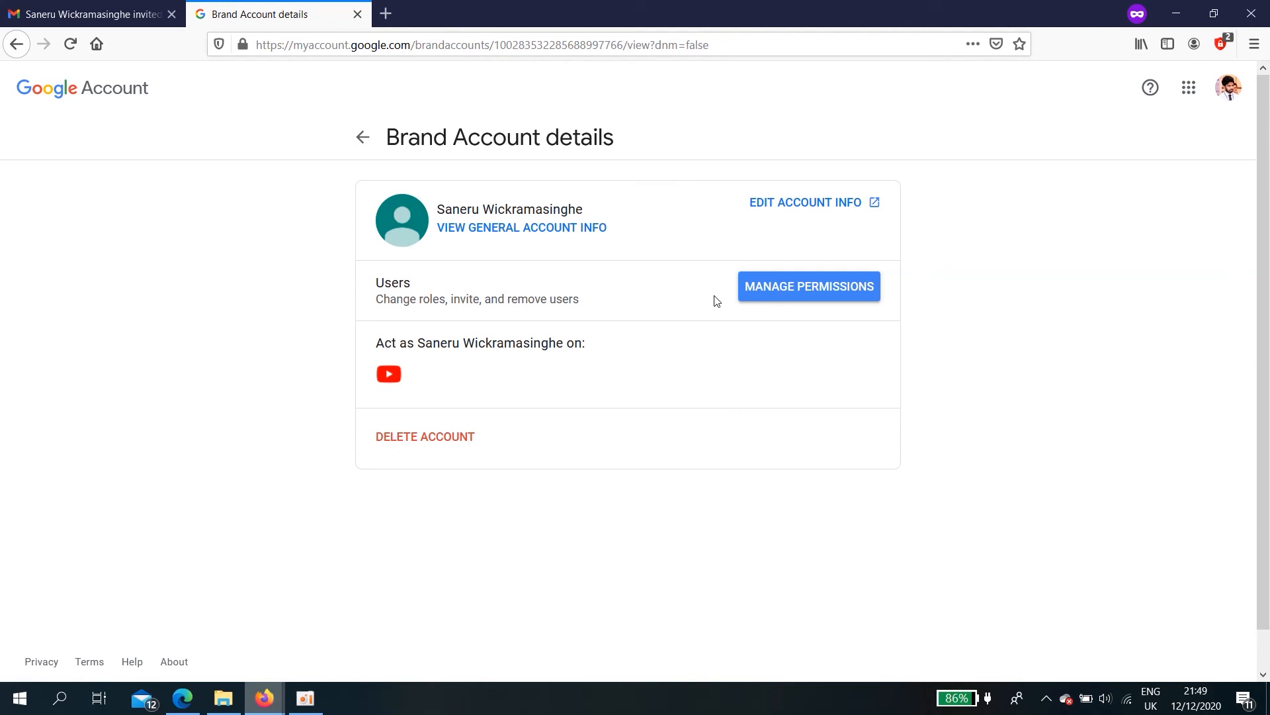
pyautogui.click(807, 286)
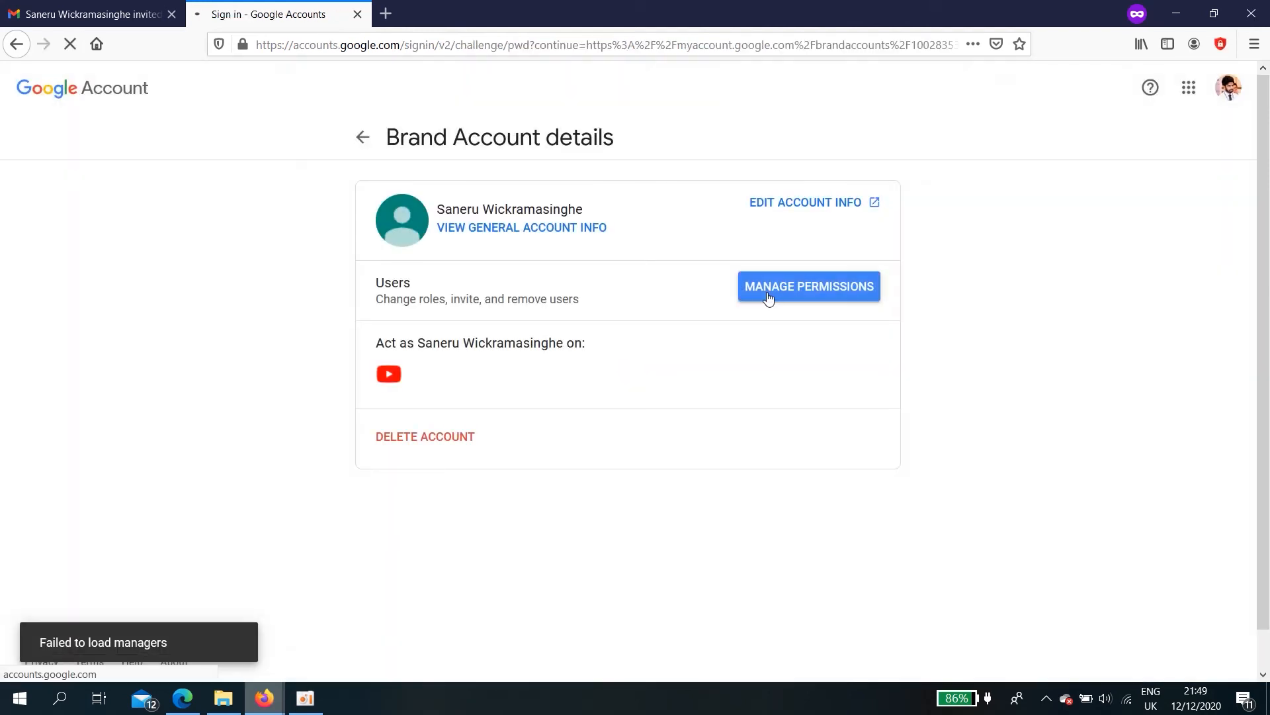
pyautogui.click(807, 286)
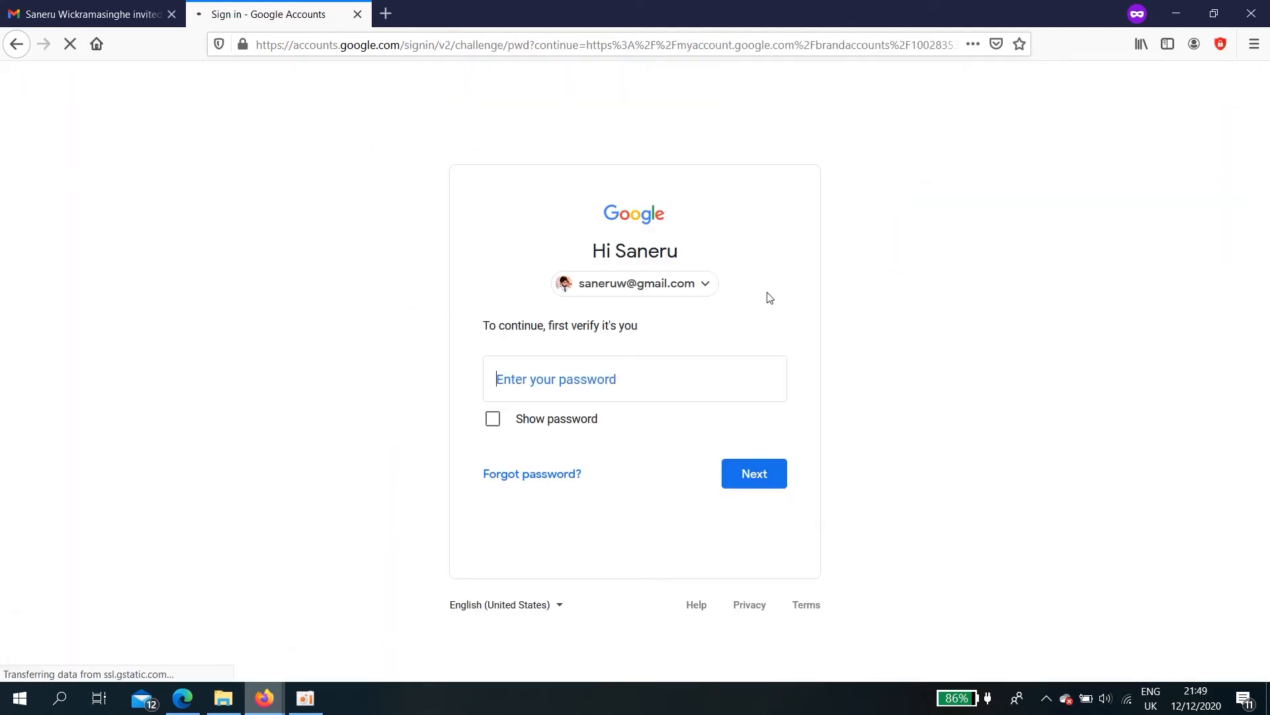
pyautogui.click(634, 377)
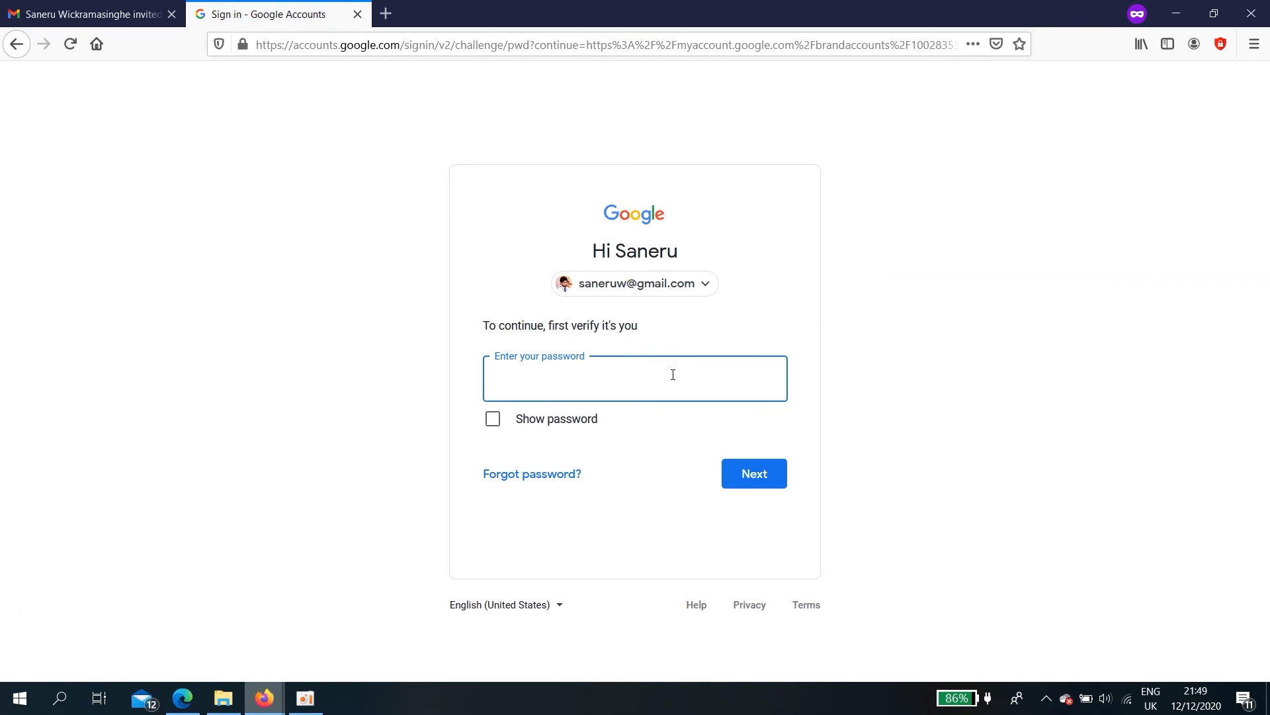
pyautogui.write('•••••')
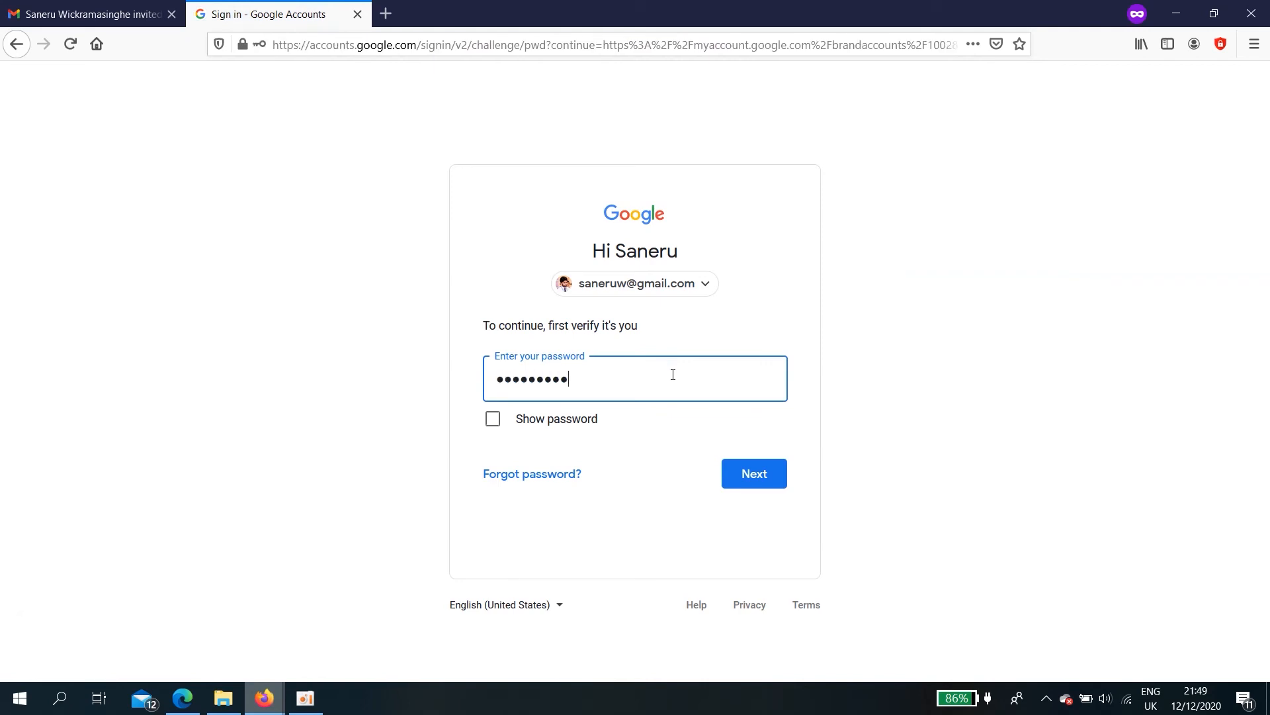
pyautogui.click(753, 474)
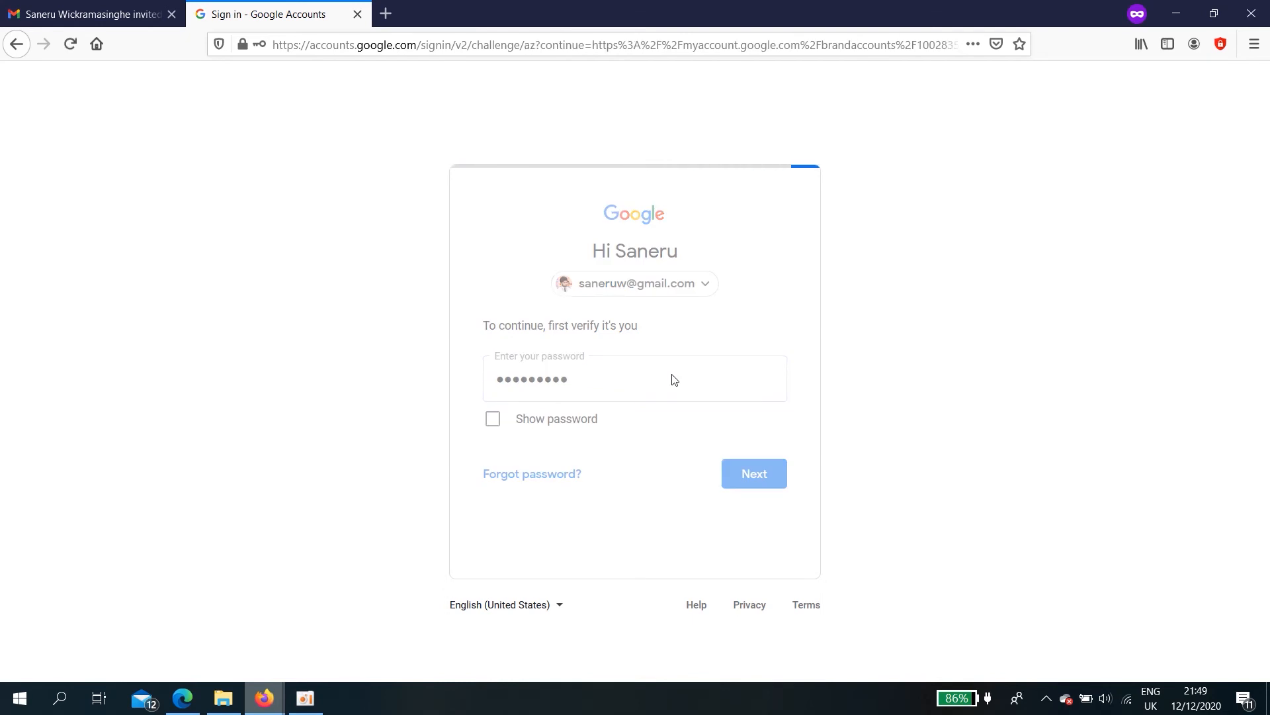
pyautogui.click(753, 474)
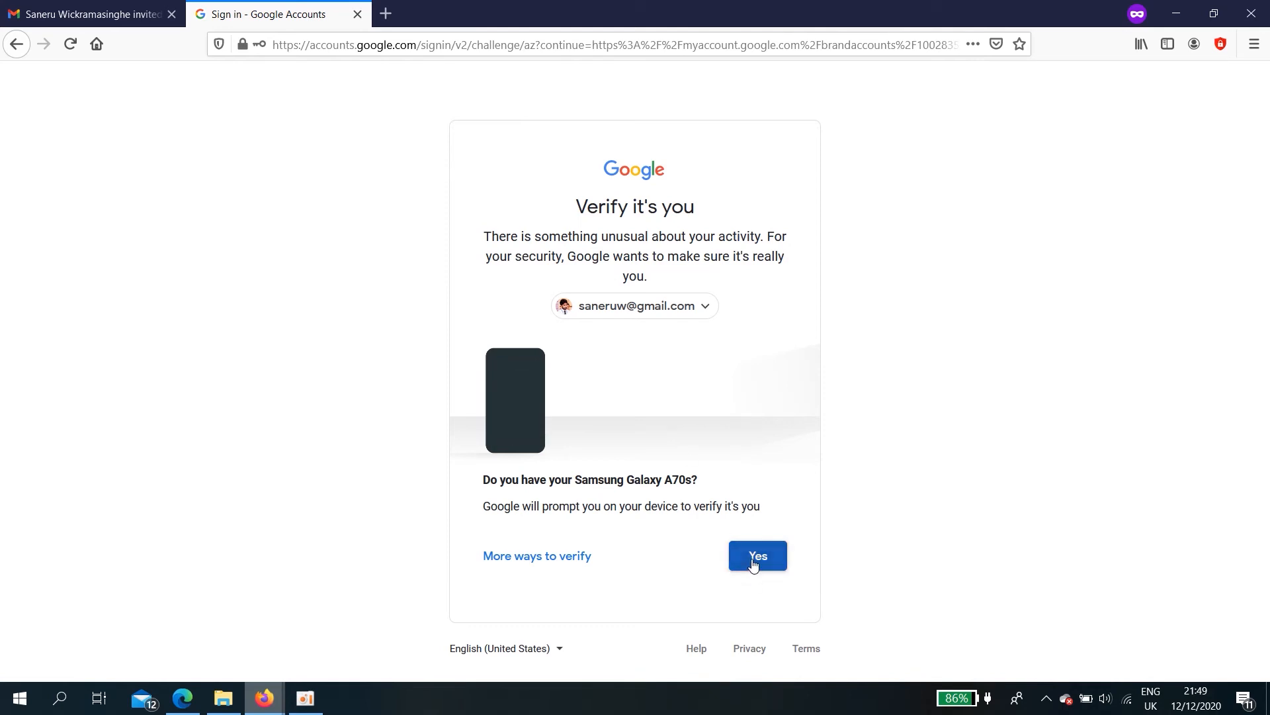
pyautogui.click(756, 555)
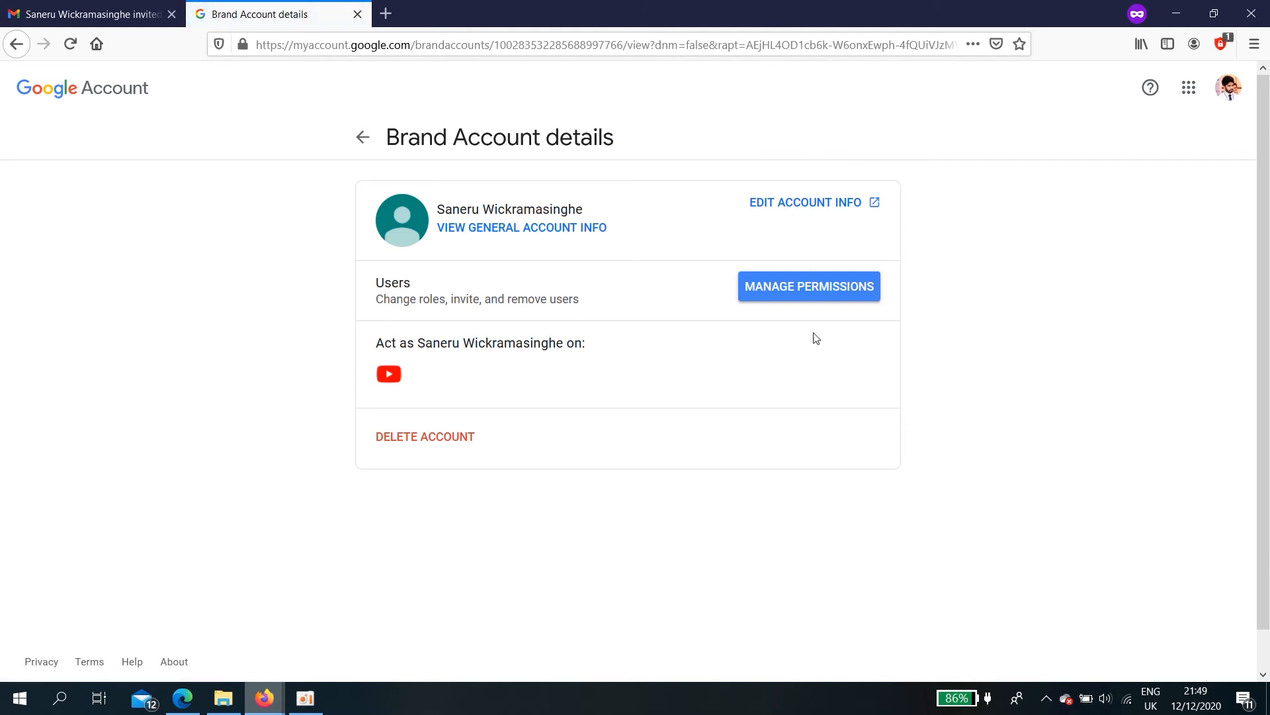
# Show the users list with the second account as Owner beside the Primary owner.
pyautogui.click(807, 285)
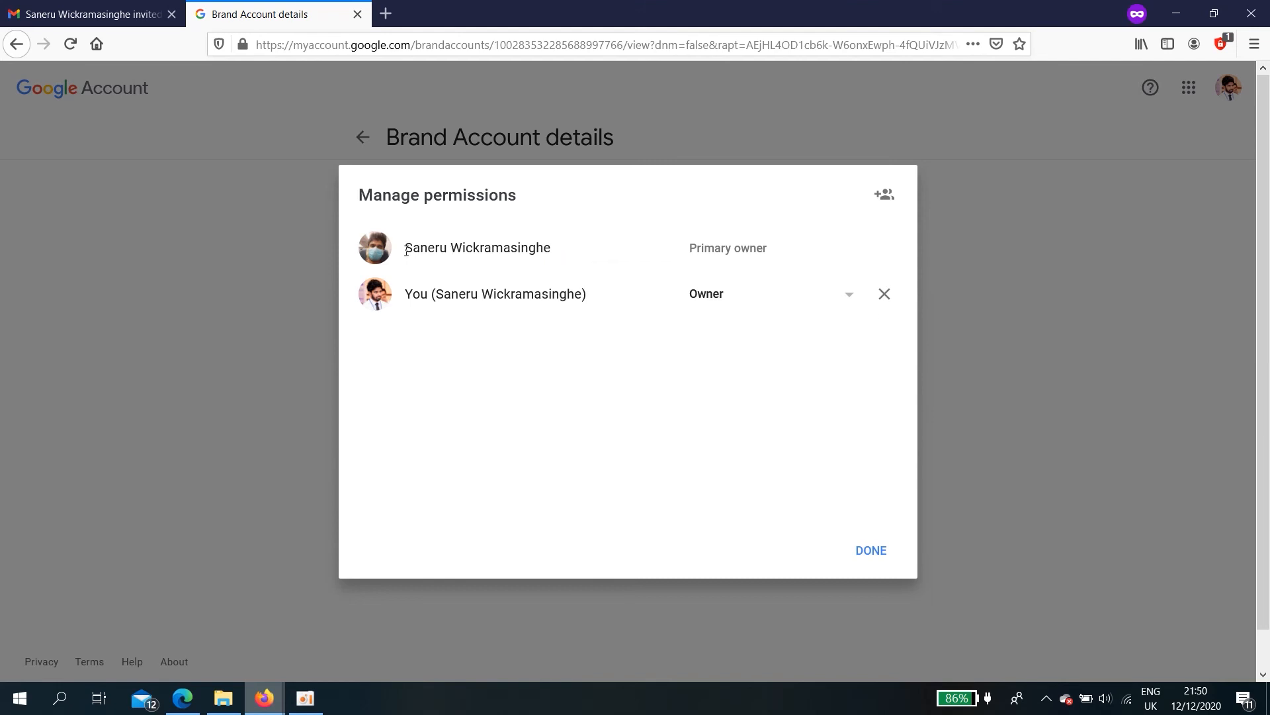
pyautogui.doubleClick(478, 247)
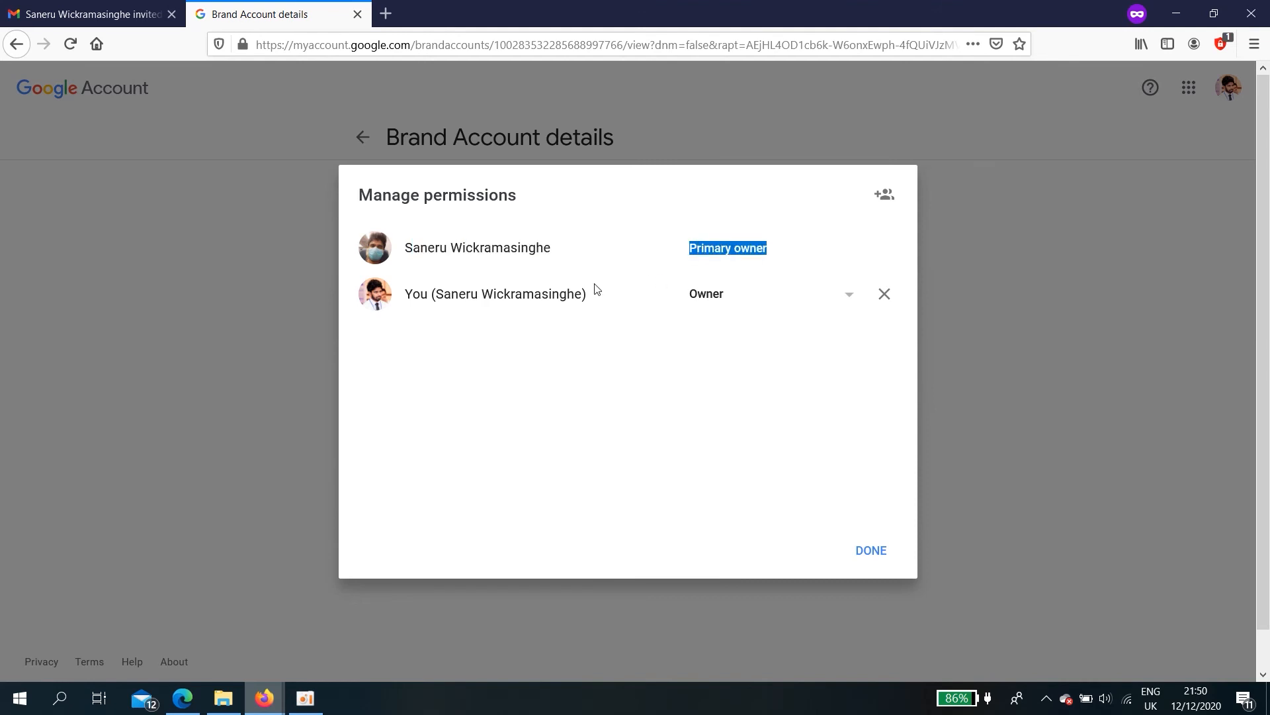
pyautogui.moveTo(737, 320)
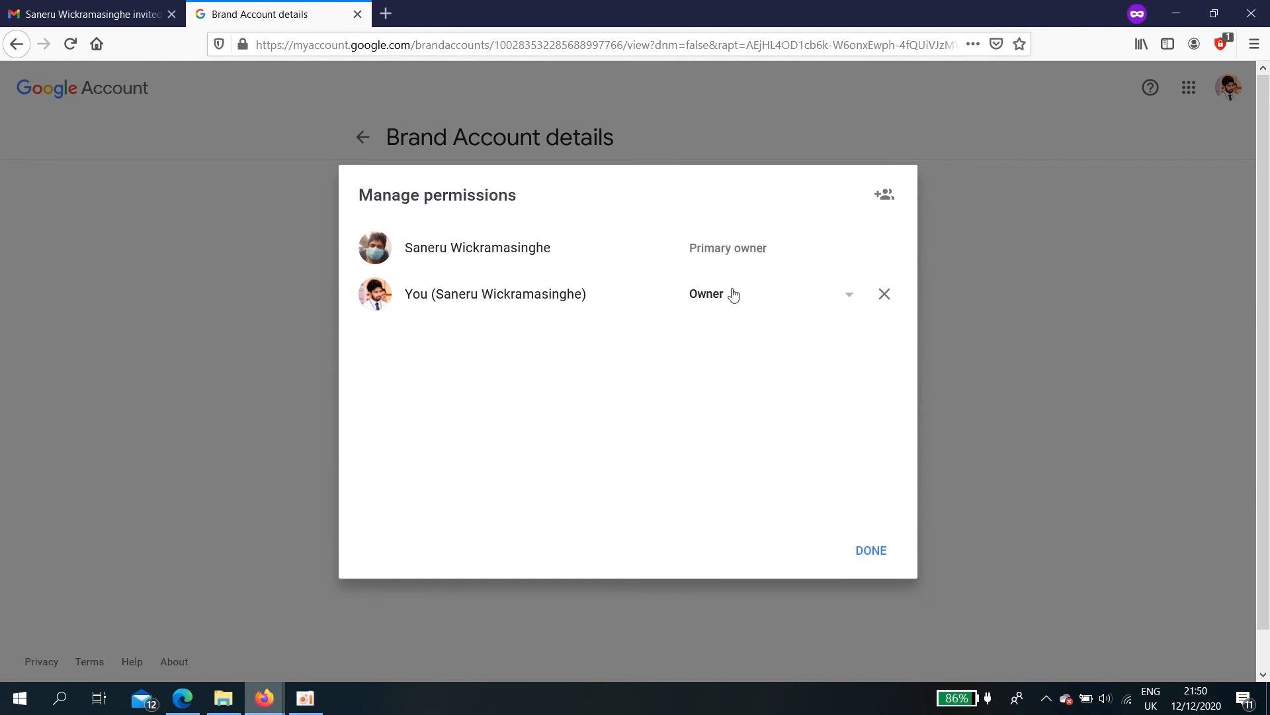
pyautogui.moveTo(582, 356)
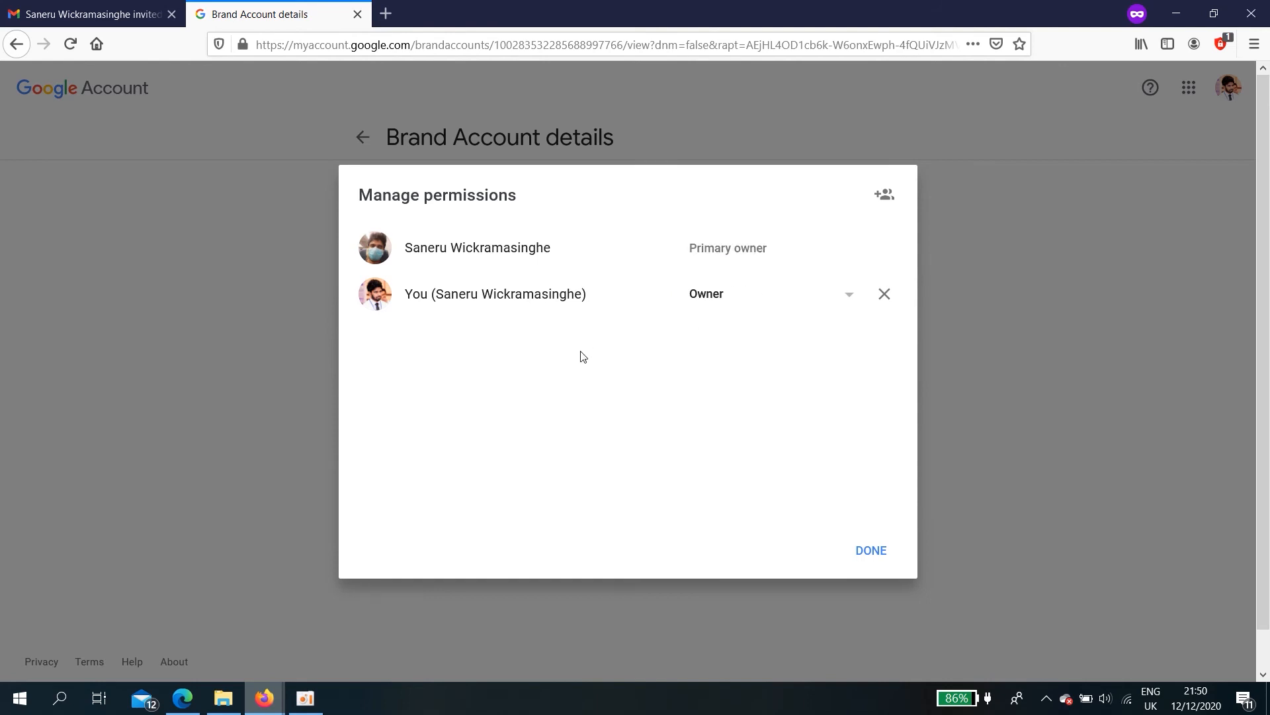
pyautogui.moveTo(830, 493)
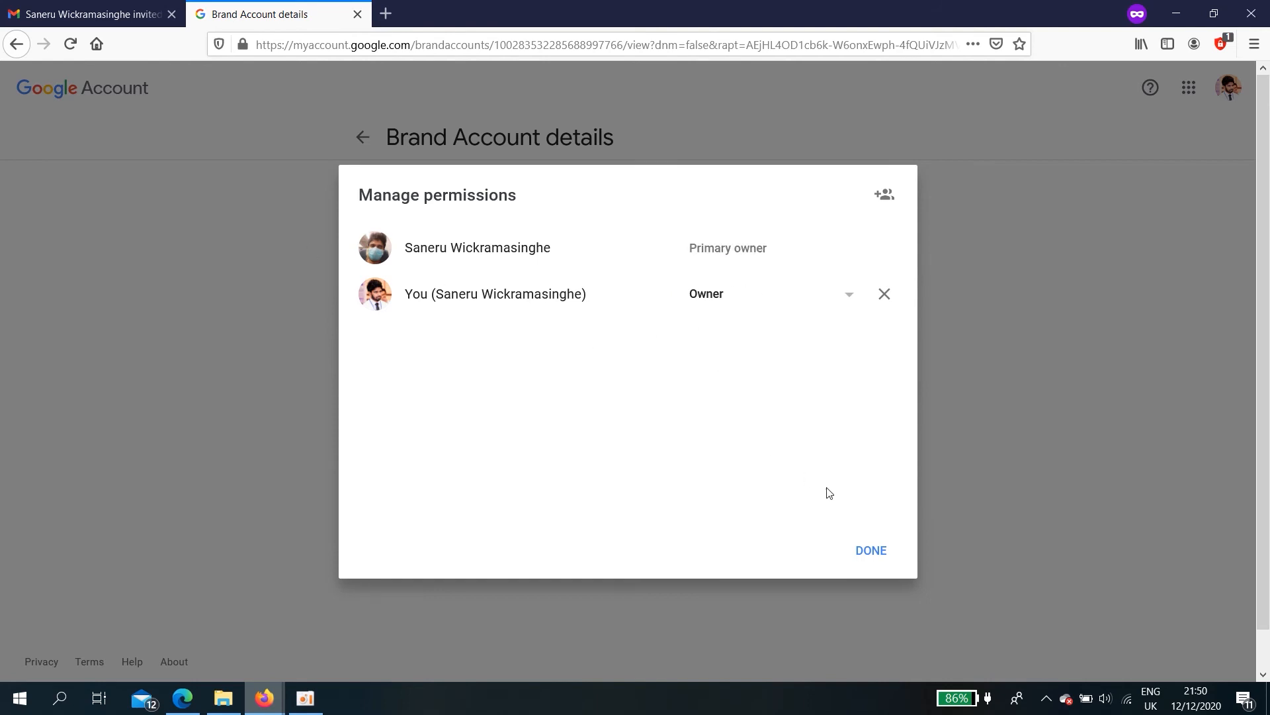
pyautogui.click(869, 551)
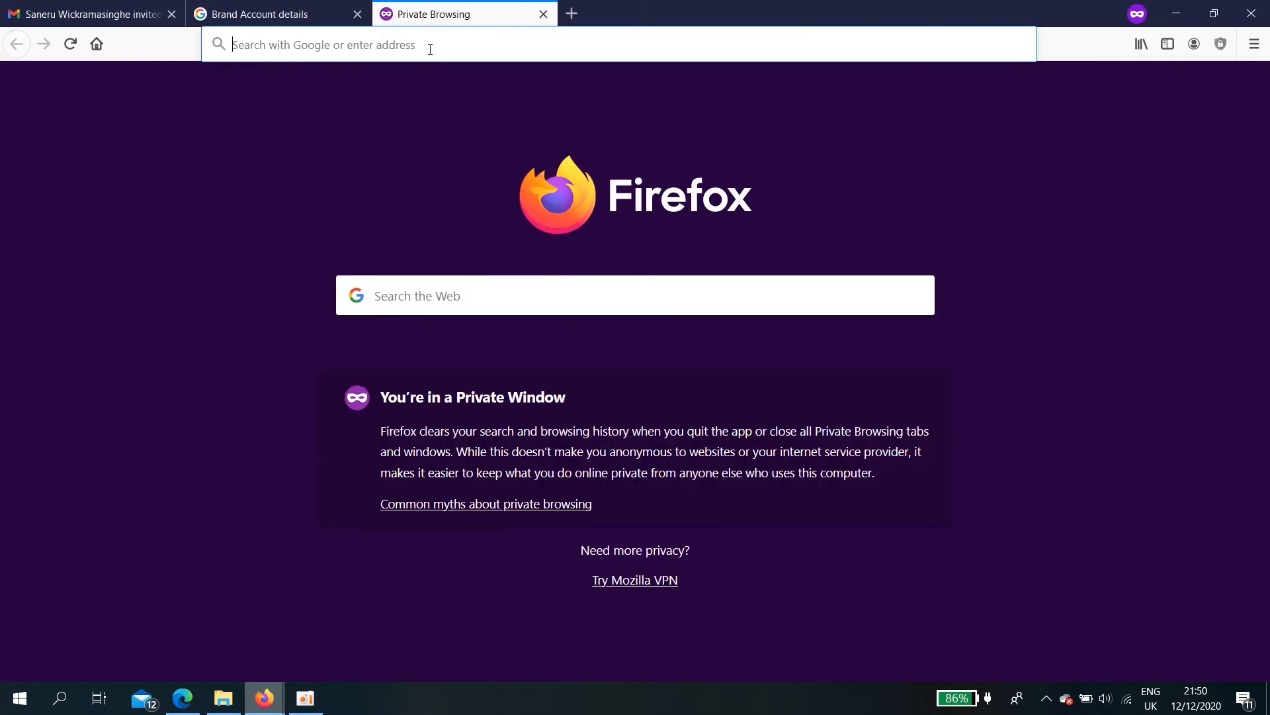
pyautogui.write('https://www.youtube.com')
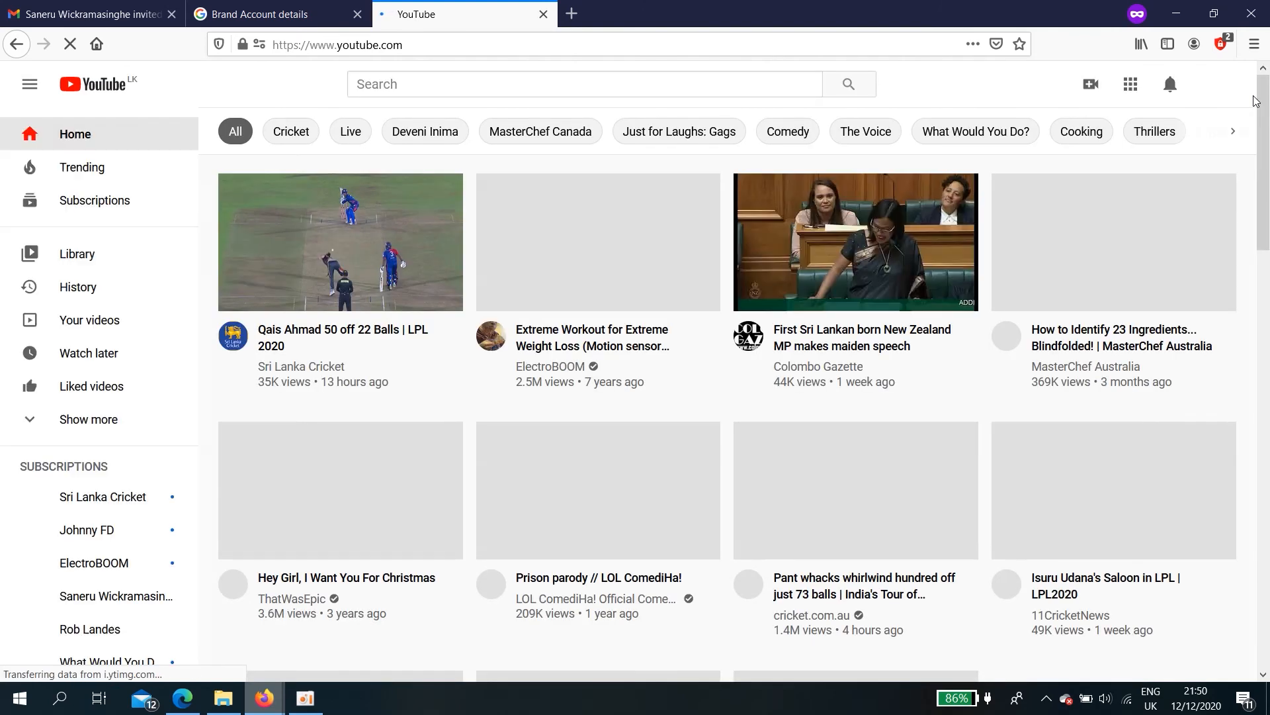
pyautogui.click(1226, 84)
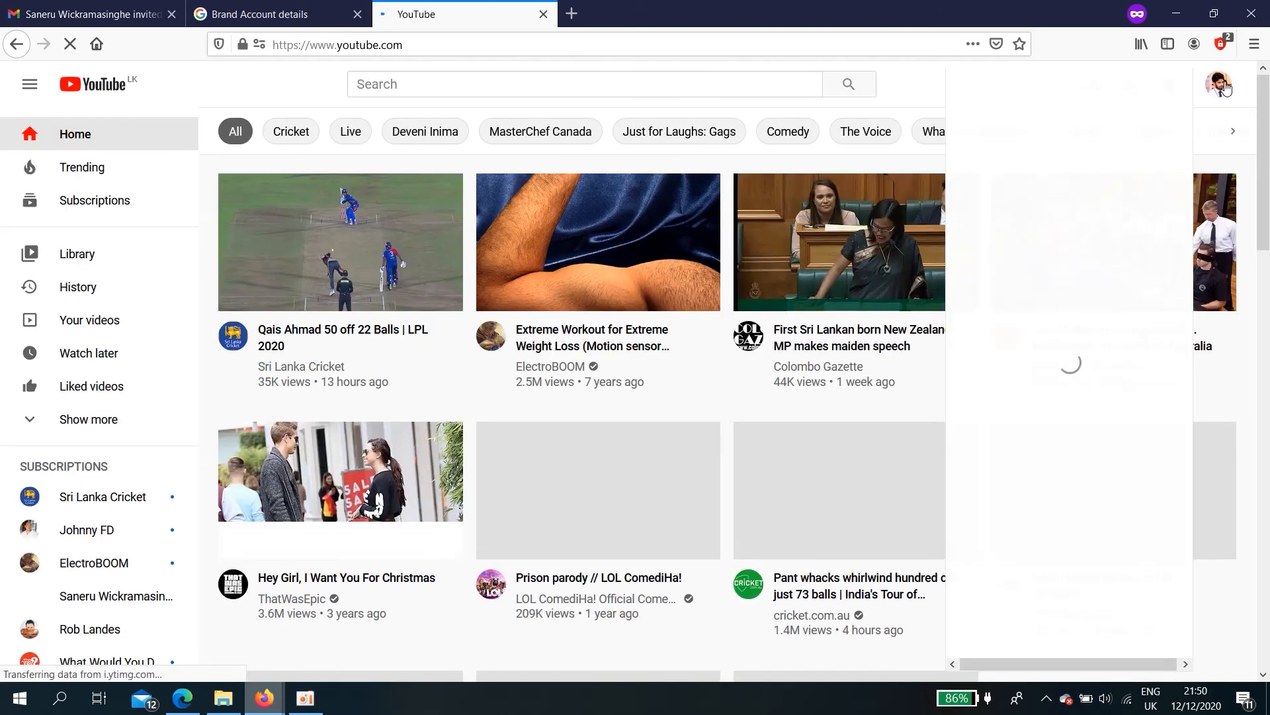
pyautogui.click(1223, 82)
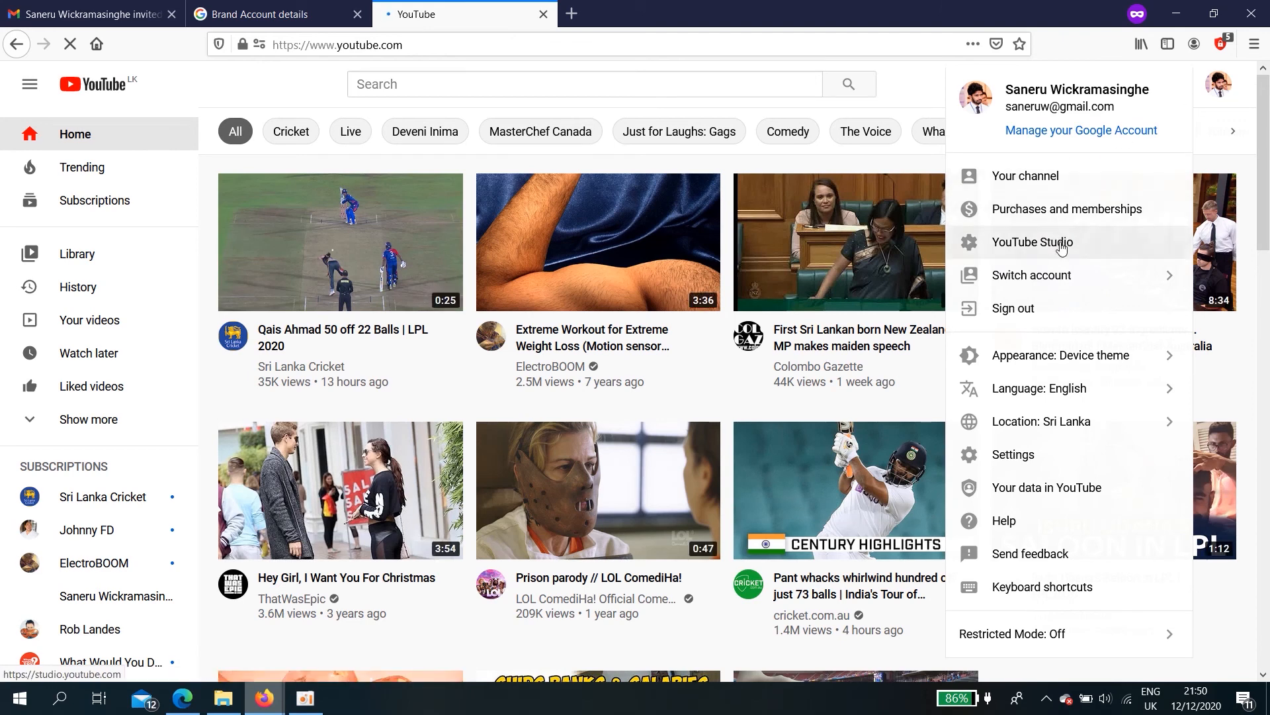
pyautogui.moveTo(1062, 274)
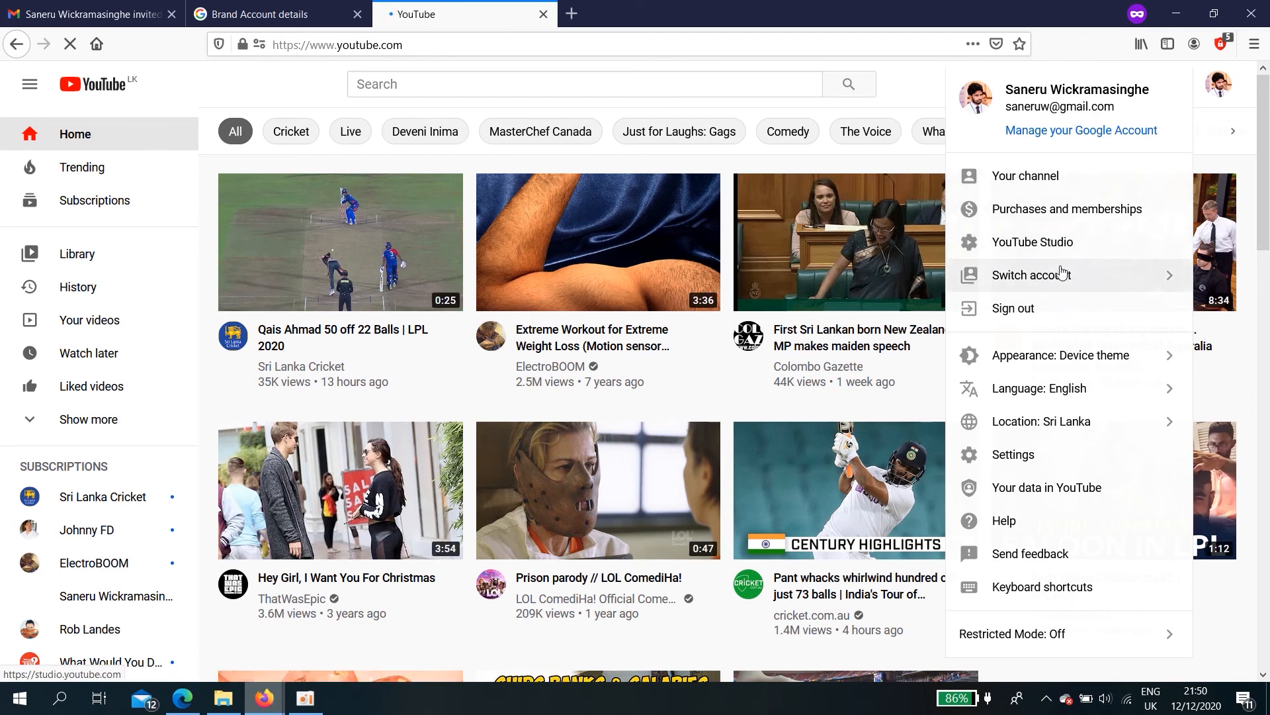
# Switch to the brand channel and load its YouTube Studio dashboard.
pyautogui.click(1031, 274)
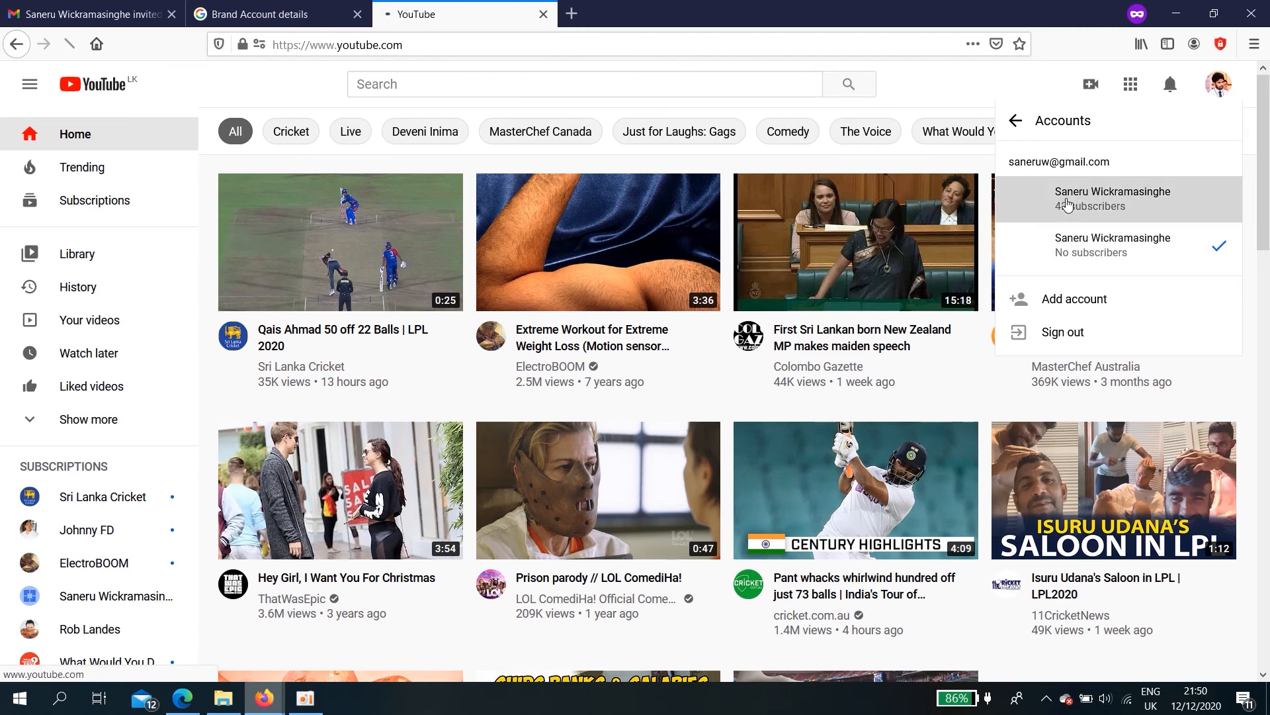
pyautogui.click(1111, 199)
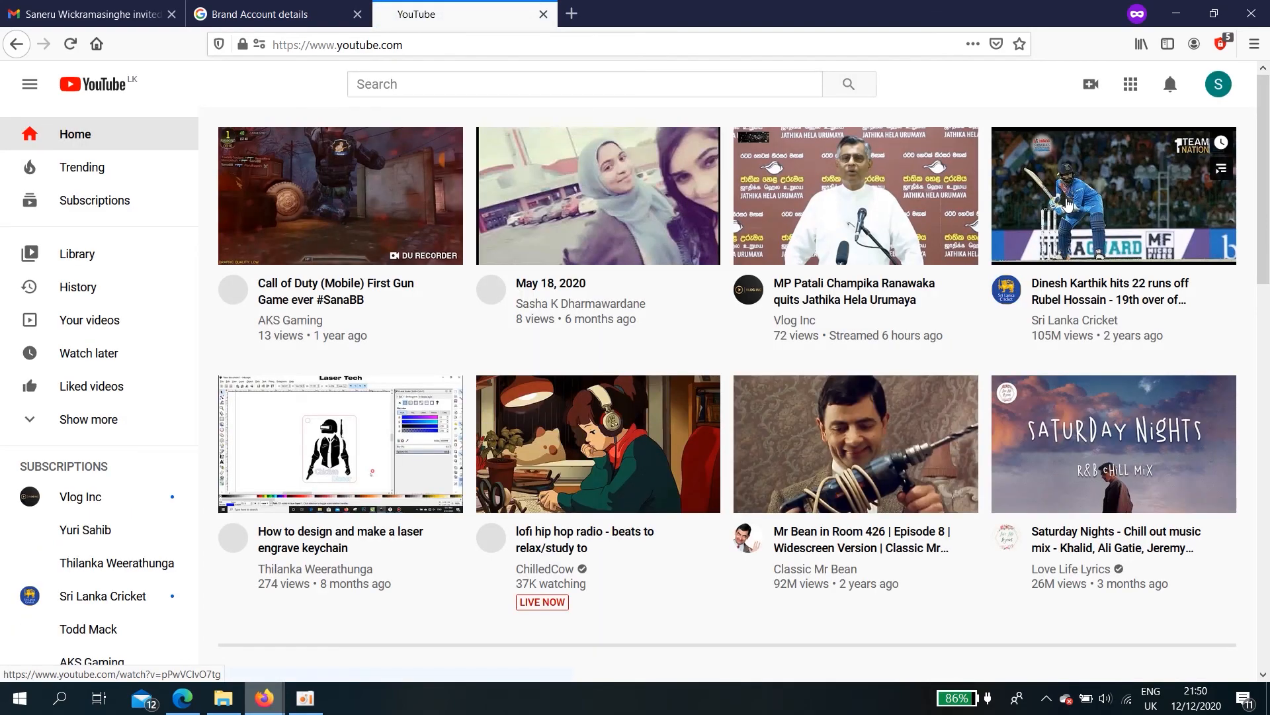
pyautogui.click(1217, 83)
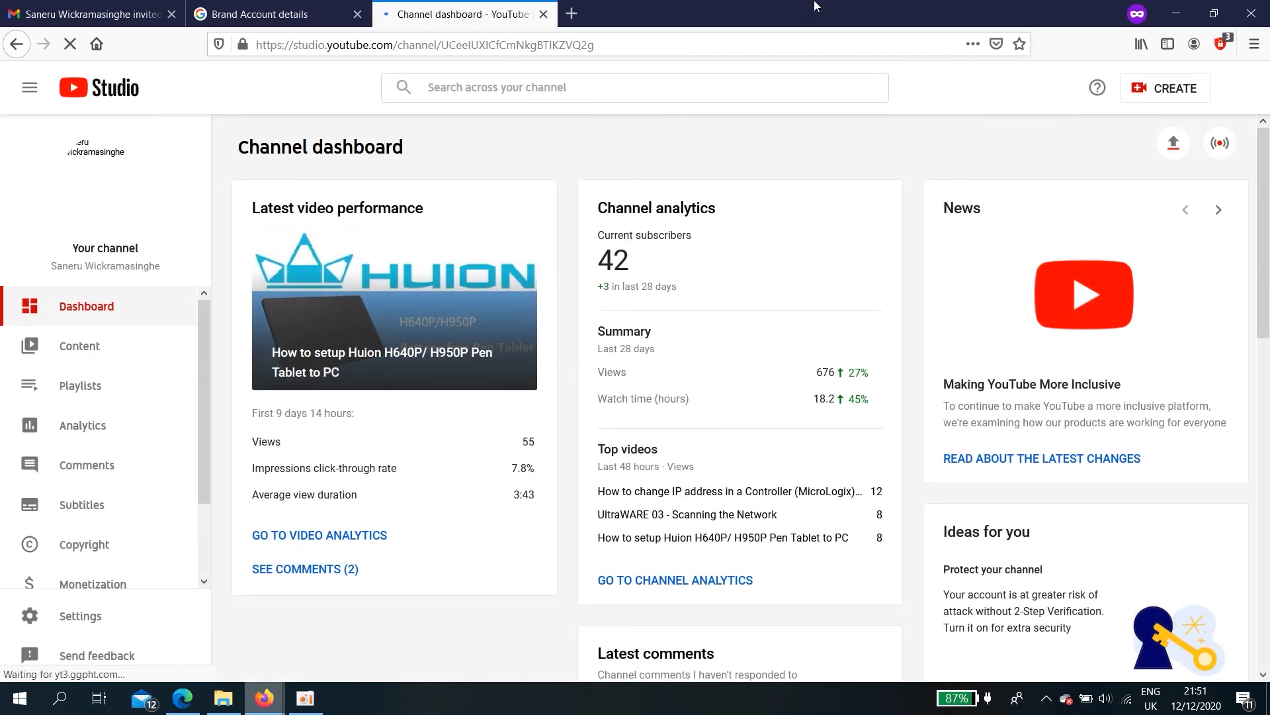
# Reach Brand Account details through Studio Settings > Permissions.
pyautogui.click(89, 13)
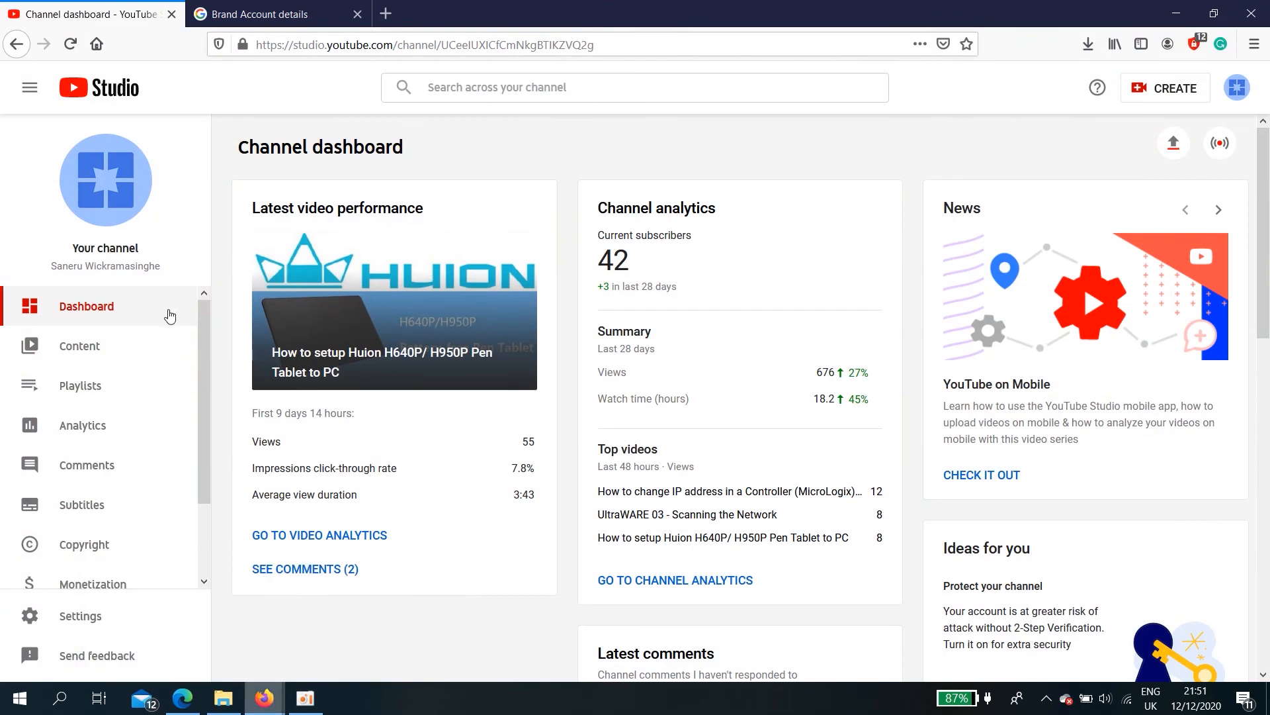
pyautogui.scroll(-3)
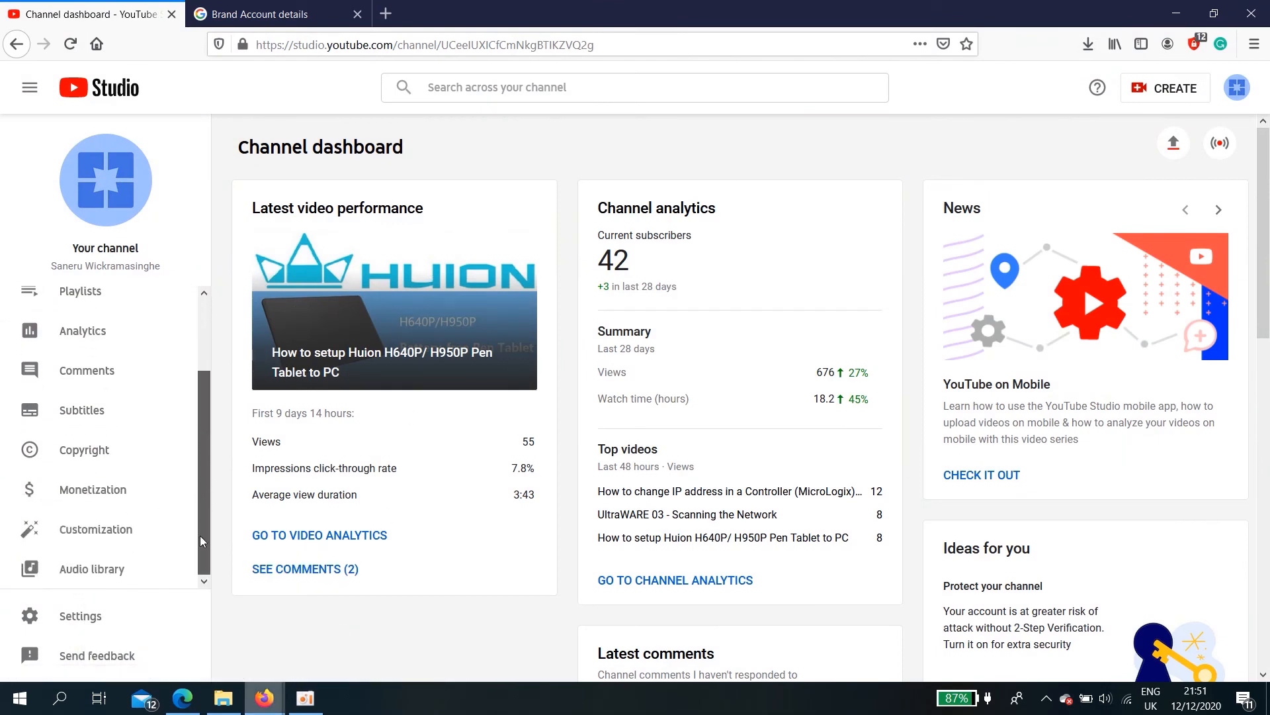
pyautogui.click(79, 615)
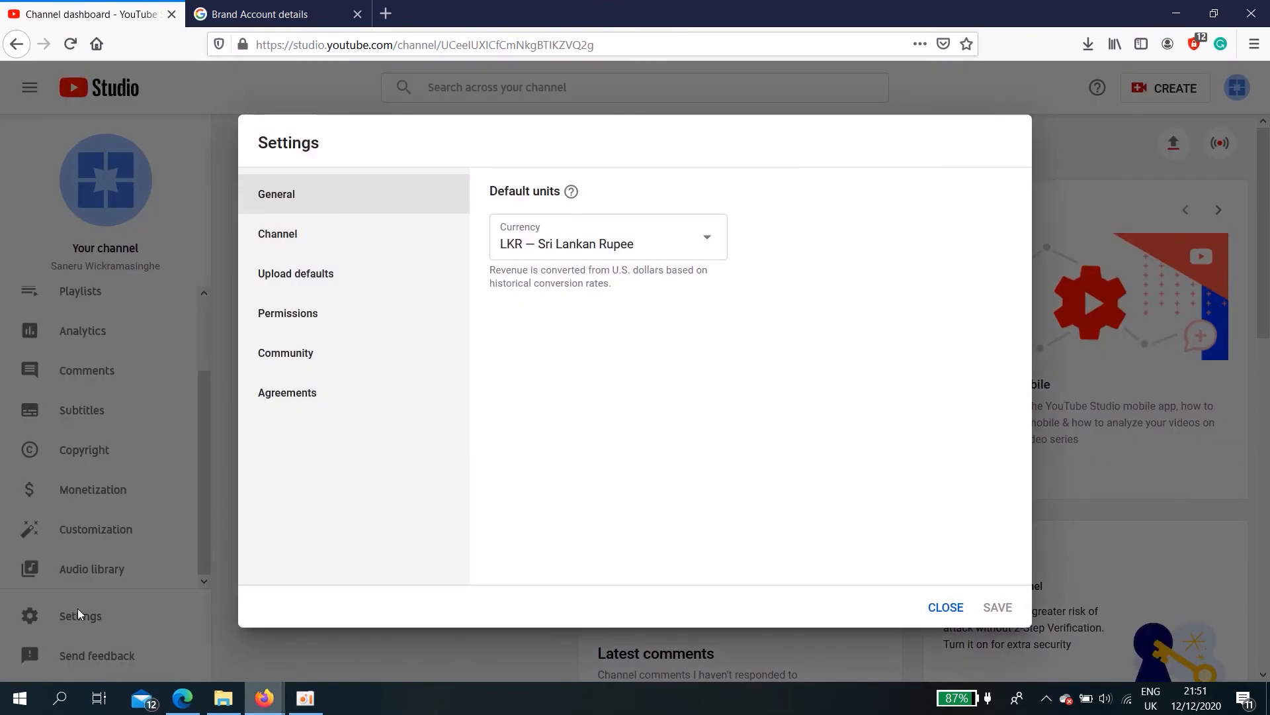
pyautogui.moveTo(288, 312)
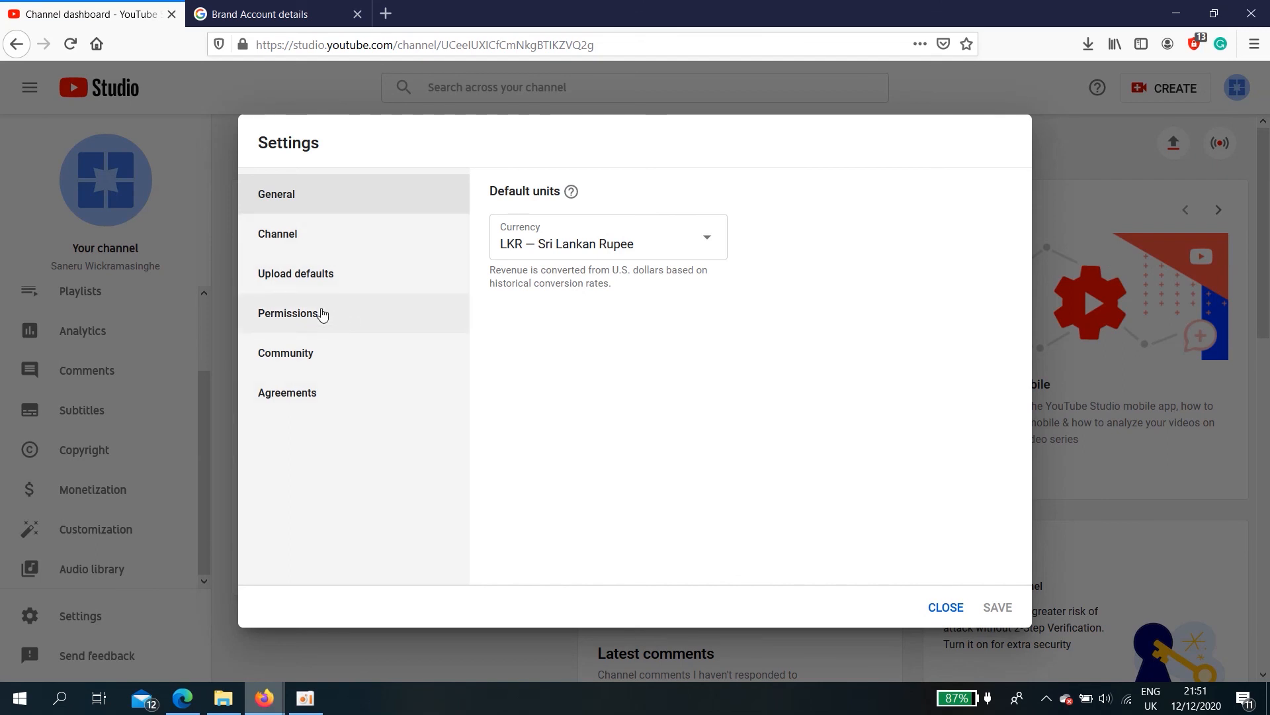
pyautogui.click(287, 312)
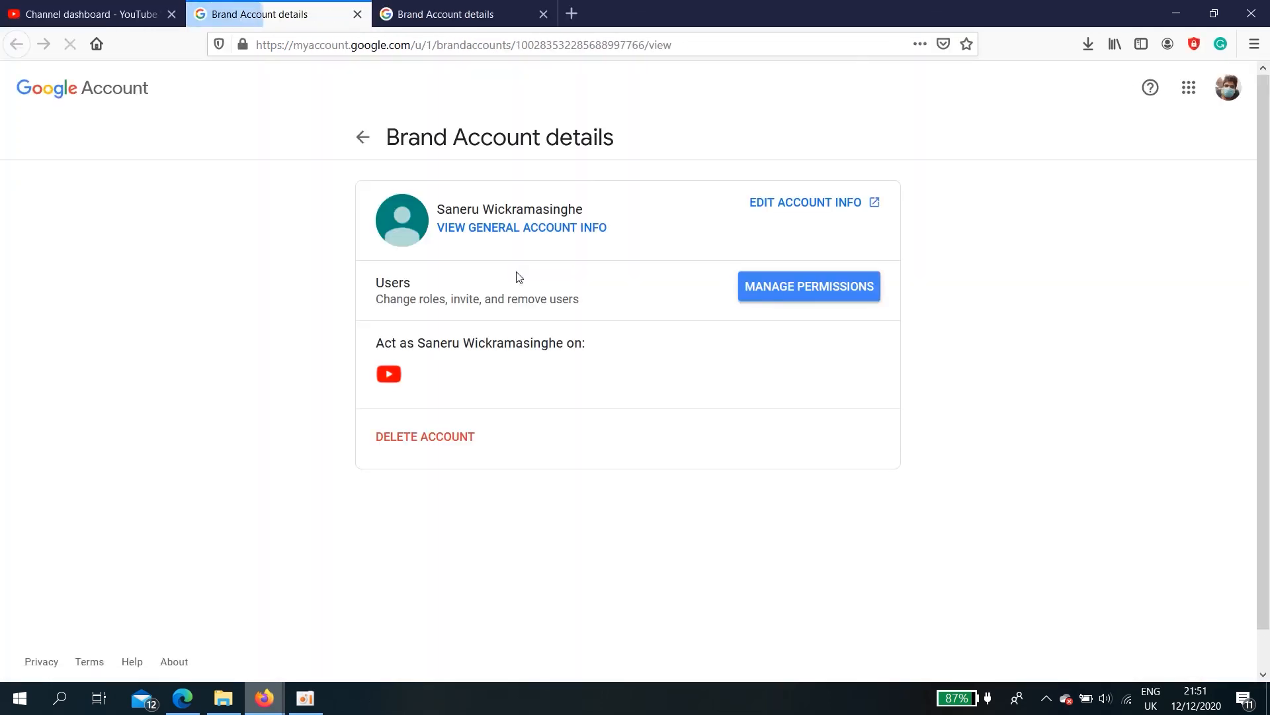
# Re-verify with the account password, dismissing Firefox's save-login prompt, to return to Brand Account details.
pyautogui.click(808, 286)
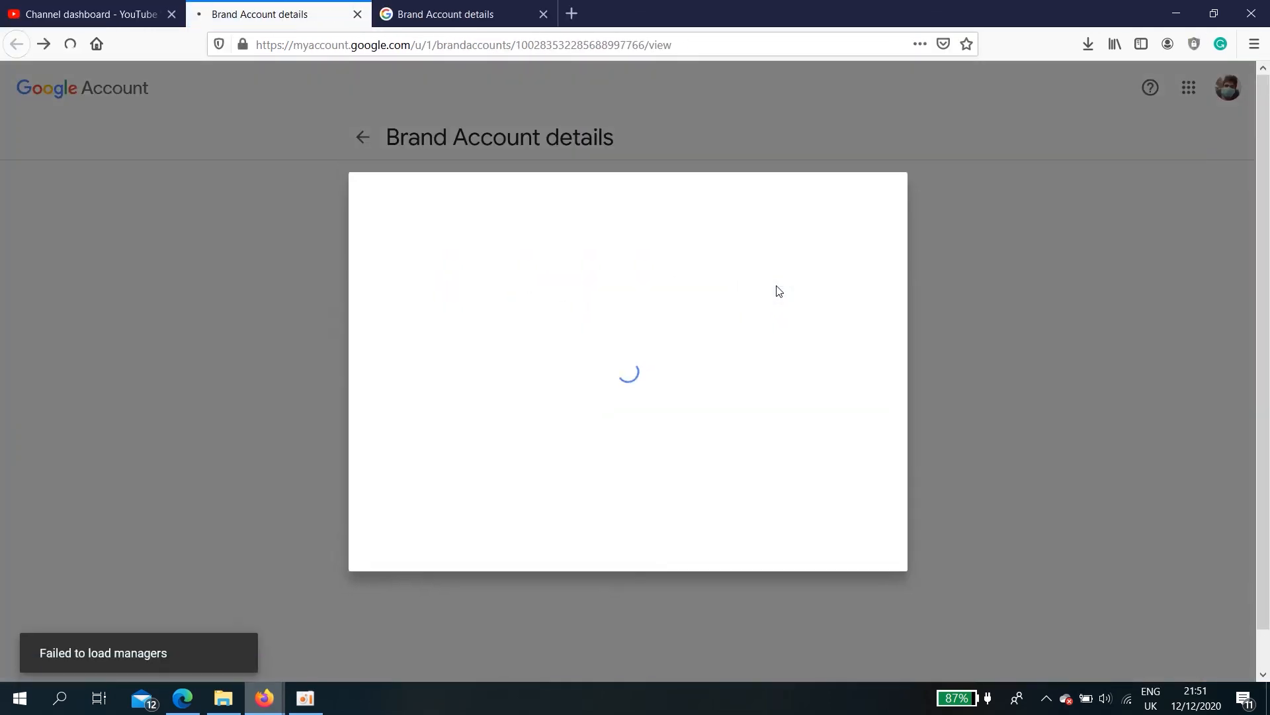
pyautogui.click(807, 285)
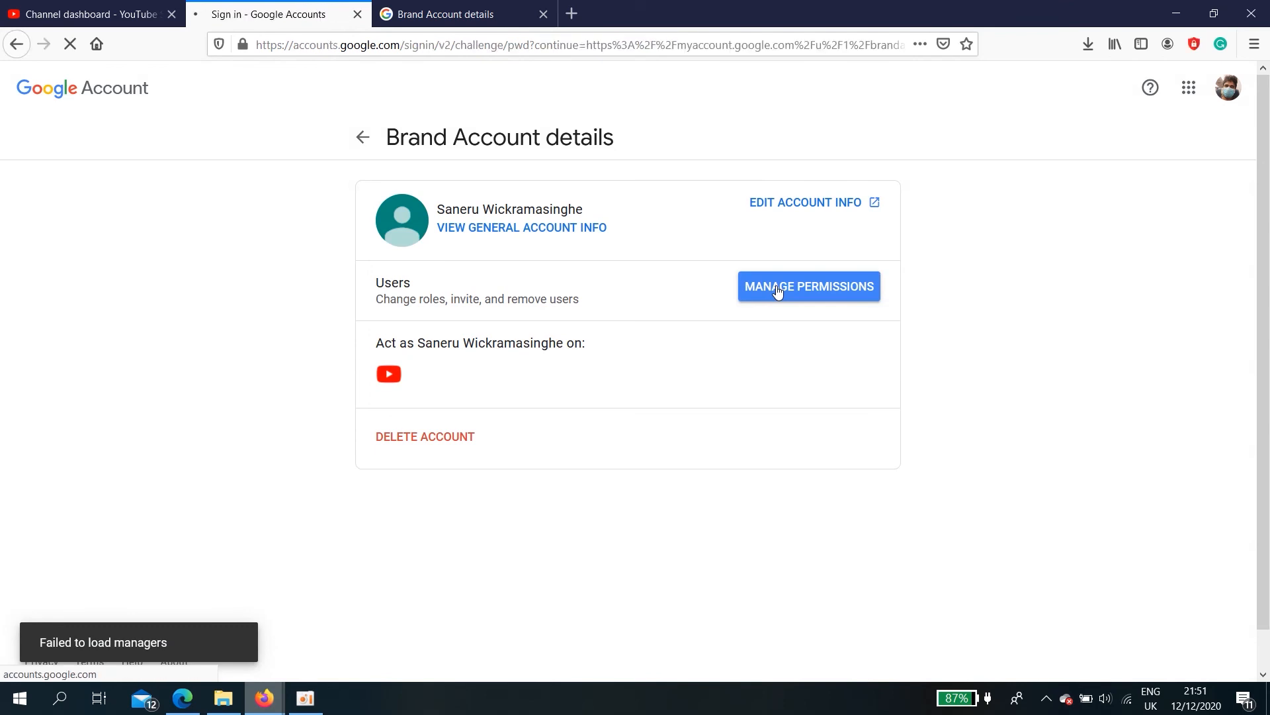
pyautogui.click(807, 286)
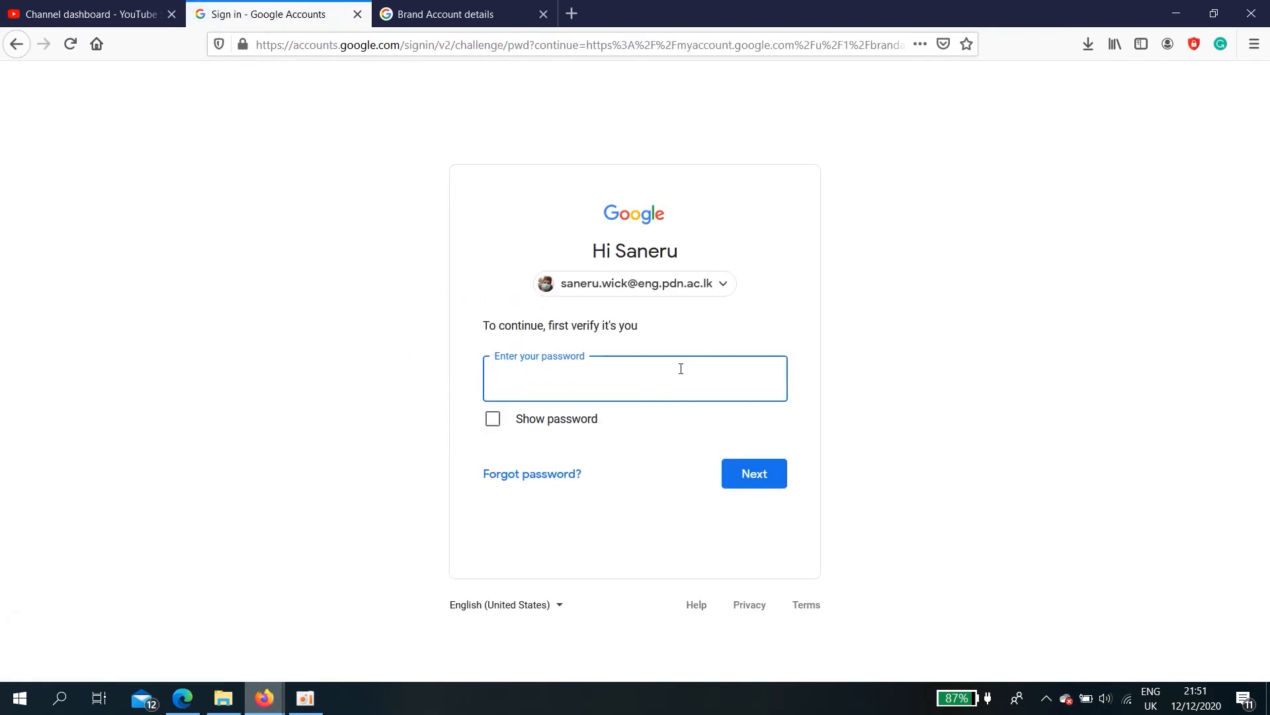
pyautogui.write('••')
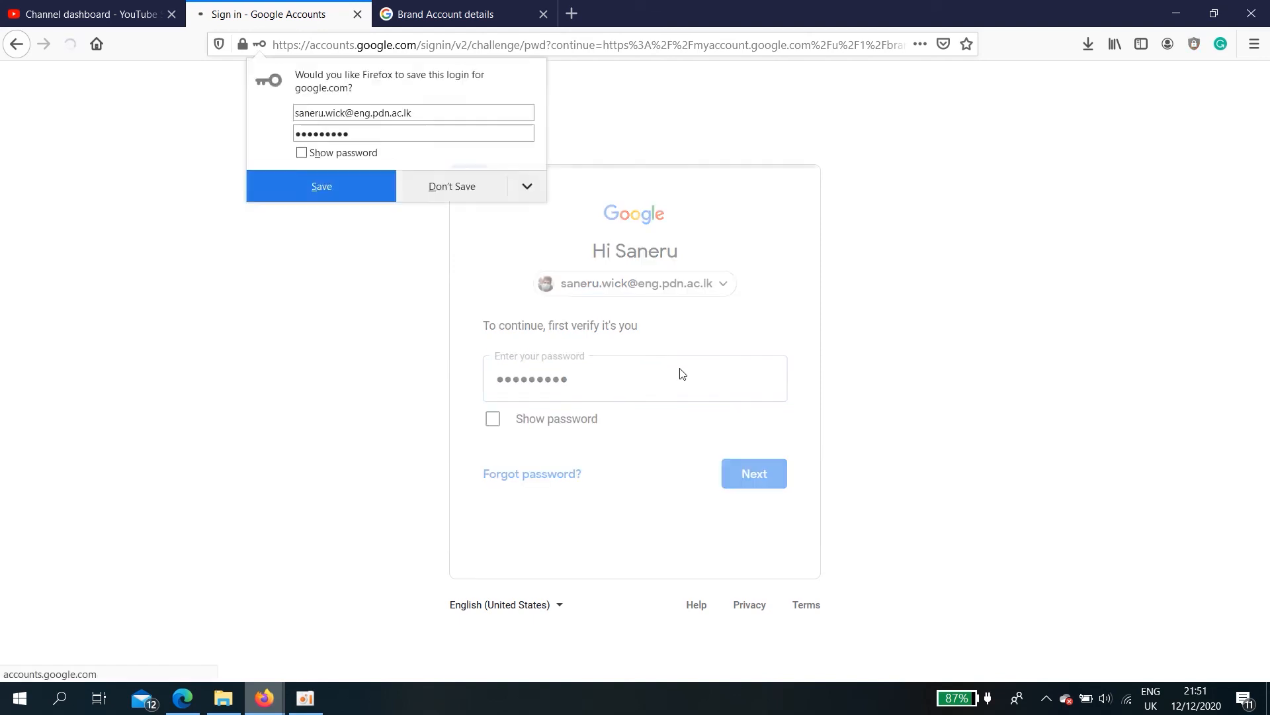
pyautogui.click(453, 187)
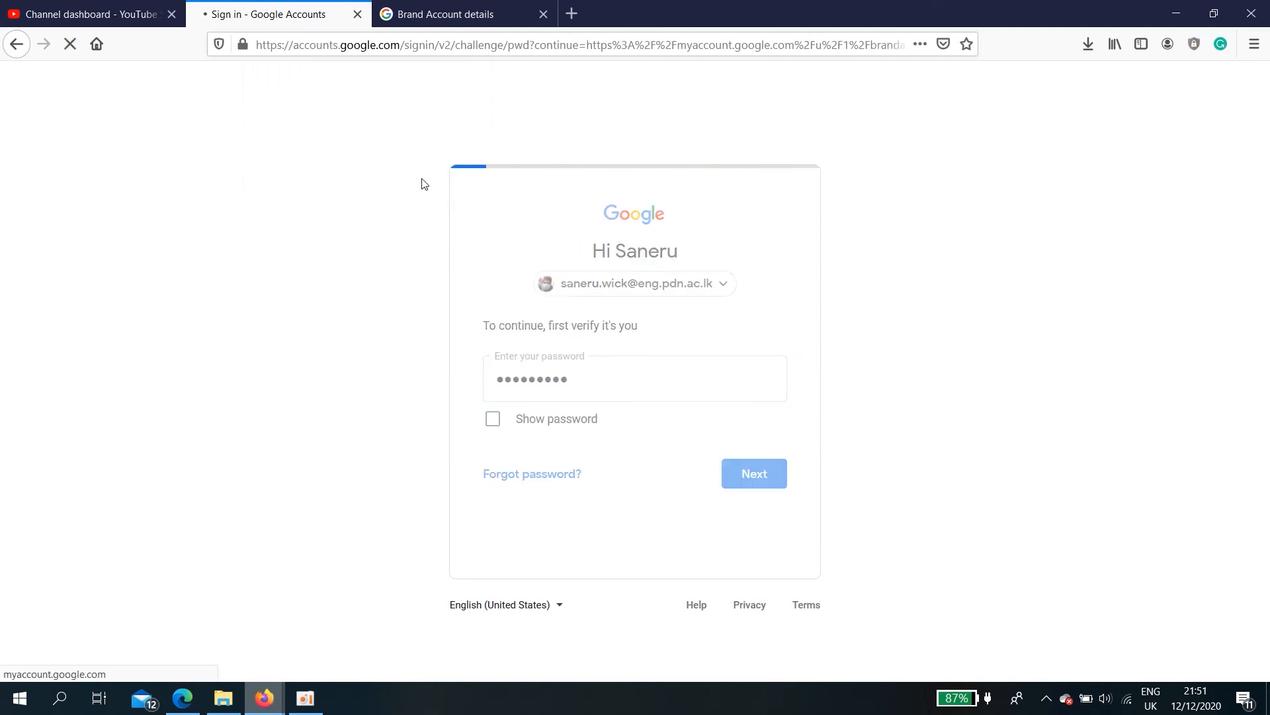
pyautogui.click(753, 474)
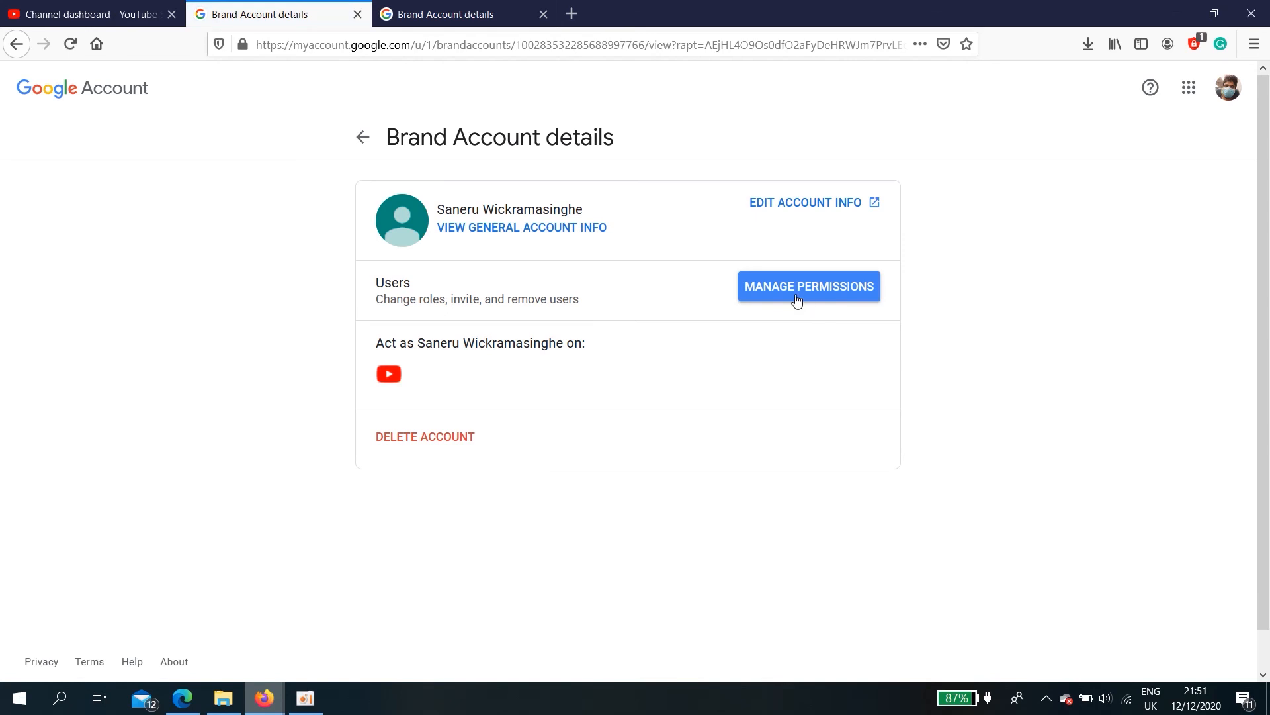
pyautogui.moveTo(778, 307)
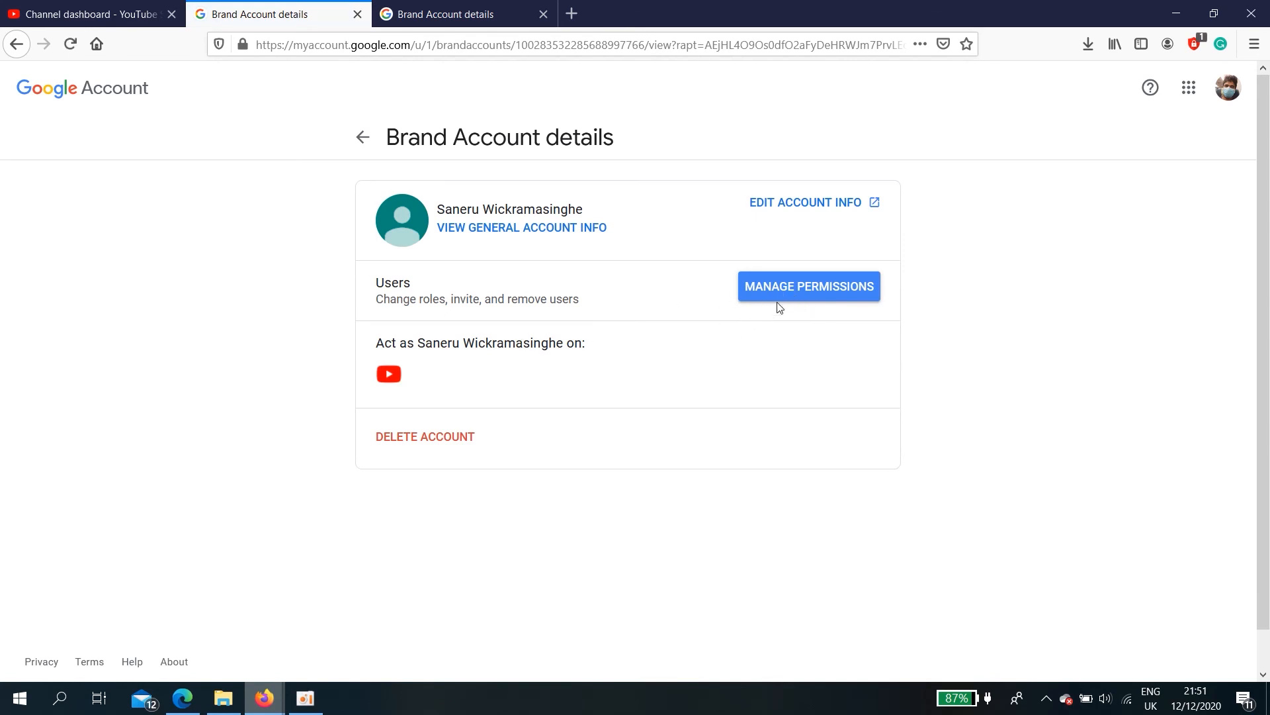
# Set the second user to Primary owner and Transfer; refused for under 7 days as manager.
pyautogui.click(807, 286)
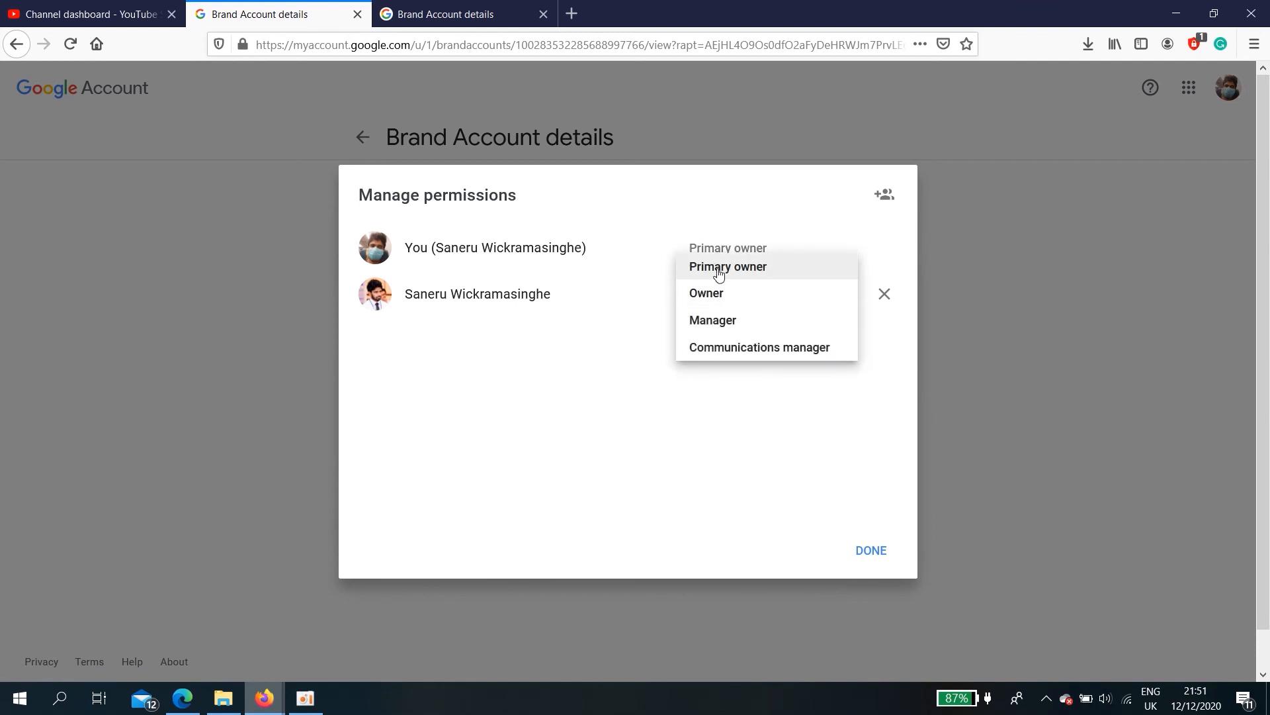
pyautogui.click(728, 266)
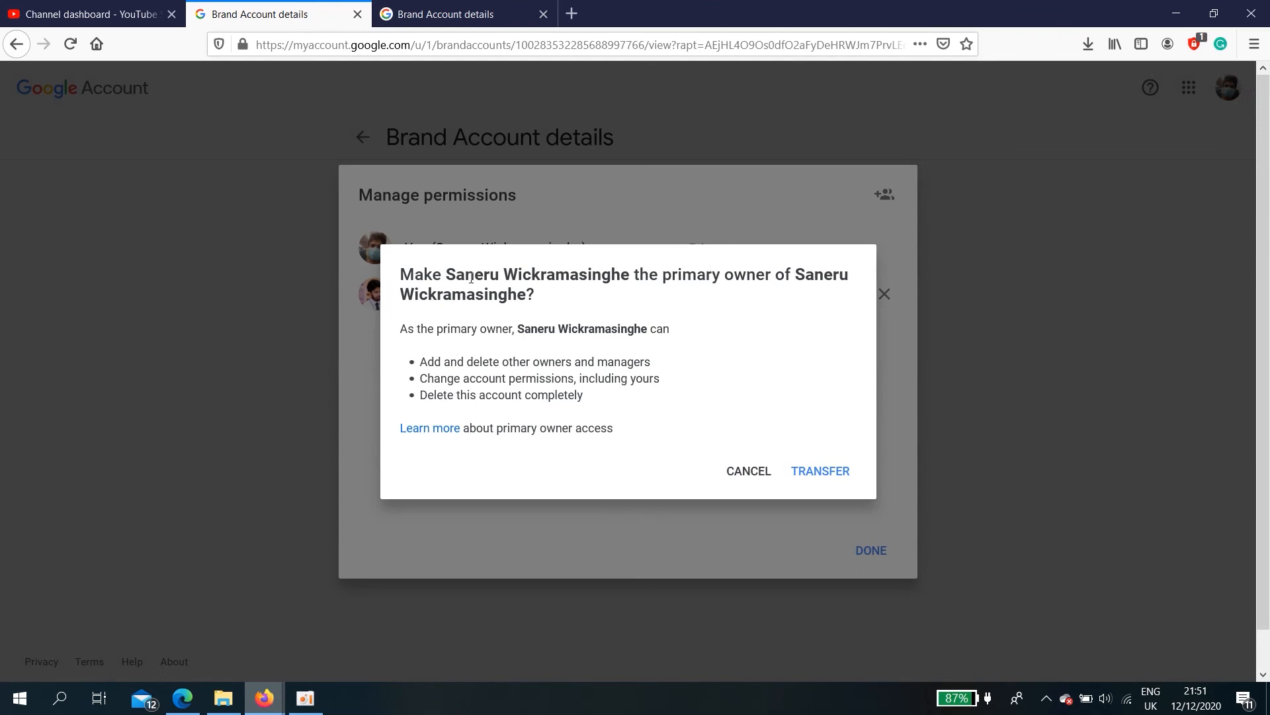
pyautogui.moveTo(657, 275)
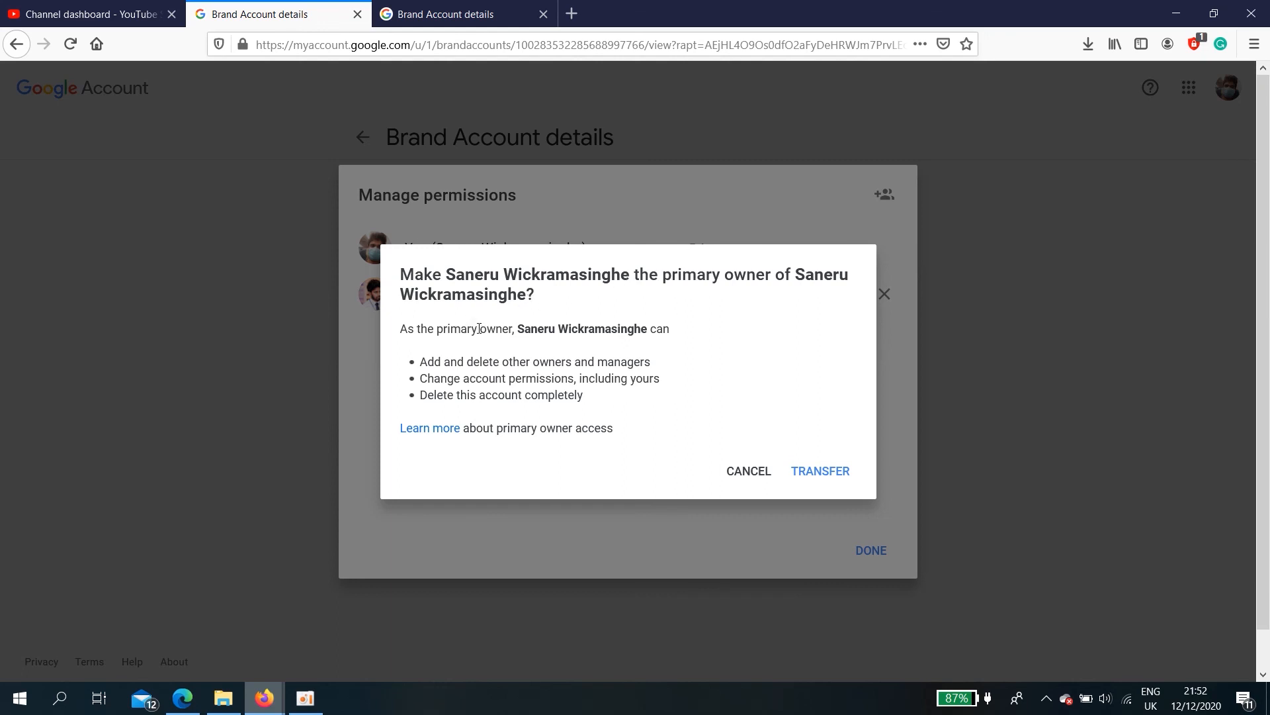
pyautogui.moveTo(527, 333)
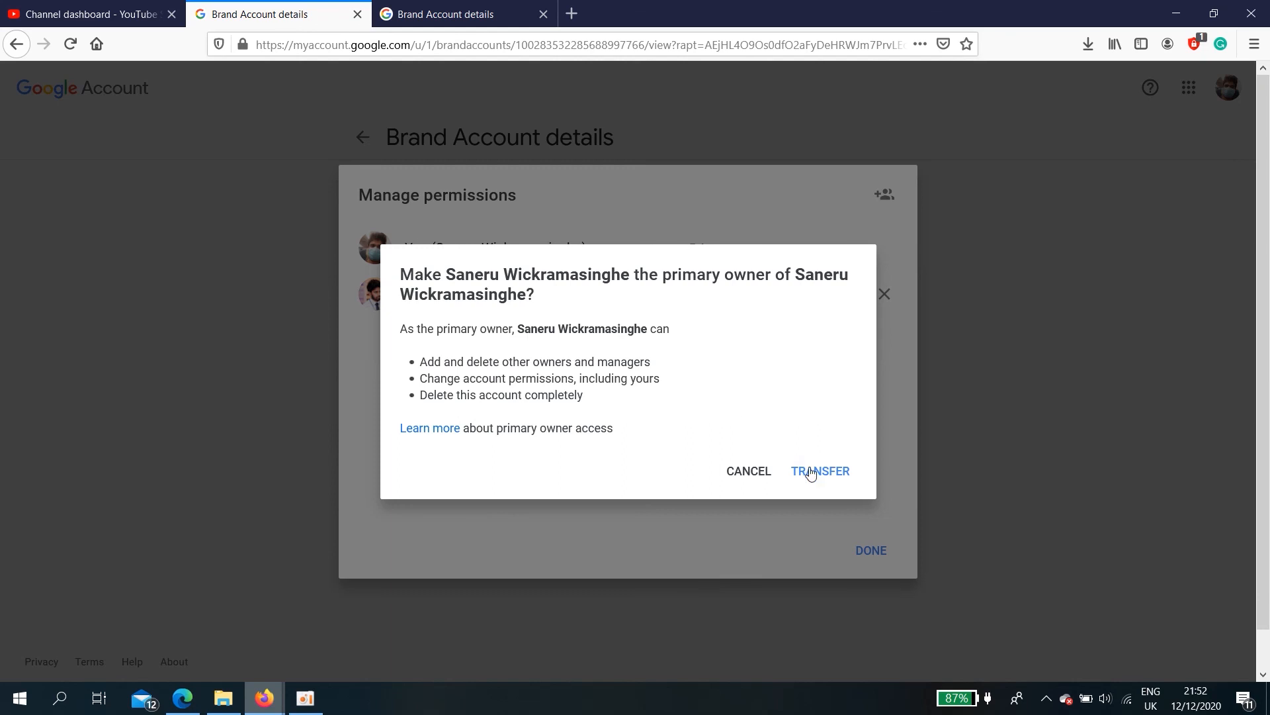
pyautogui.click(821, 471)
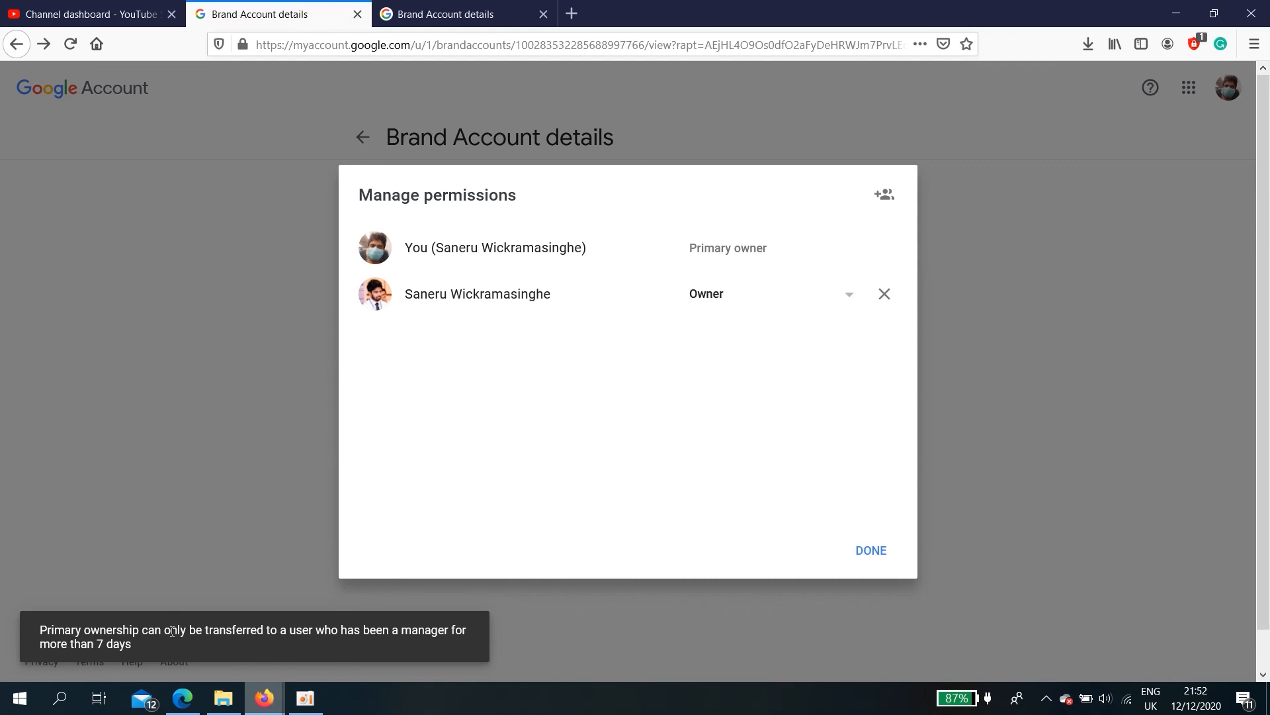
pyautogui.moveTo(277, 635)
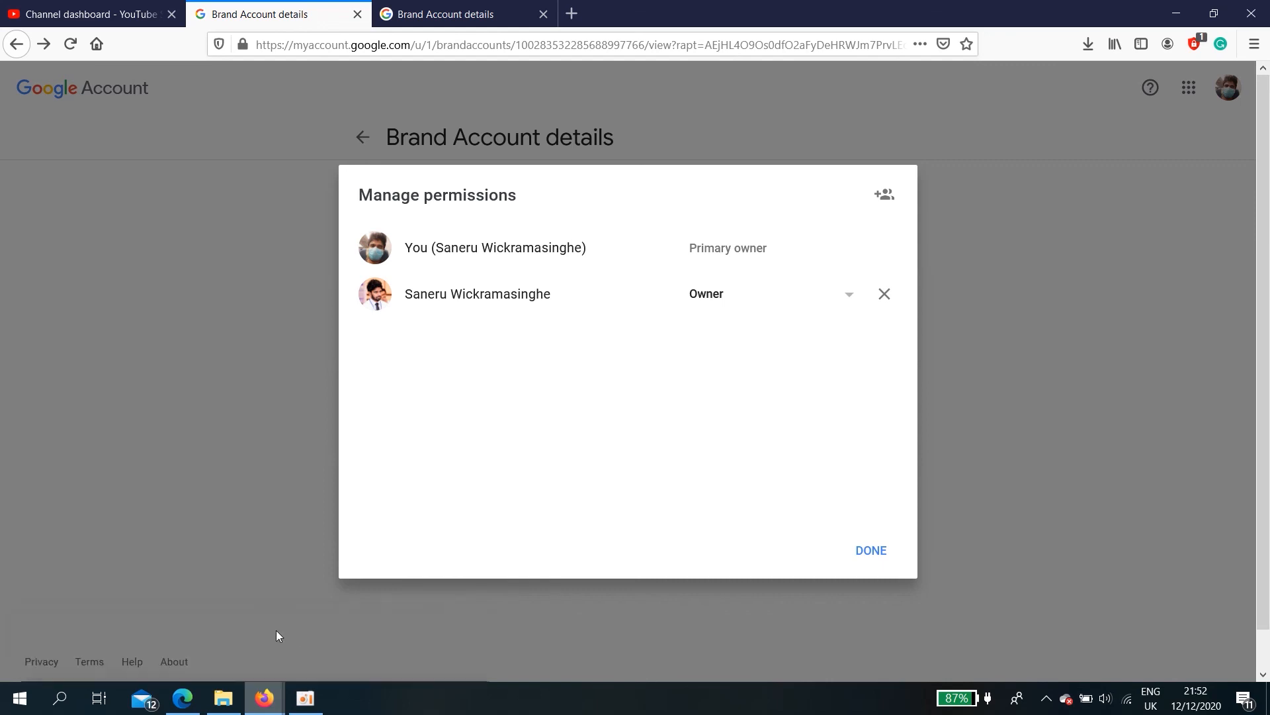
pyautogui.moveTo(394, 631)
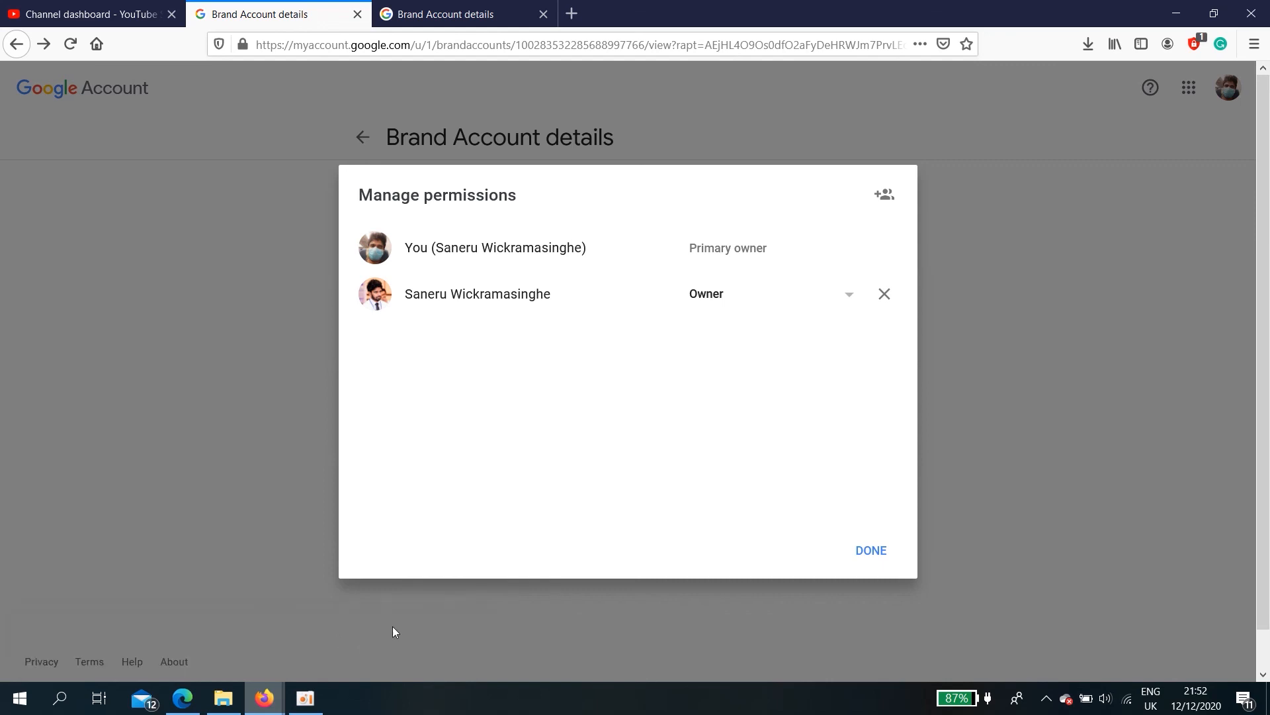
pyautogui.moveTo(578, 501)
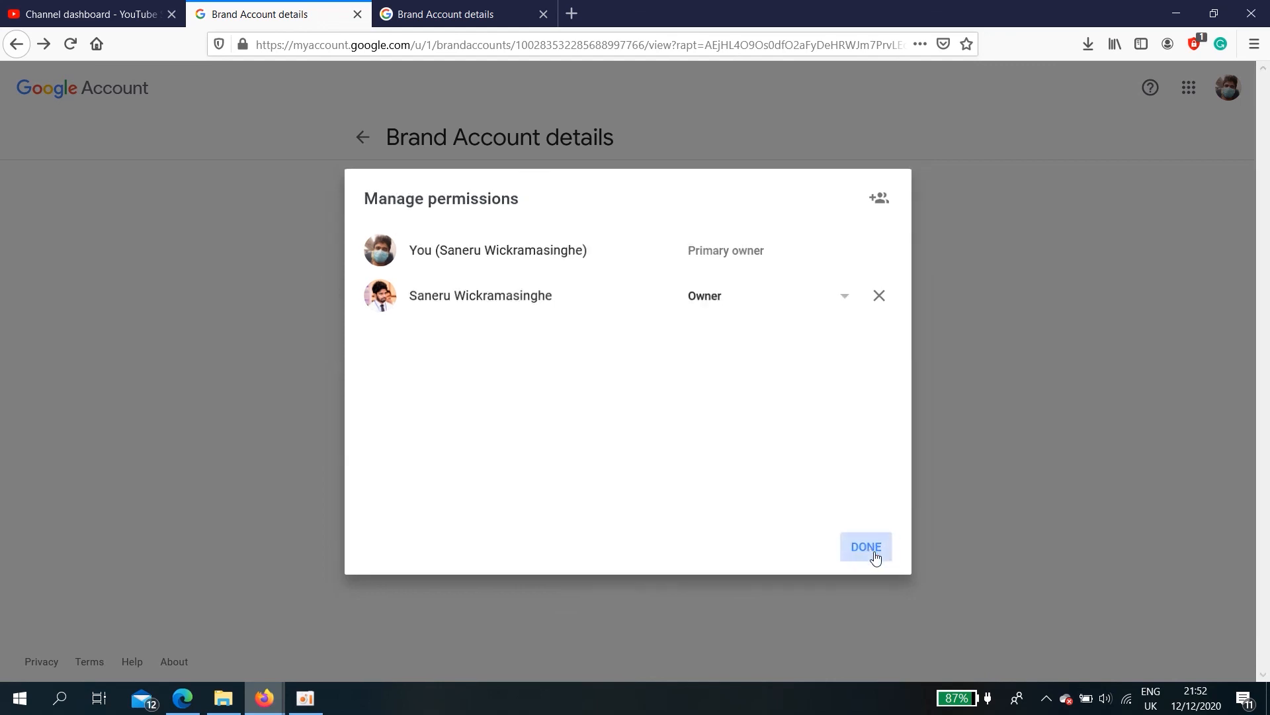
# Confirm Done so the second account remains an Owner beside the primary owner.
pyautogui.click(864, 547)
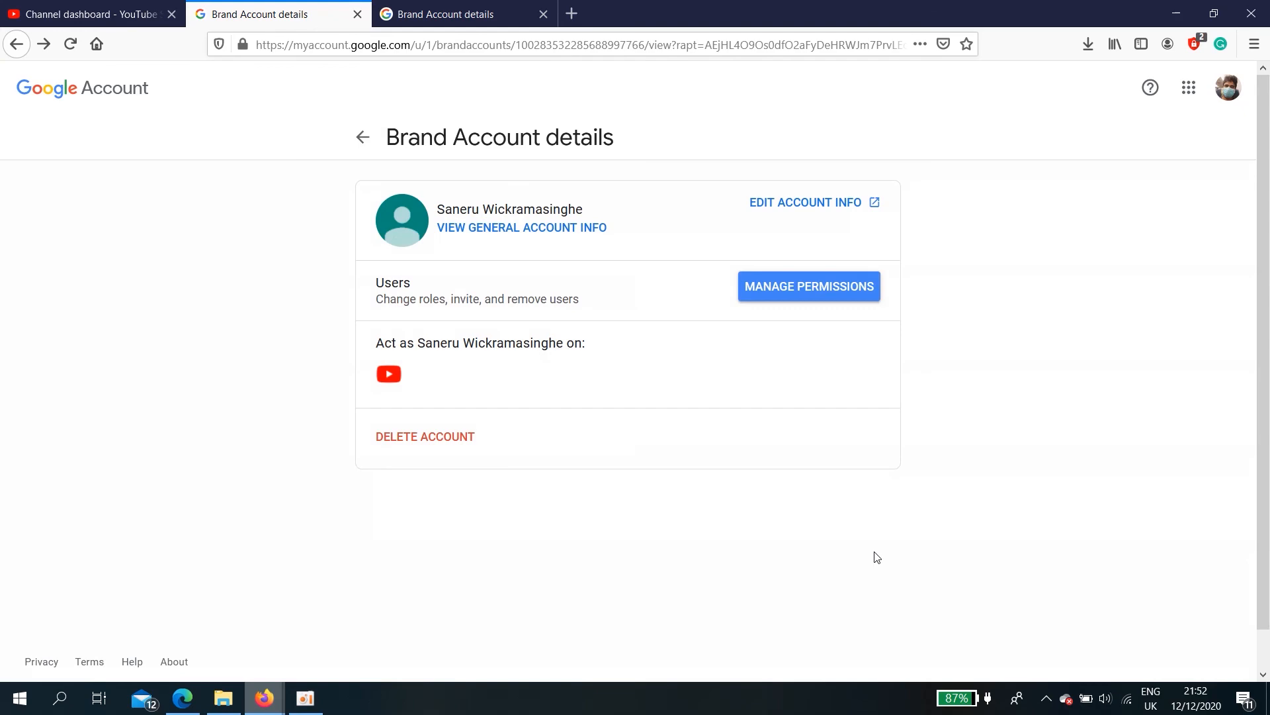